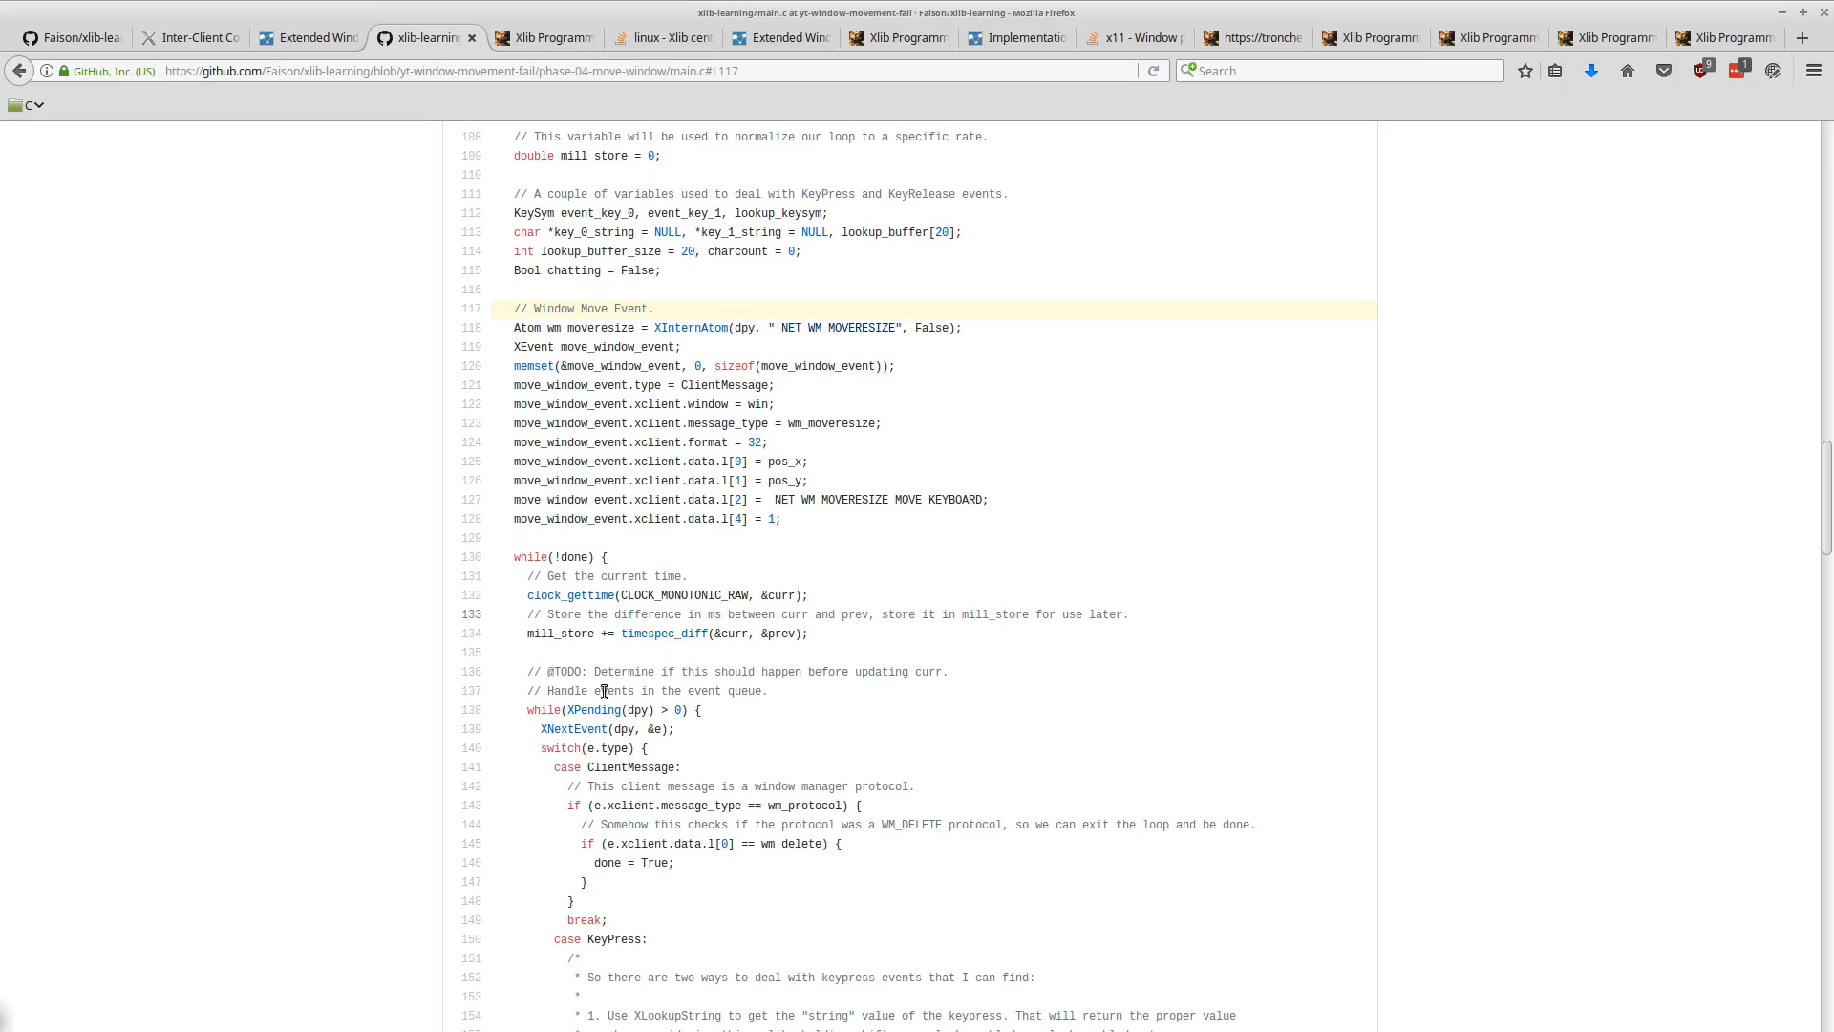
mouse_move(366, 551)
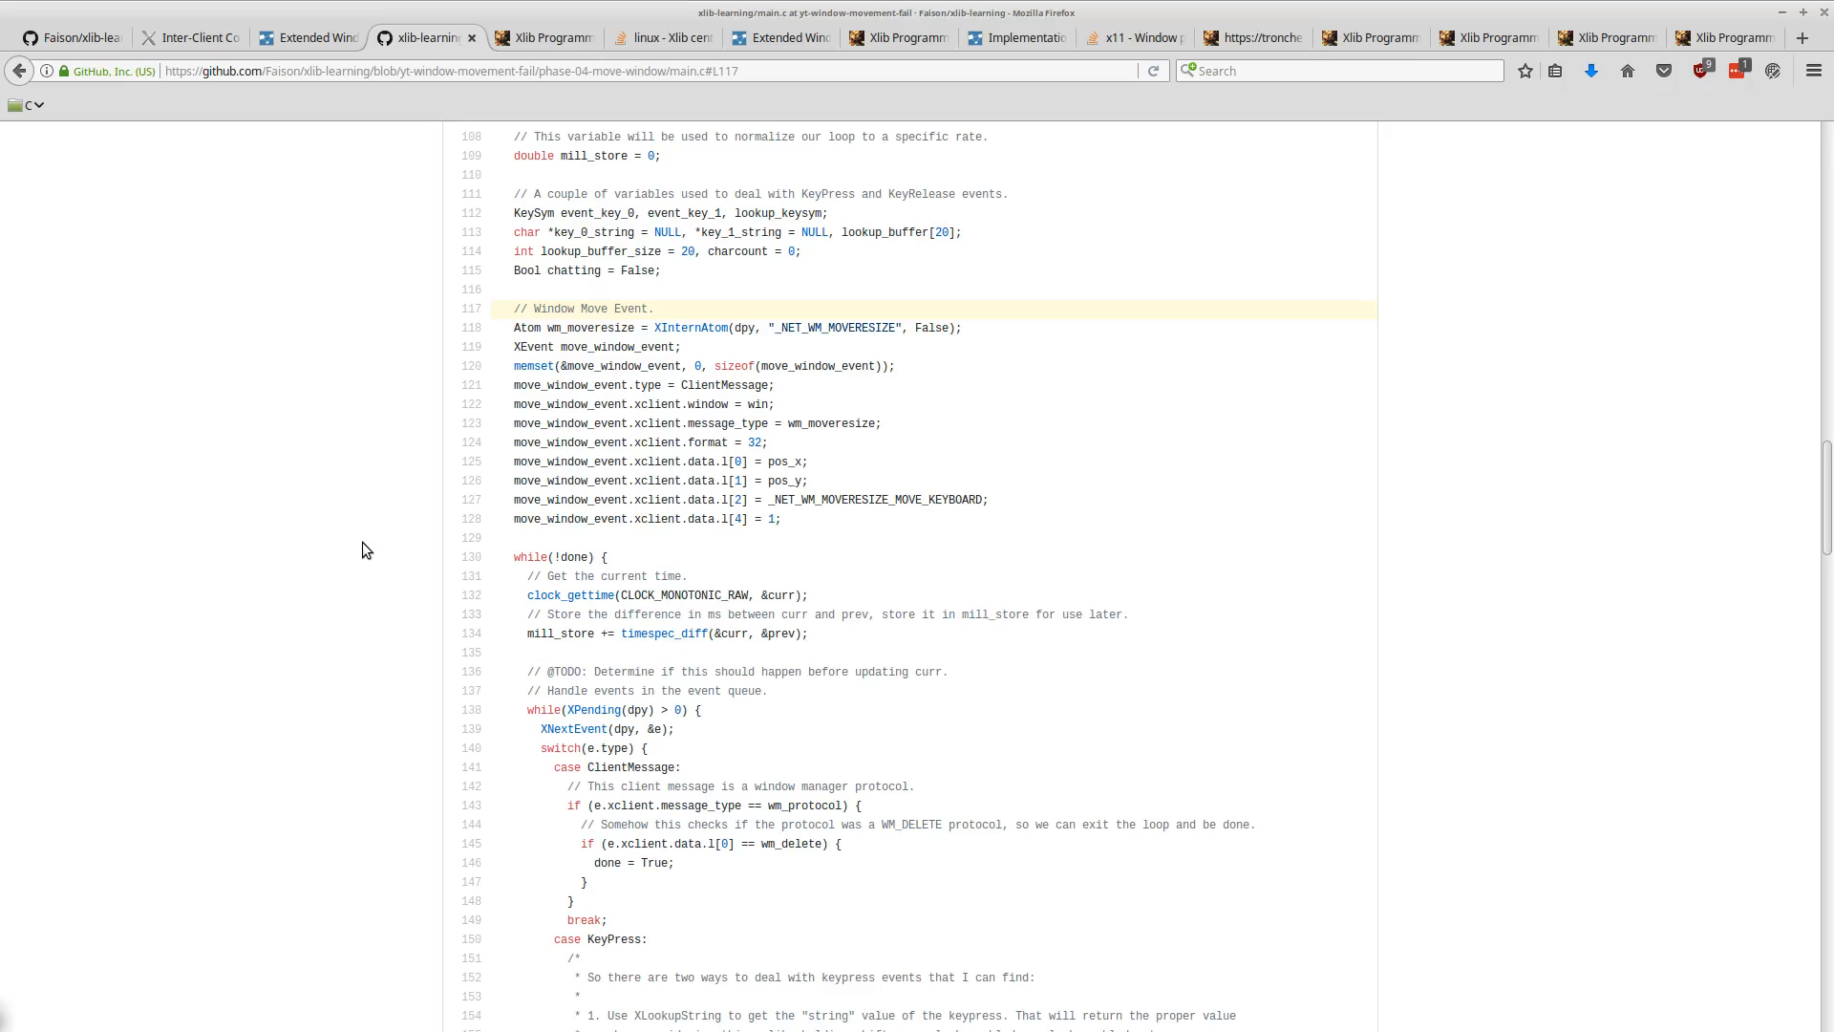
mouse_move(129, 382)
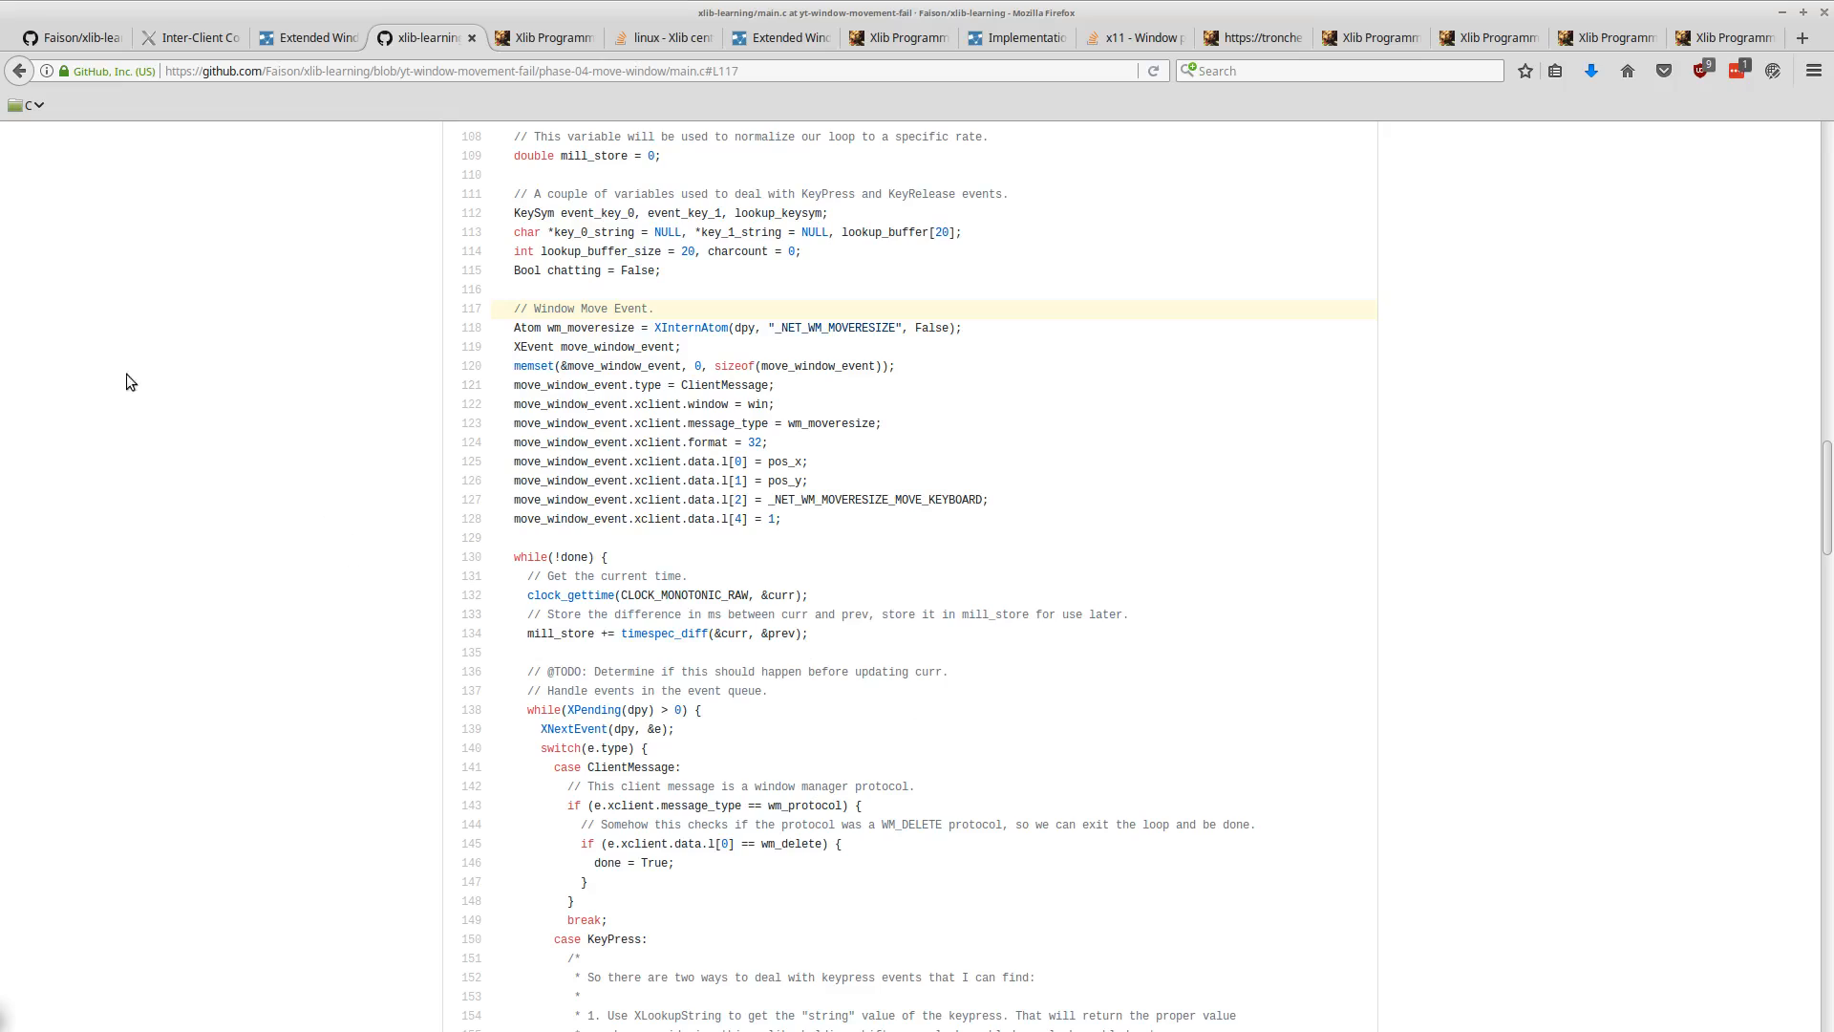
mouse_move(1047, 585)
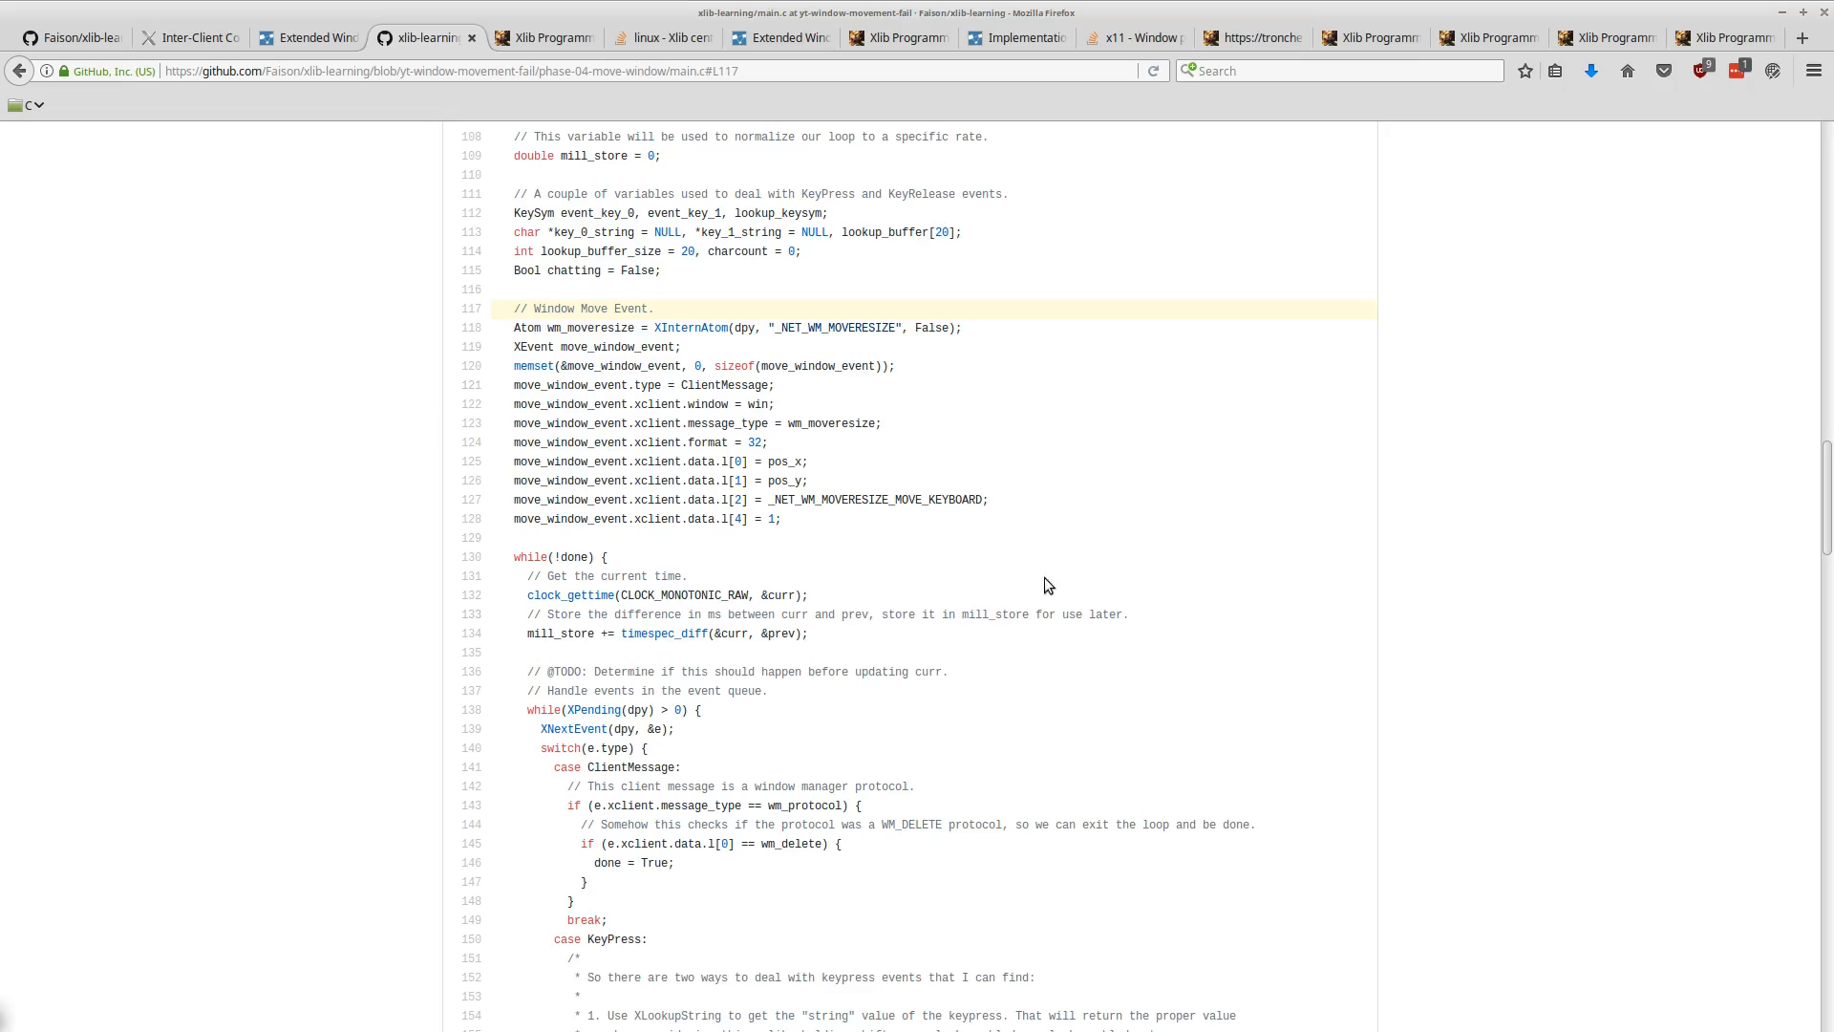
mouse_move(714, 650)
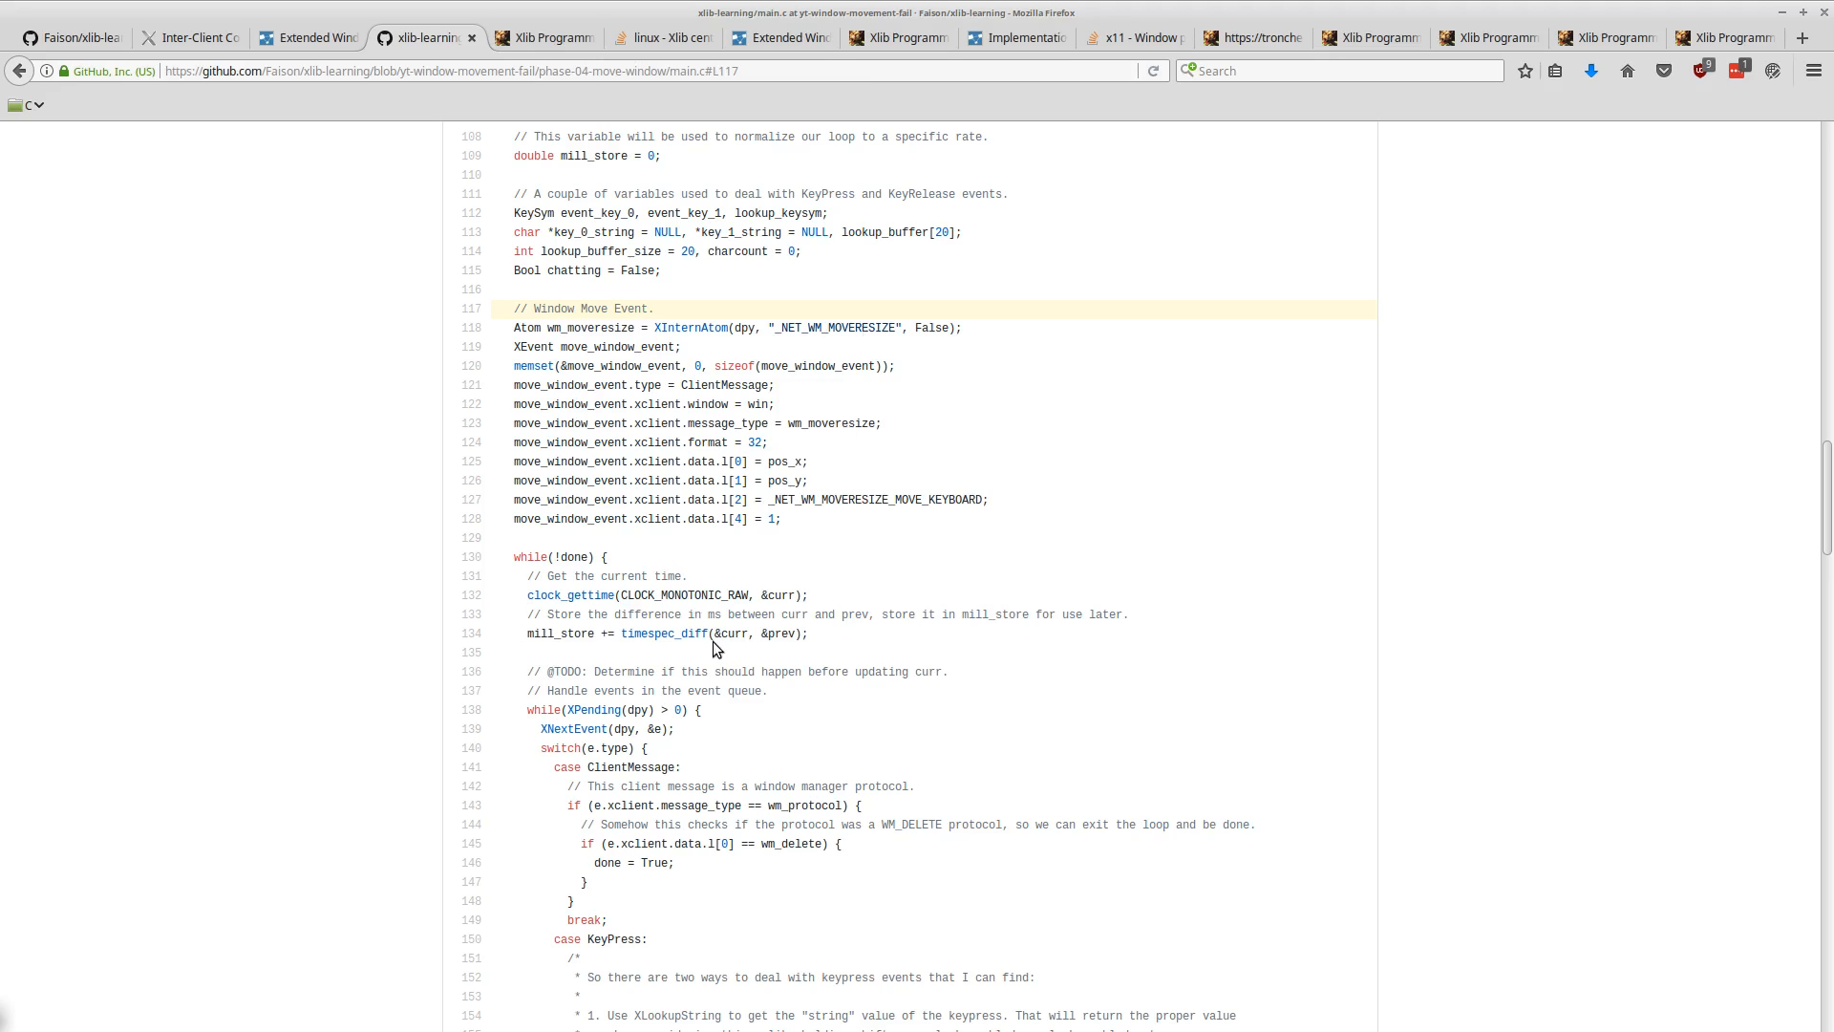
mouse_move(796, 735)
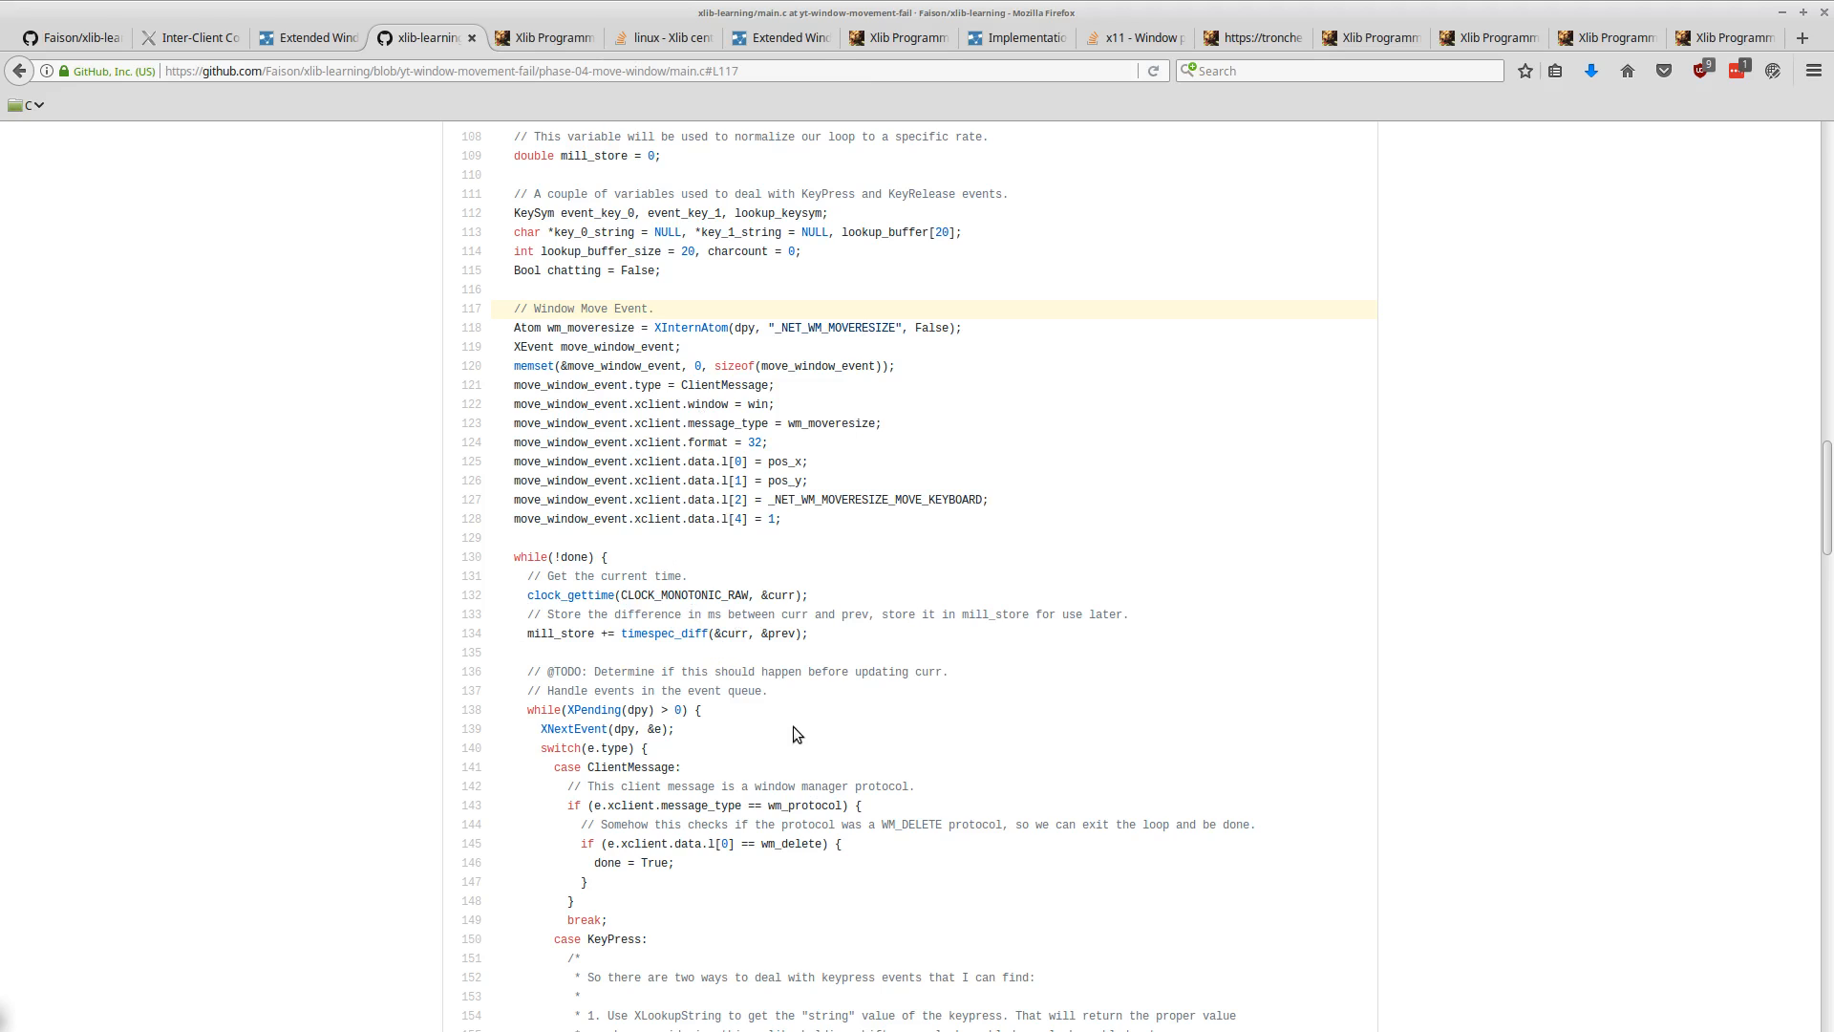
mouse_move(1505, 565)
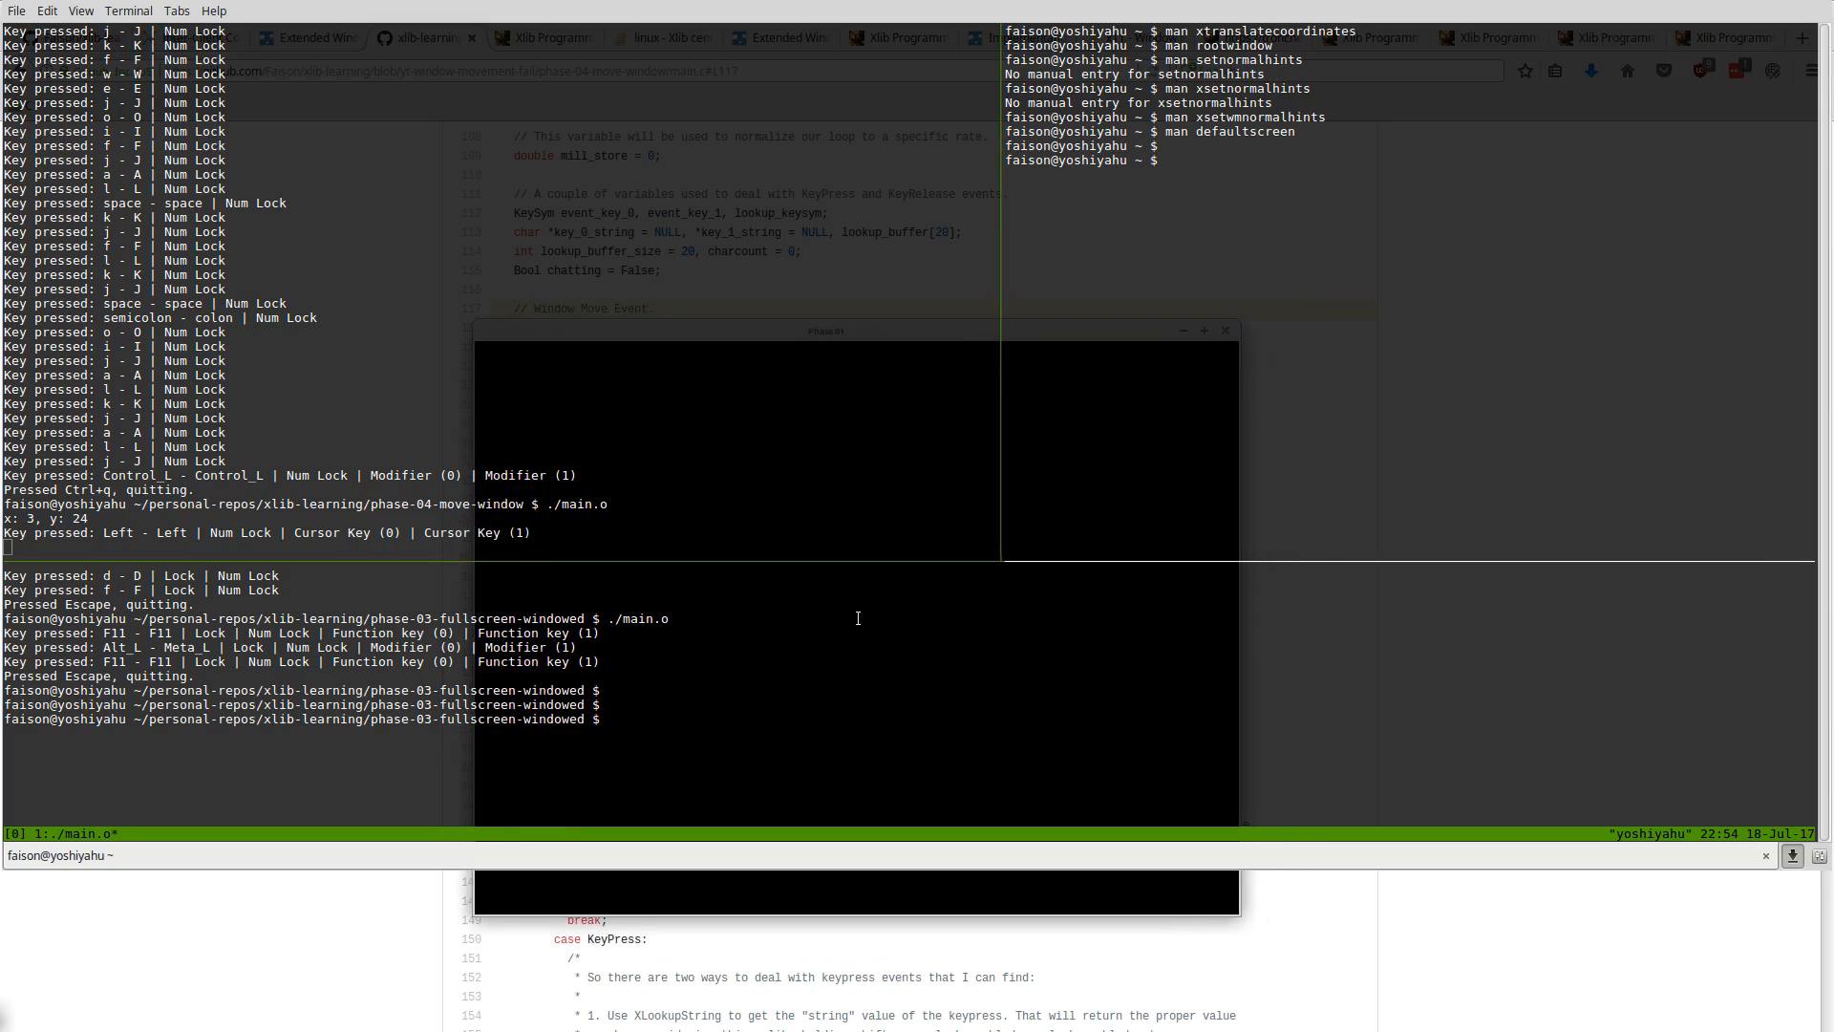
mouse_move(367, 376)
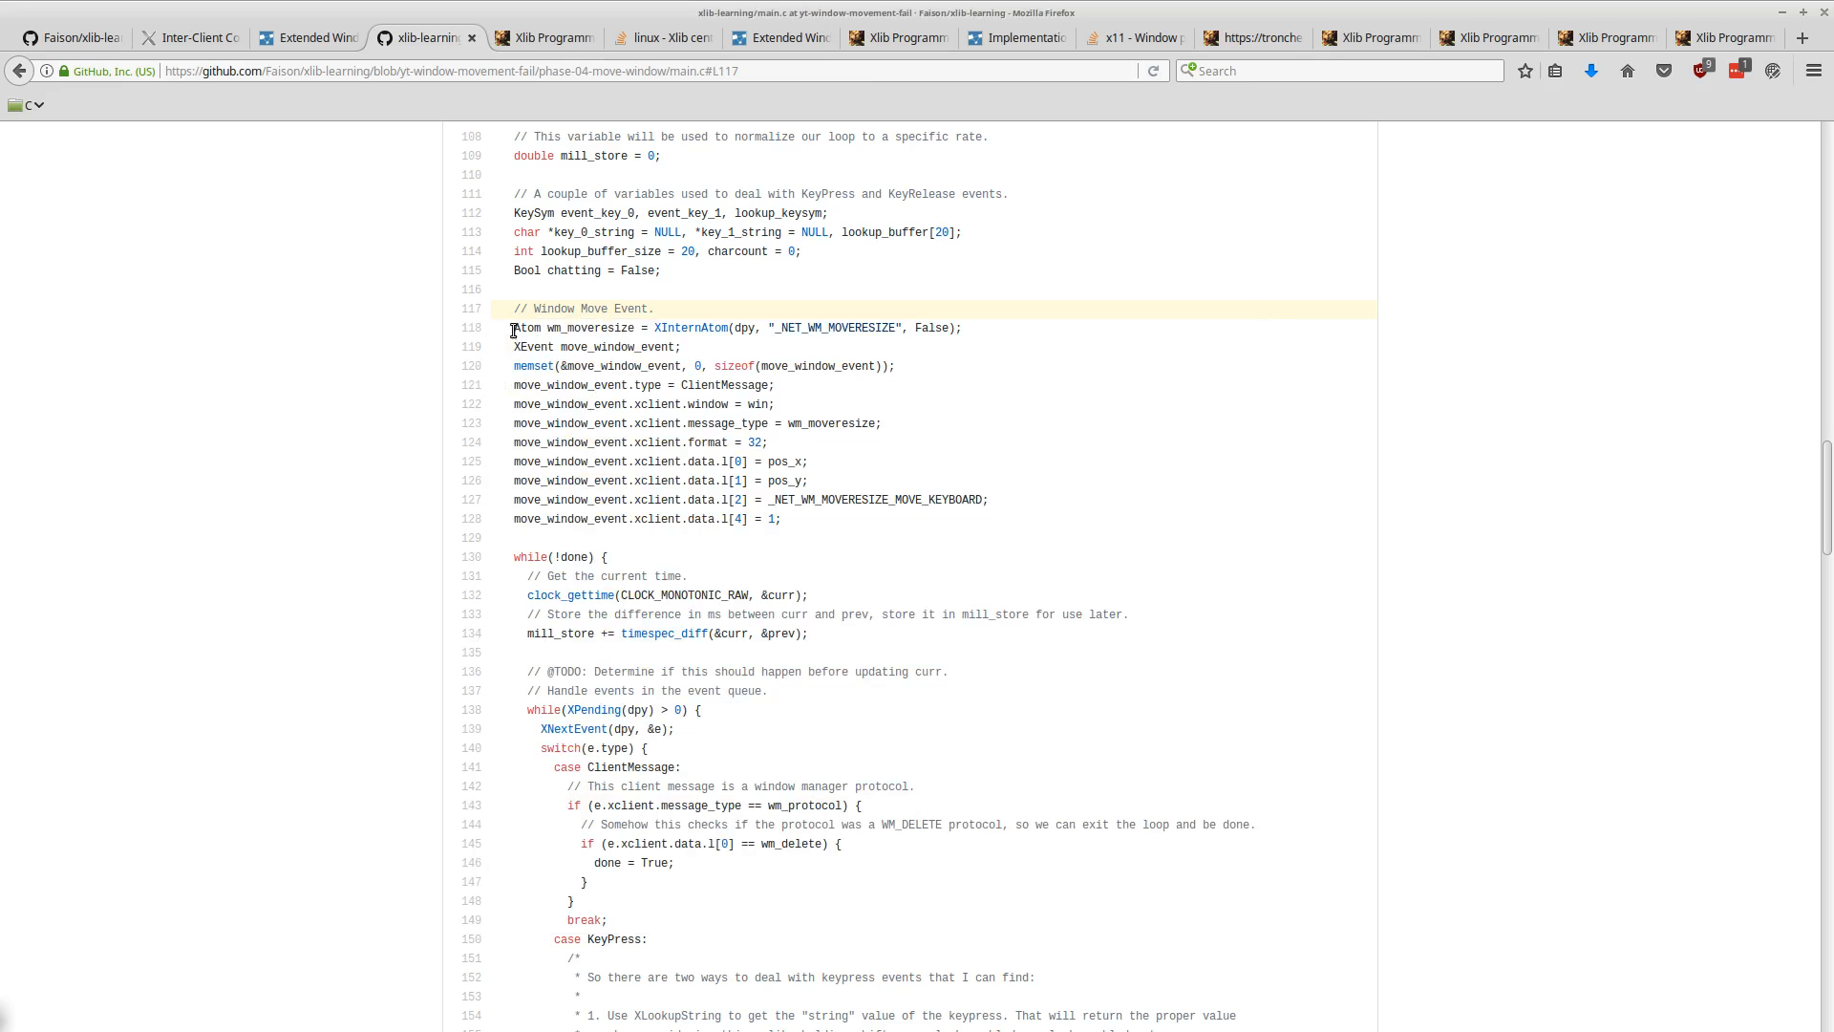
mouse_move(725, 398)
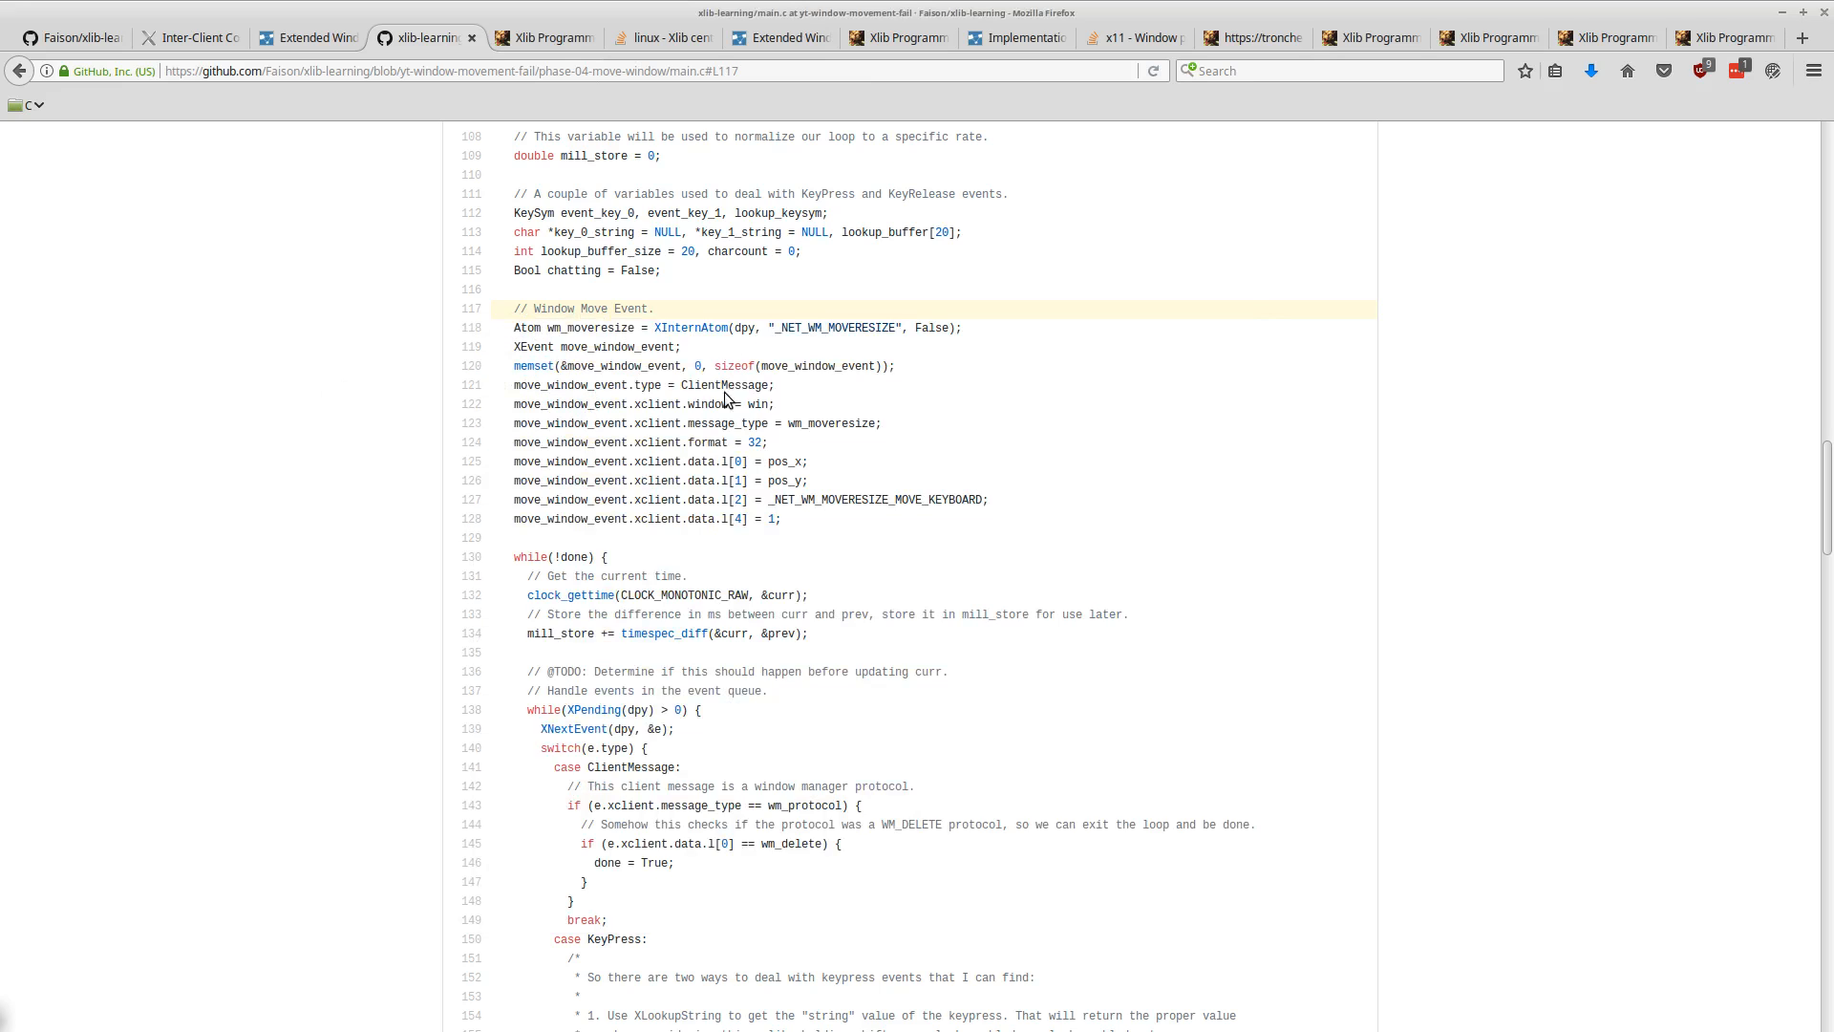
scroll(up, 3)
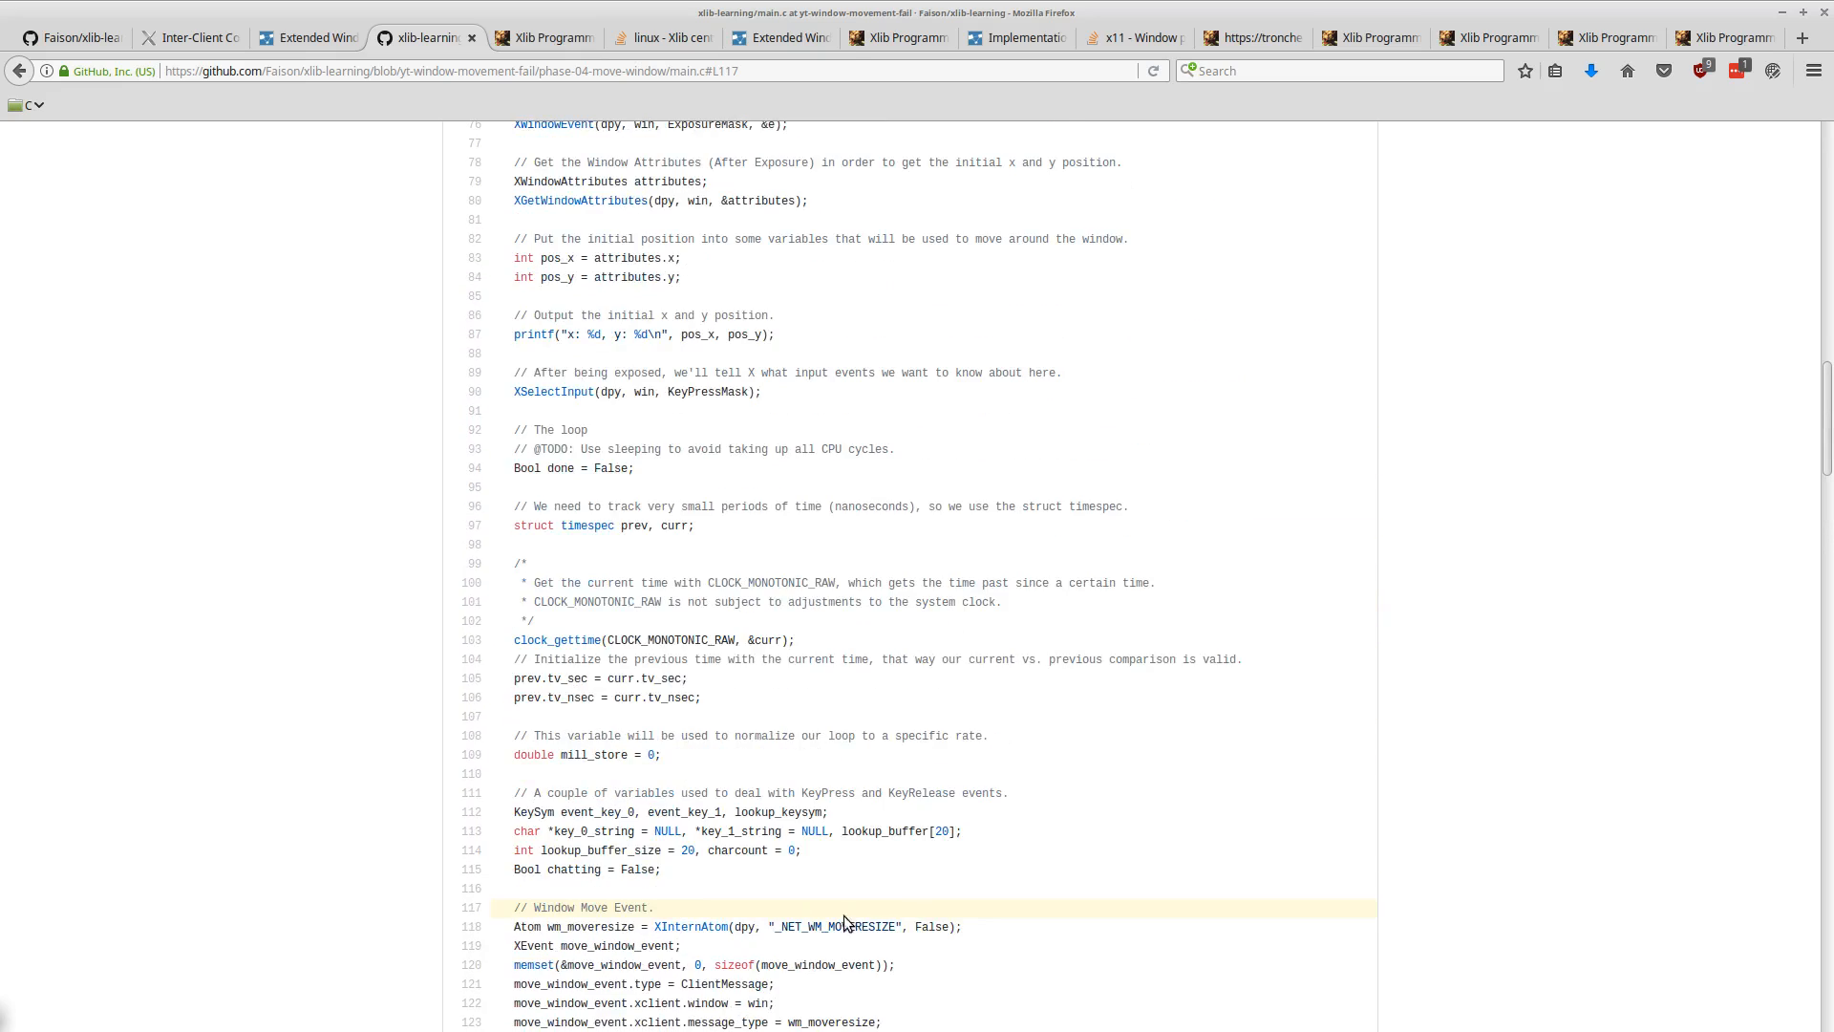
scroll(down, 3)
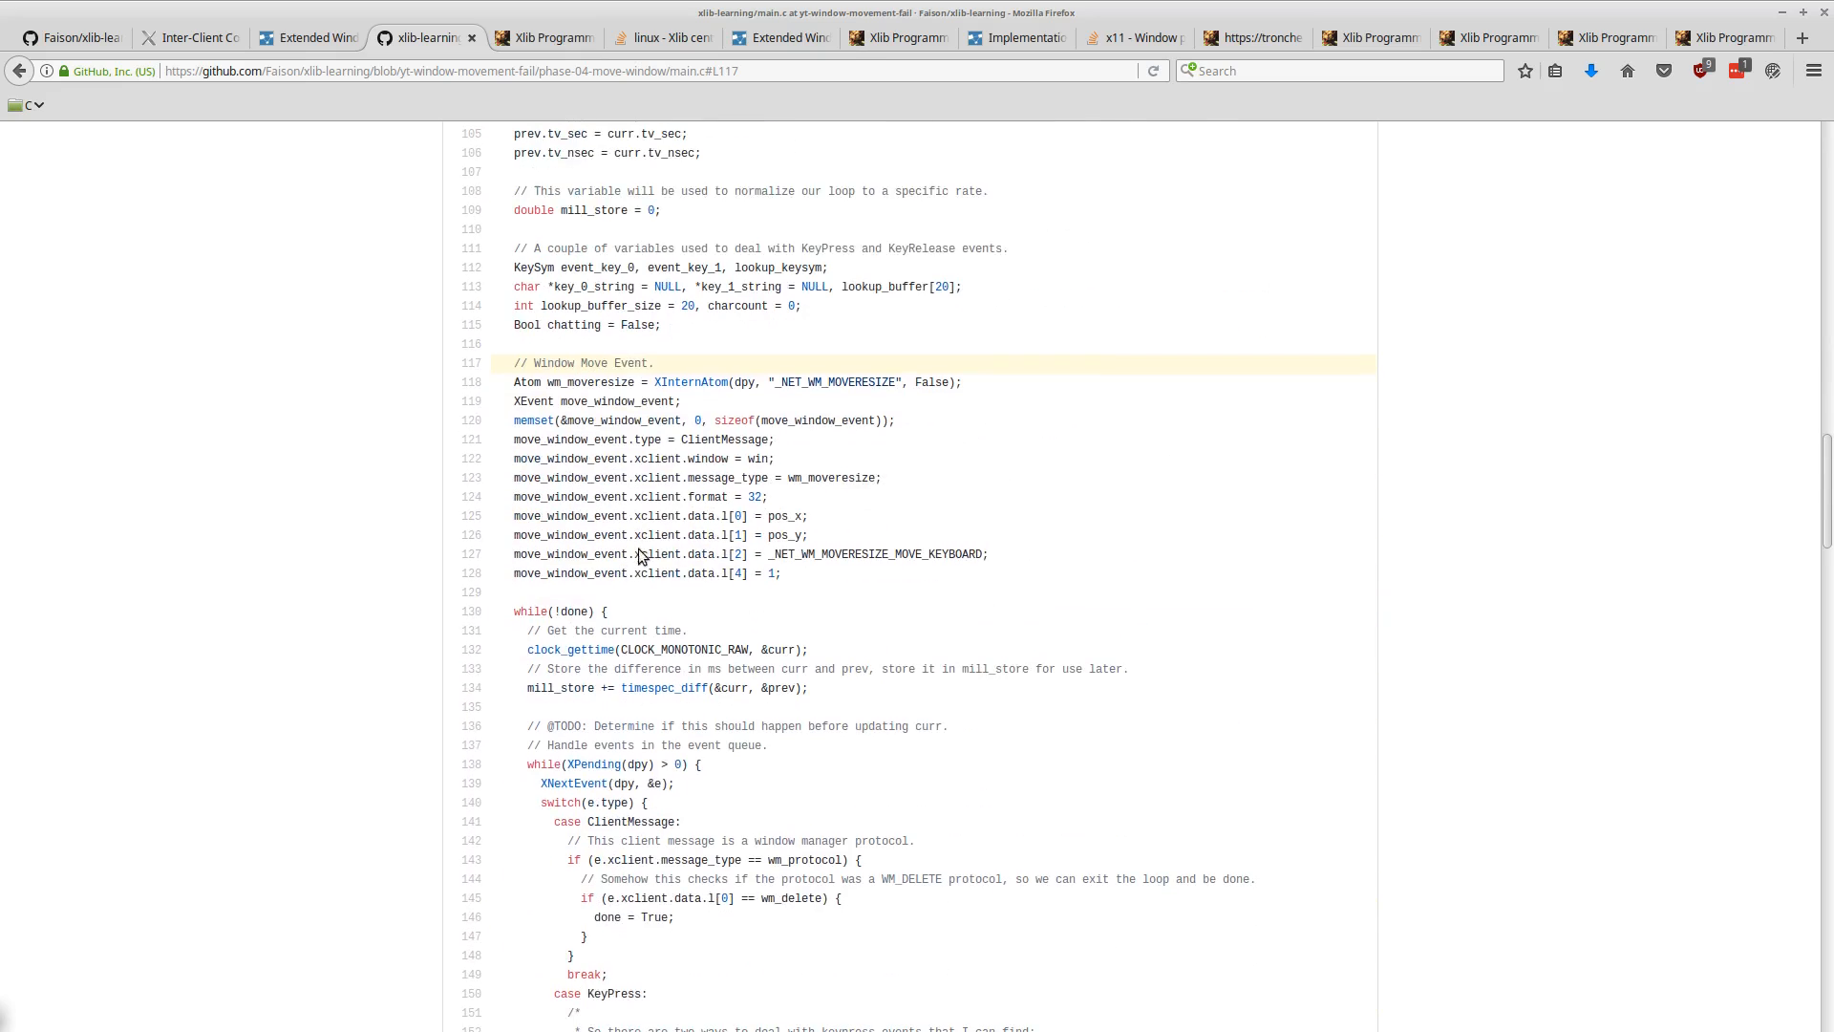
mouse_move(427, 308)
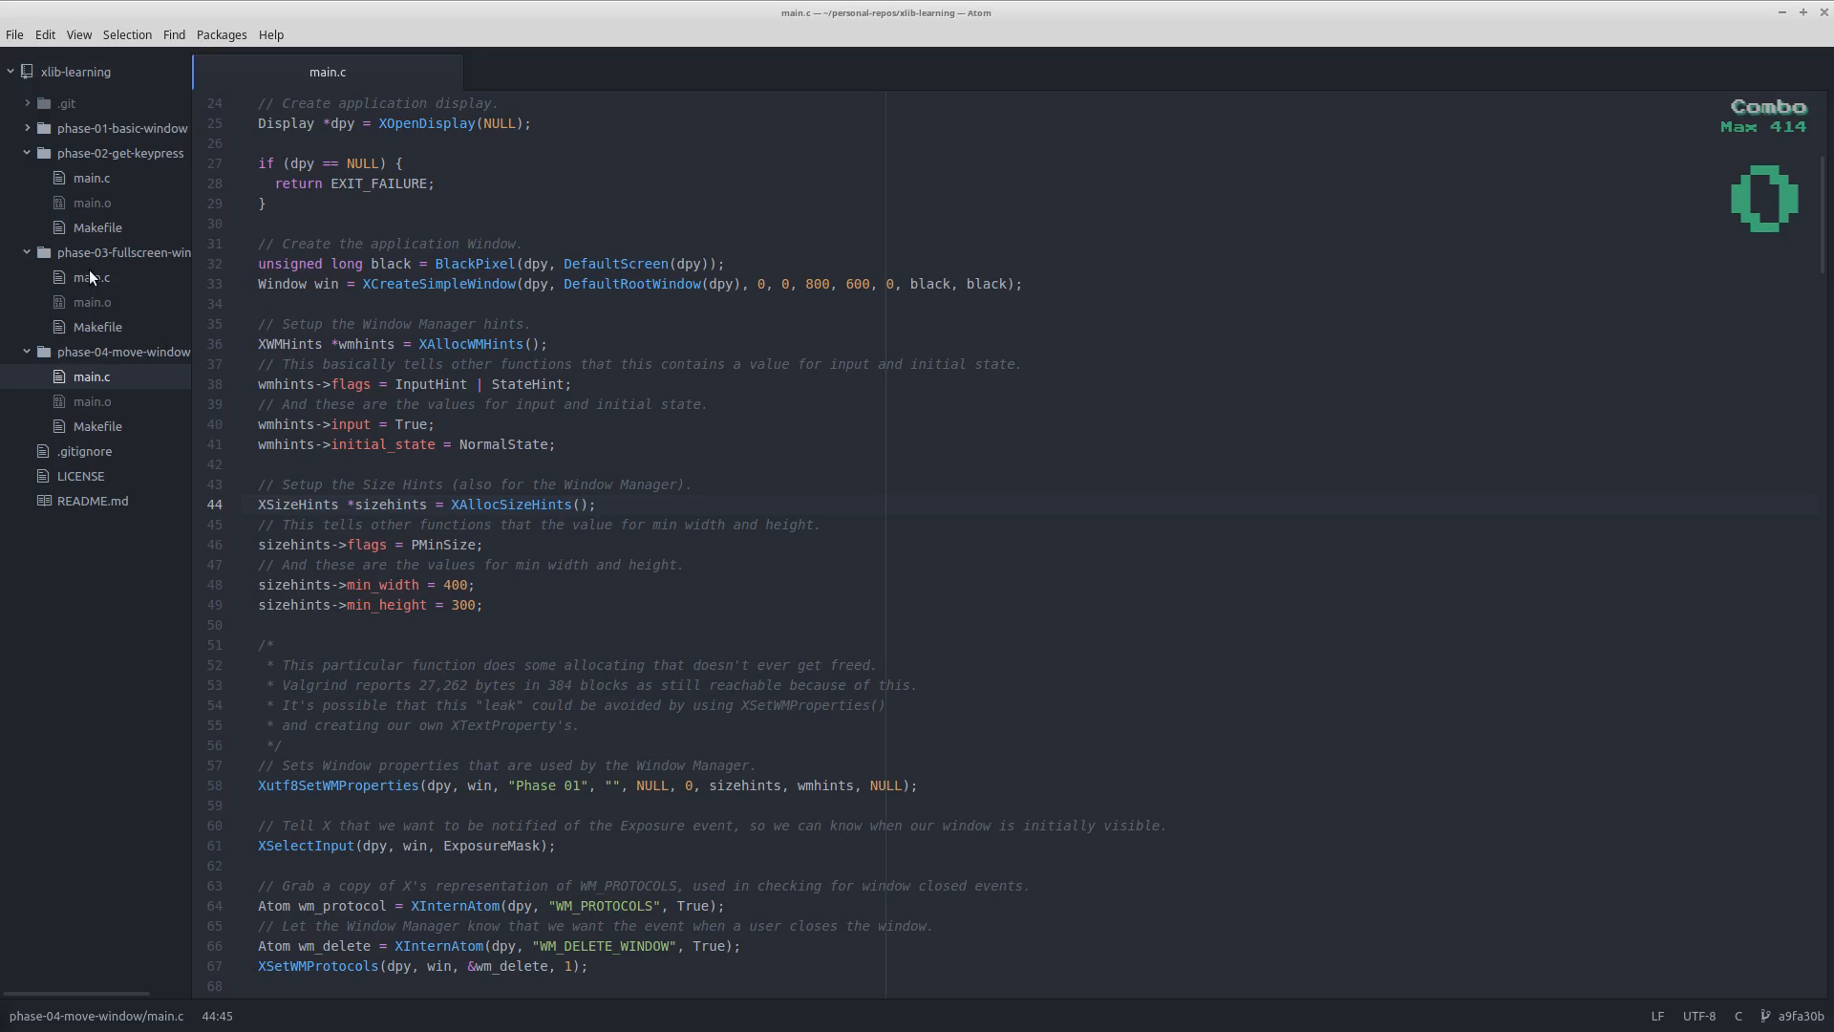
- Open phase-03-fullscreen-windowed/main.c and place the caret on the _NET_WM_STATE_FULLSCREEN line
click(89, 277)
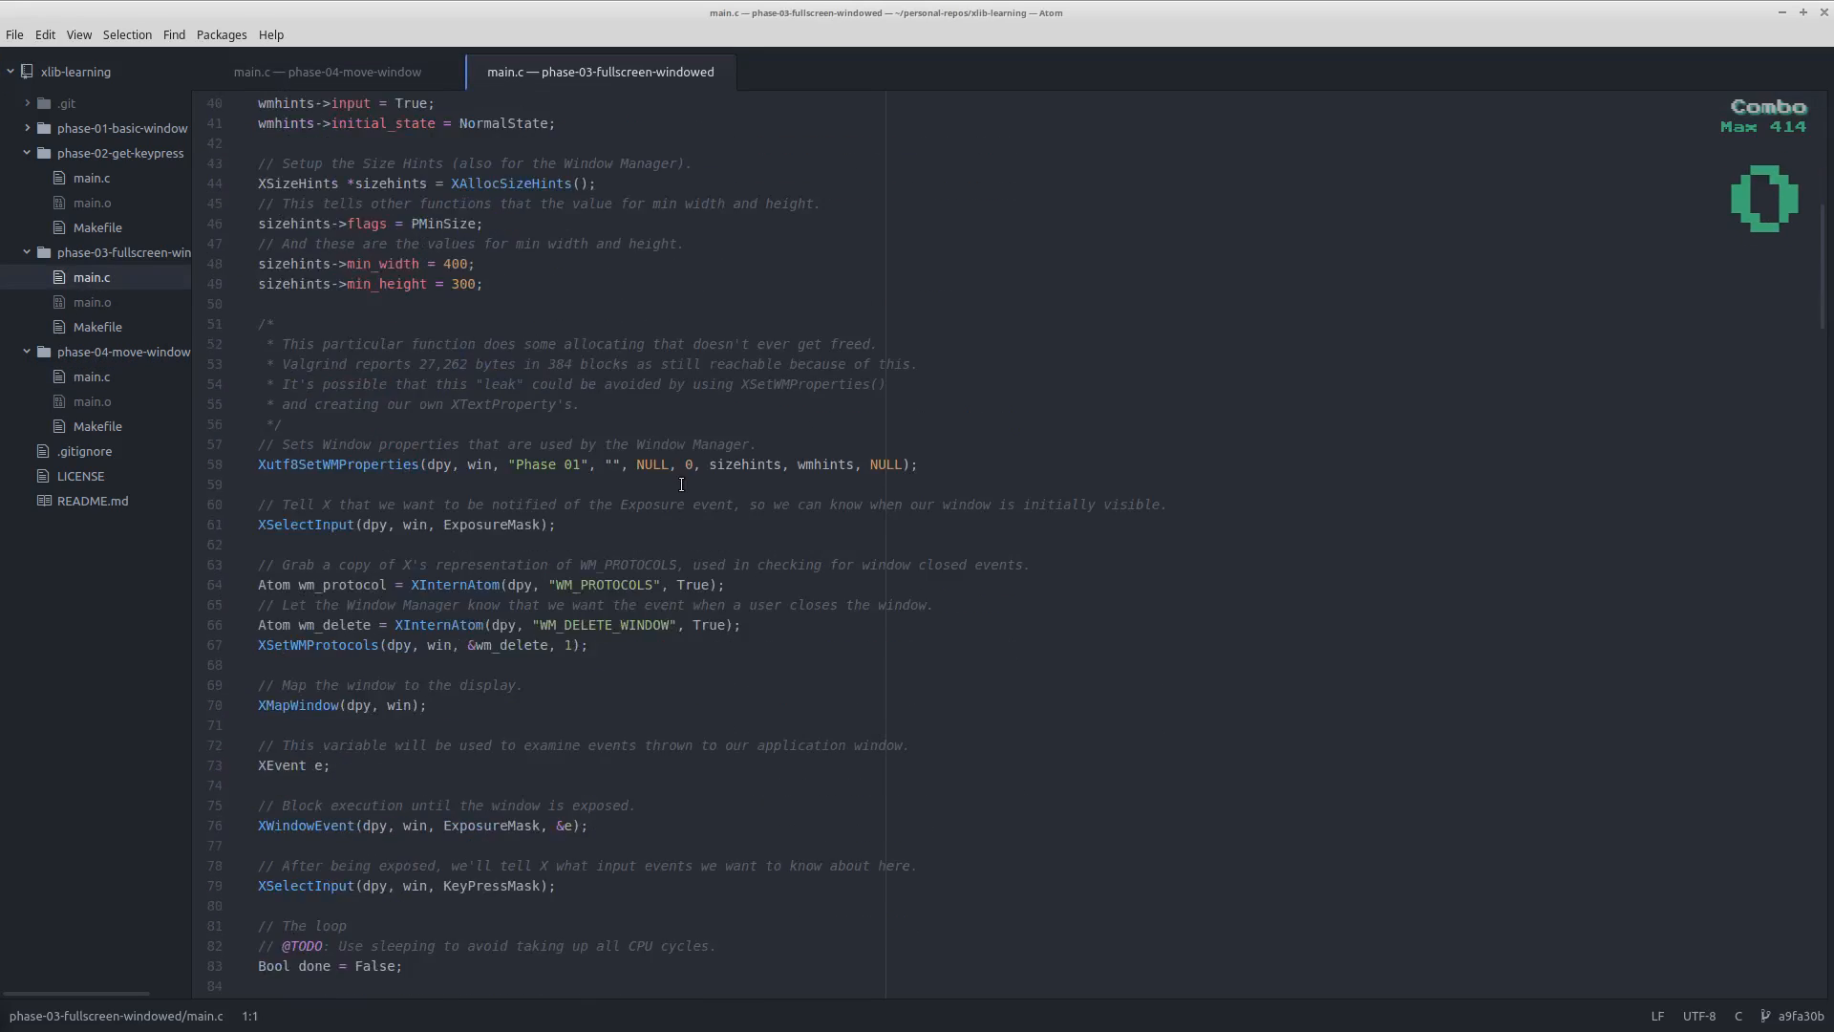
scroll(down, 3)
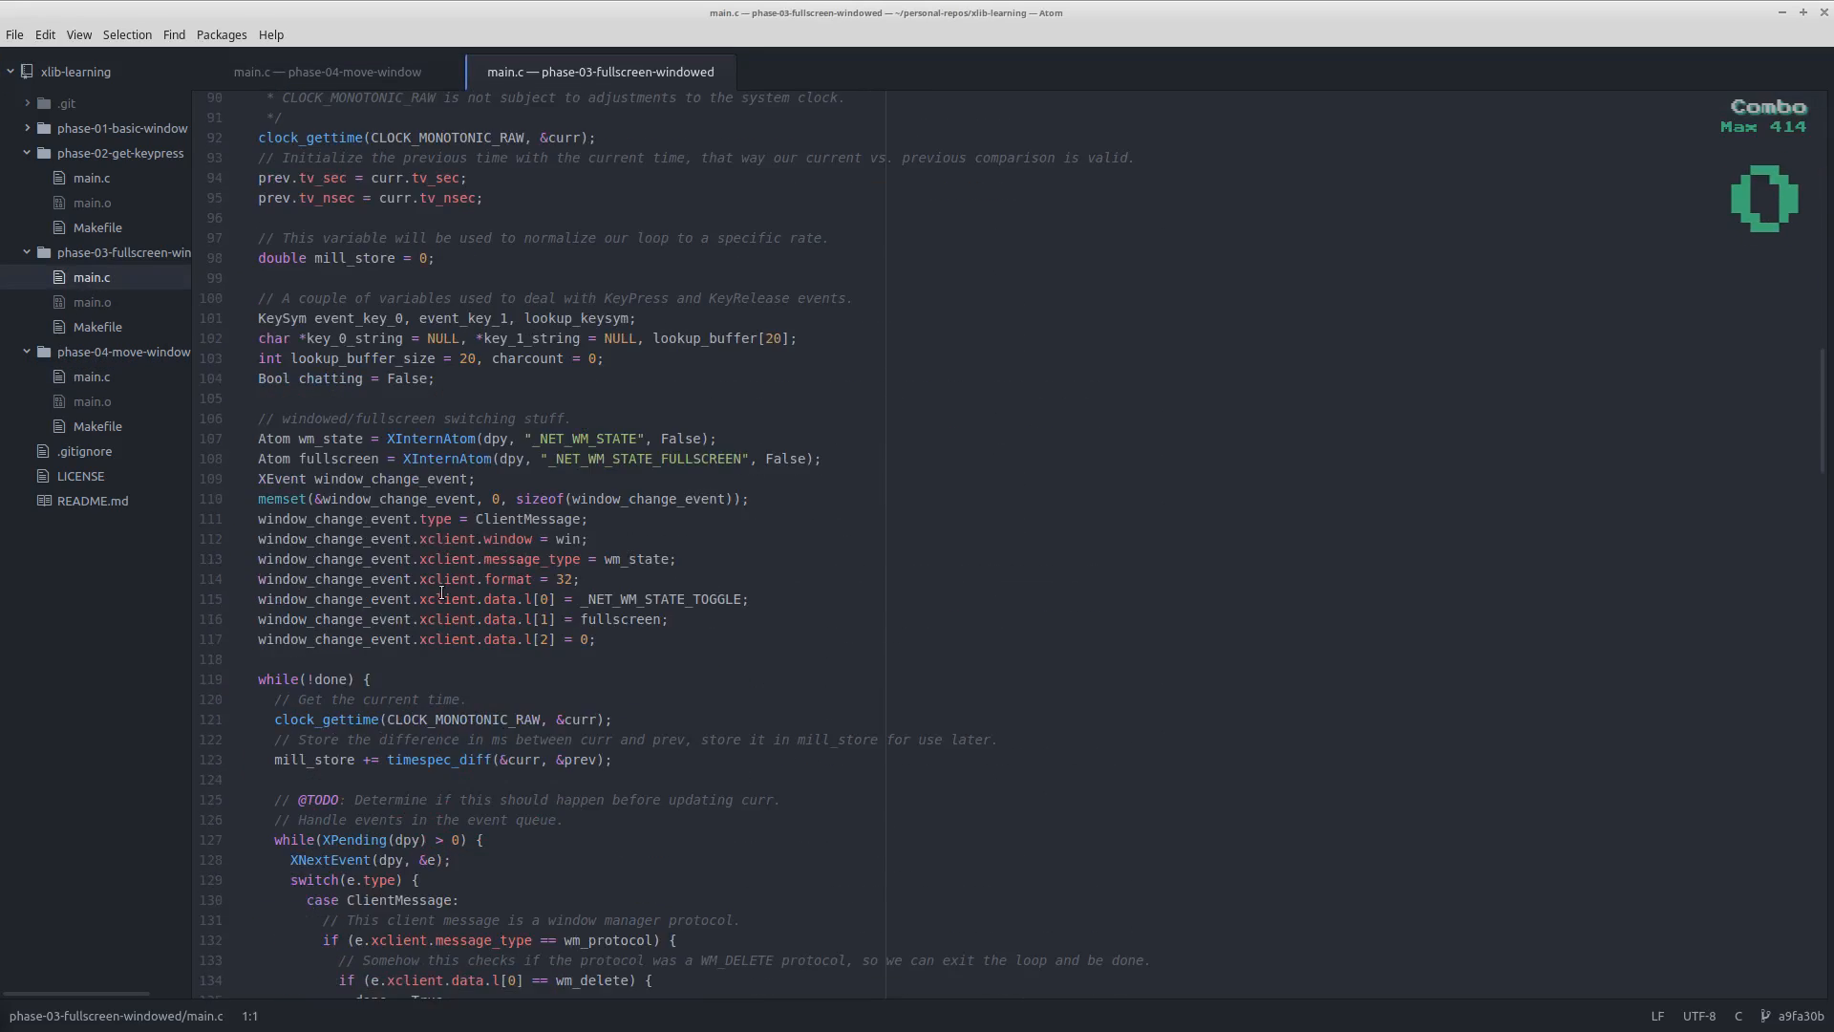
mouse_move(533, 437)
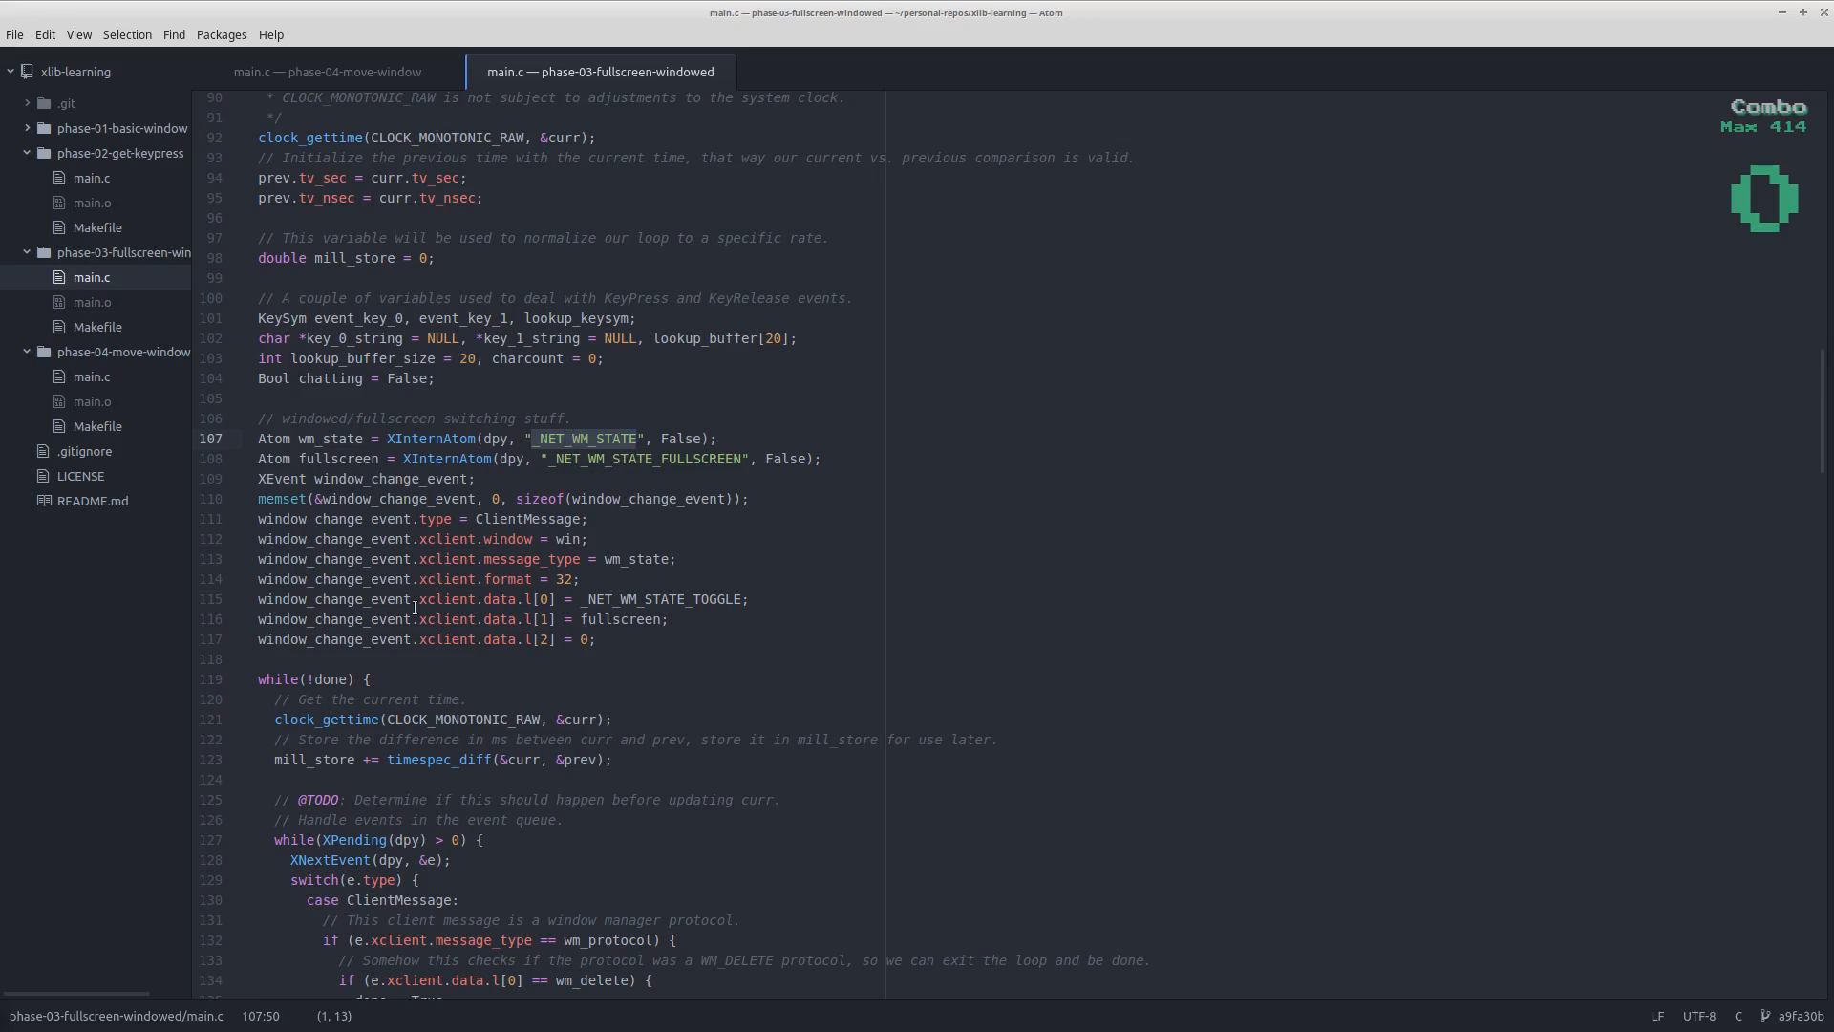
click(679, 458)
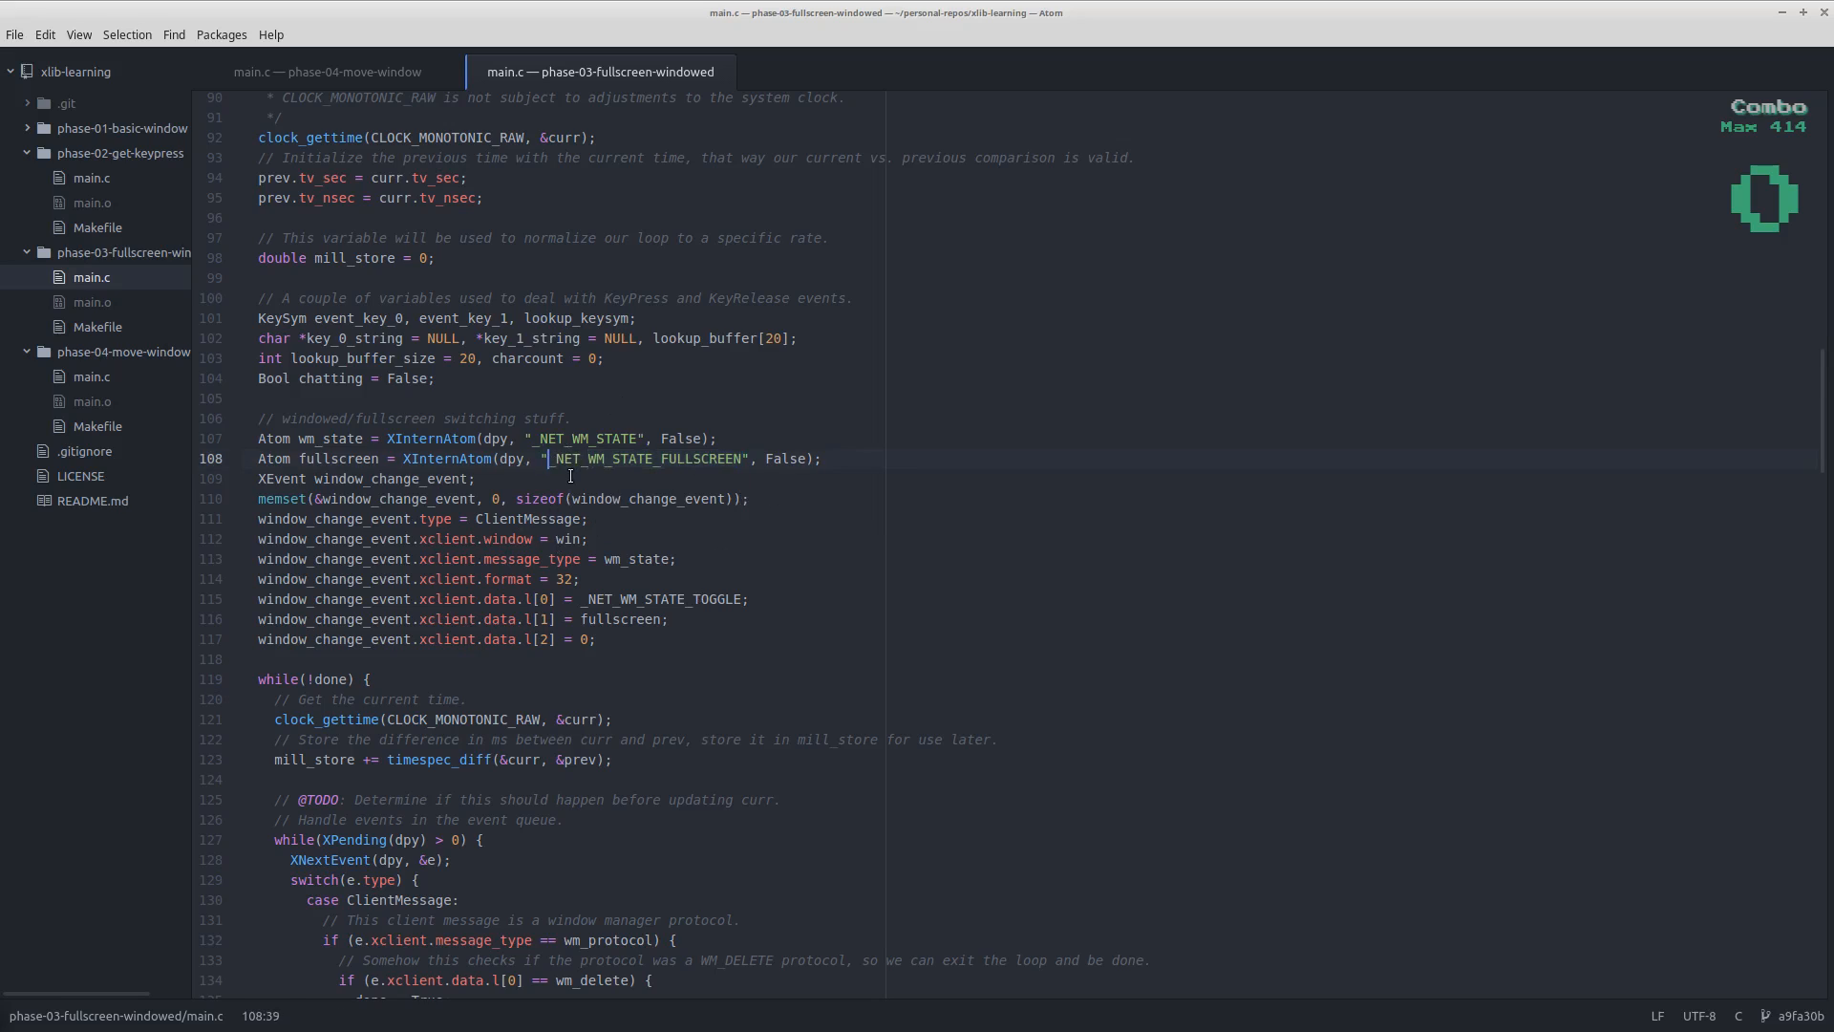
mouse_move(636, 518)
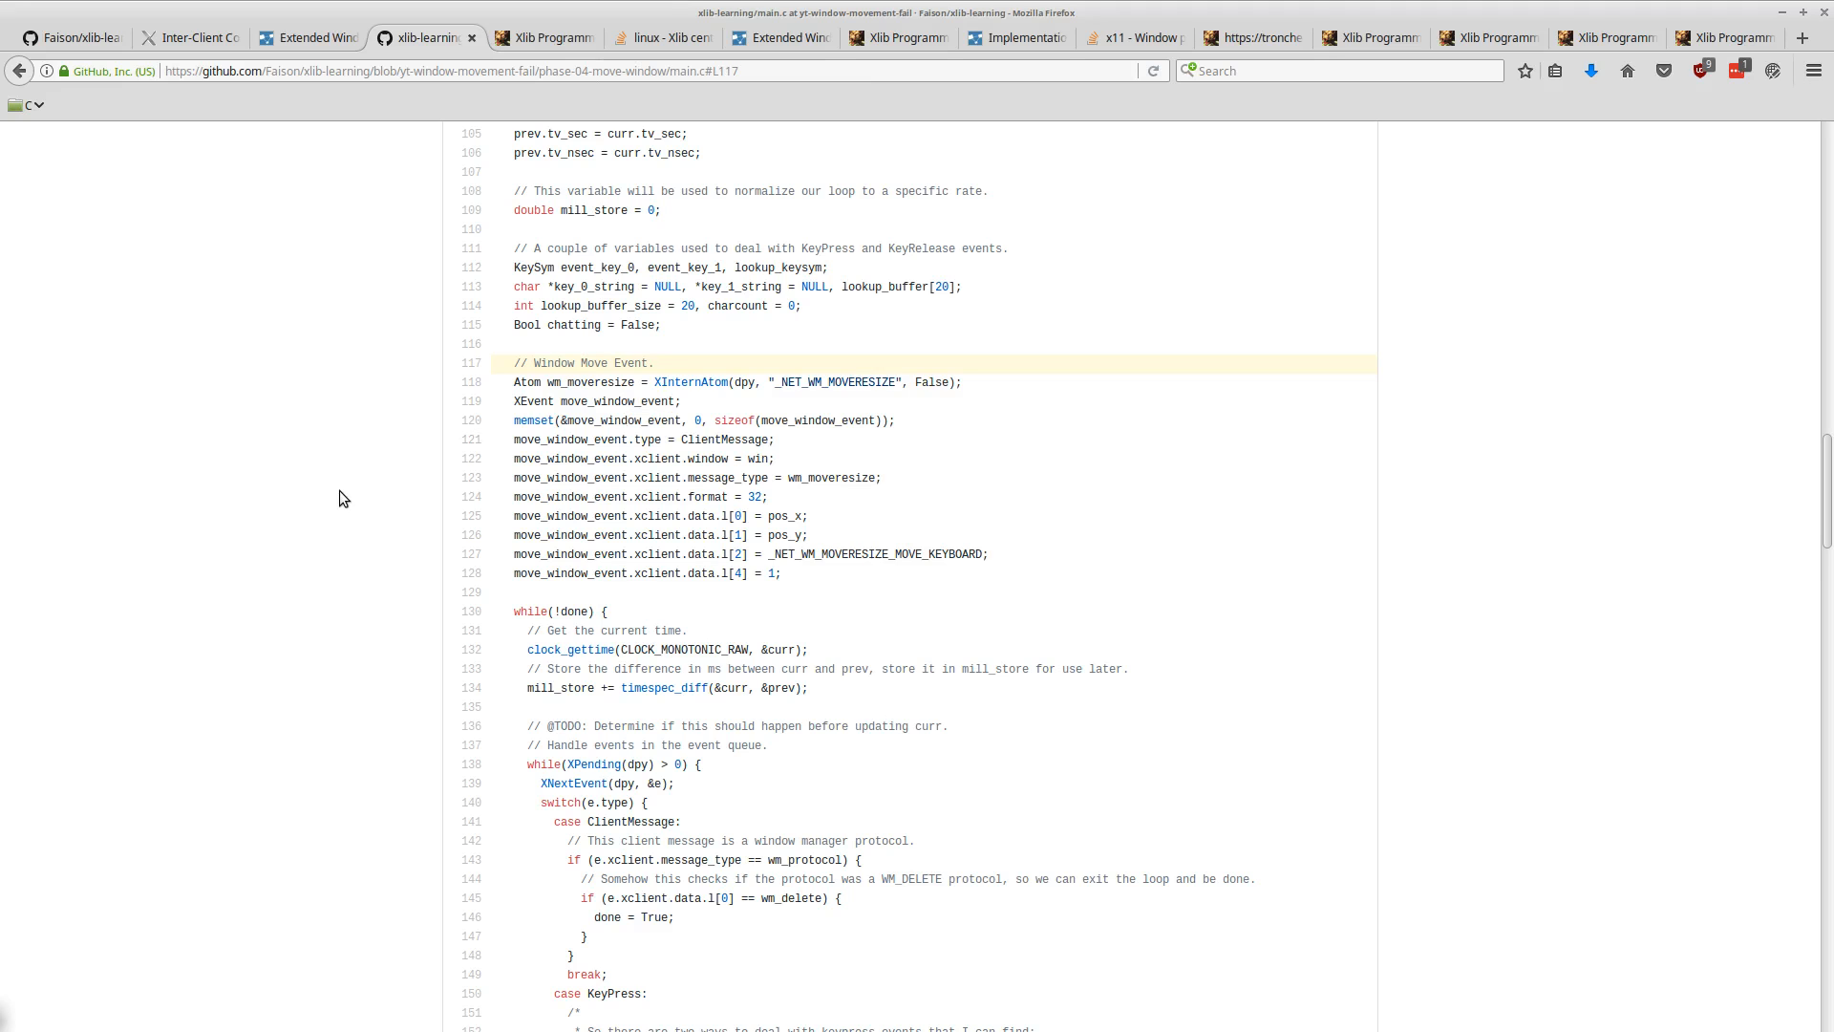
mouse_move(677, 439)
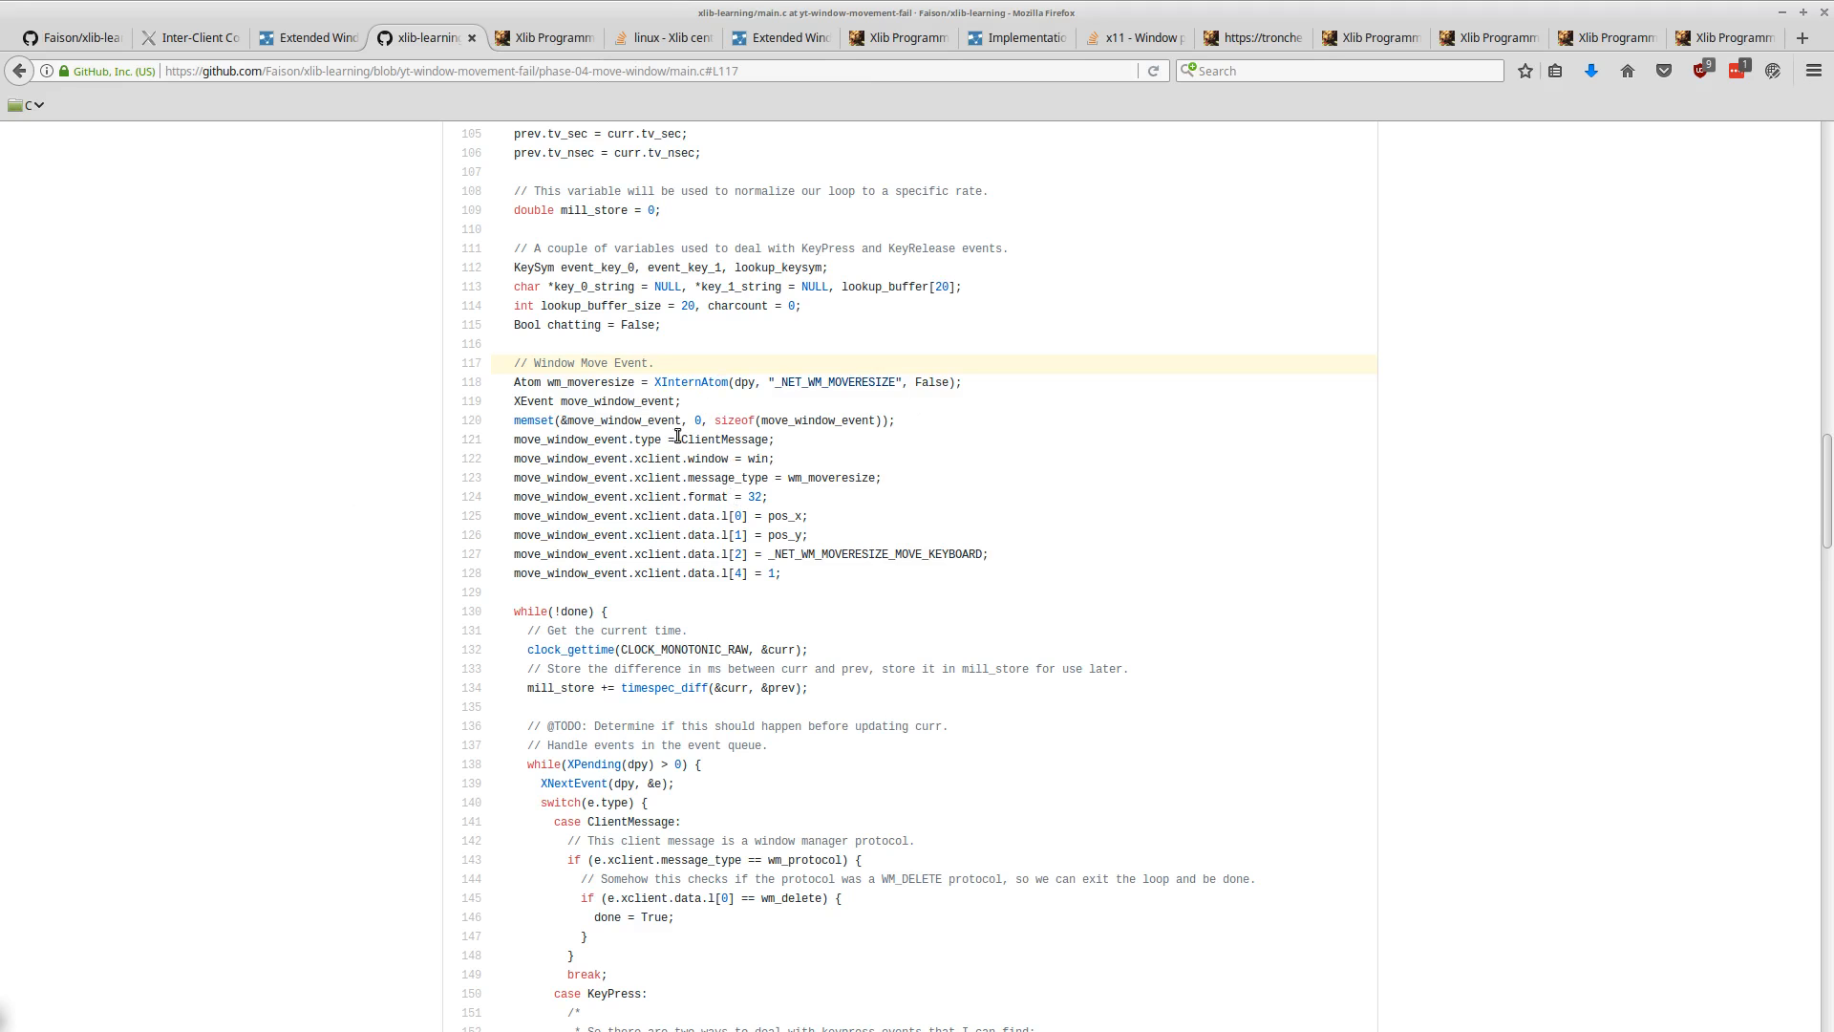
mouse_move(777, 386)
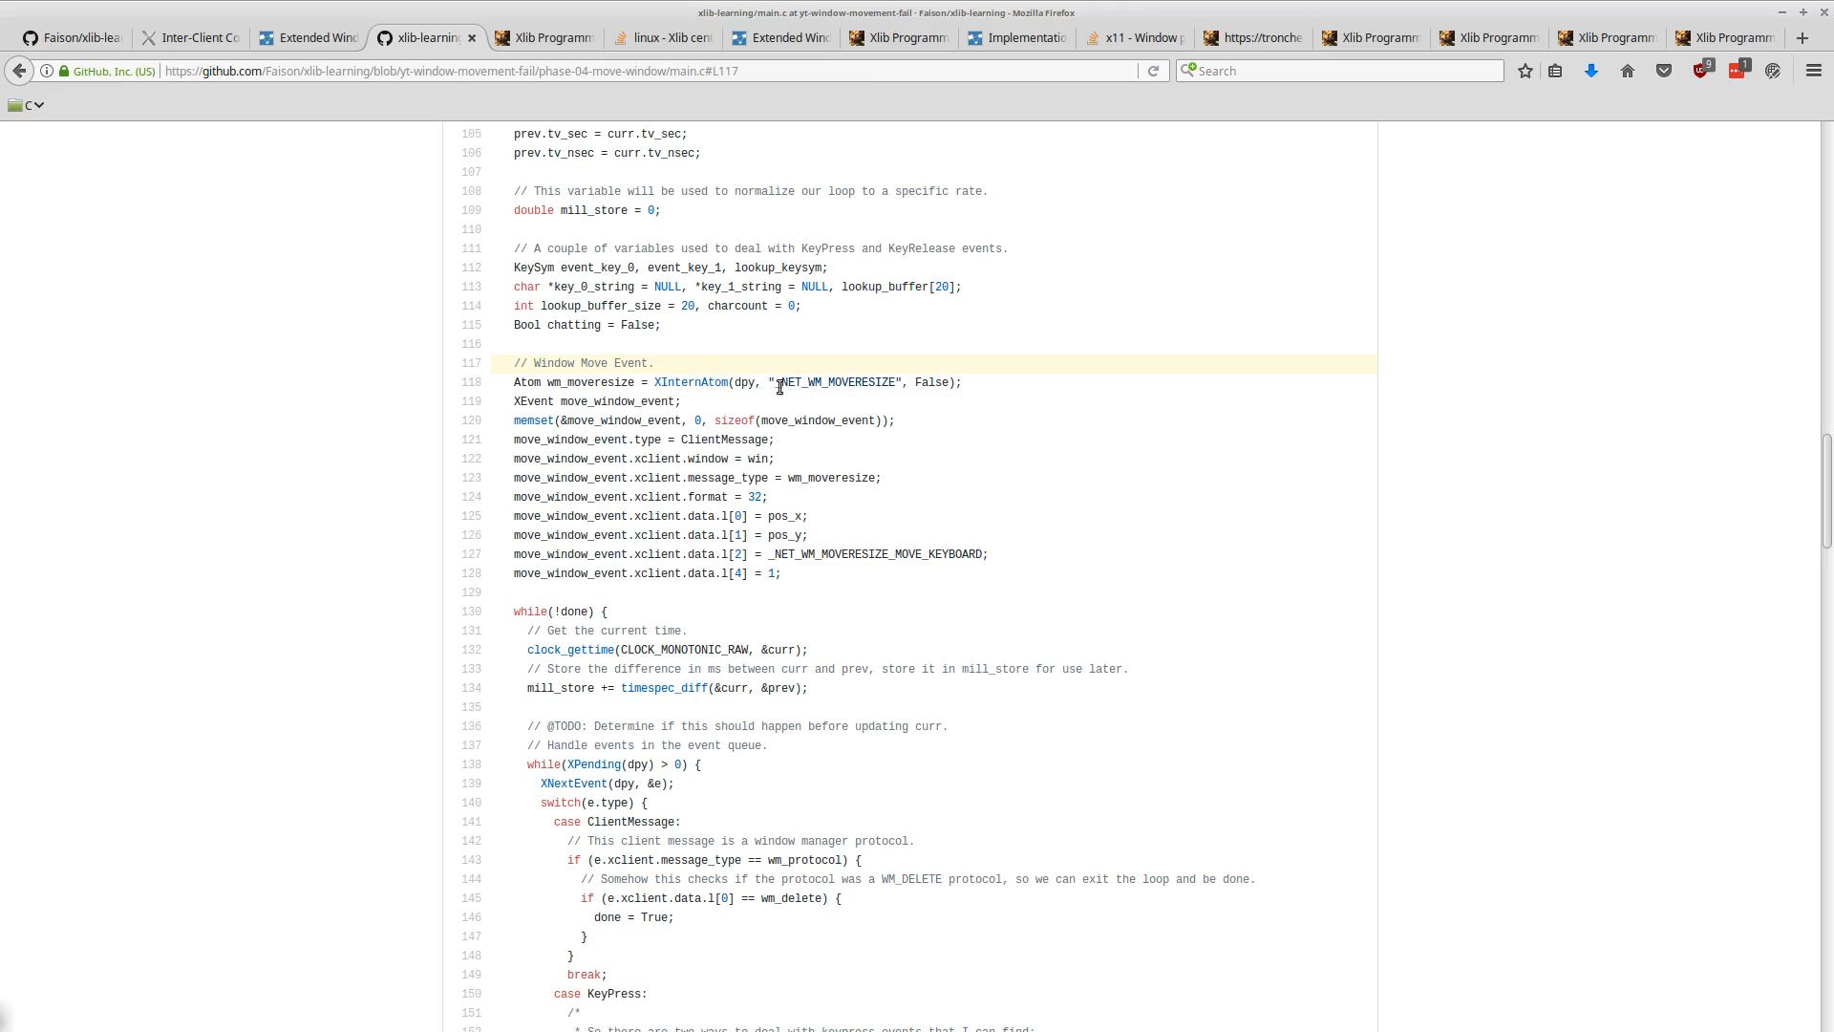
mouse_move(707, 453)
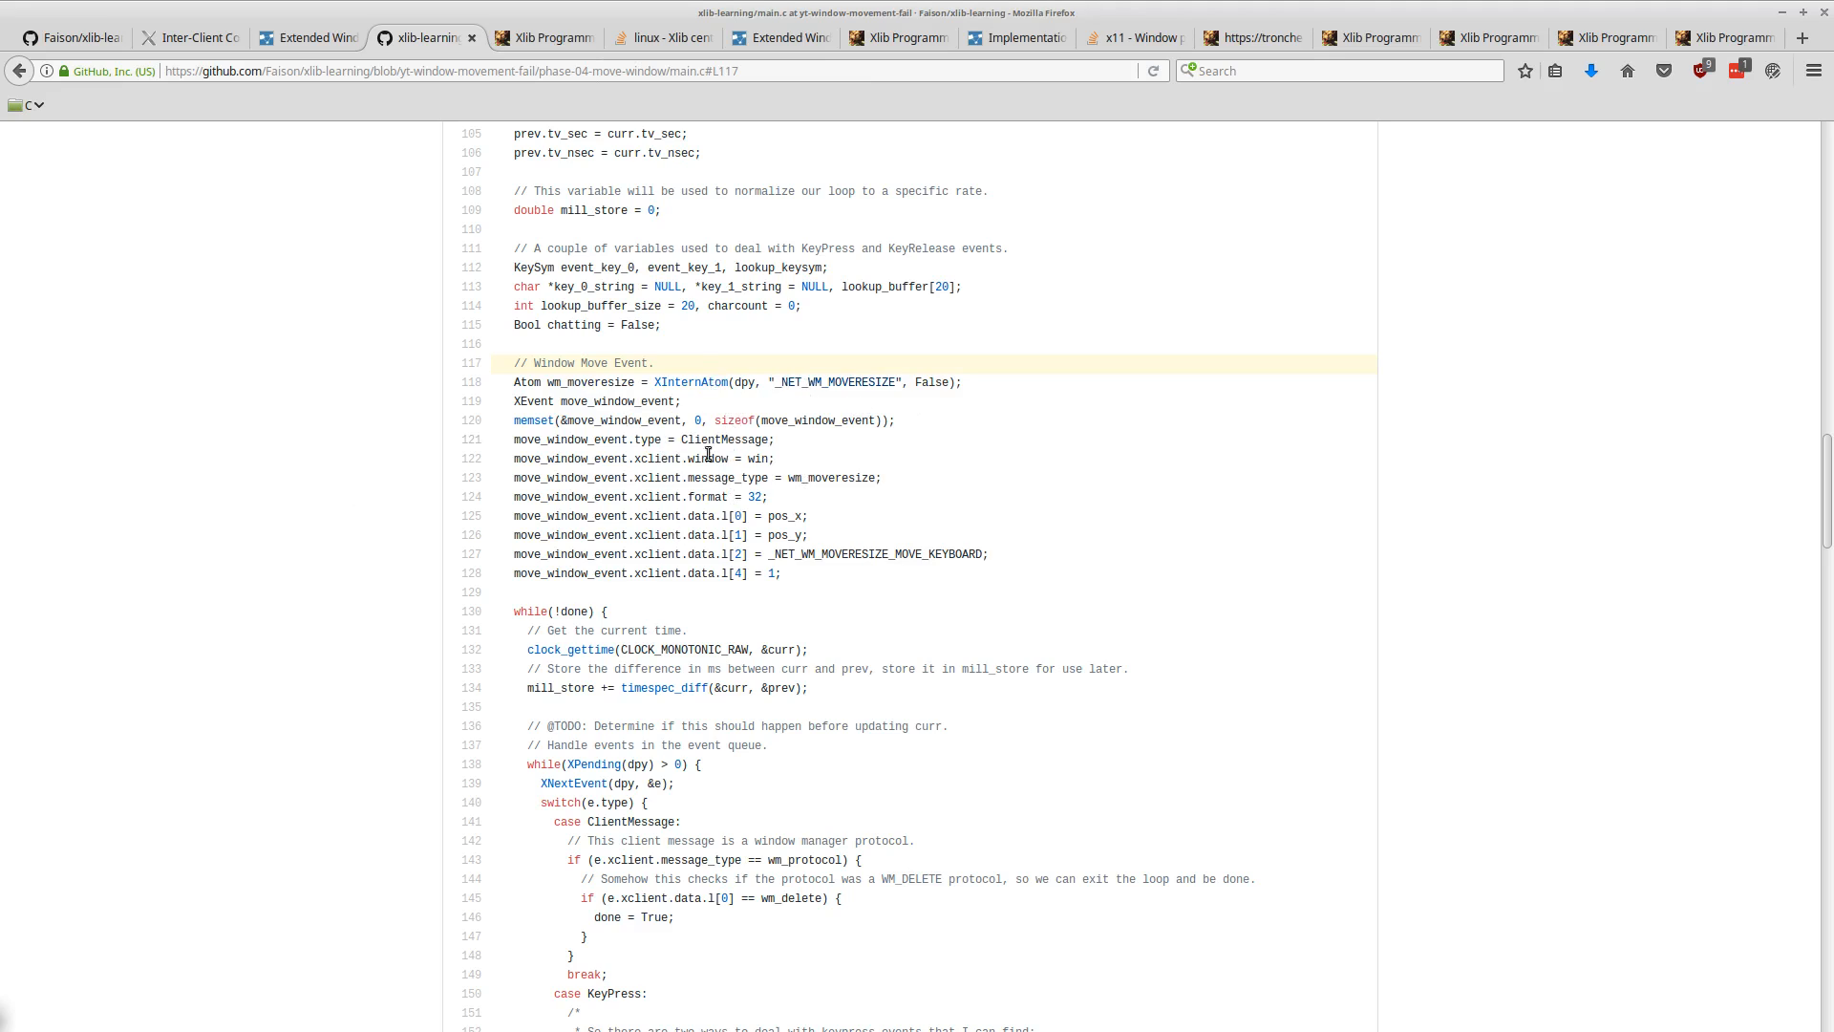
- Select ClientMessage and _NET_WM_MOVERESIZE in the phase-04 main.c Window Move Event block
double_click(724, 440)
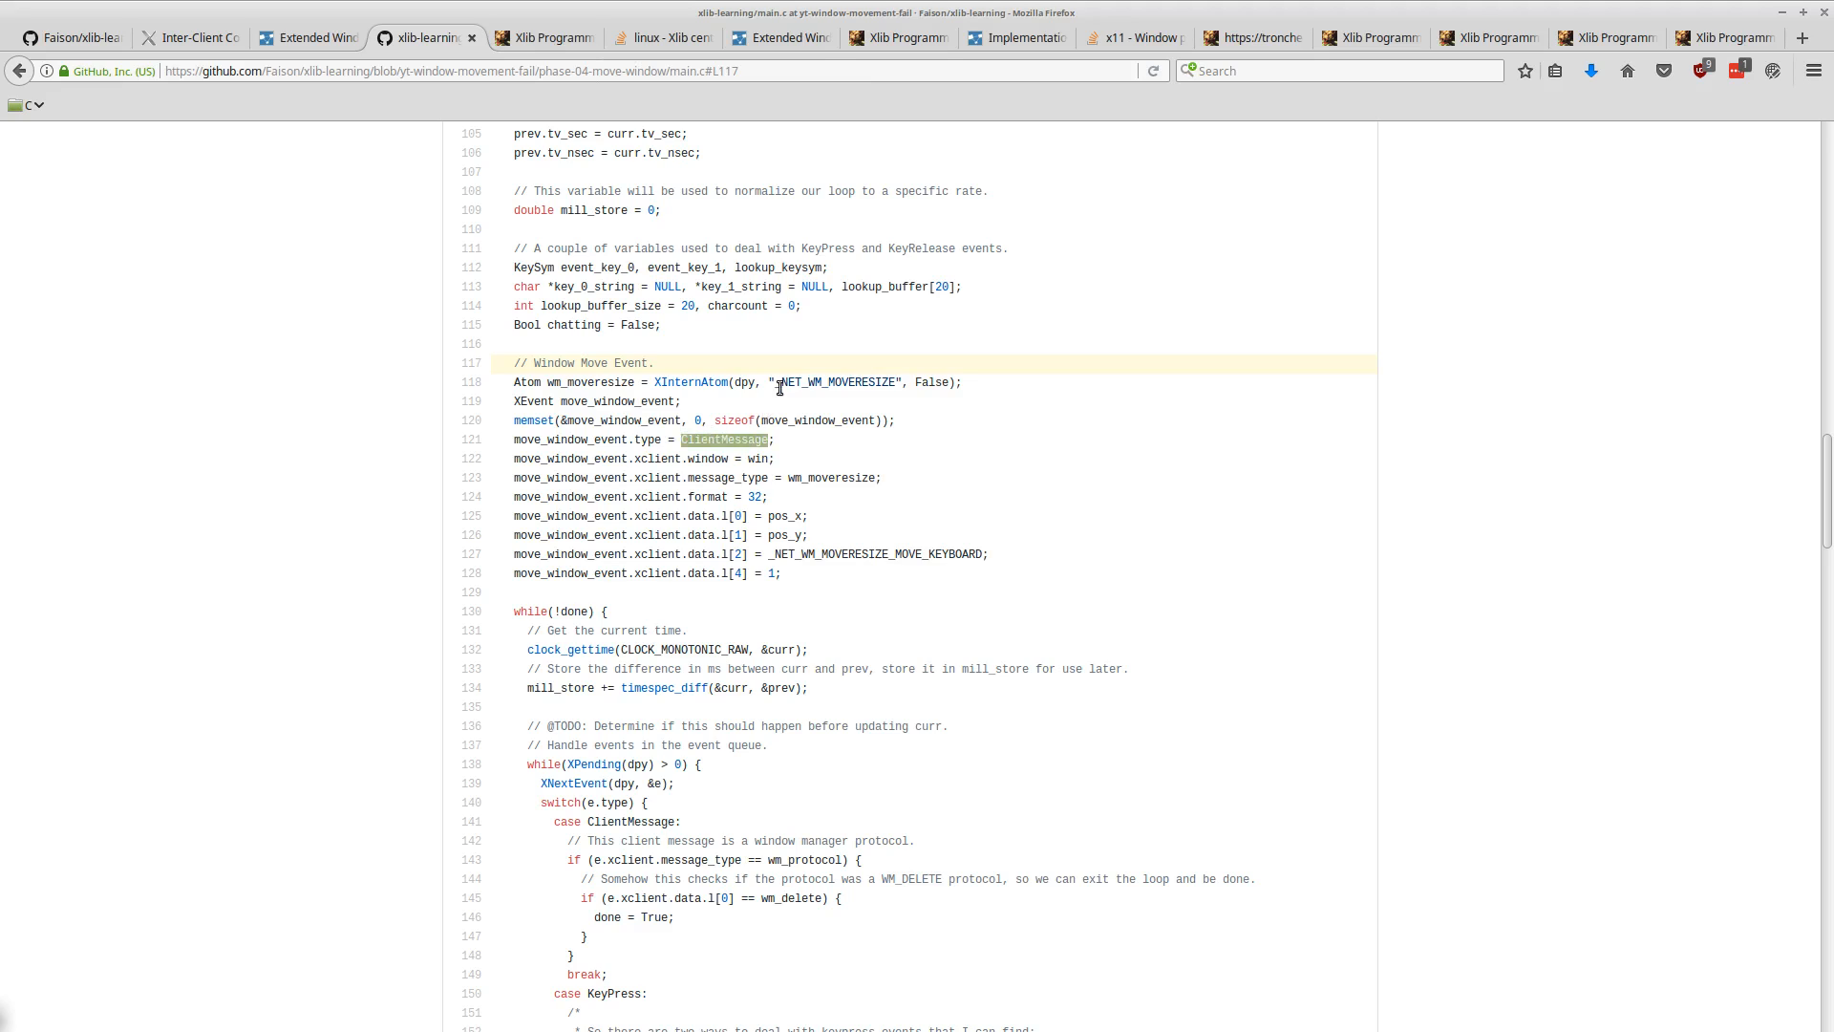
mouse_move(690, 478)
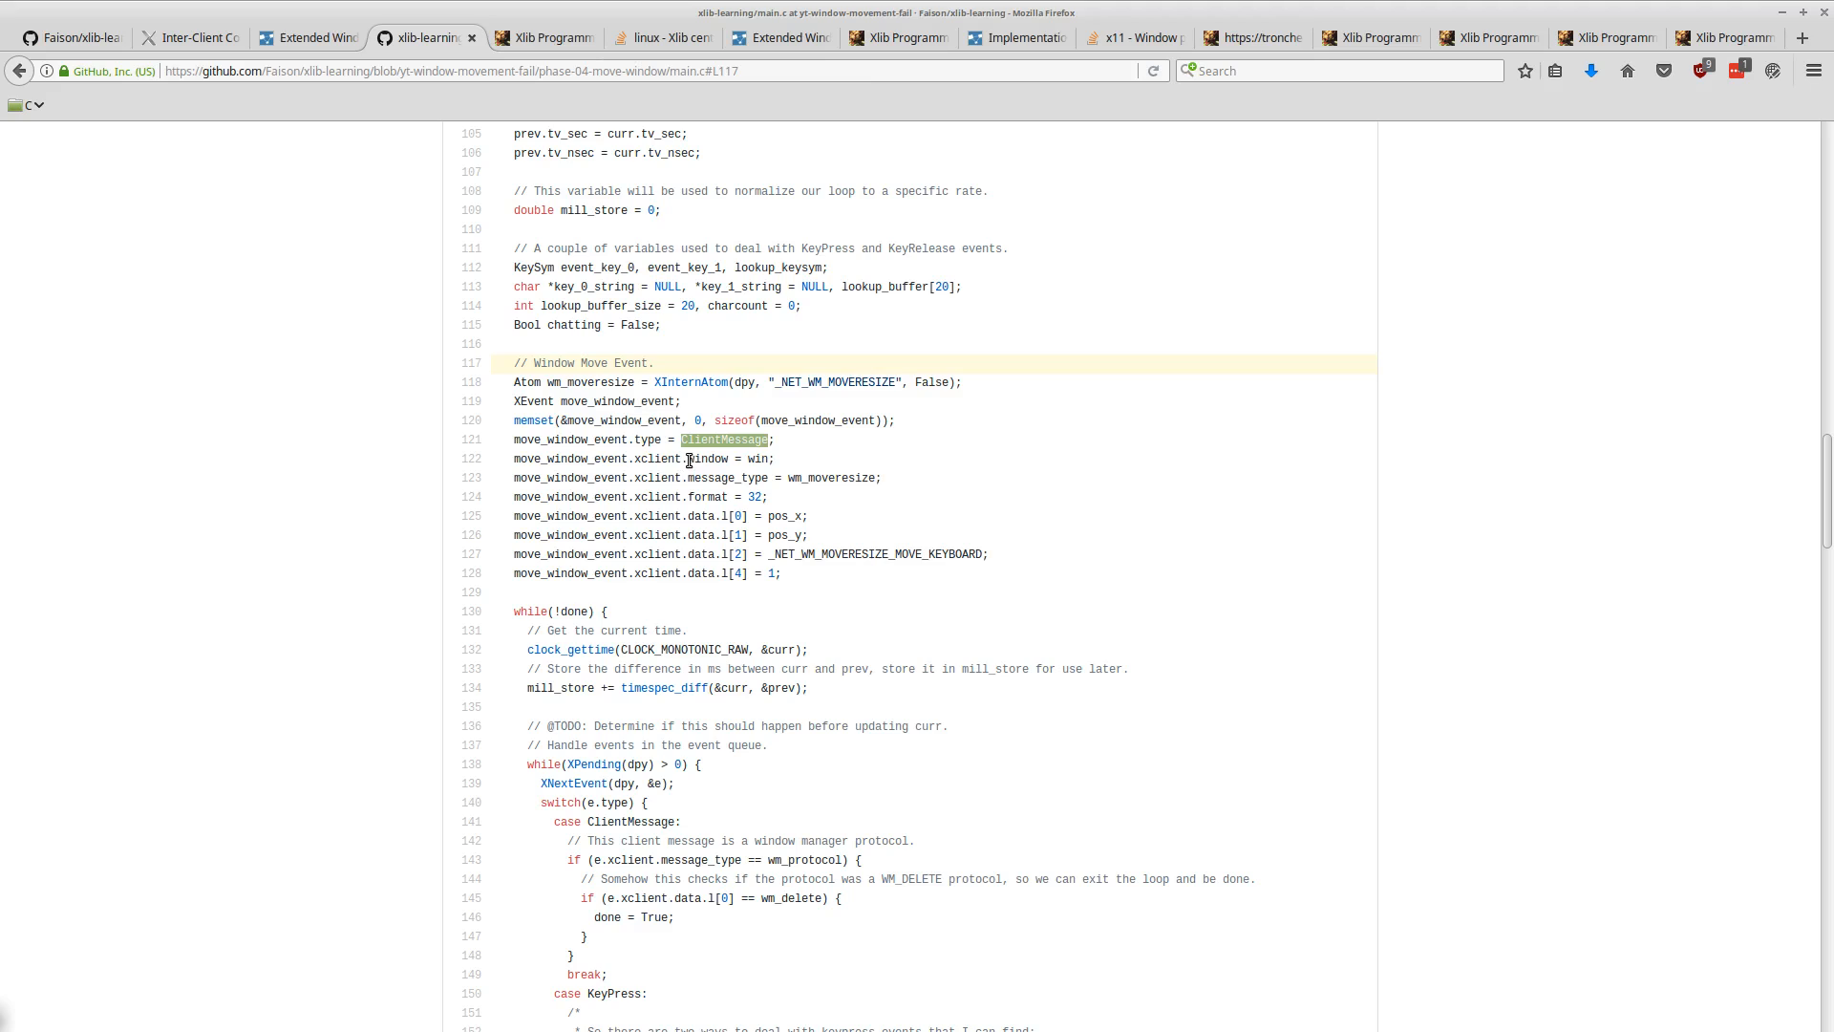
mouse_move(776, 402)
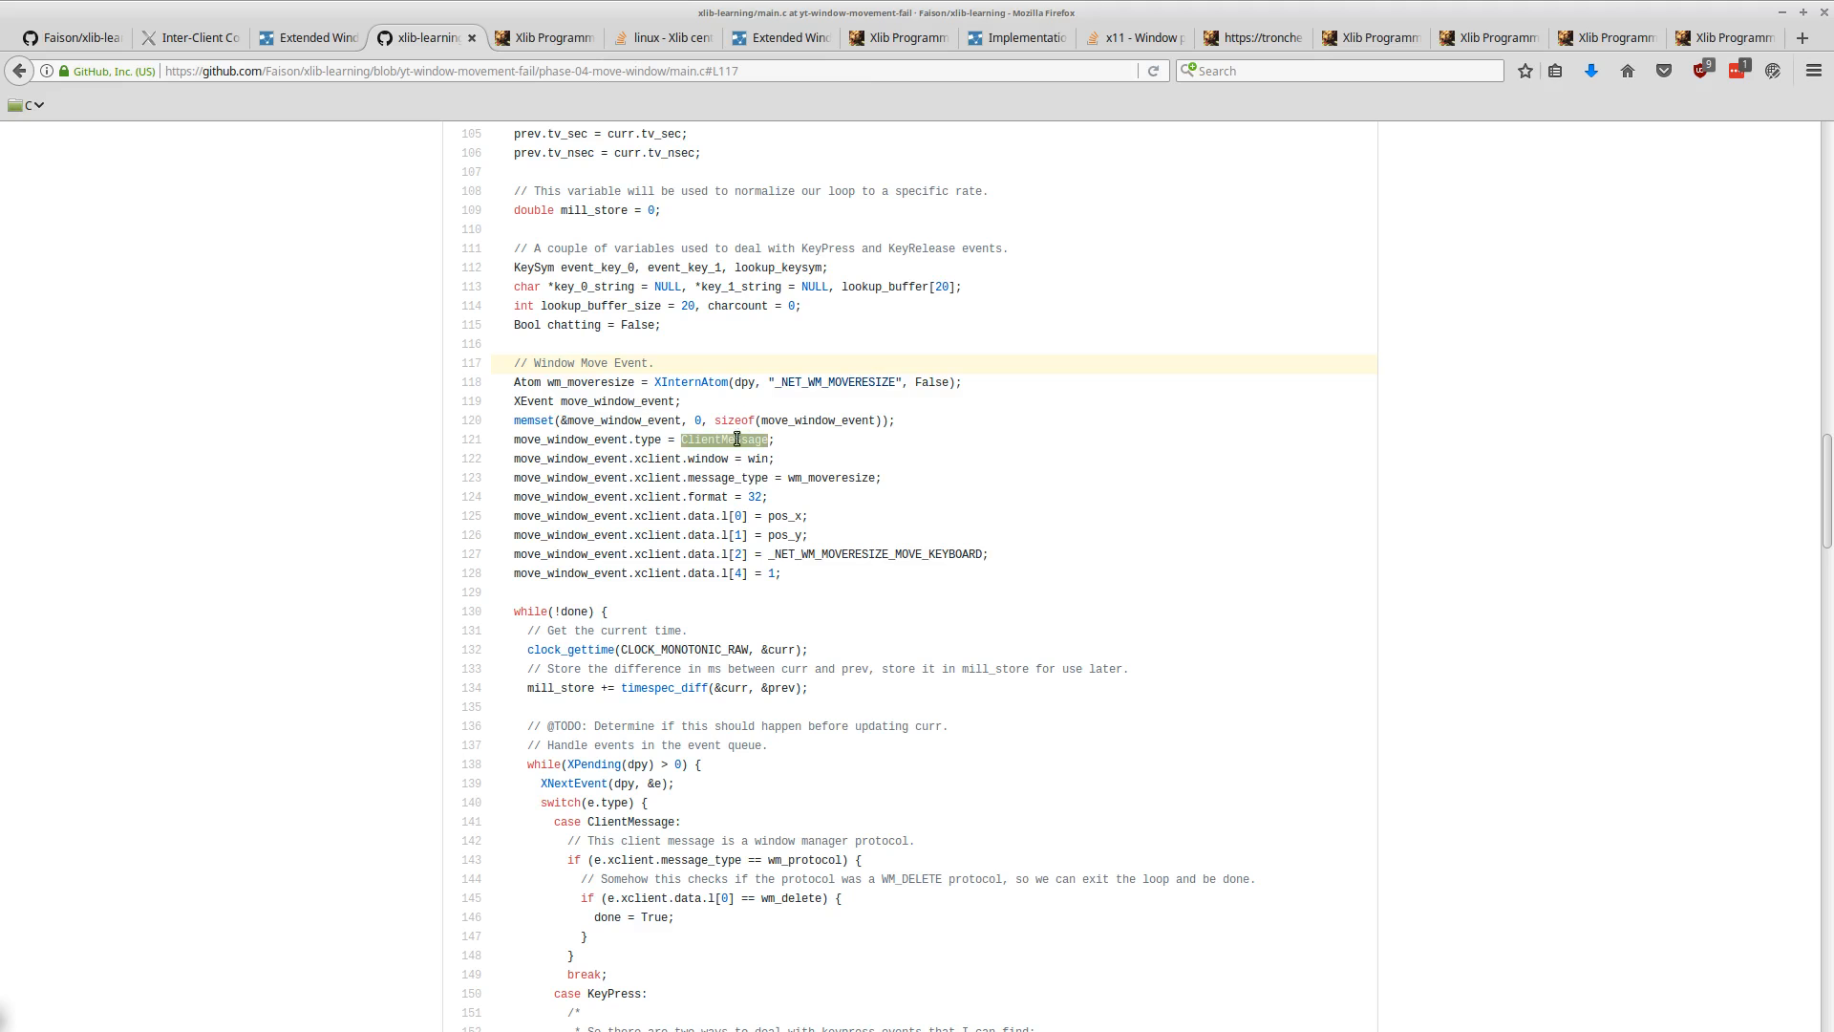
double_click(833, 381)
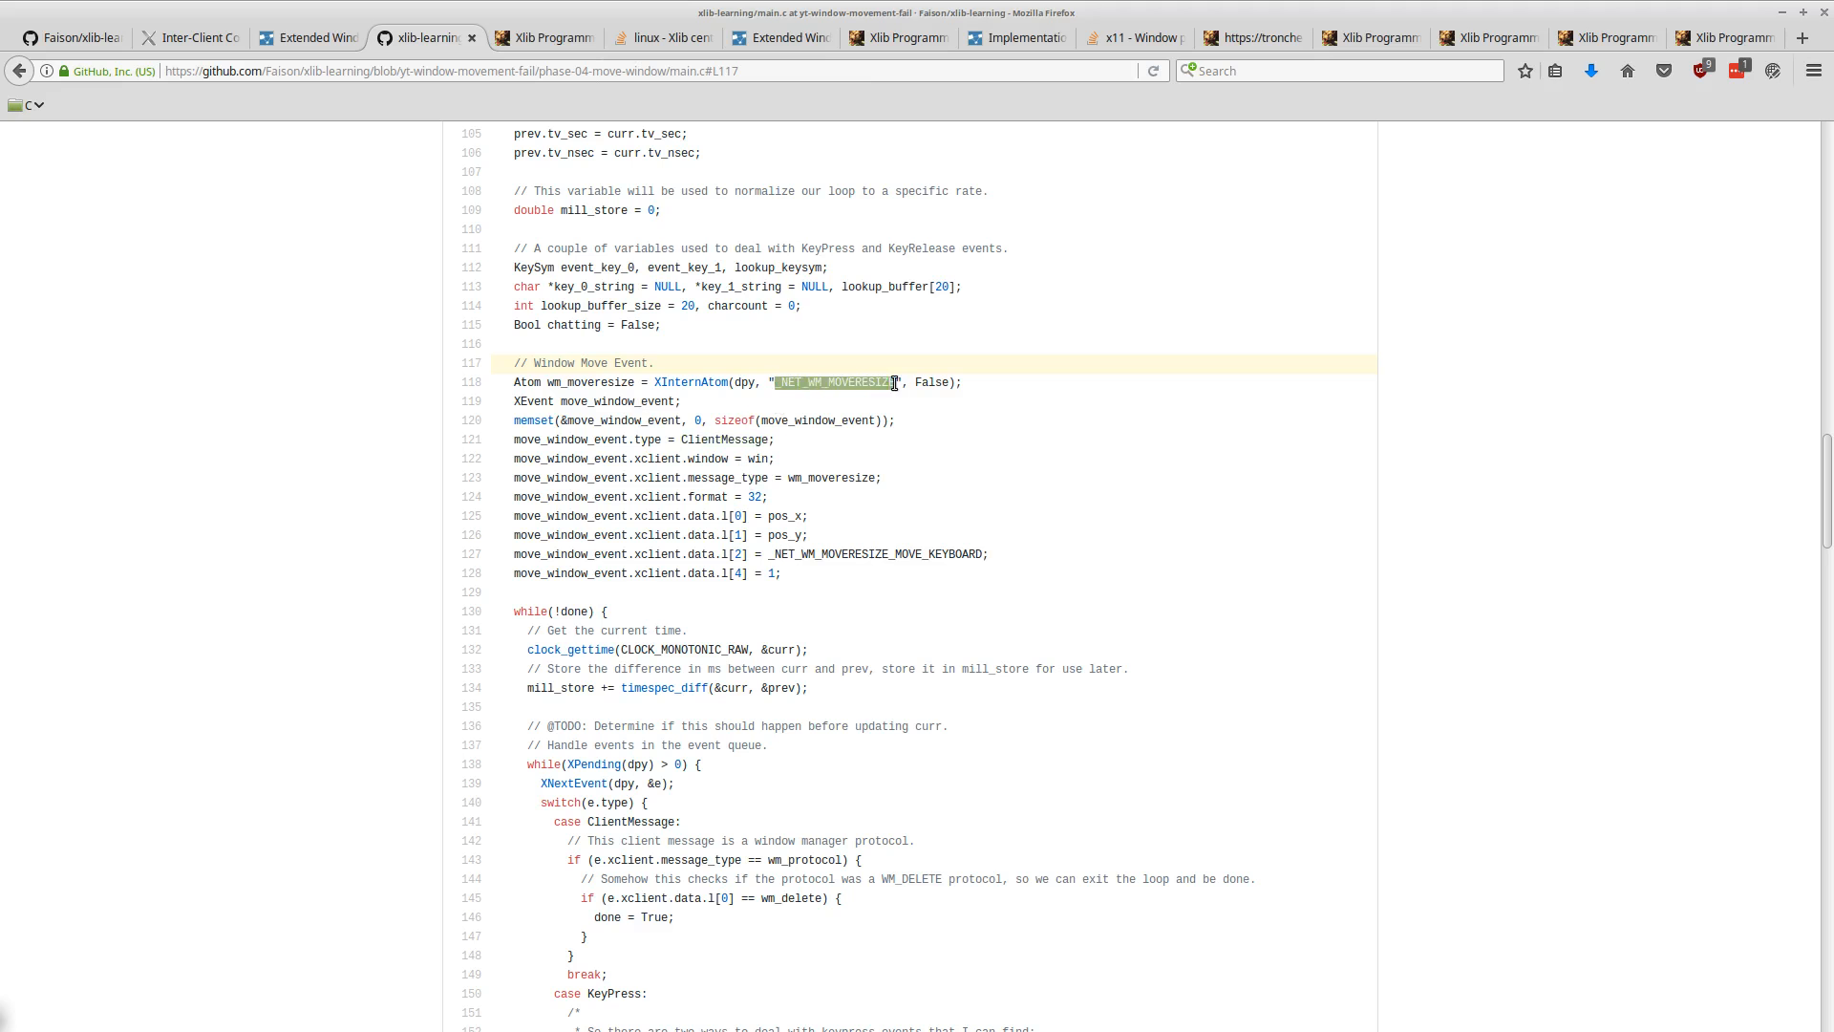
mouse_move(431, 274)
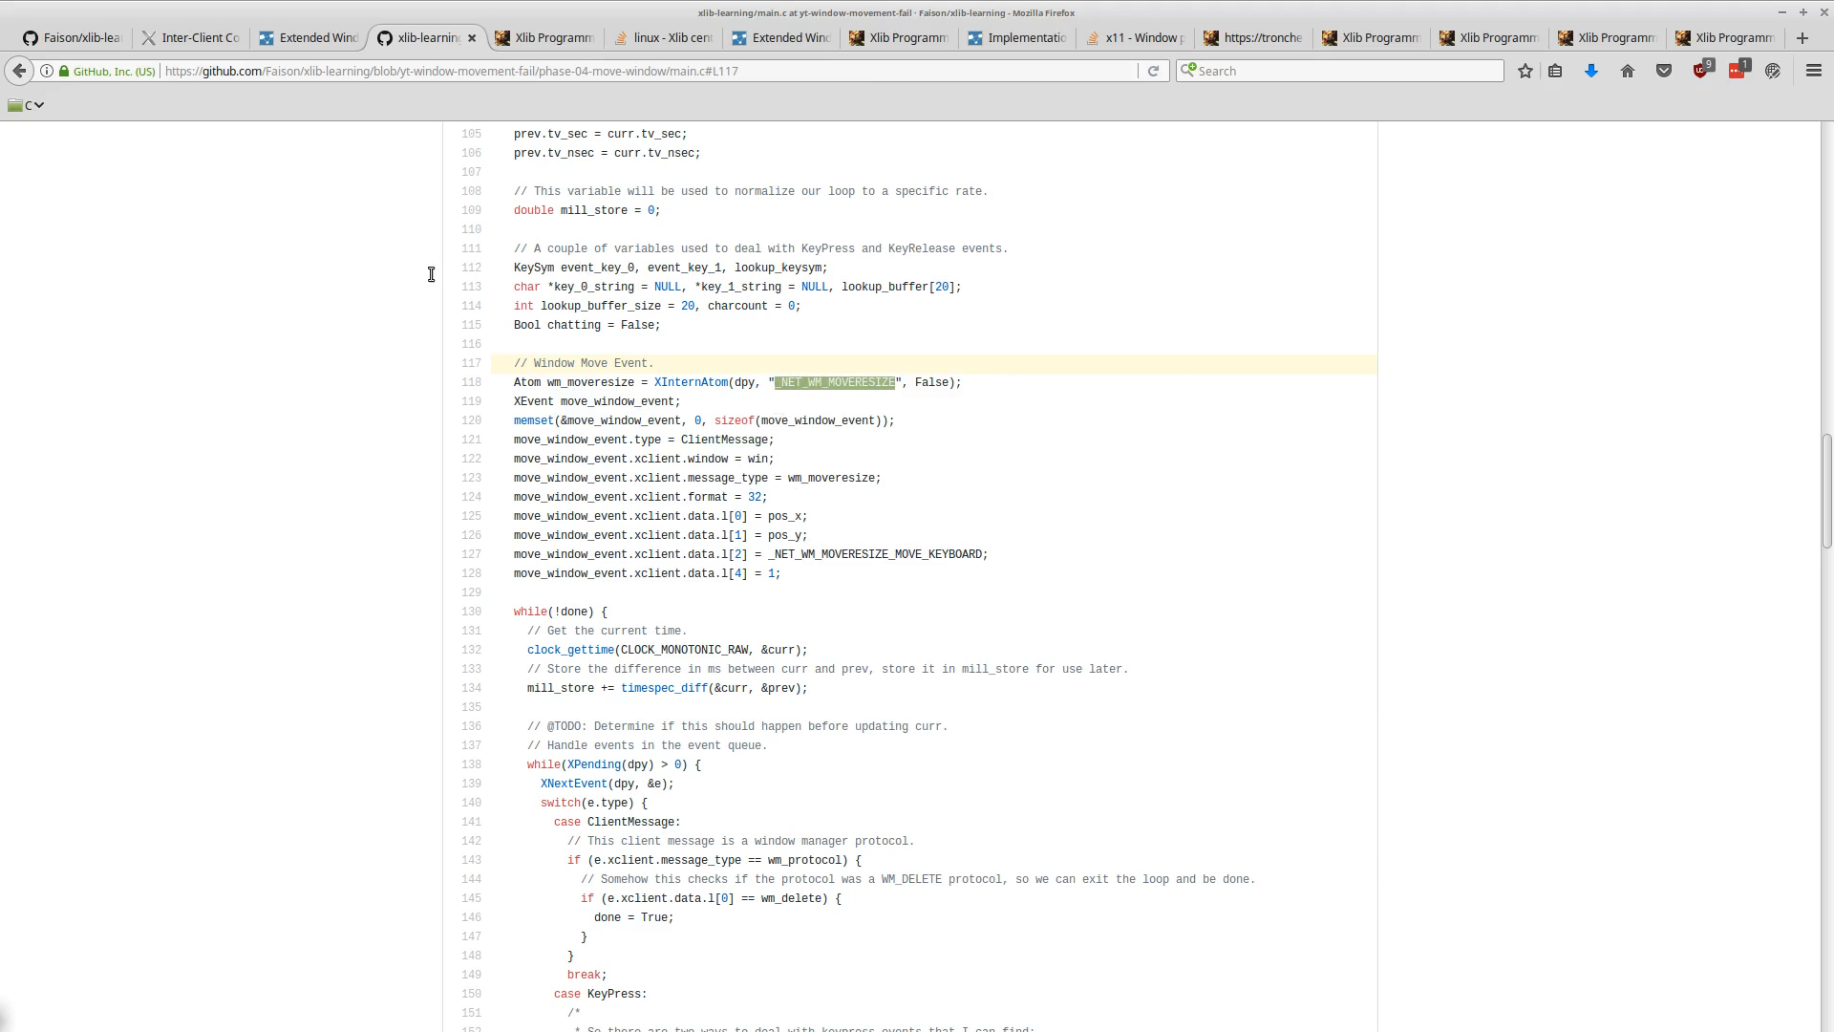
mouse_move(380, 402)
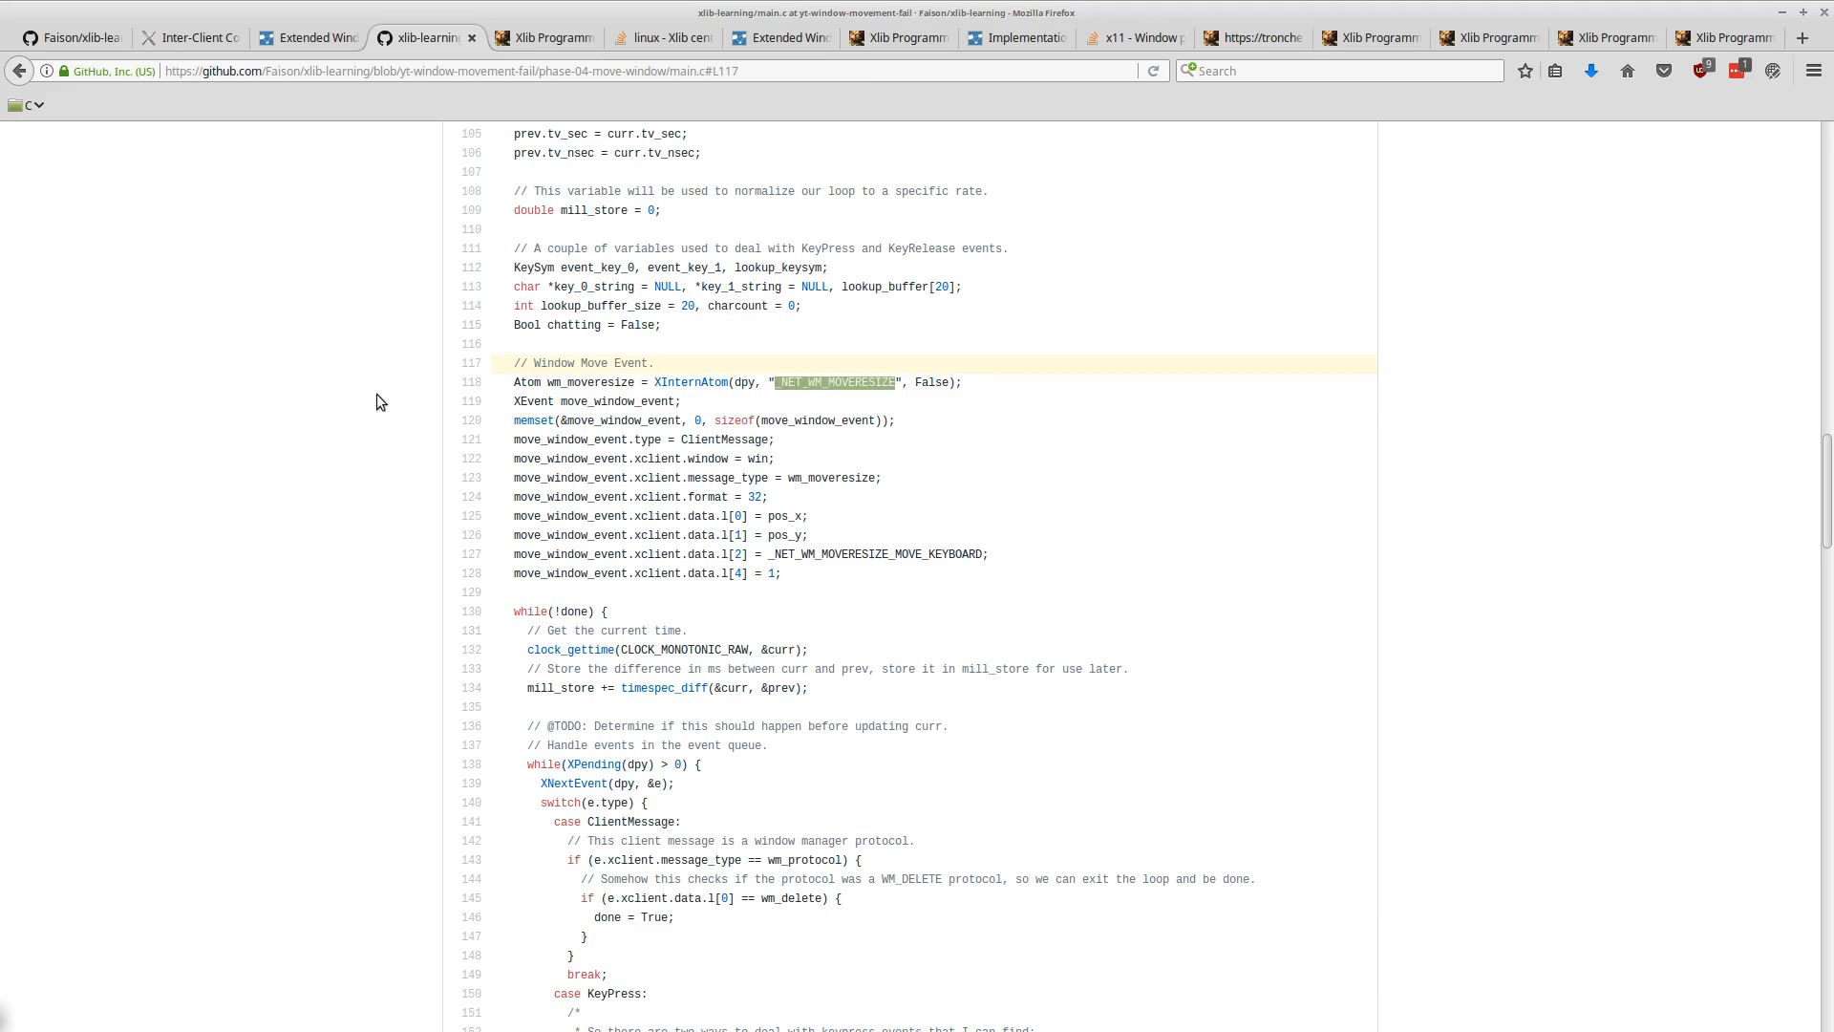
mouse_move(739, 621)
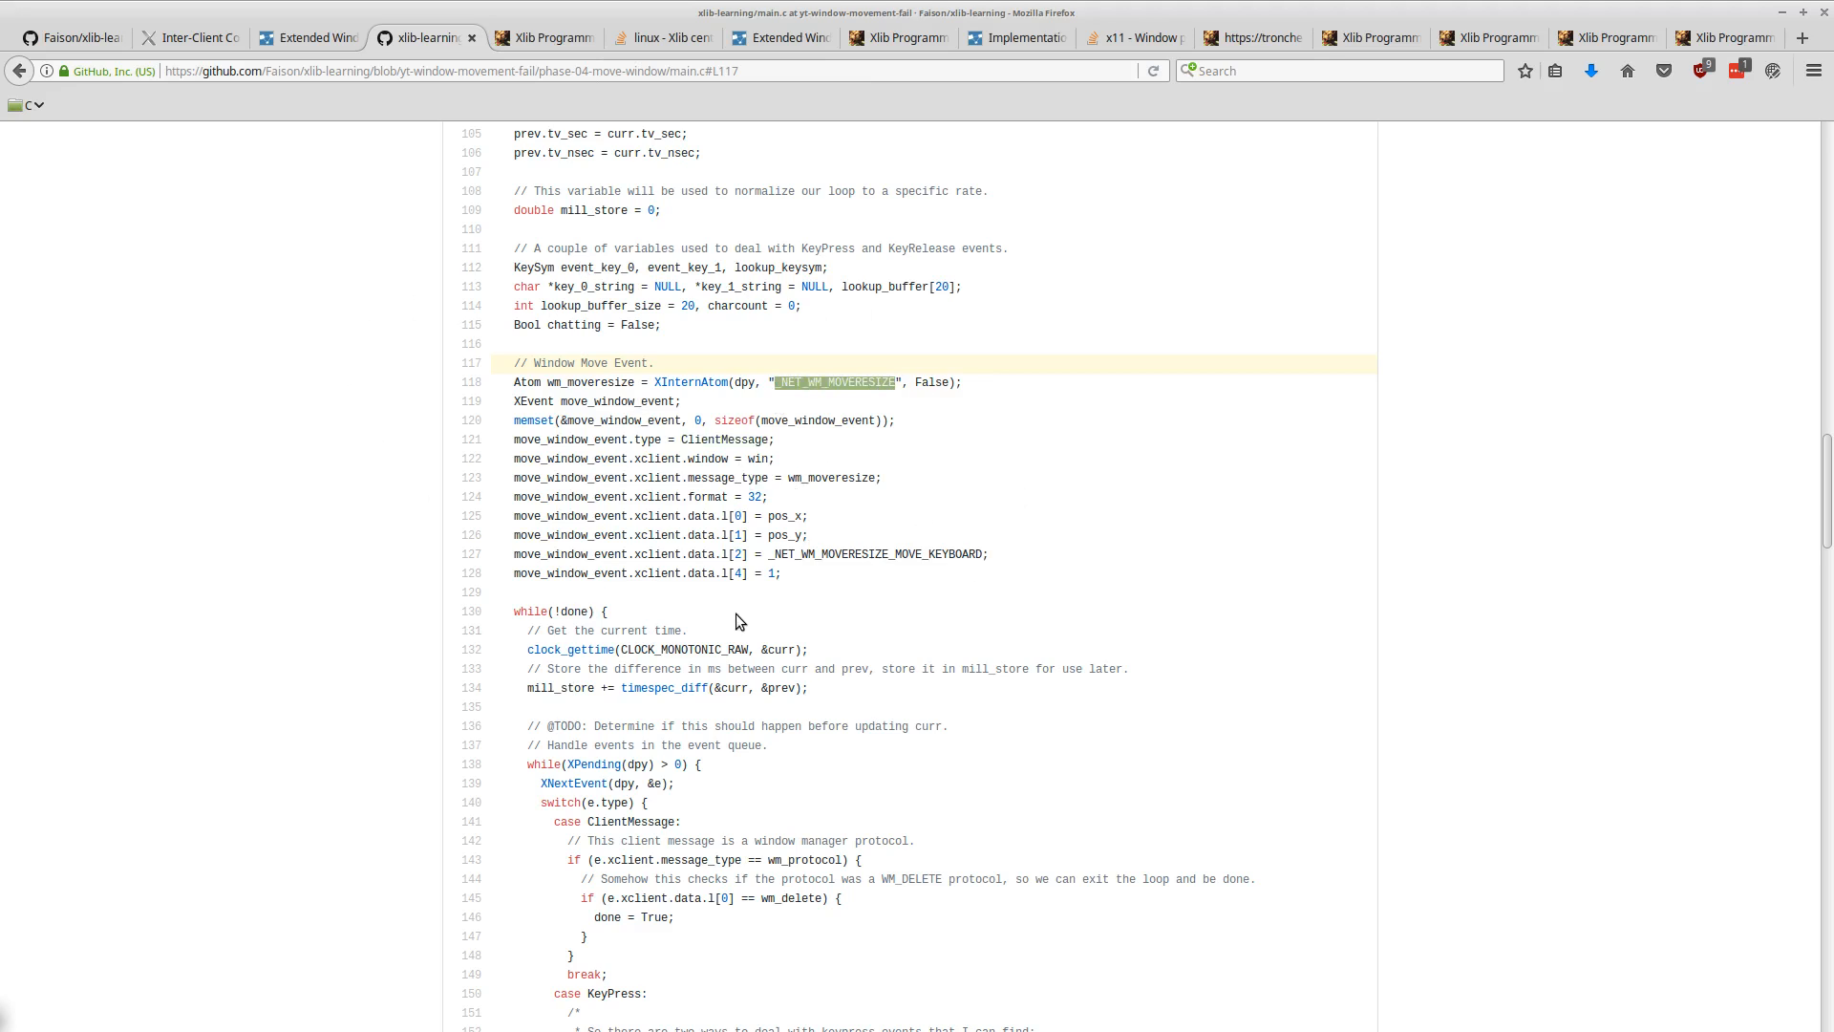
mouse_move(751, 627)
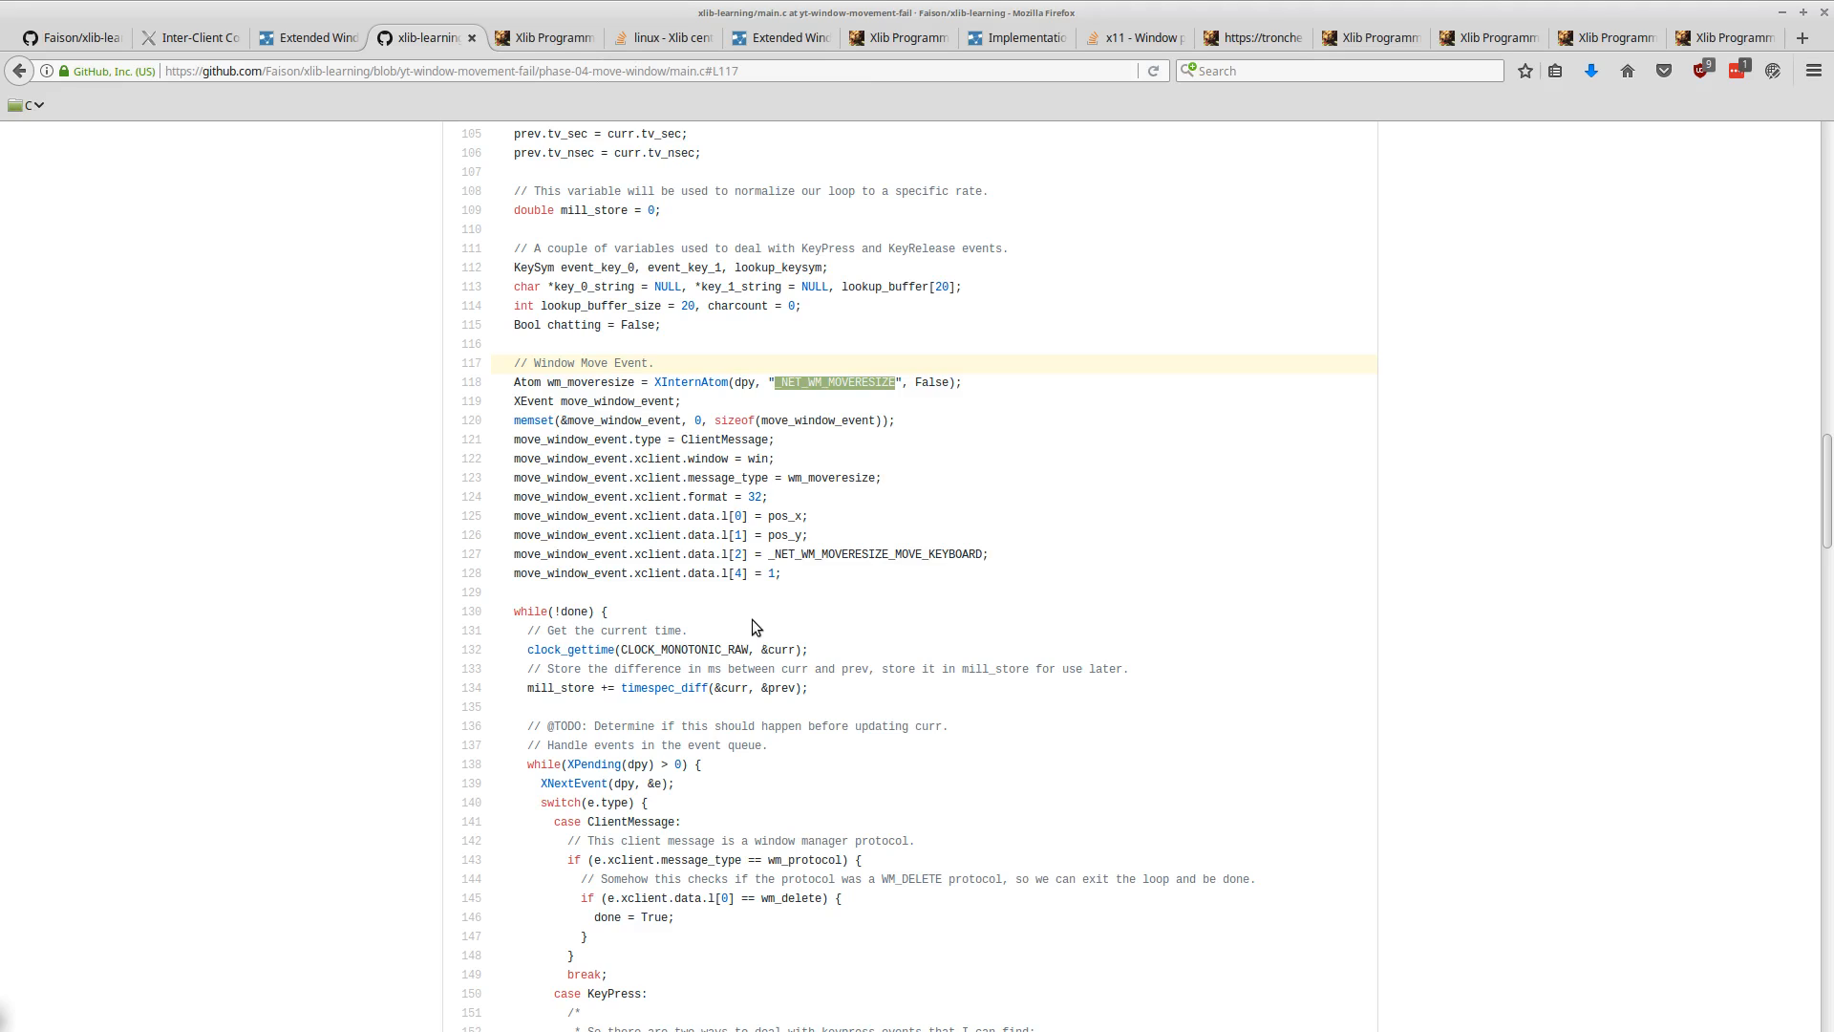
mouse_move(247, 495)
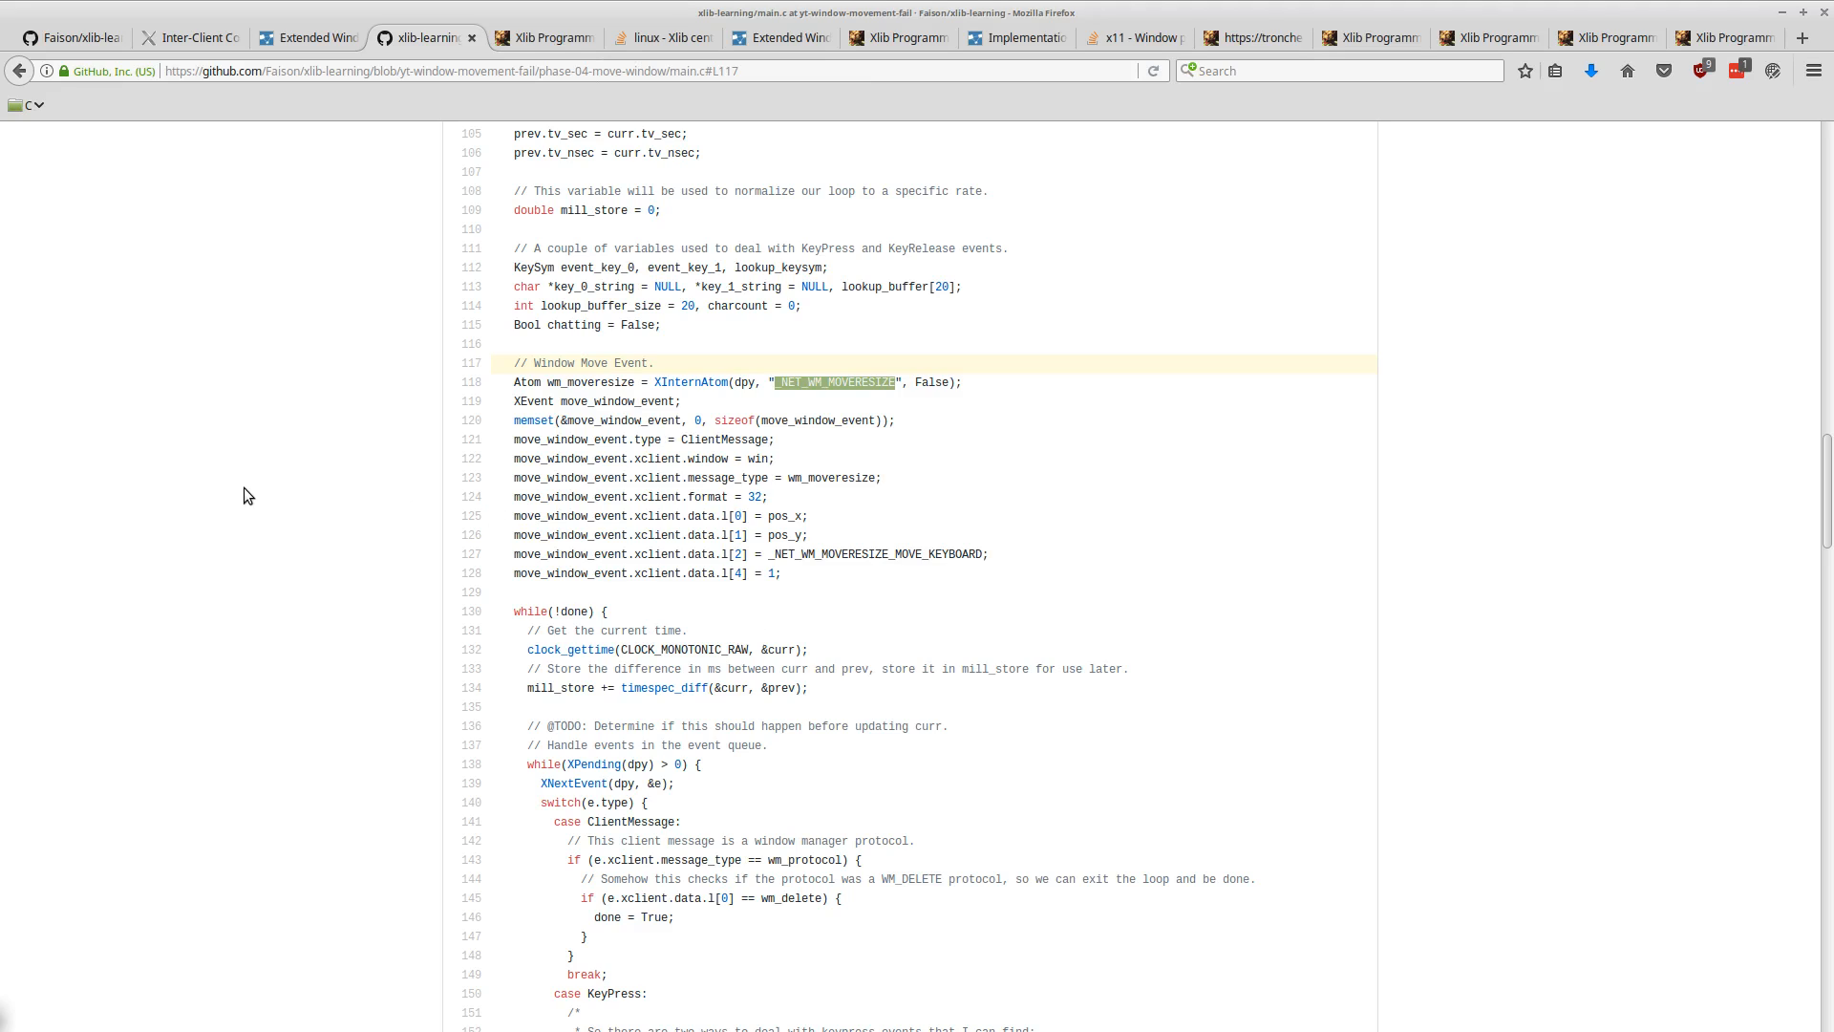
mouse_move(297, 372)
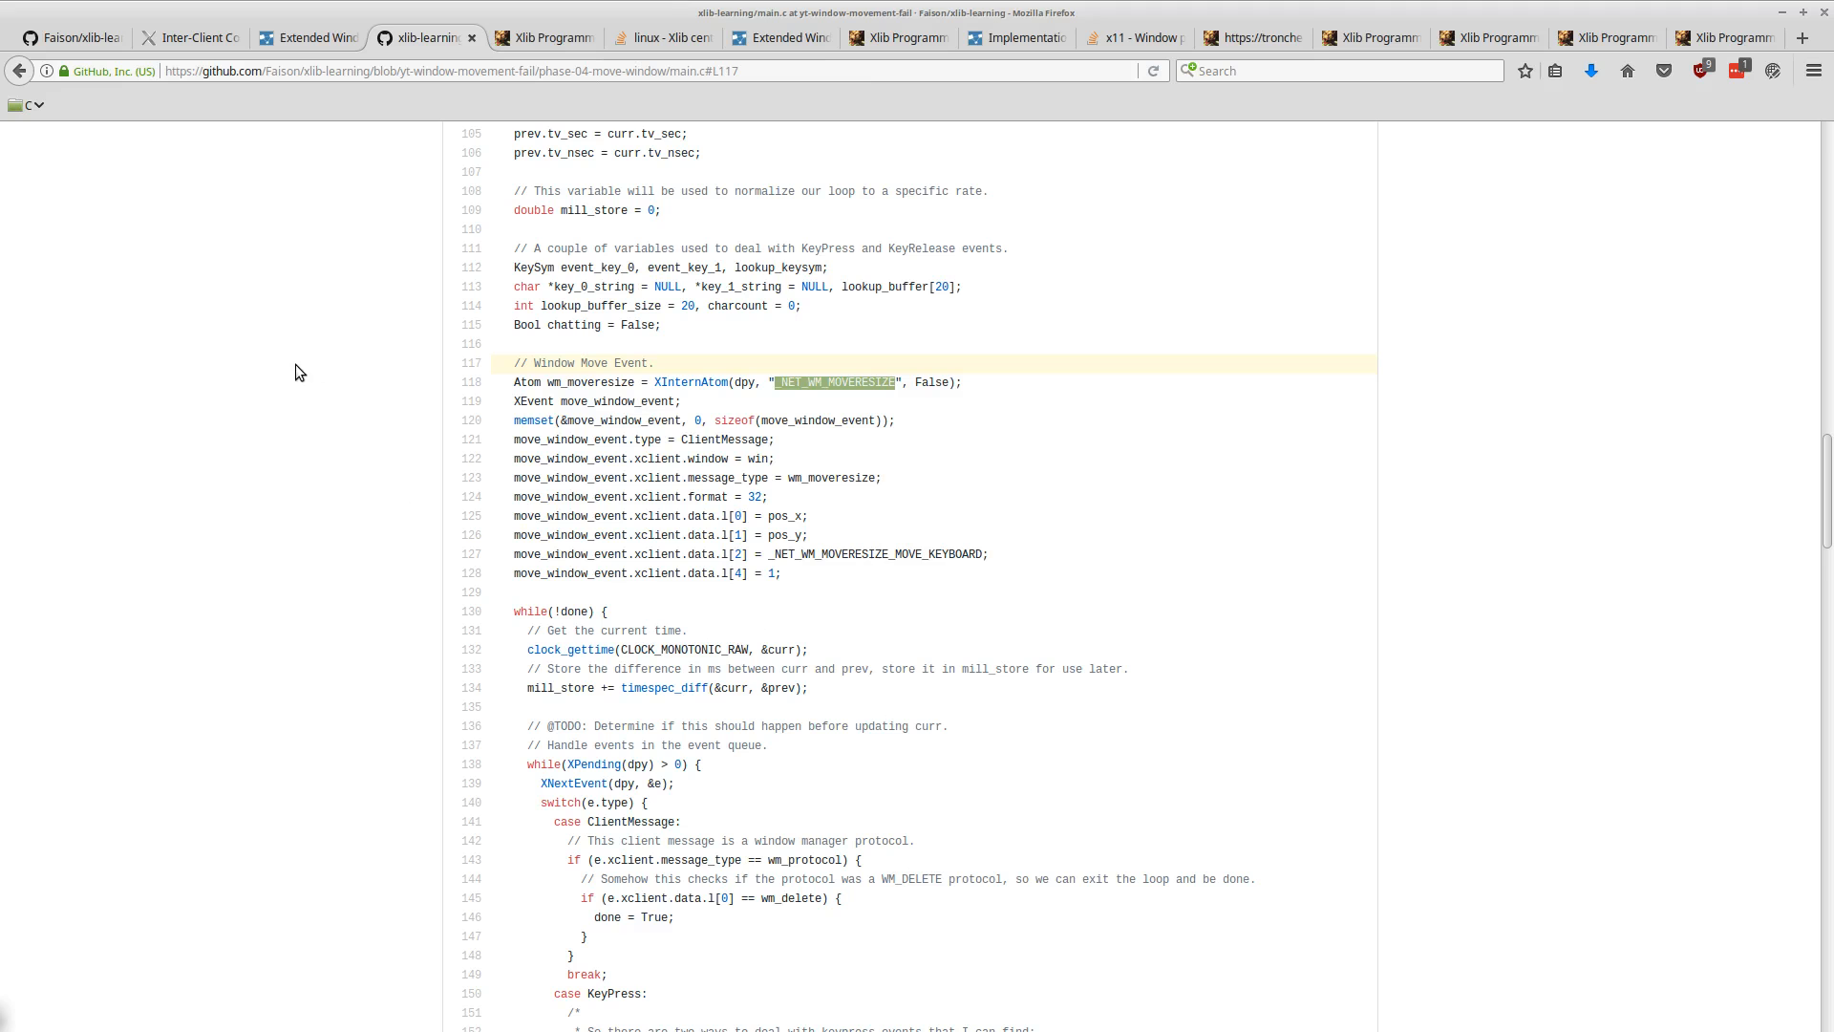
- Check the EWMH and ICCCM specs, then open the Xlib manual's XMoveWindow() page
click(308, 37)
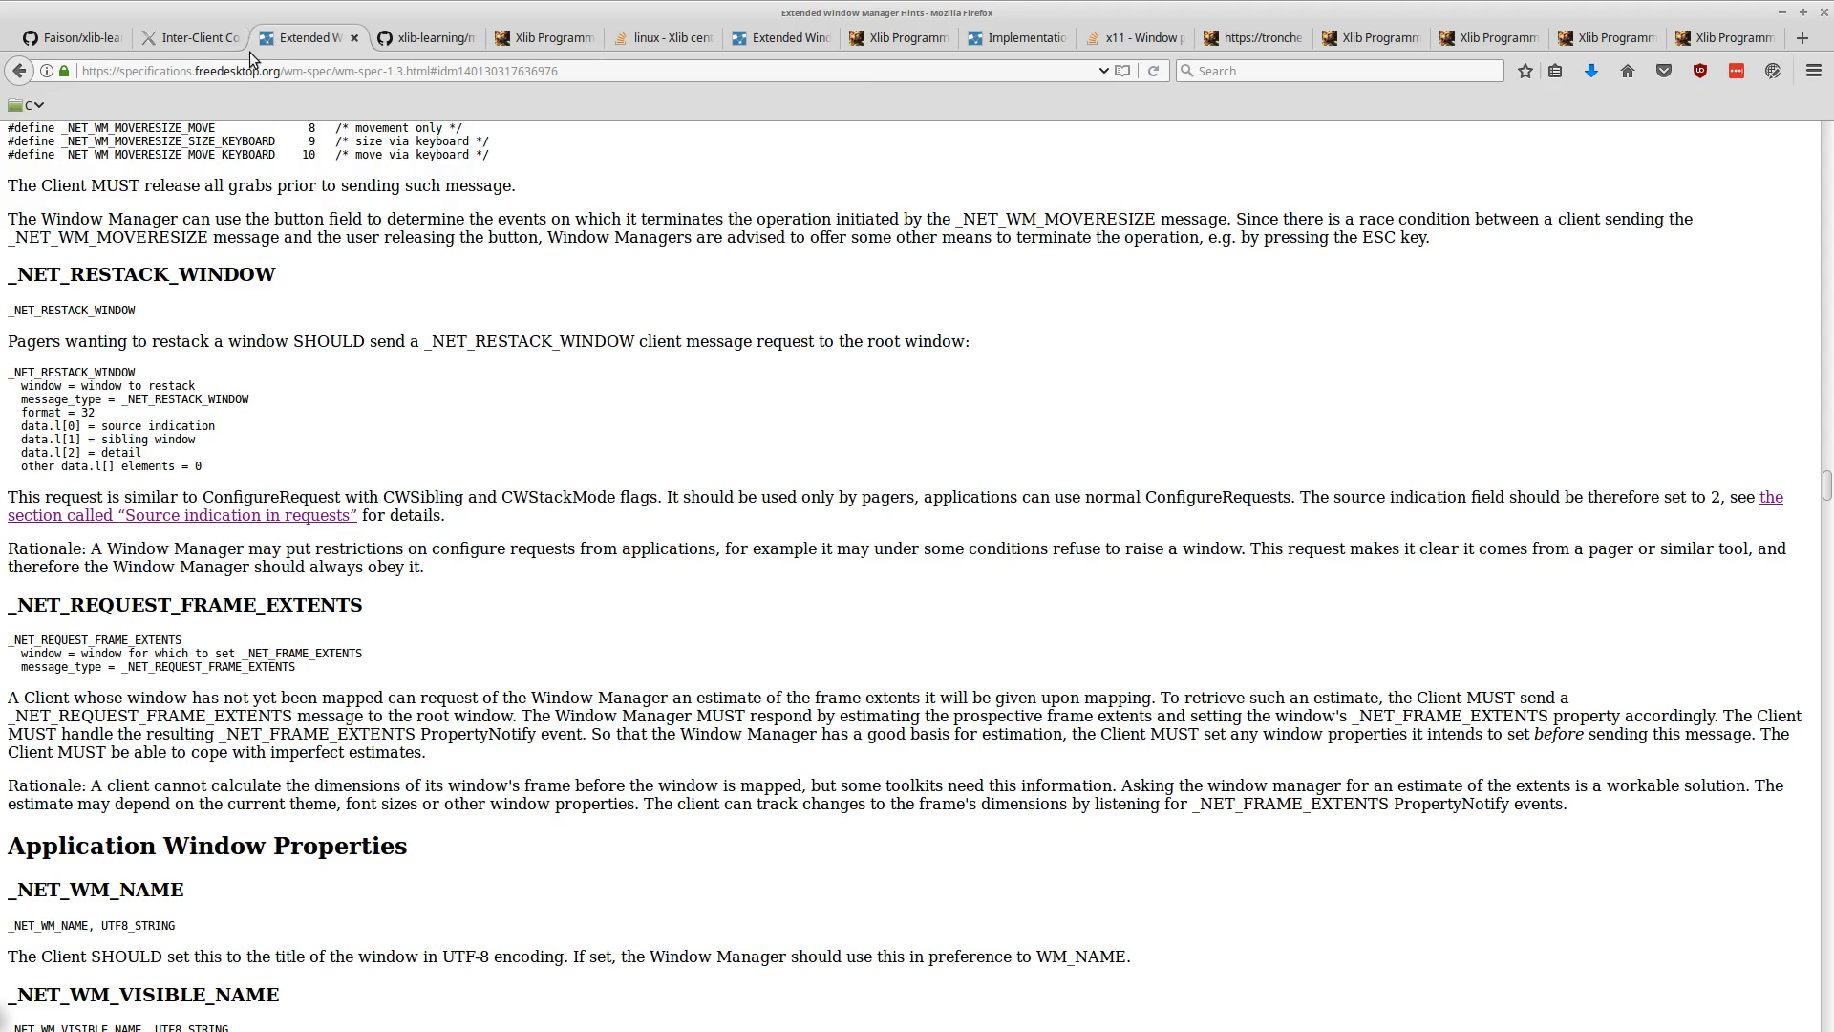
click(187, 38)
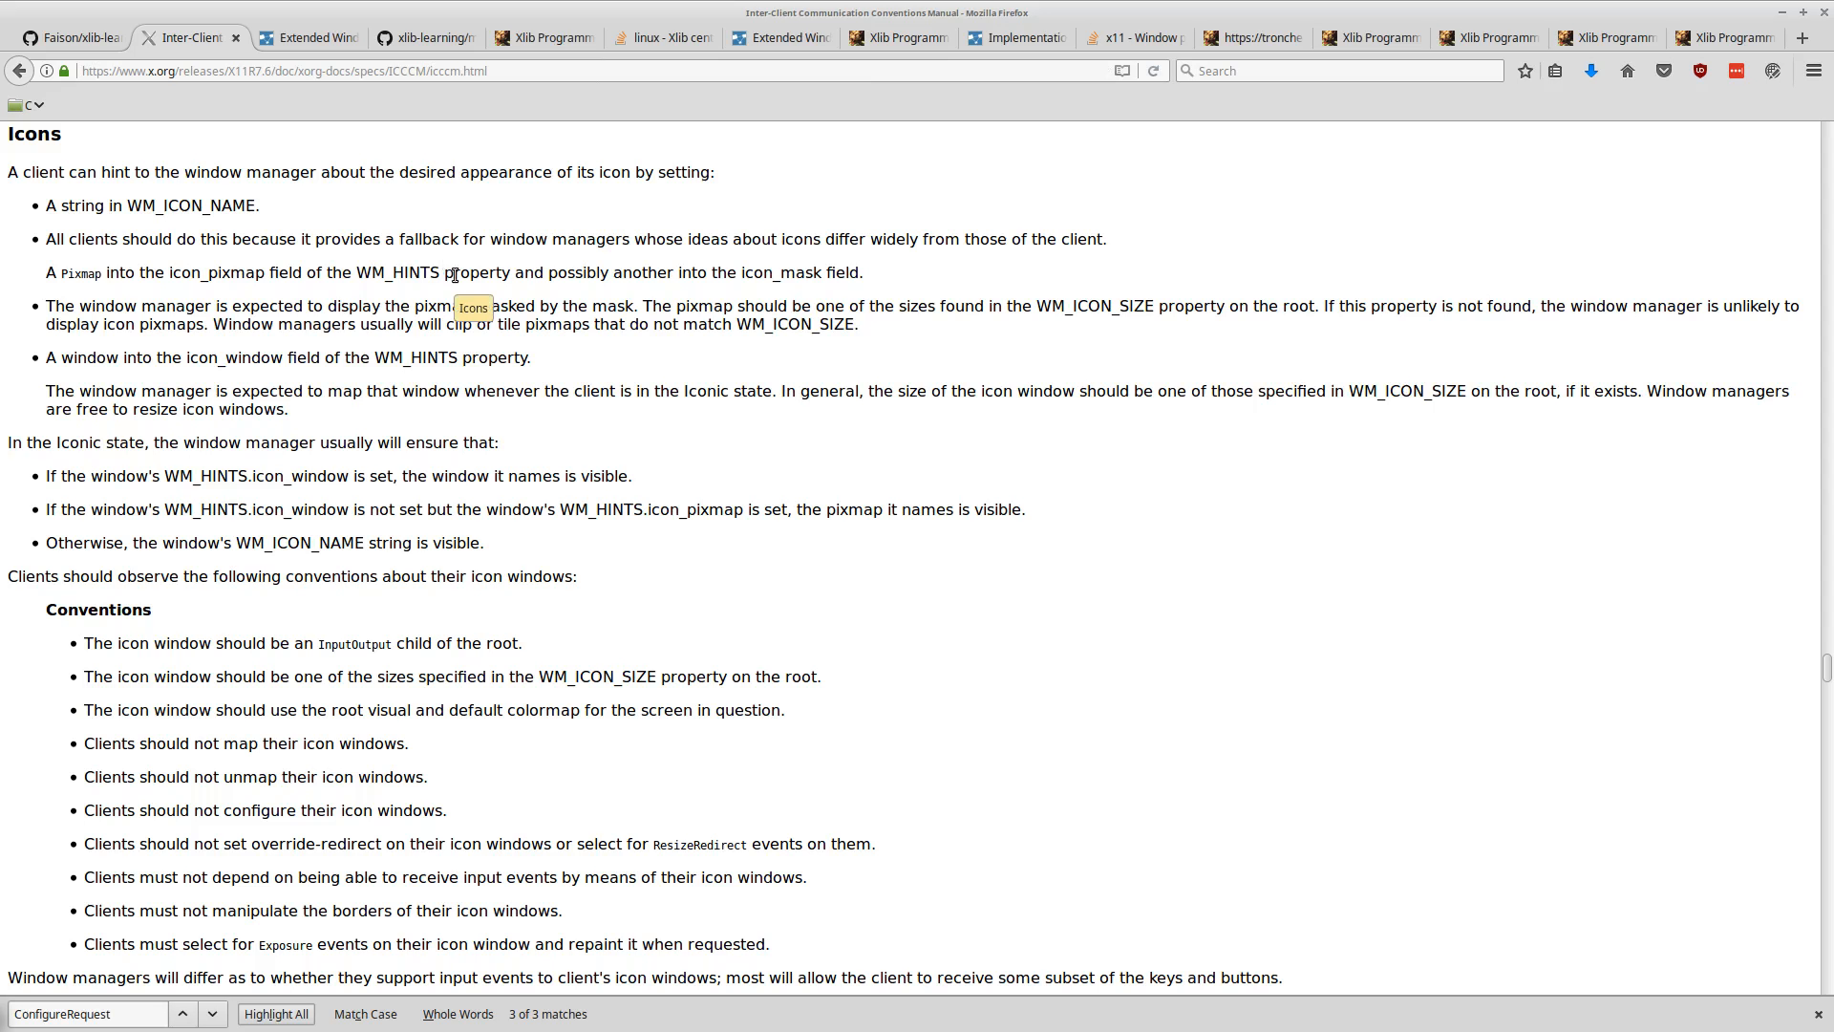
click(542, 37)
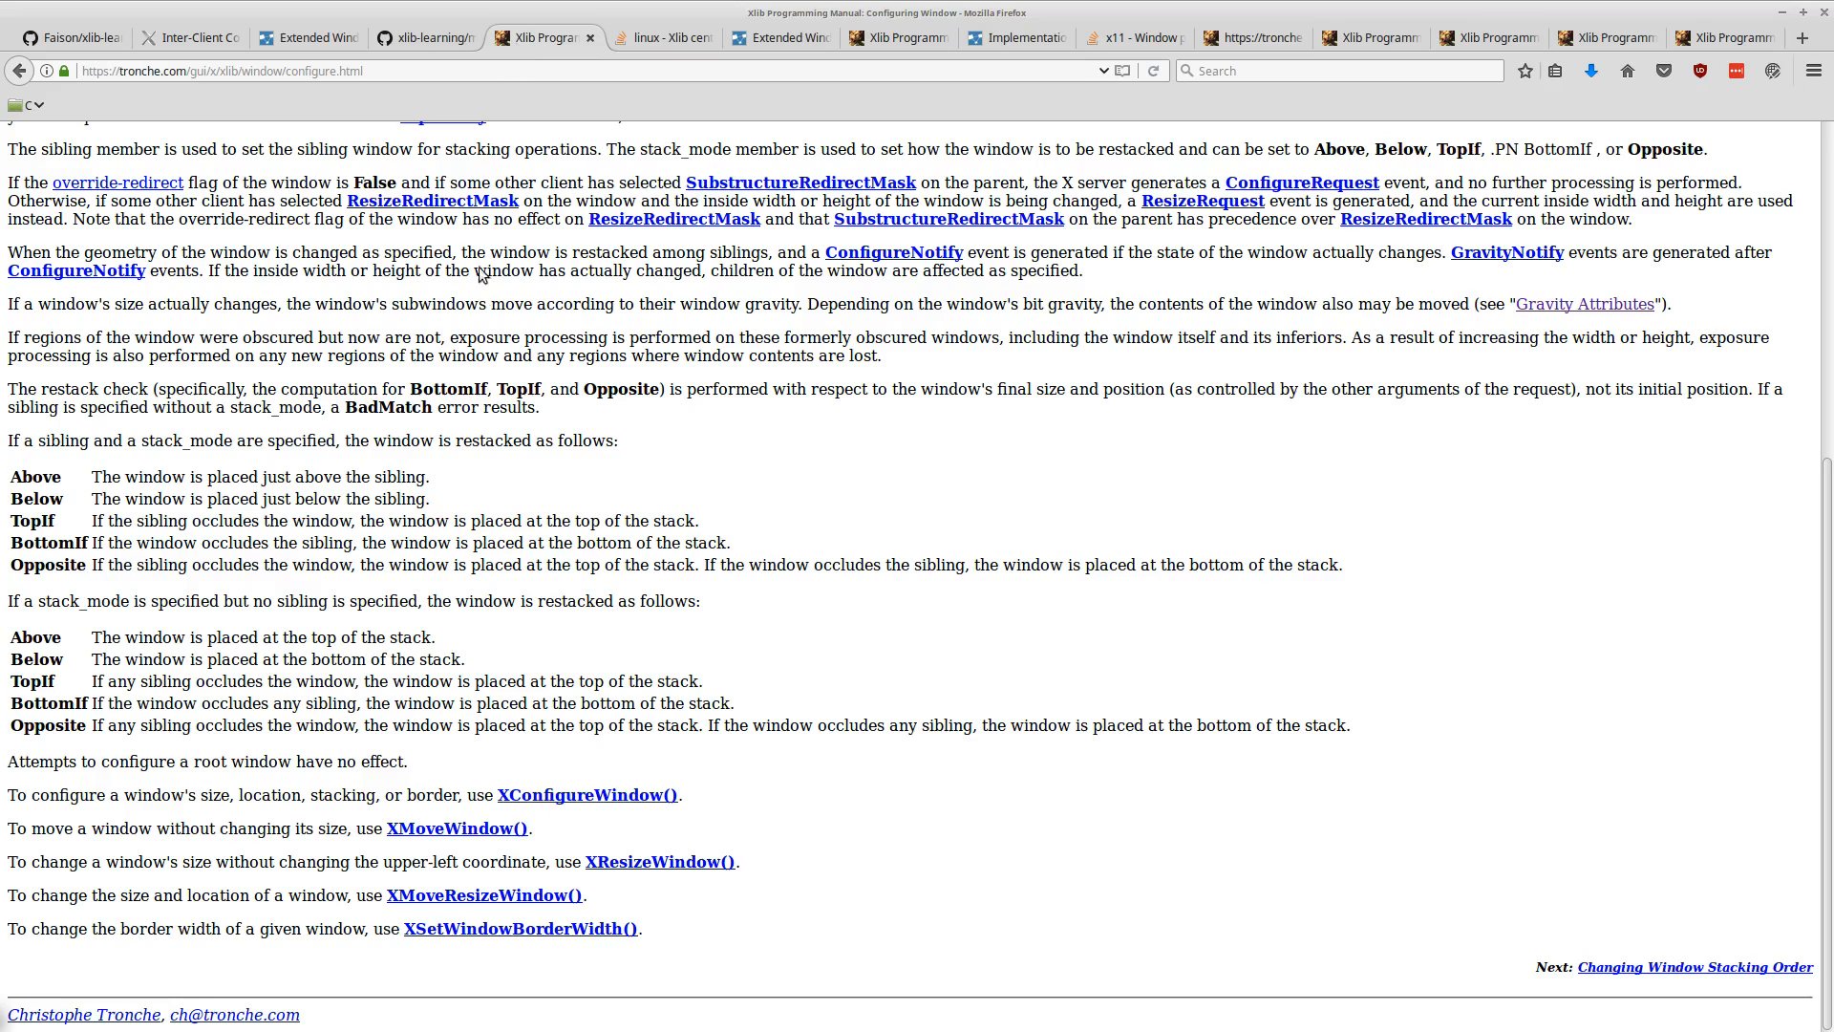
mouse_move(389, 834)
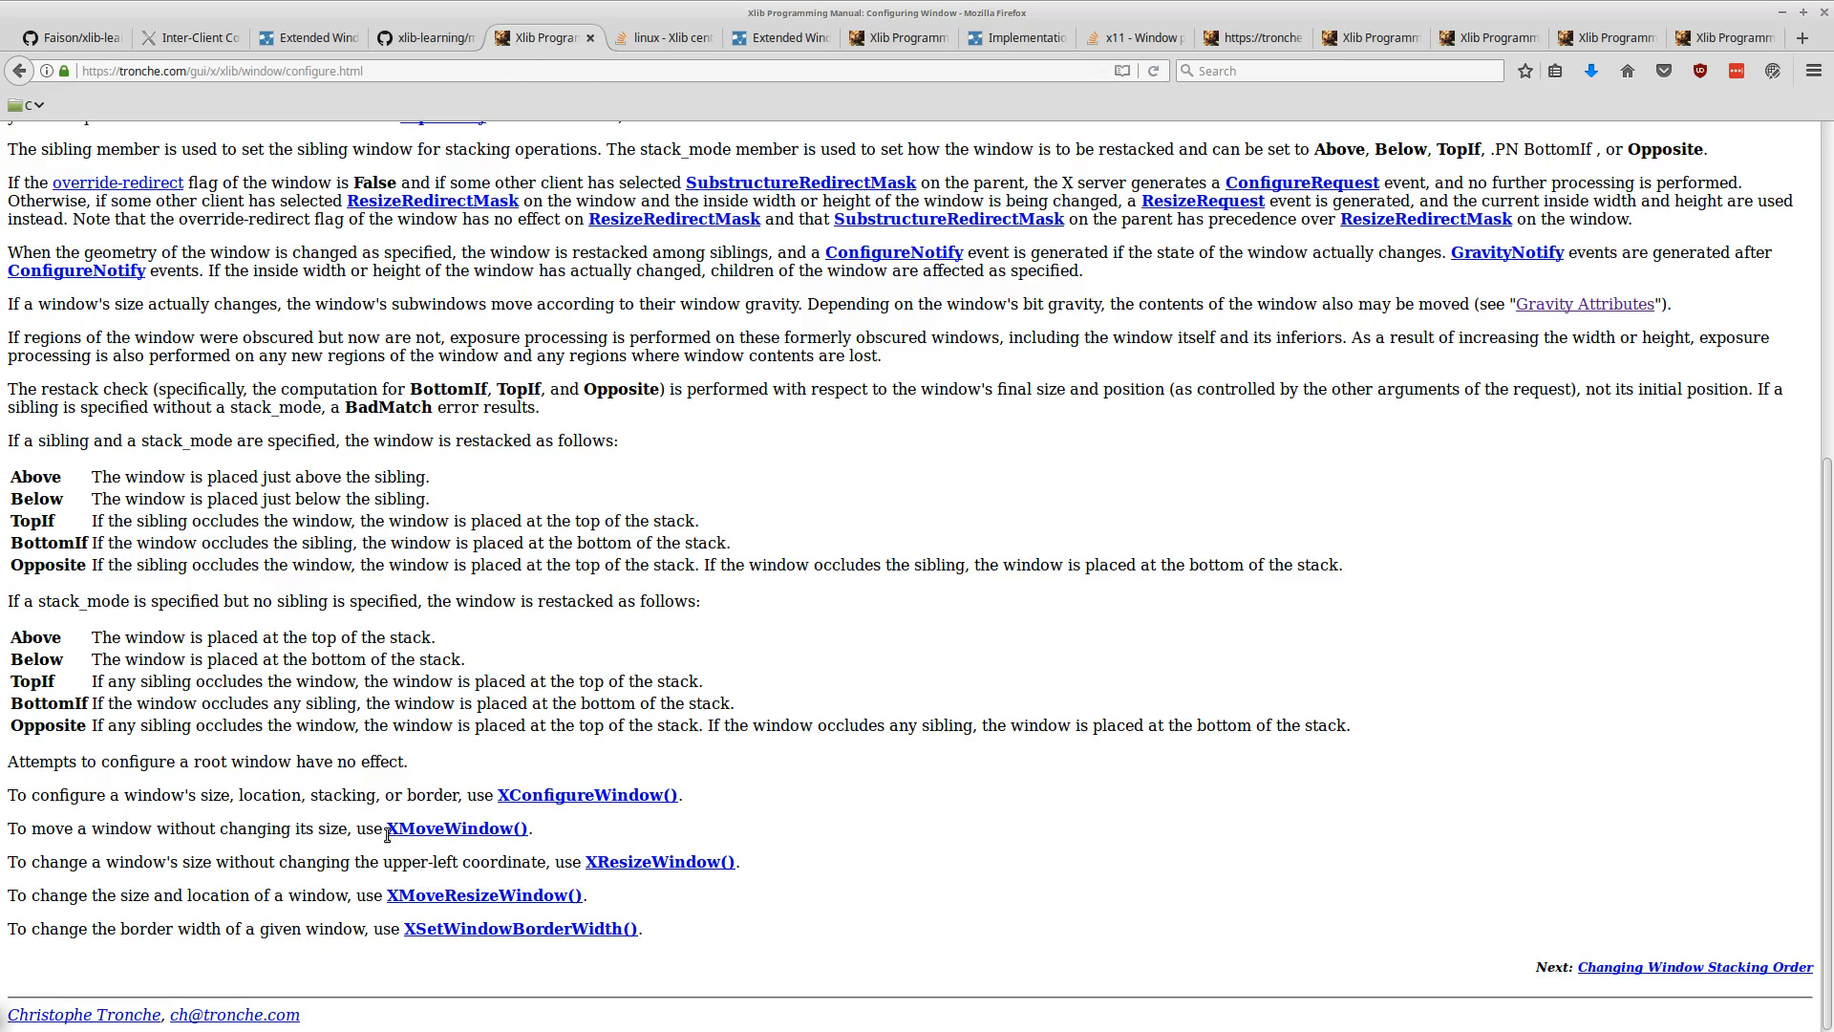
mouse_move(457, 828)
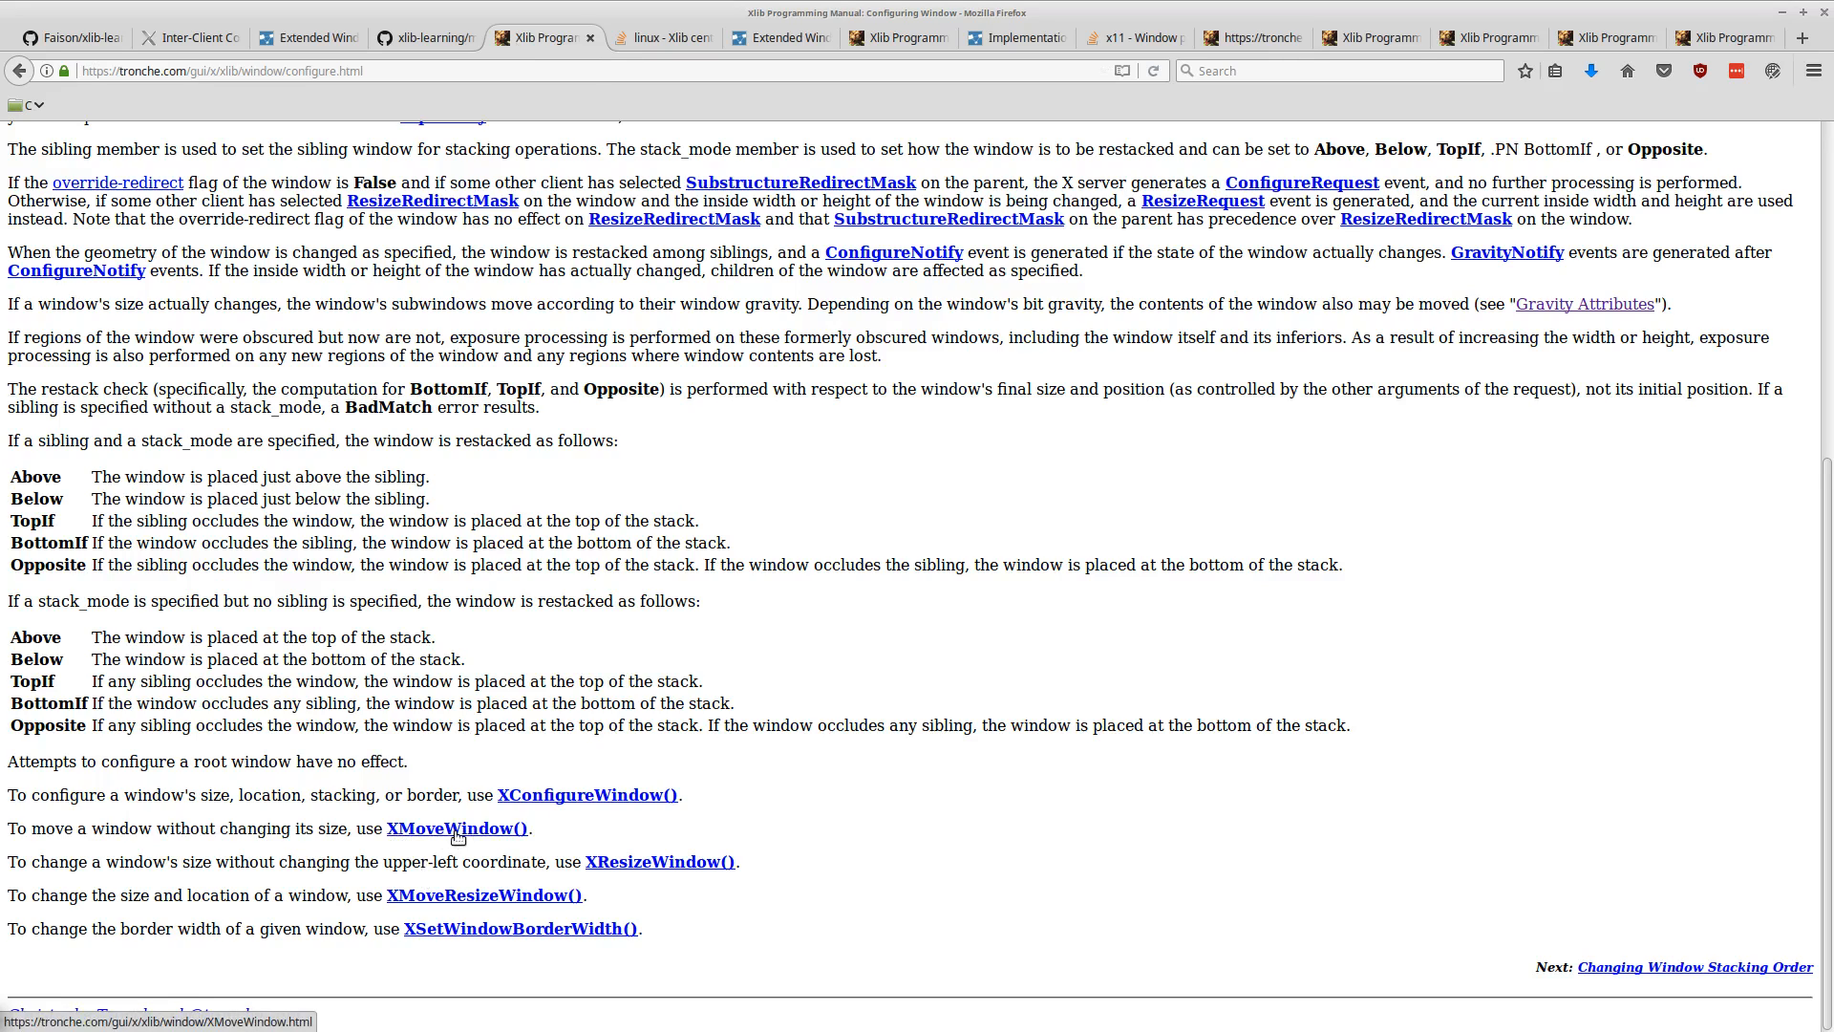
click(457, 829)
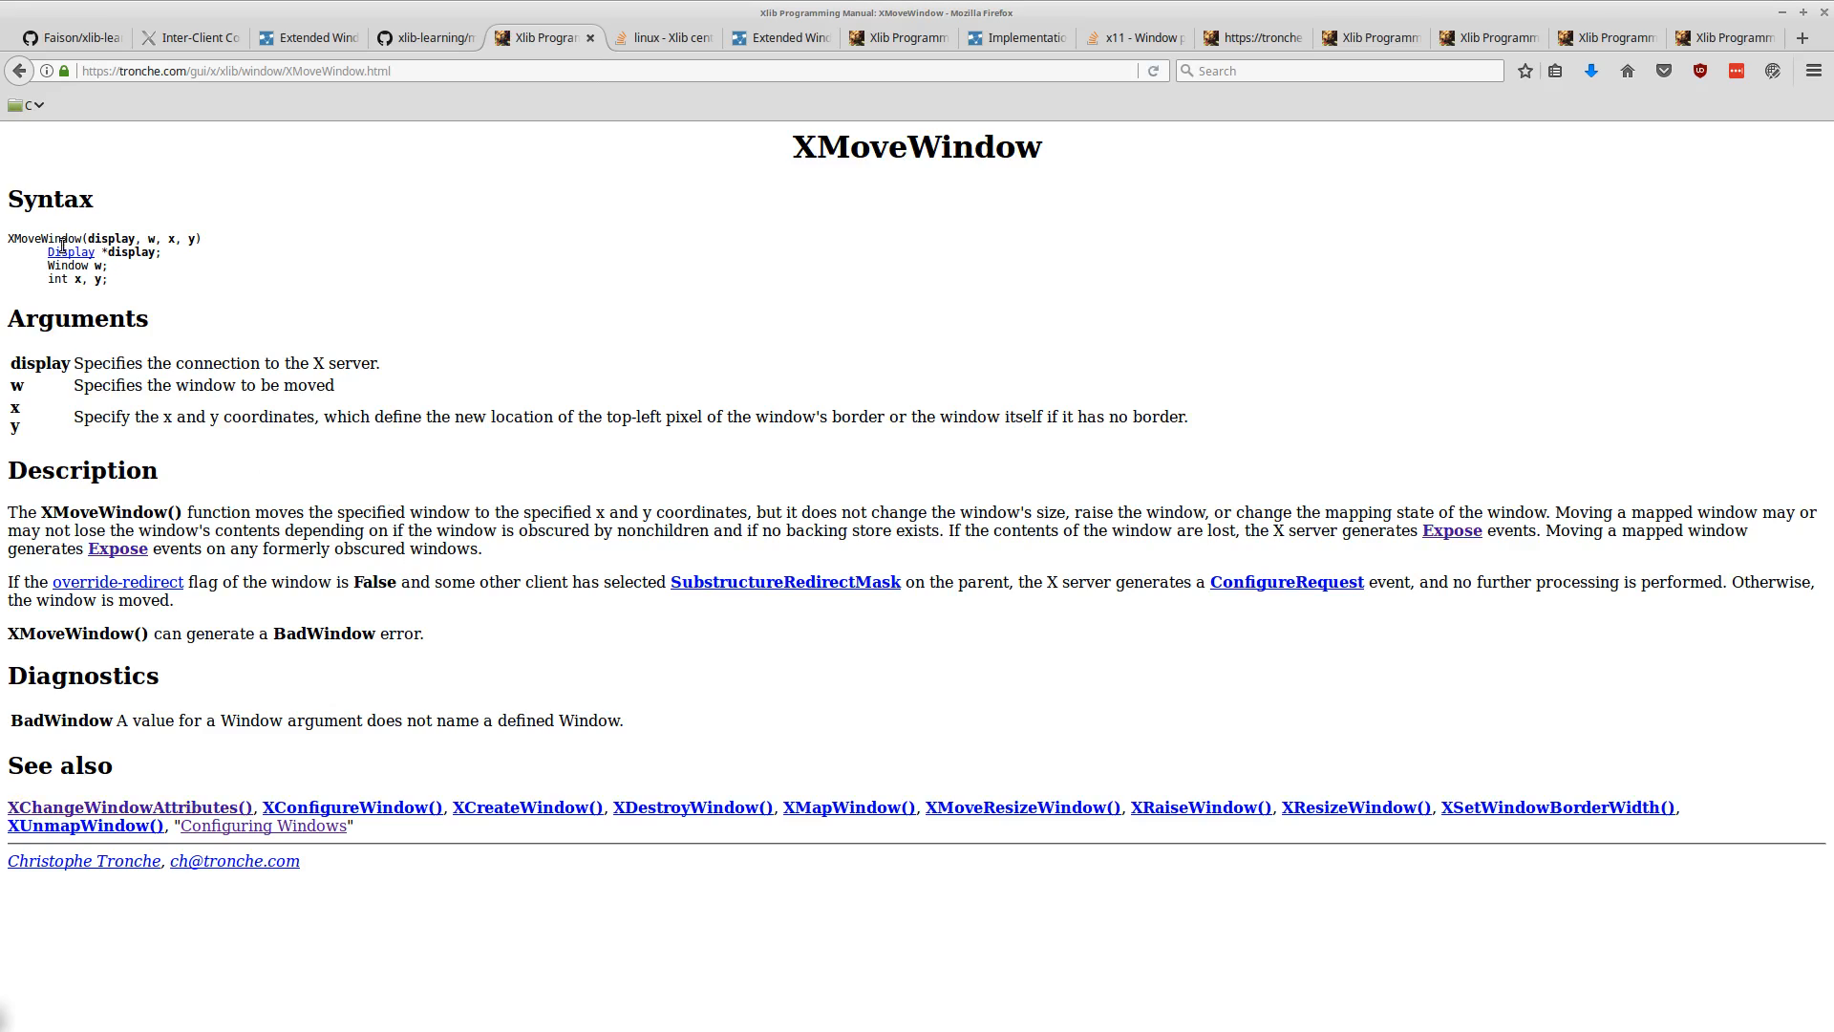
double_click(108, 239)
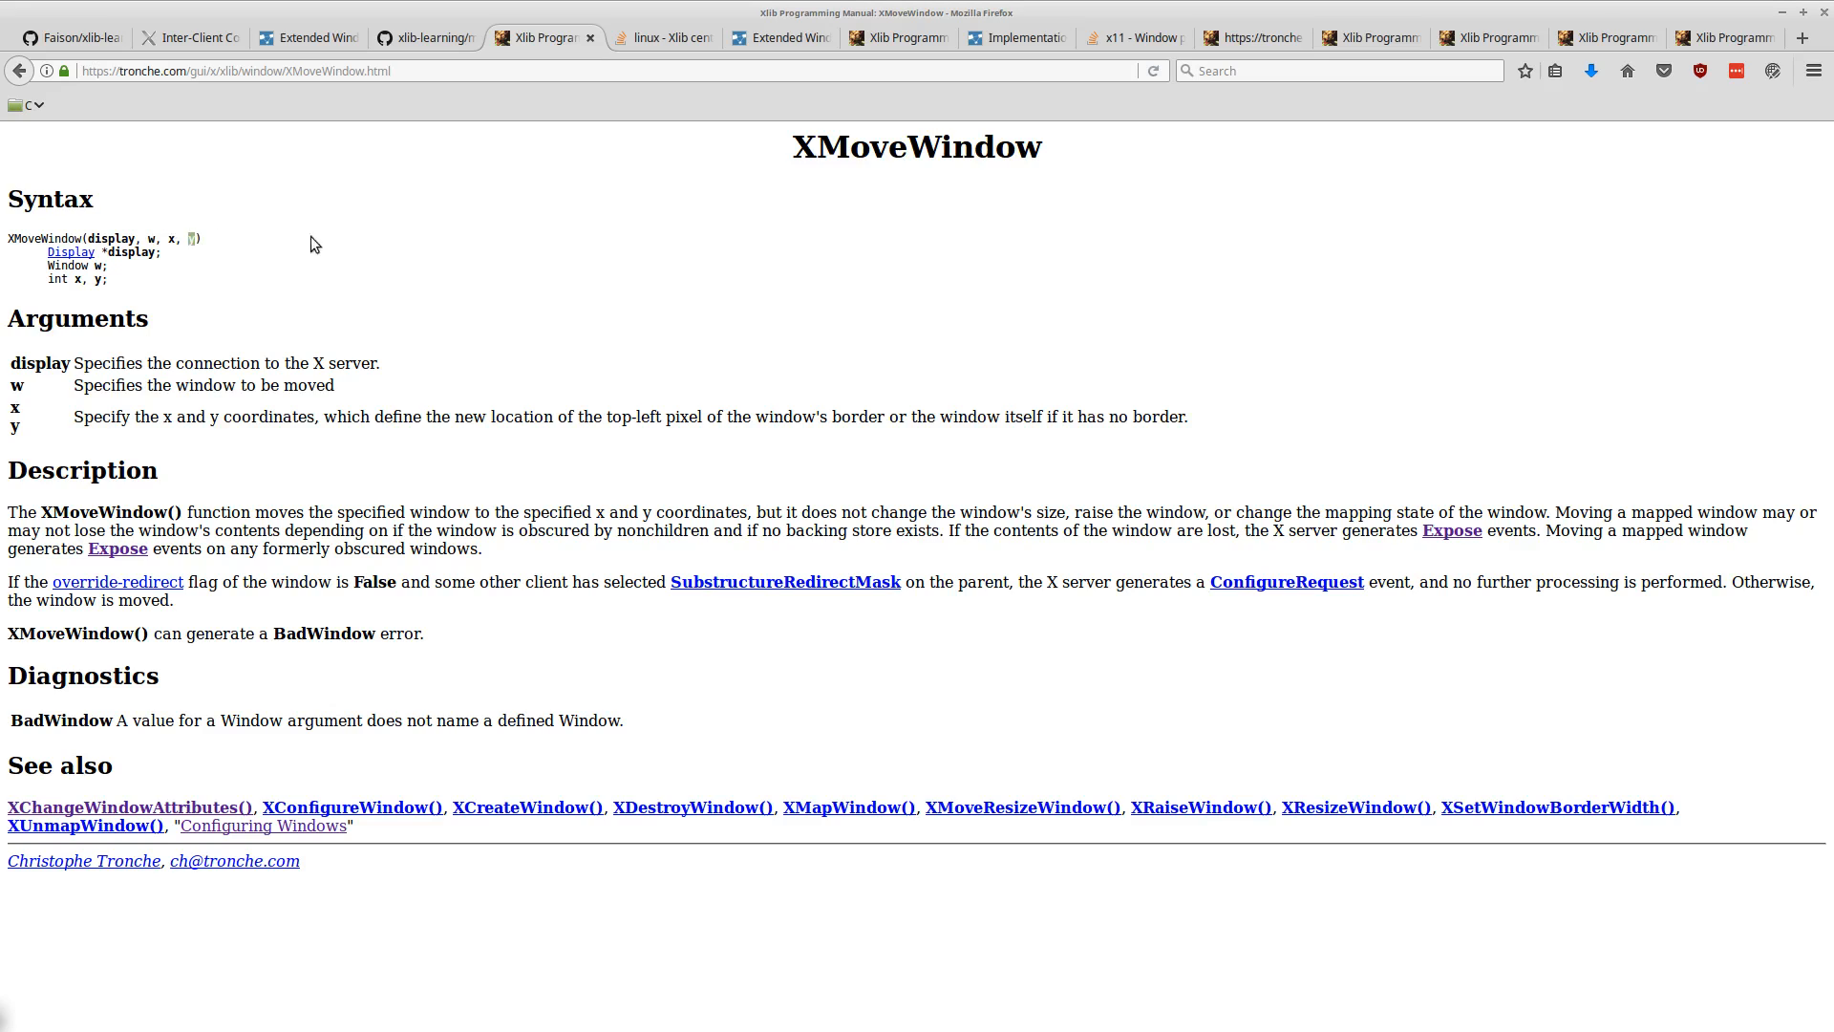
mouse_move(363, 307)
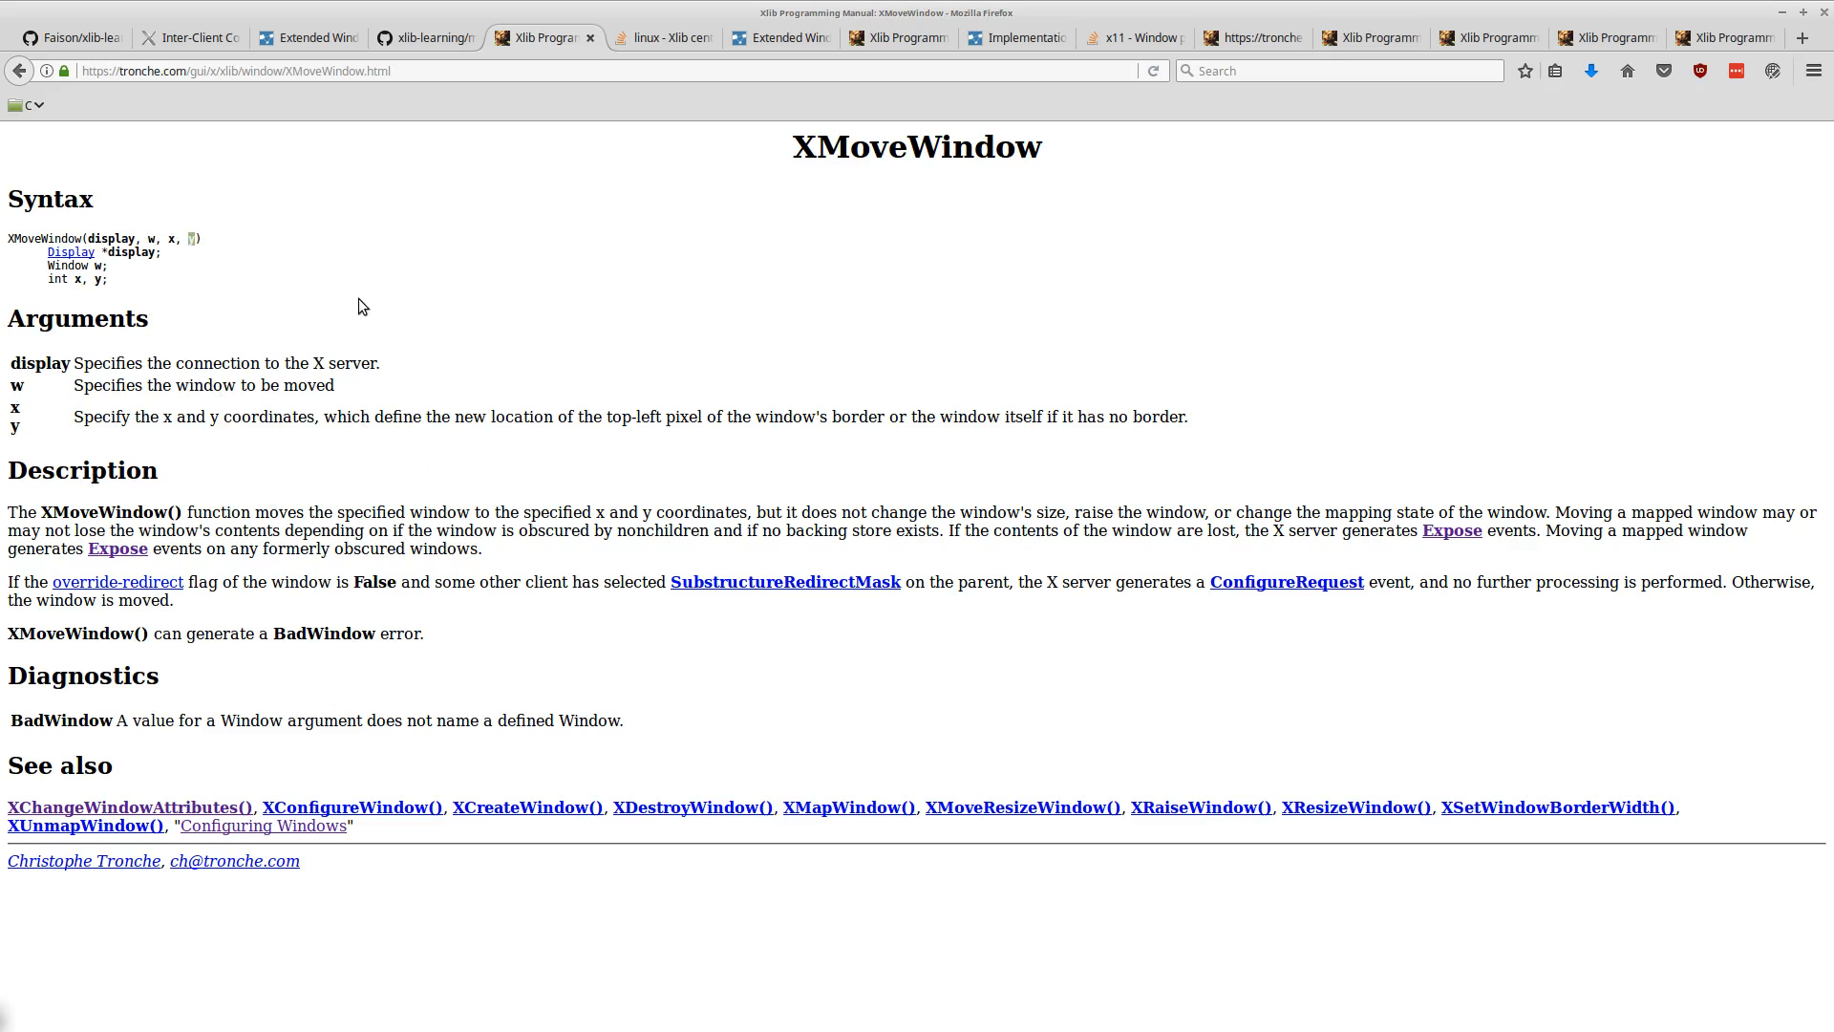
mouse_move(74, 266)
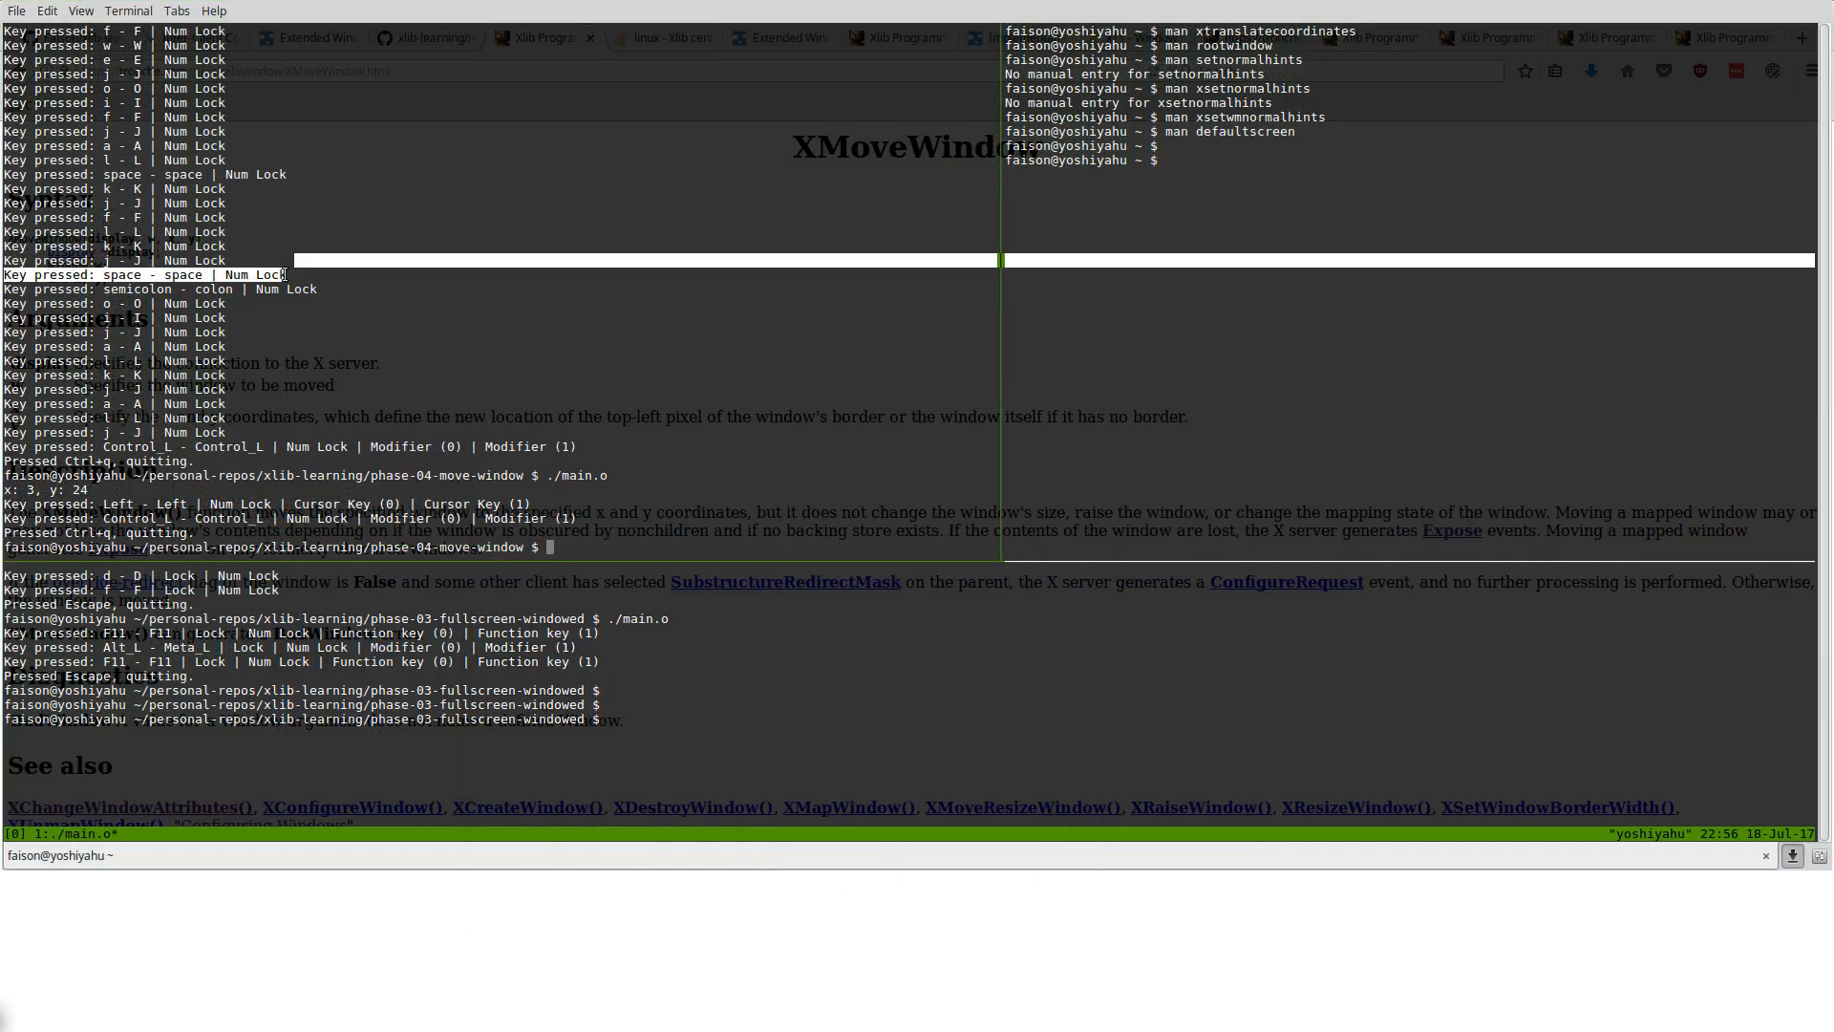
- Enter check_signals, then run git at the tmux prompt for phase-04-move-window
text(check_signals)
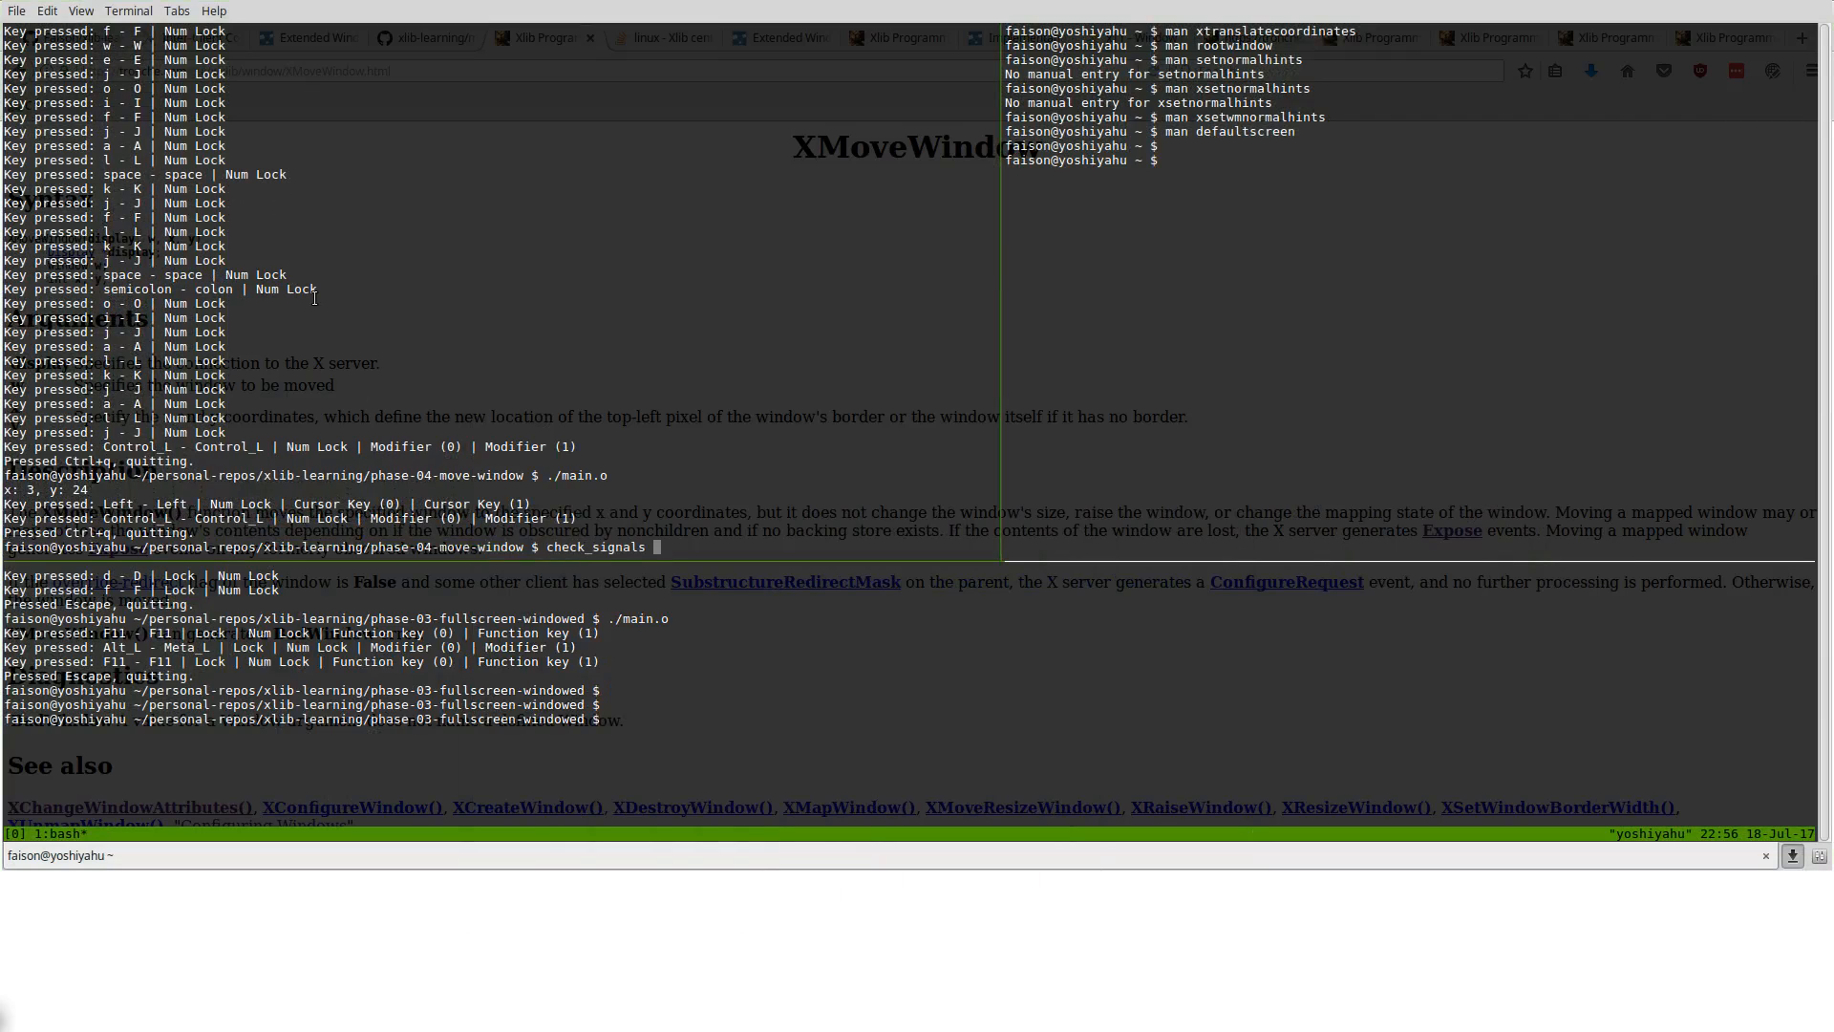
text(git)
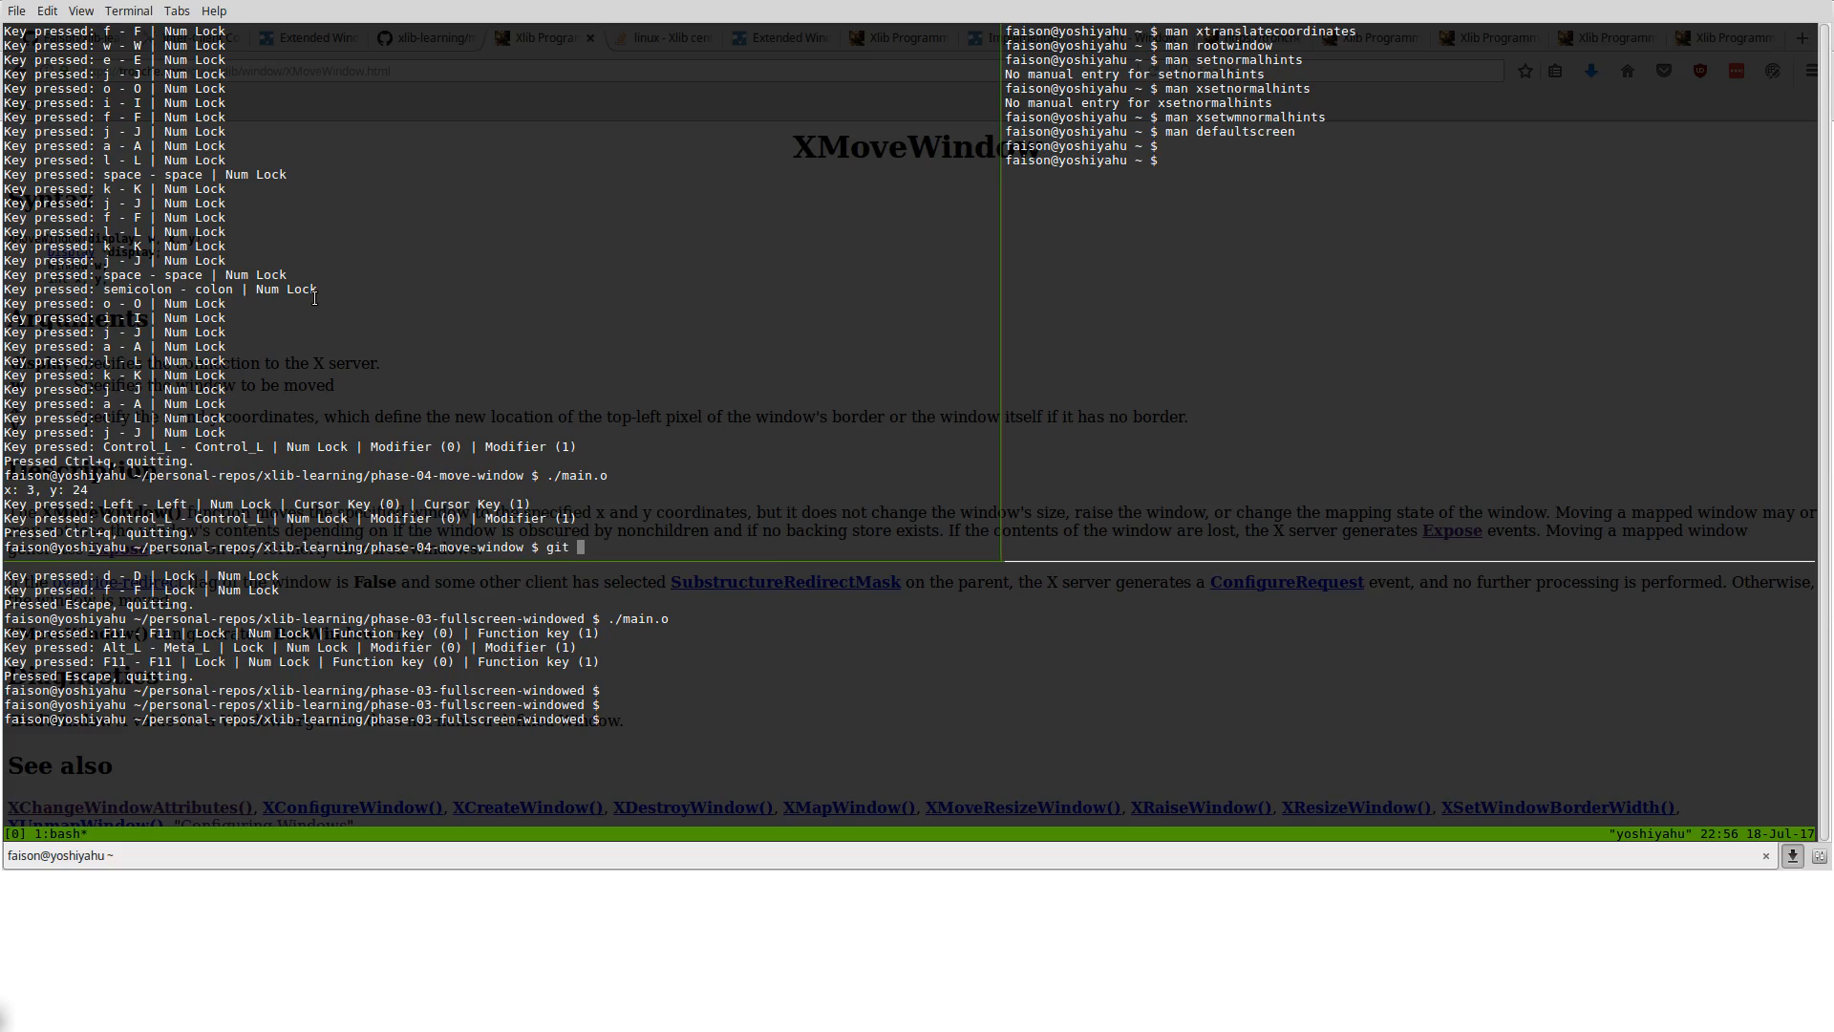
key(Return)
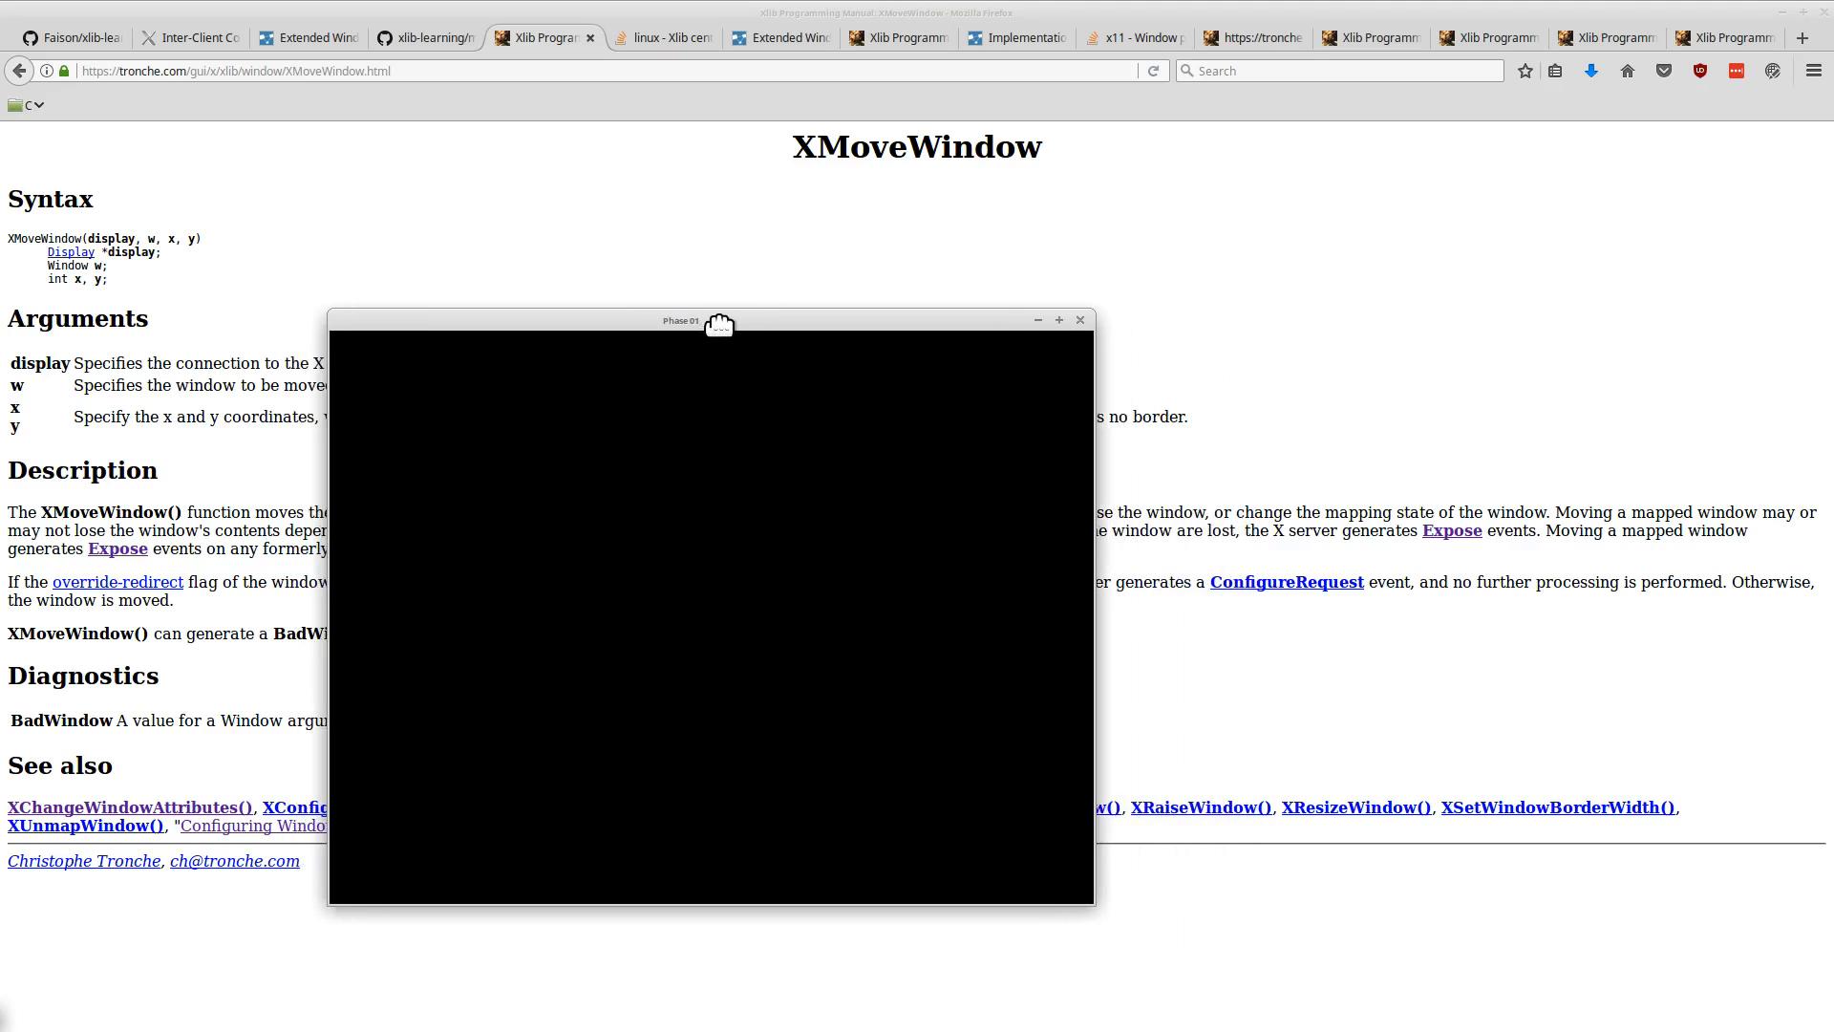
- Drag the Phase 01 window slightly left, then down and right
drag(710, 321, 667, 329)
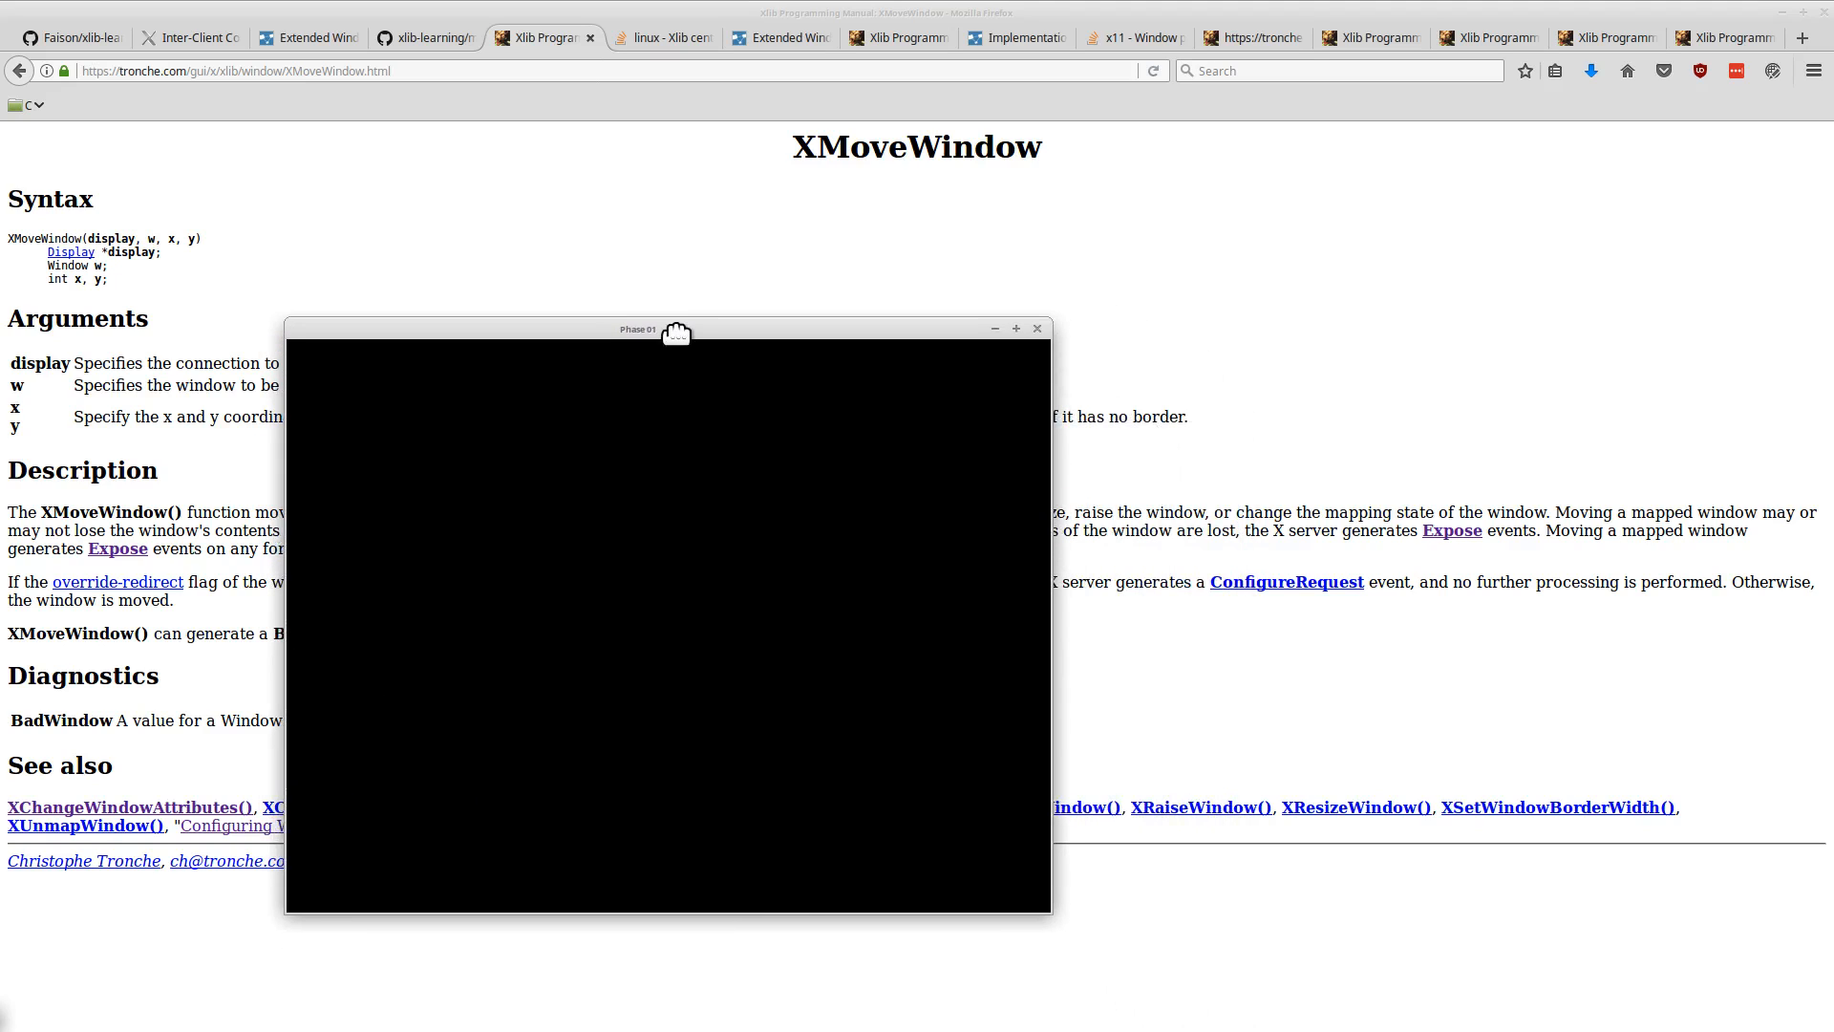
drag(676, 329, 702, 445)
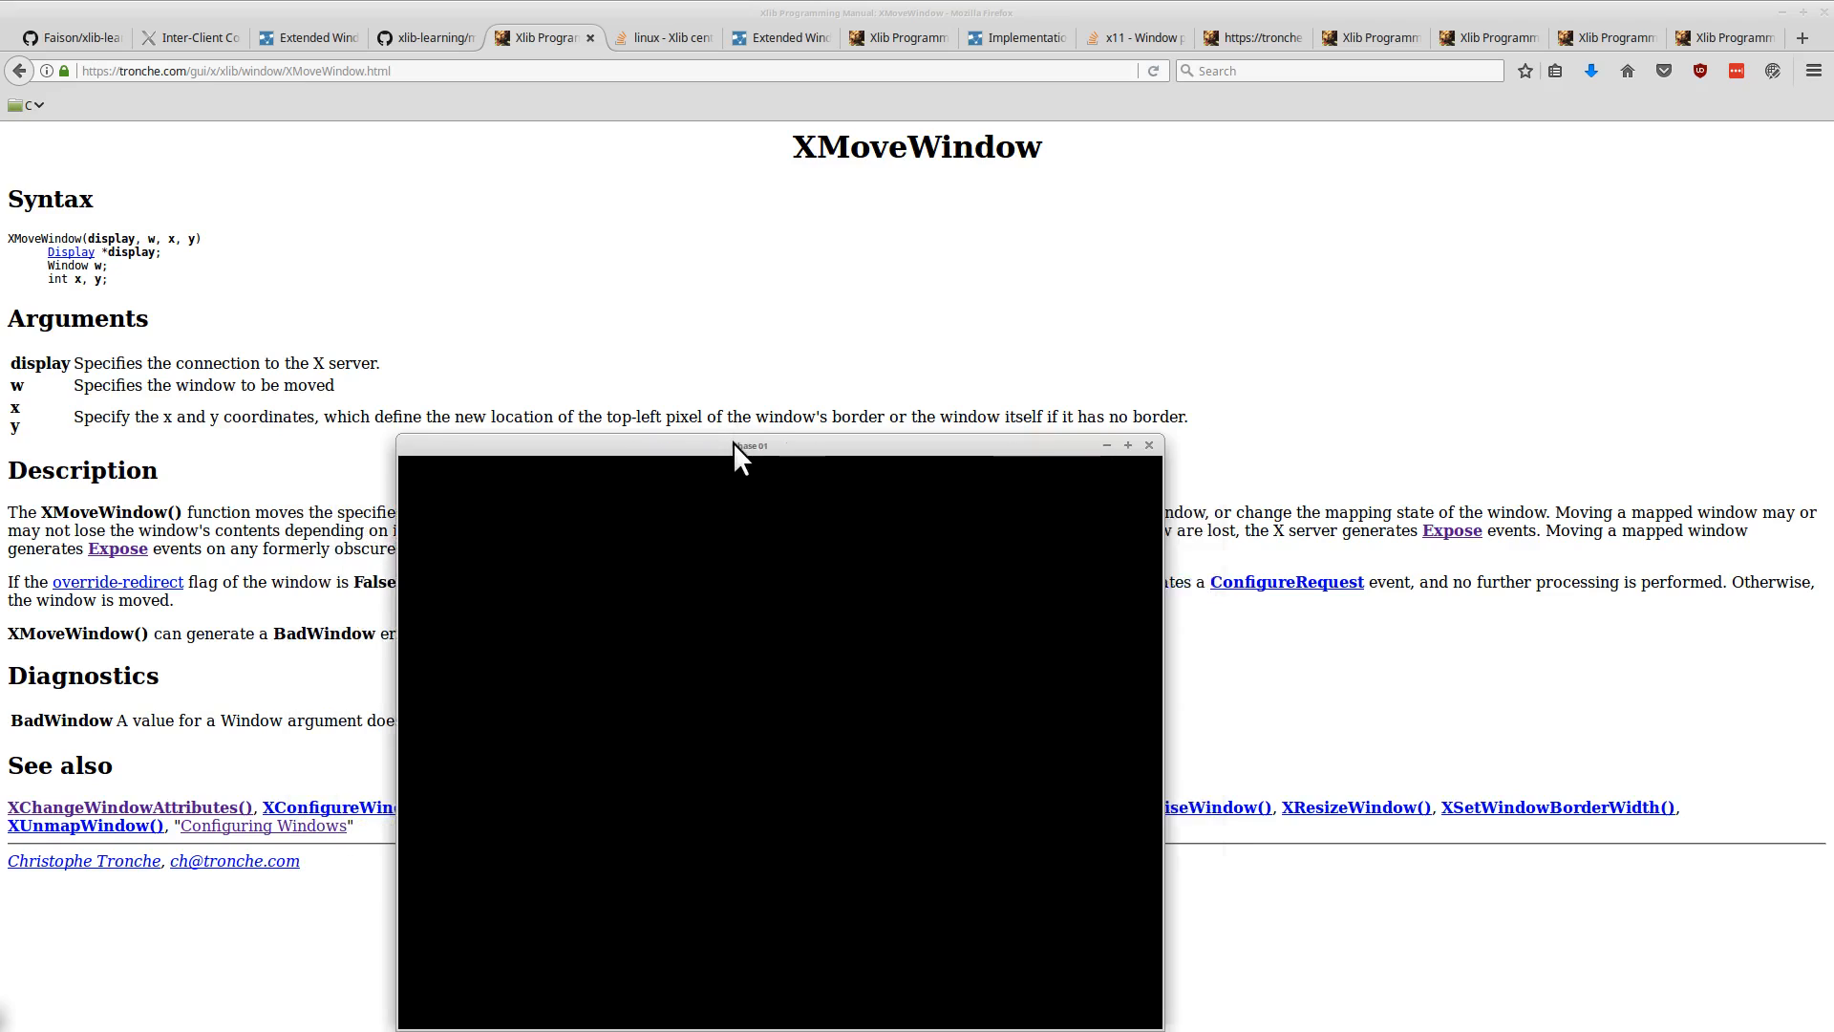
mouse_move(696, 572)
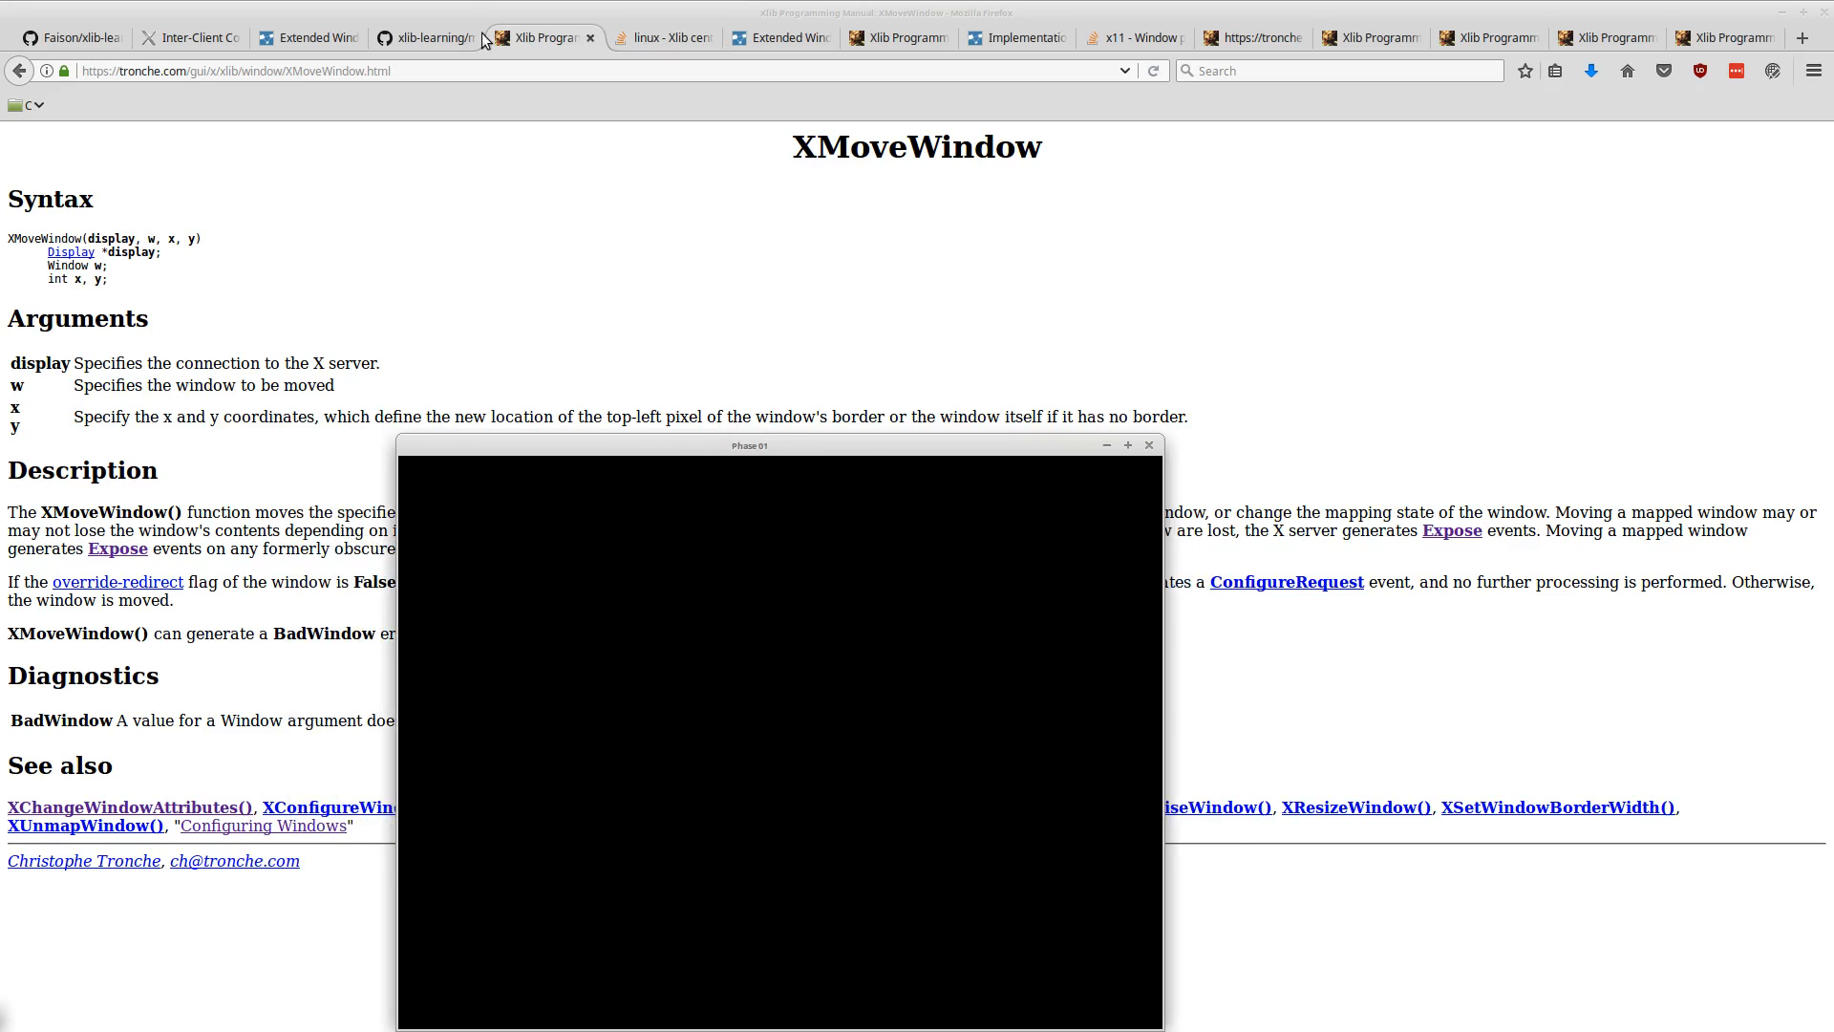
- Review commit a9fa30b's main.c diff on GitHub, then return to the XMoveWindow page
click(421, 37)
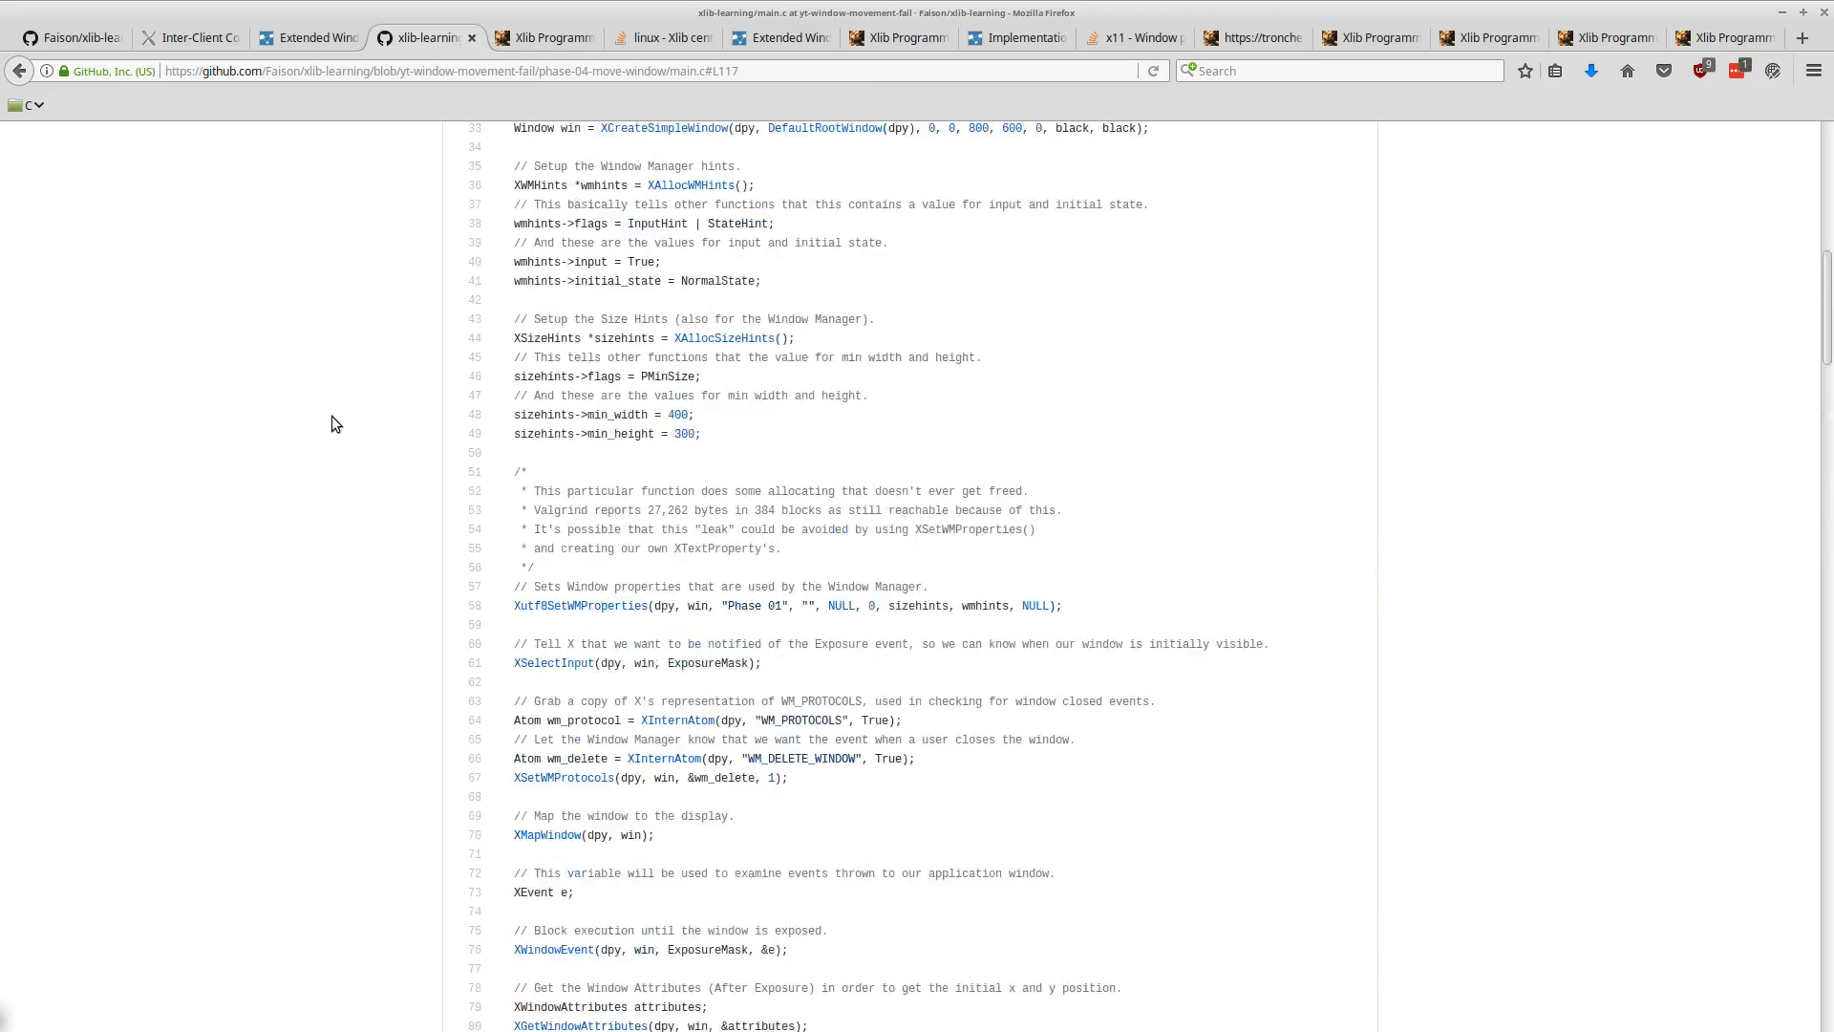
scroll(up, 3)
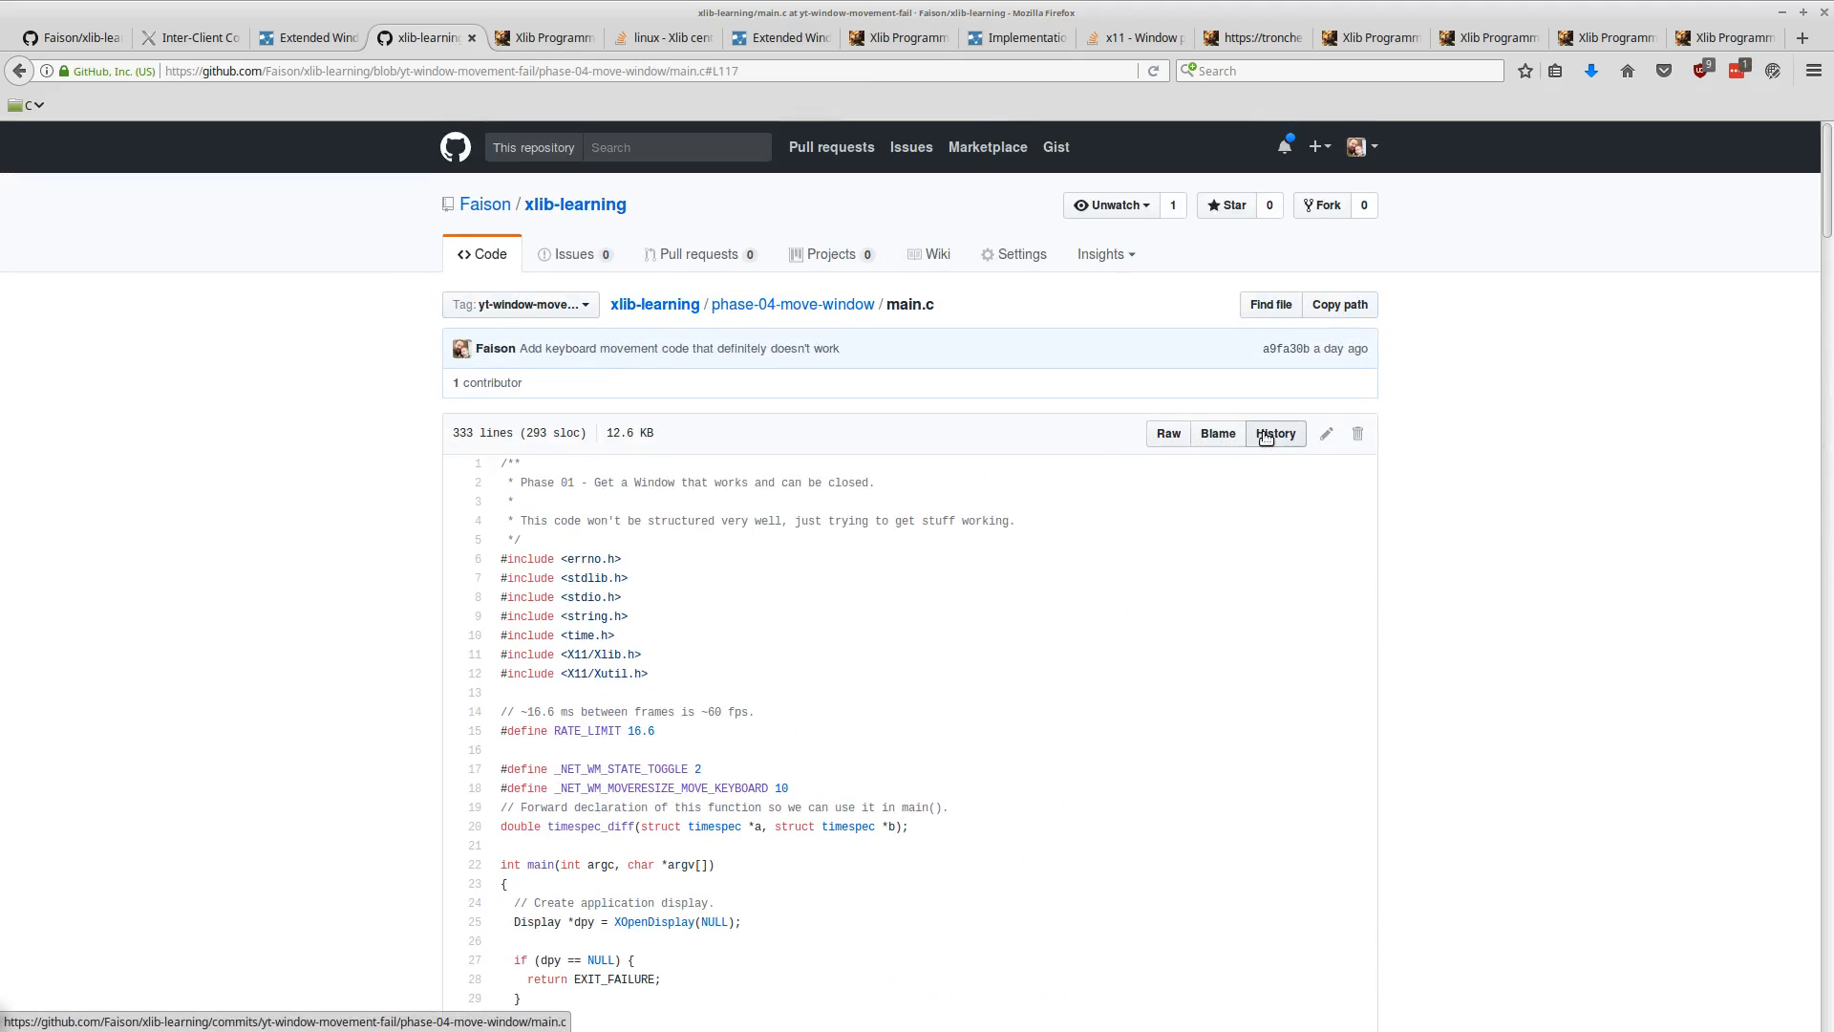
click(1275, 433)
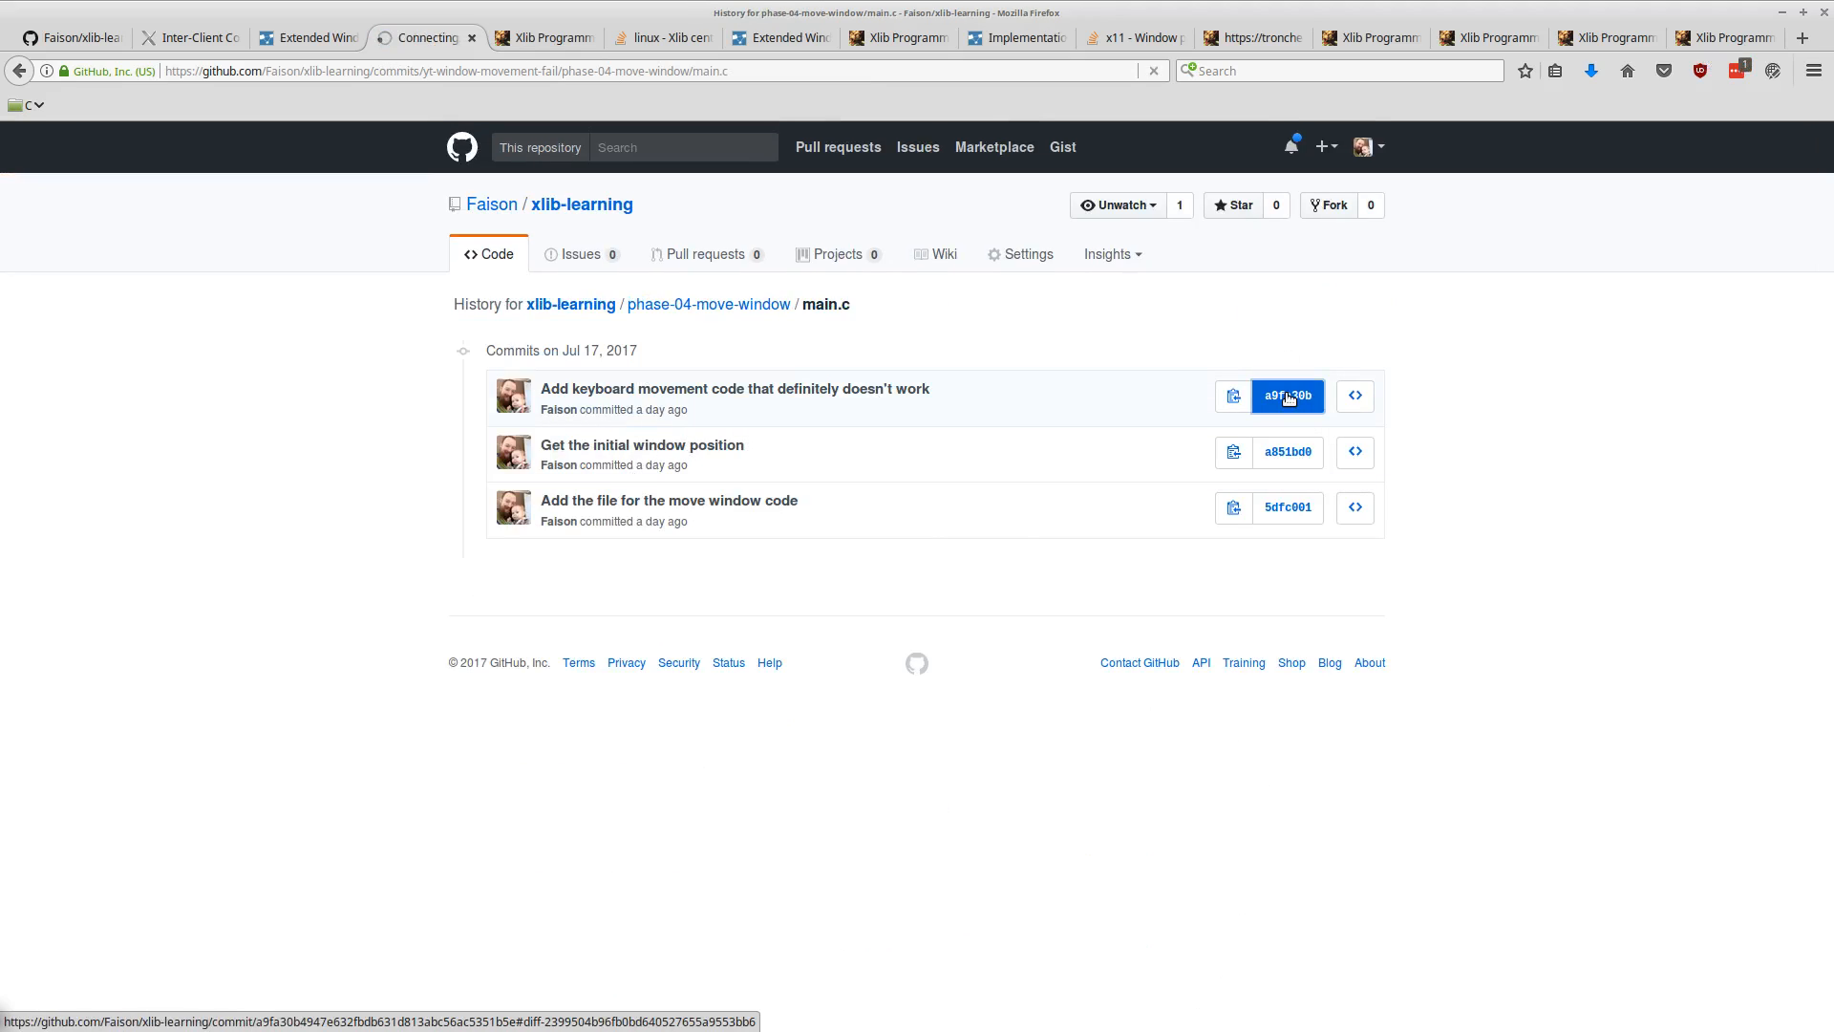
click(1286, 394)
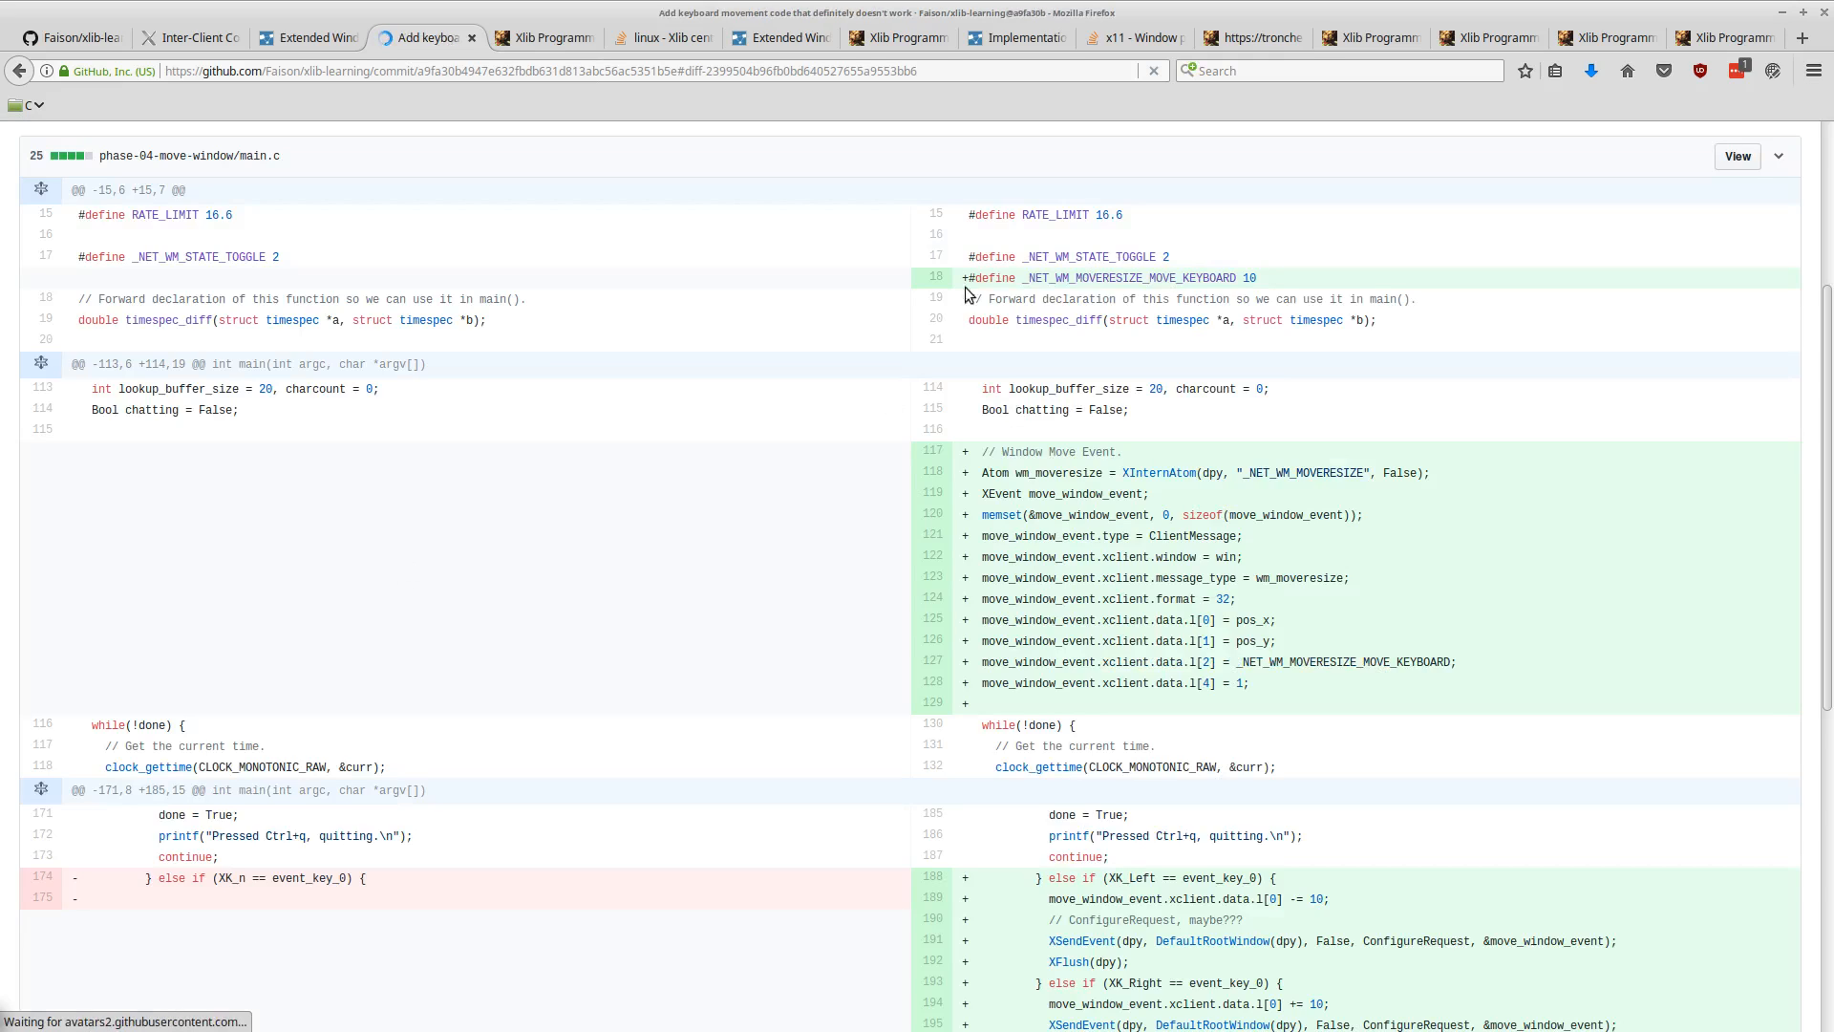
mouse_move(1084, 595)
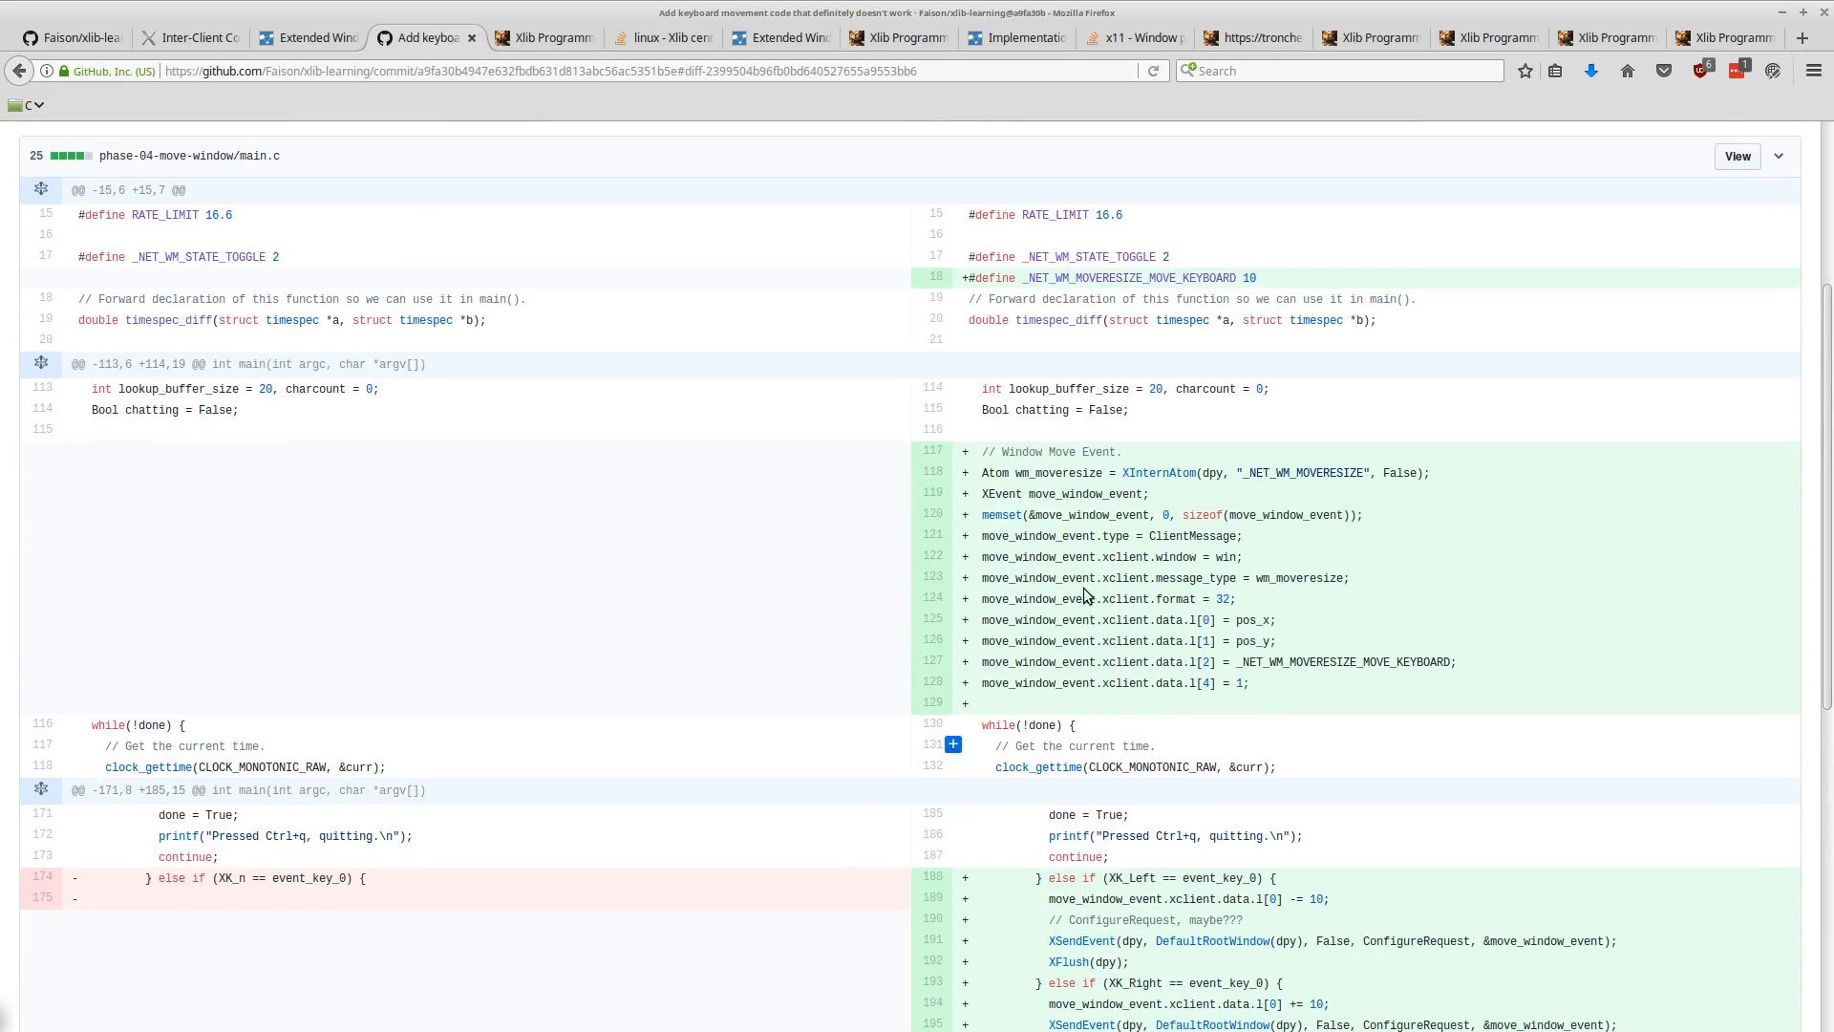
scroll(down, 3)
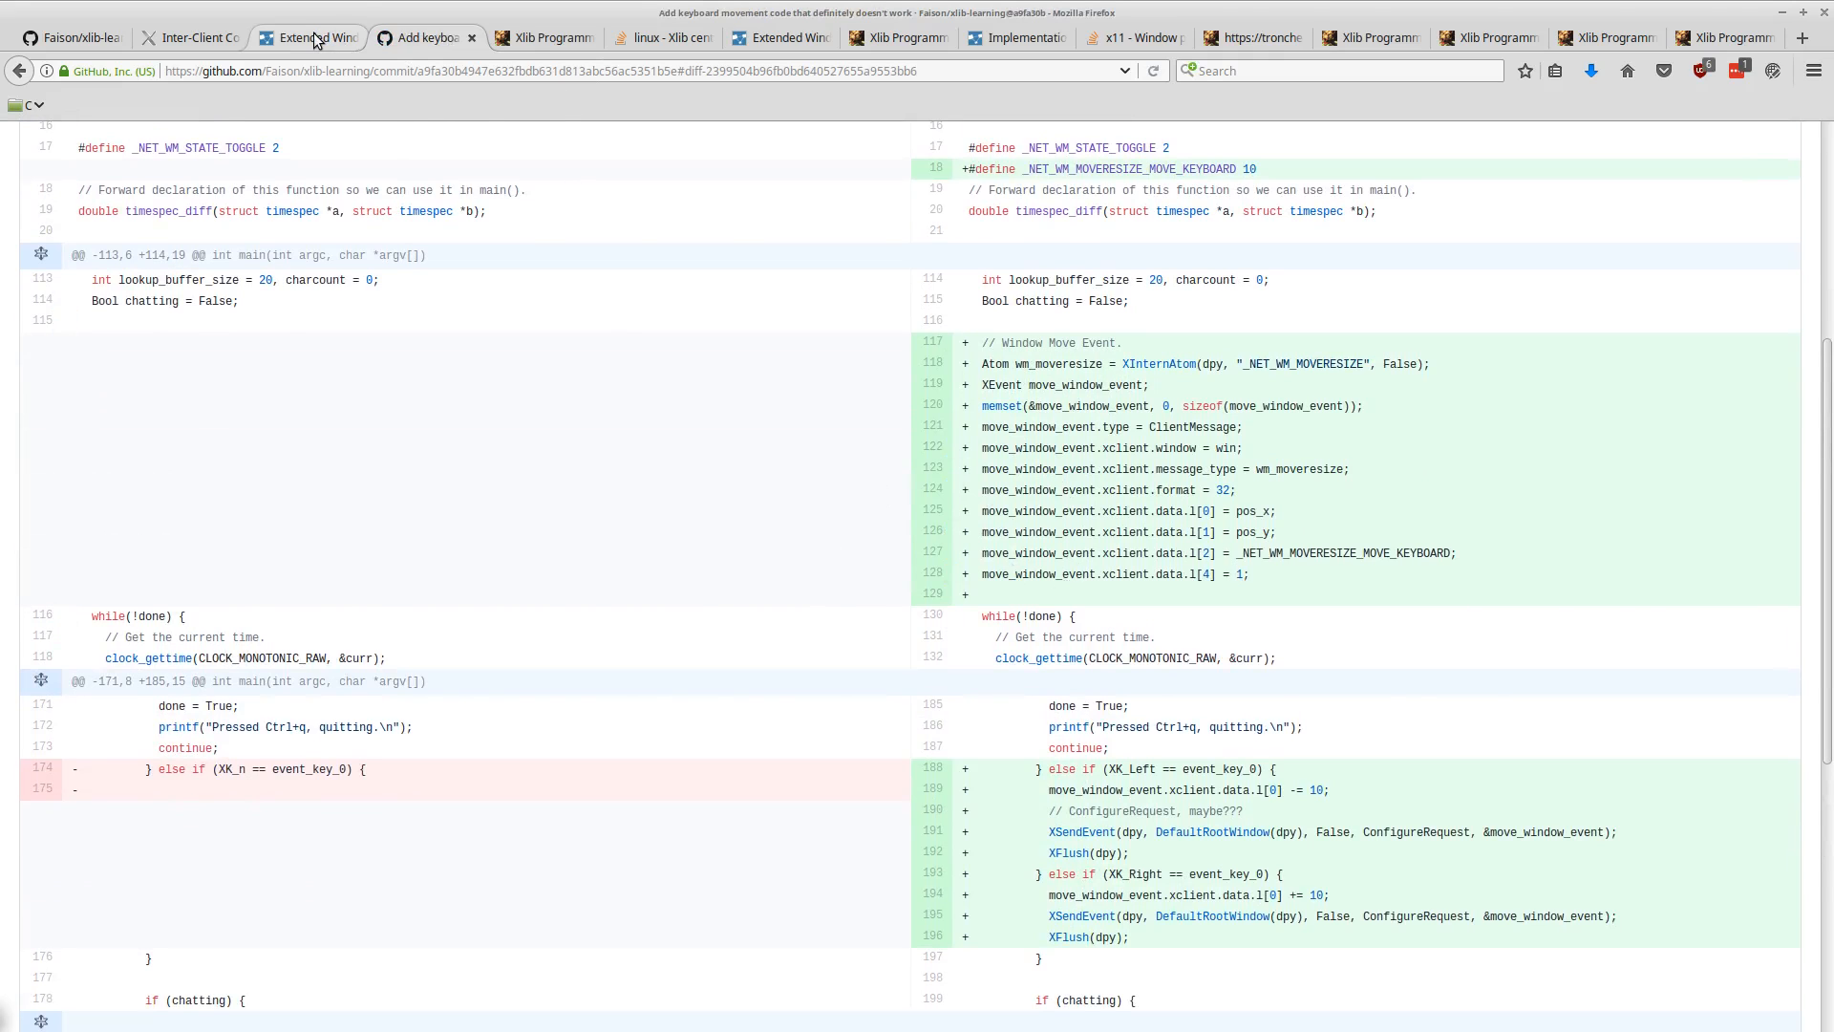
click(543, 37)
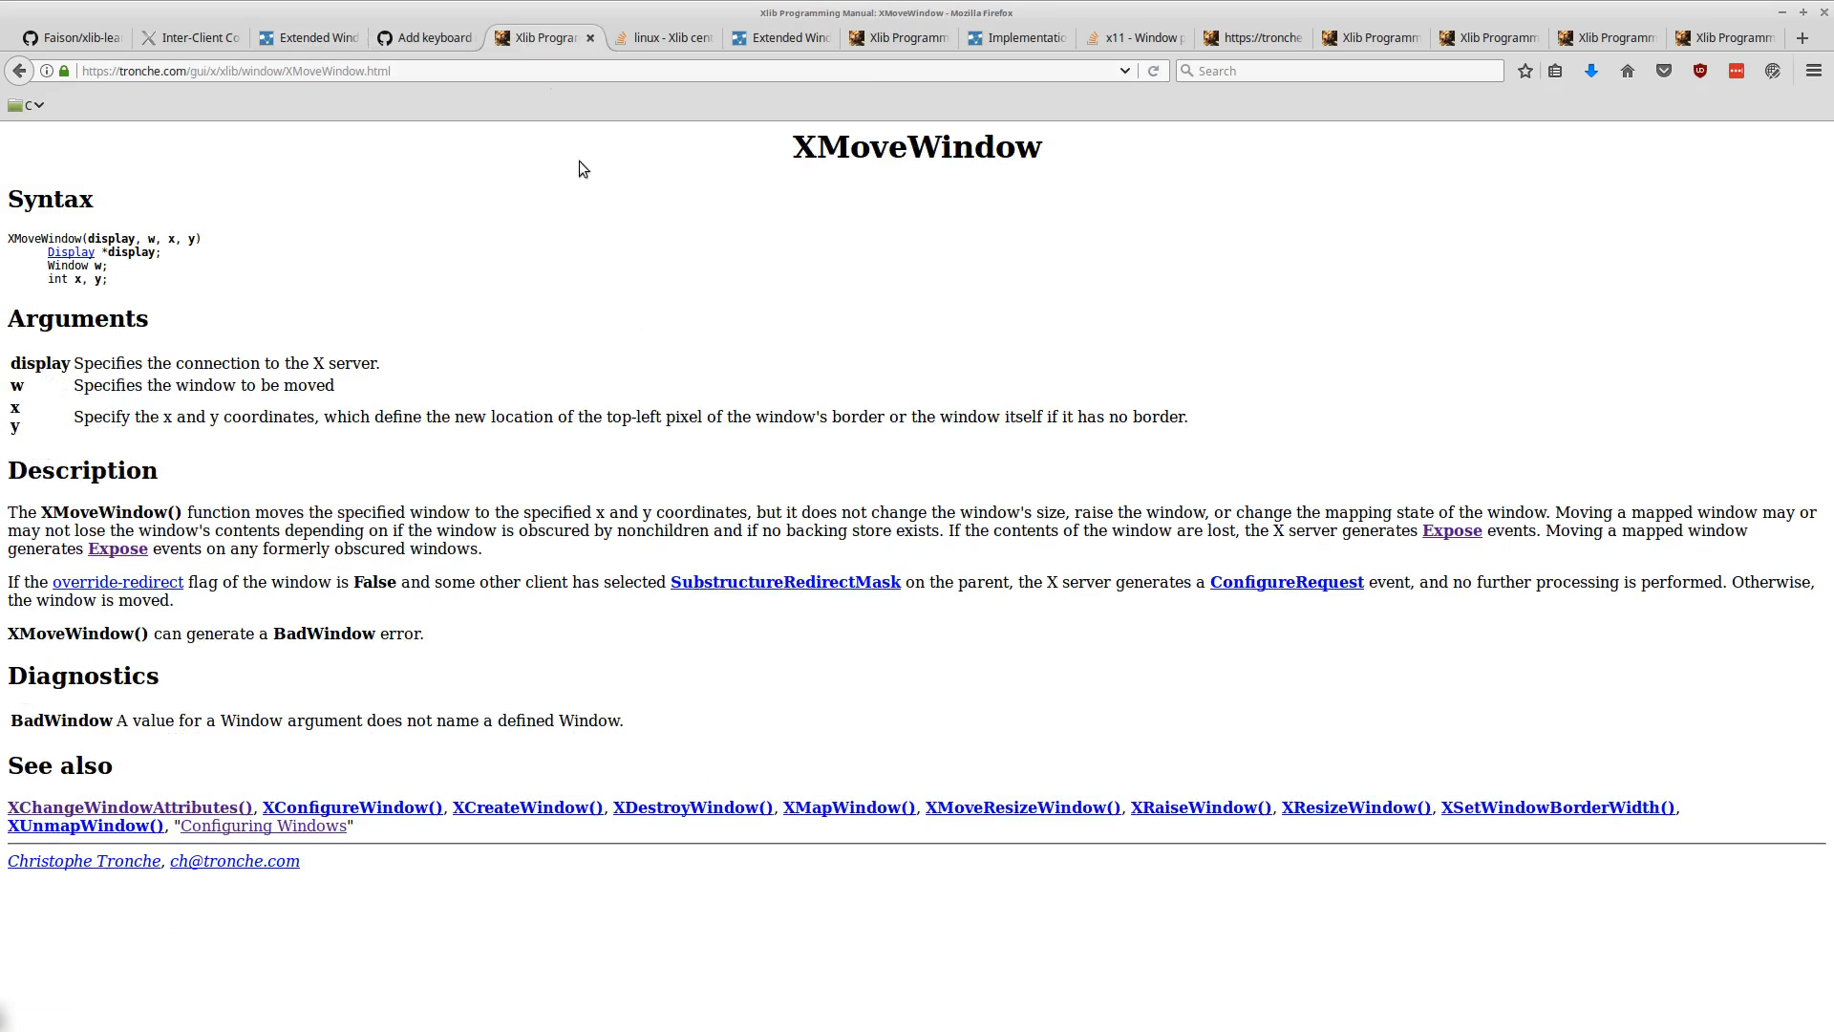
double_click(916, 146)
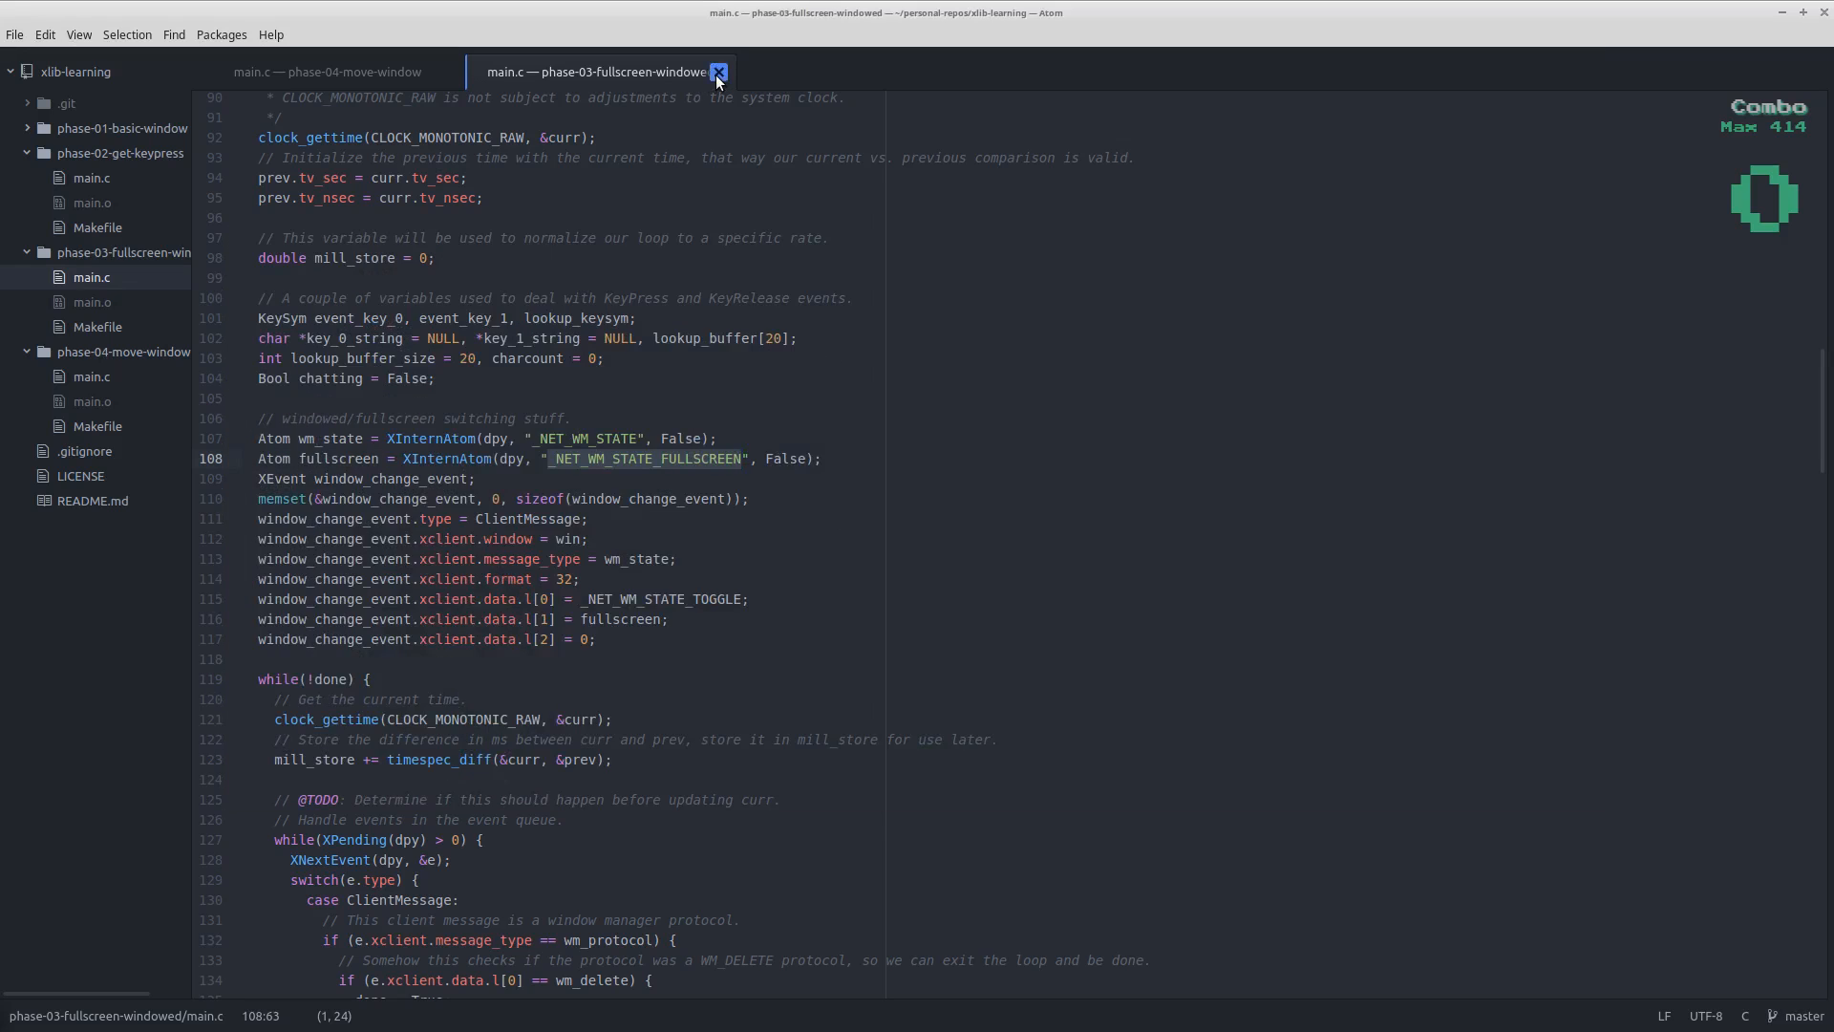
- Close the phase-03 main.c and select the pos_x and pos_y variables in phase-04 main.c
click(719, 72)
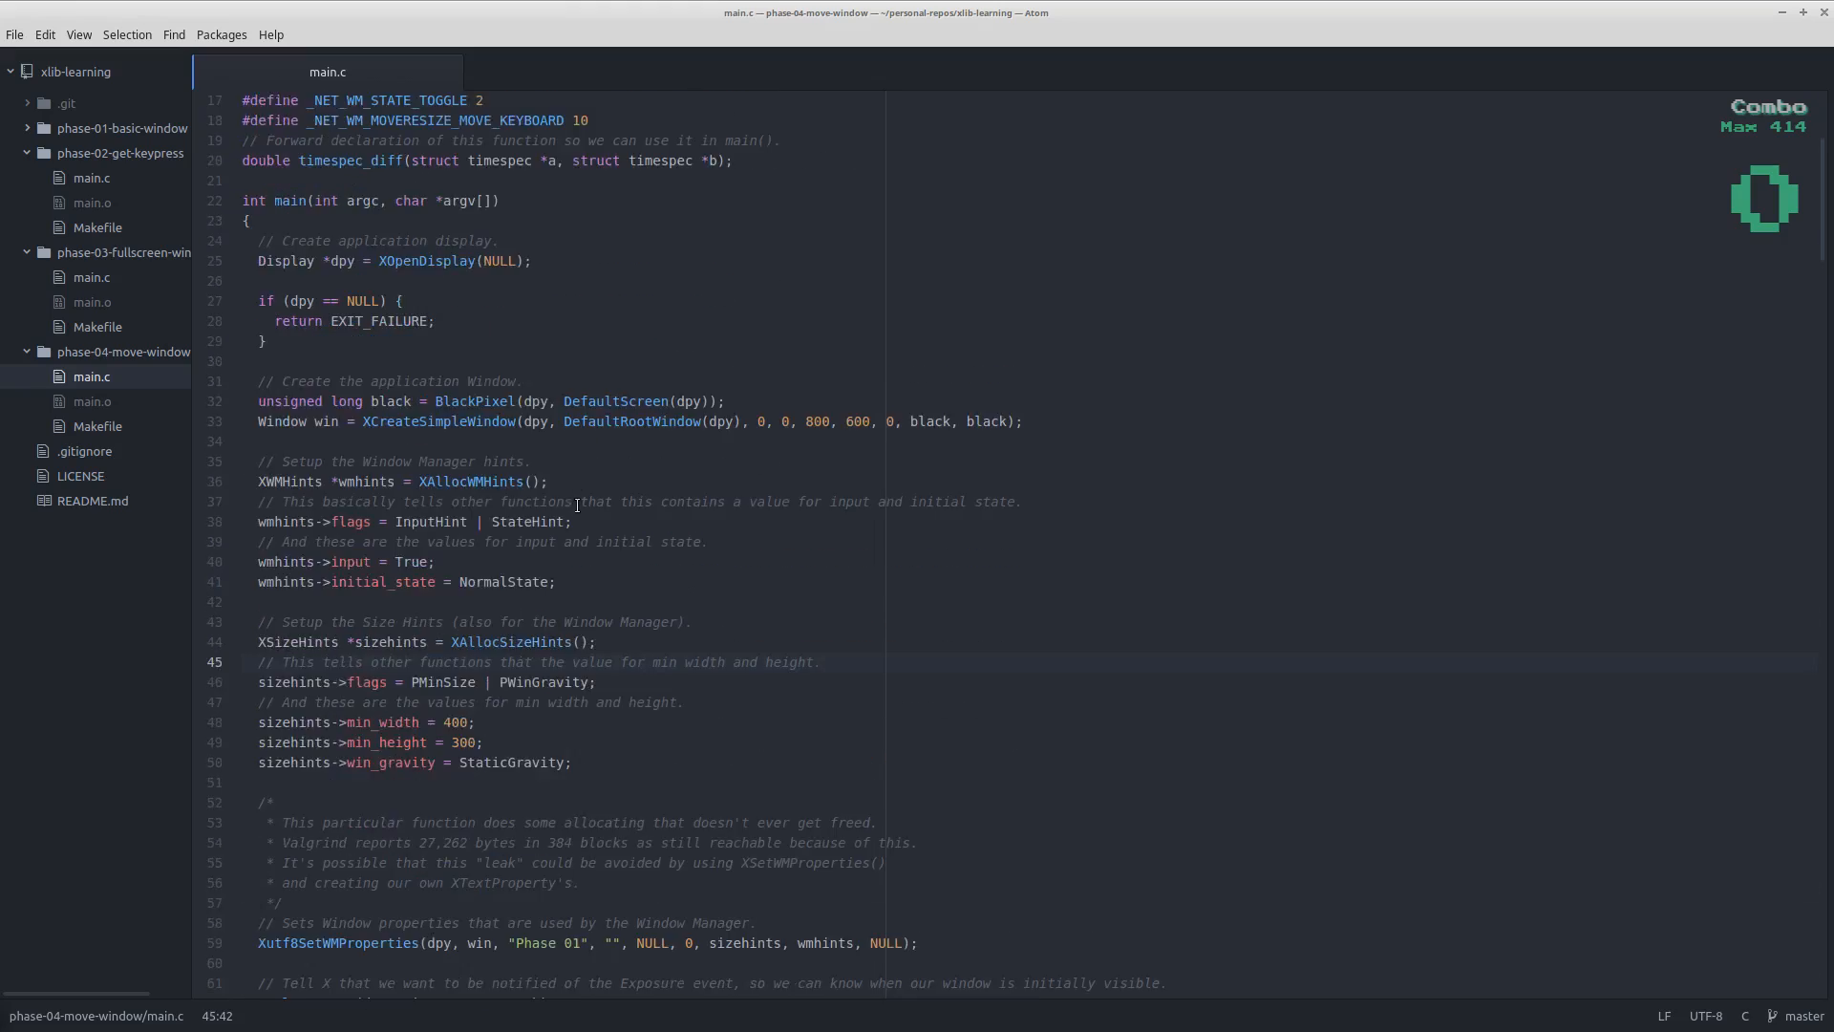
scroll(down, 3)
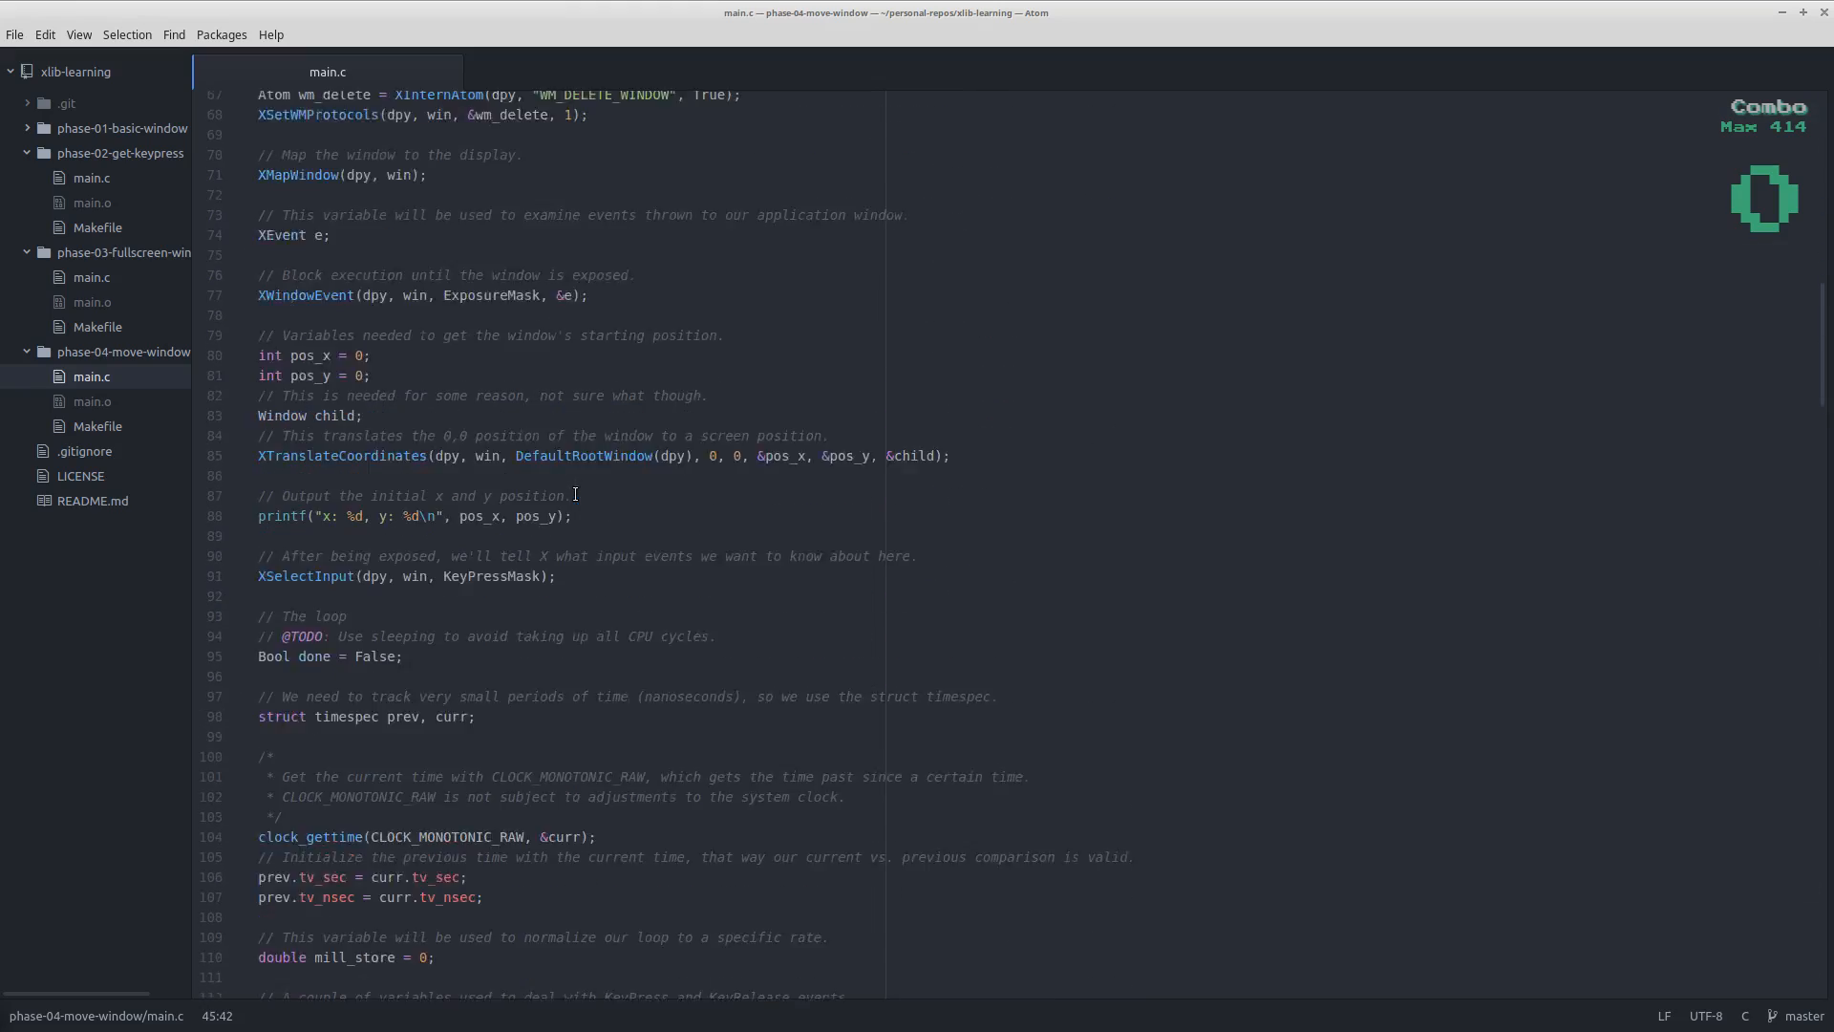
scroll(up, 3)
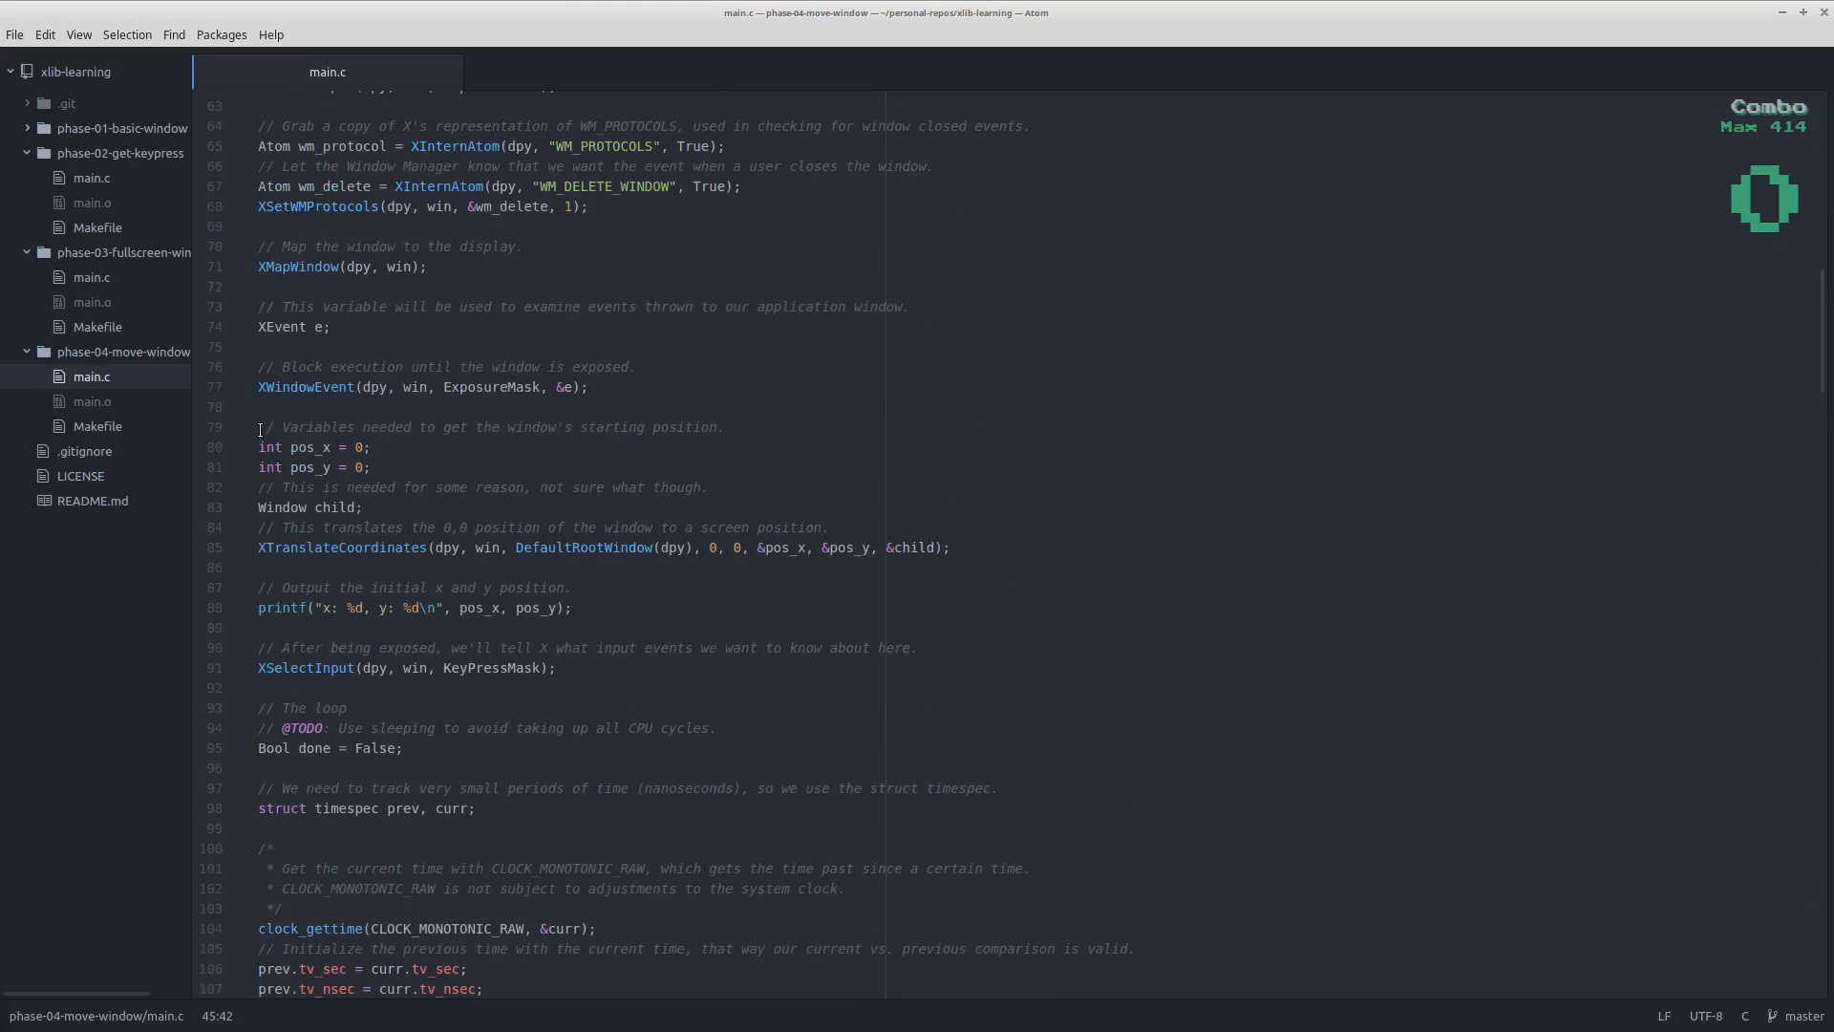
double_click(313, 448)
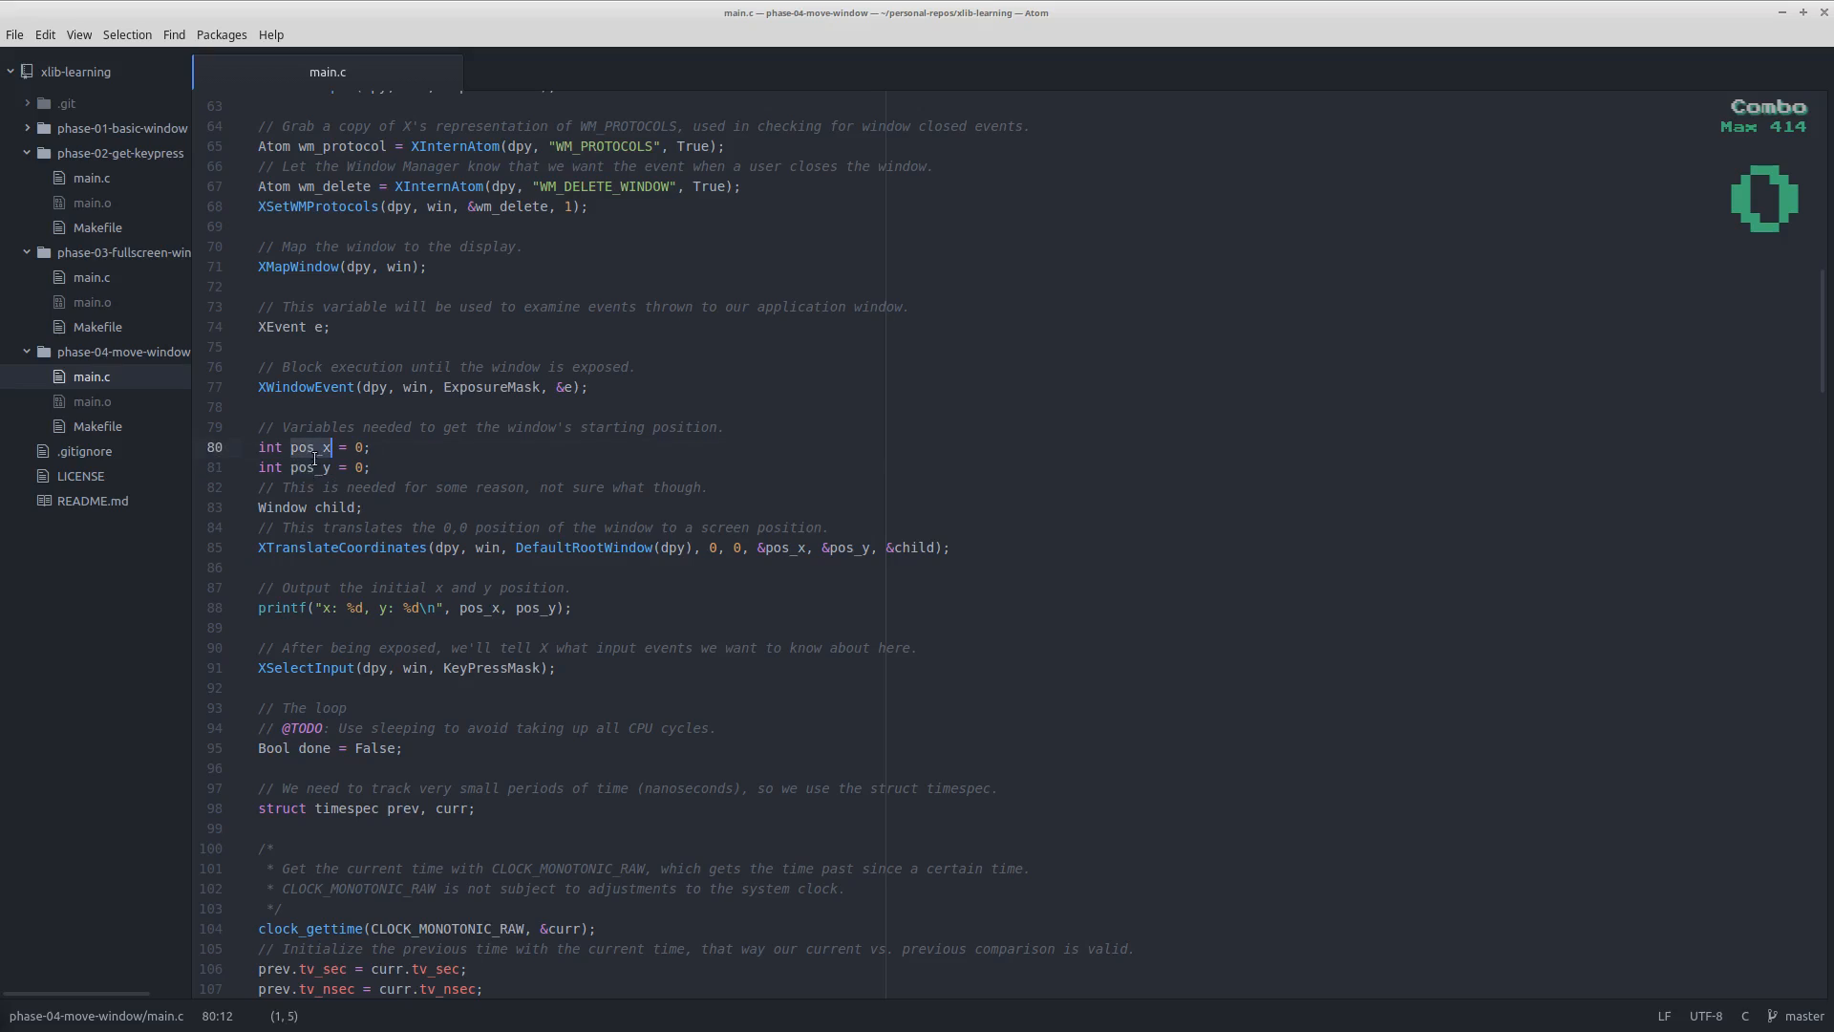
click(317, 468)
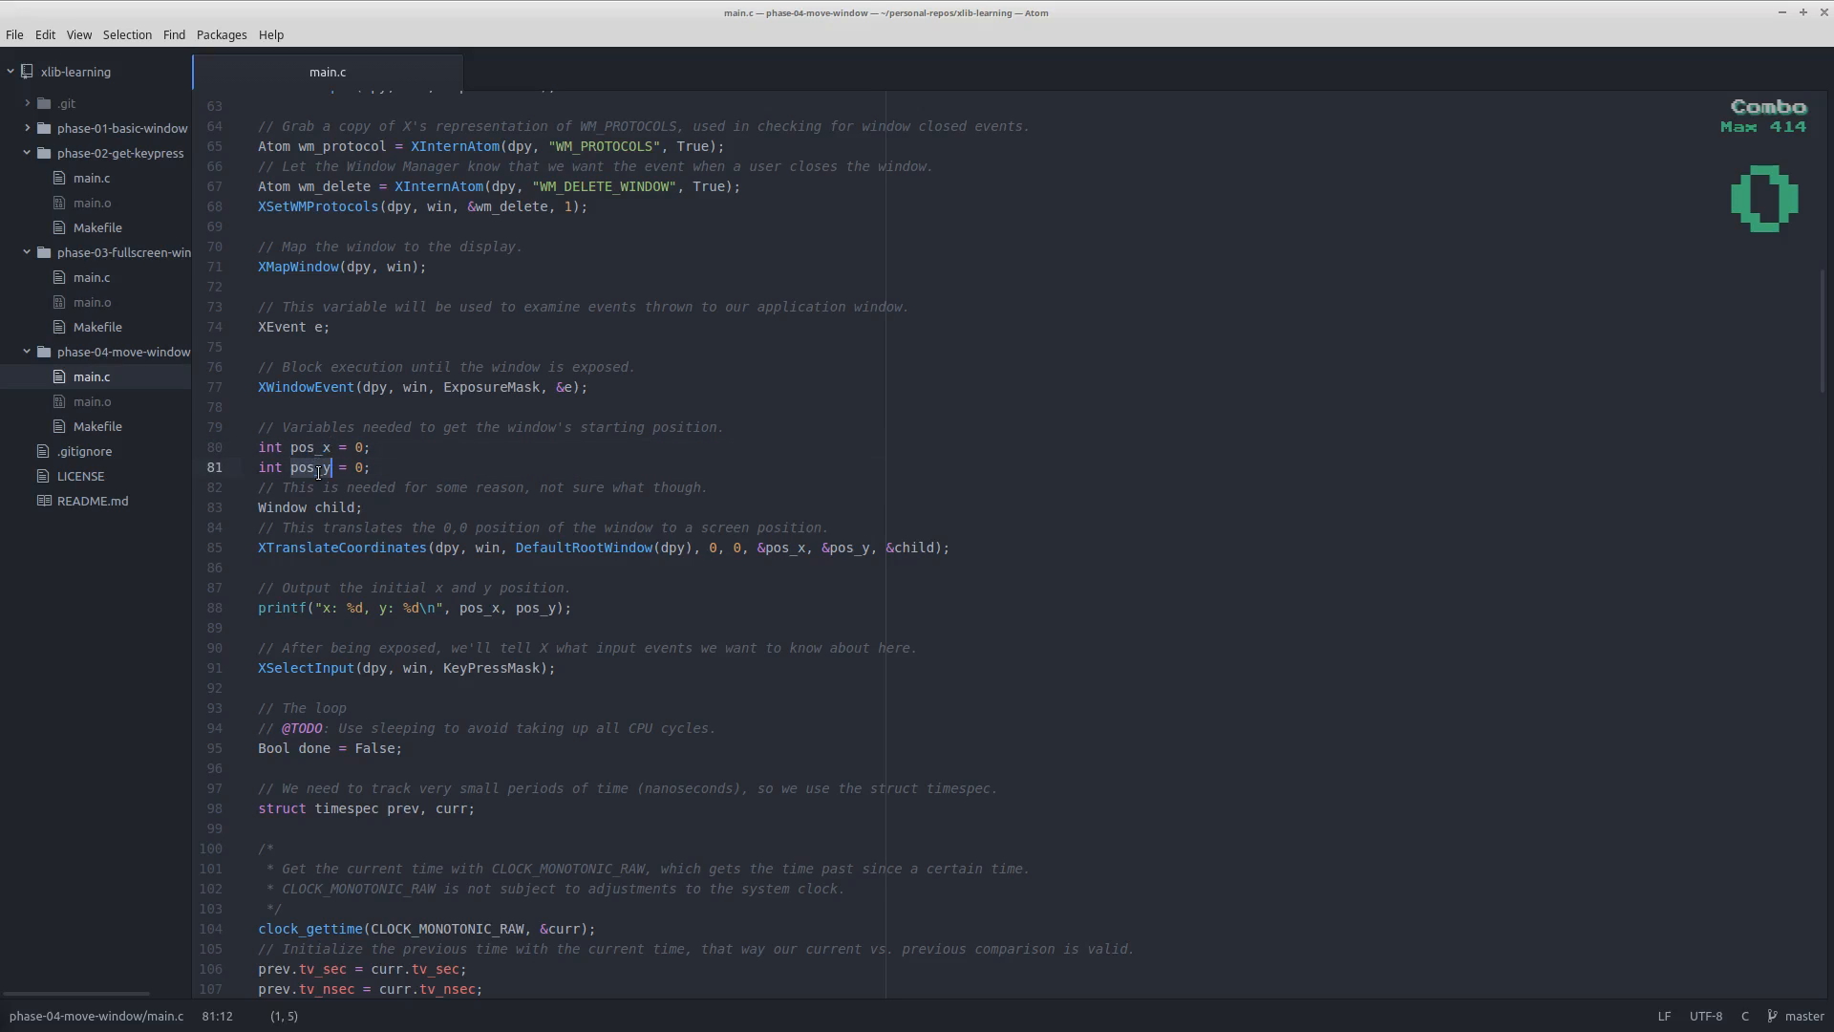
mouse_move(454, 476)
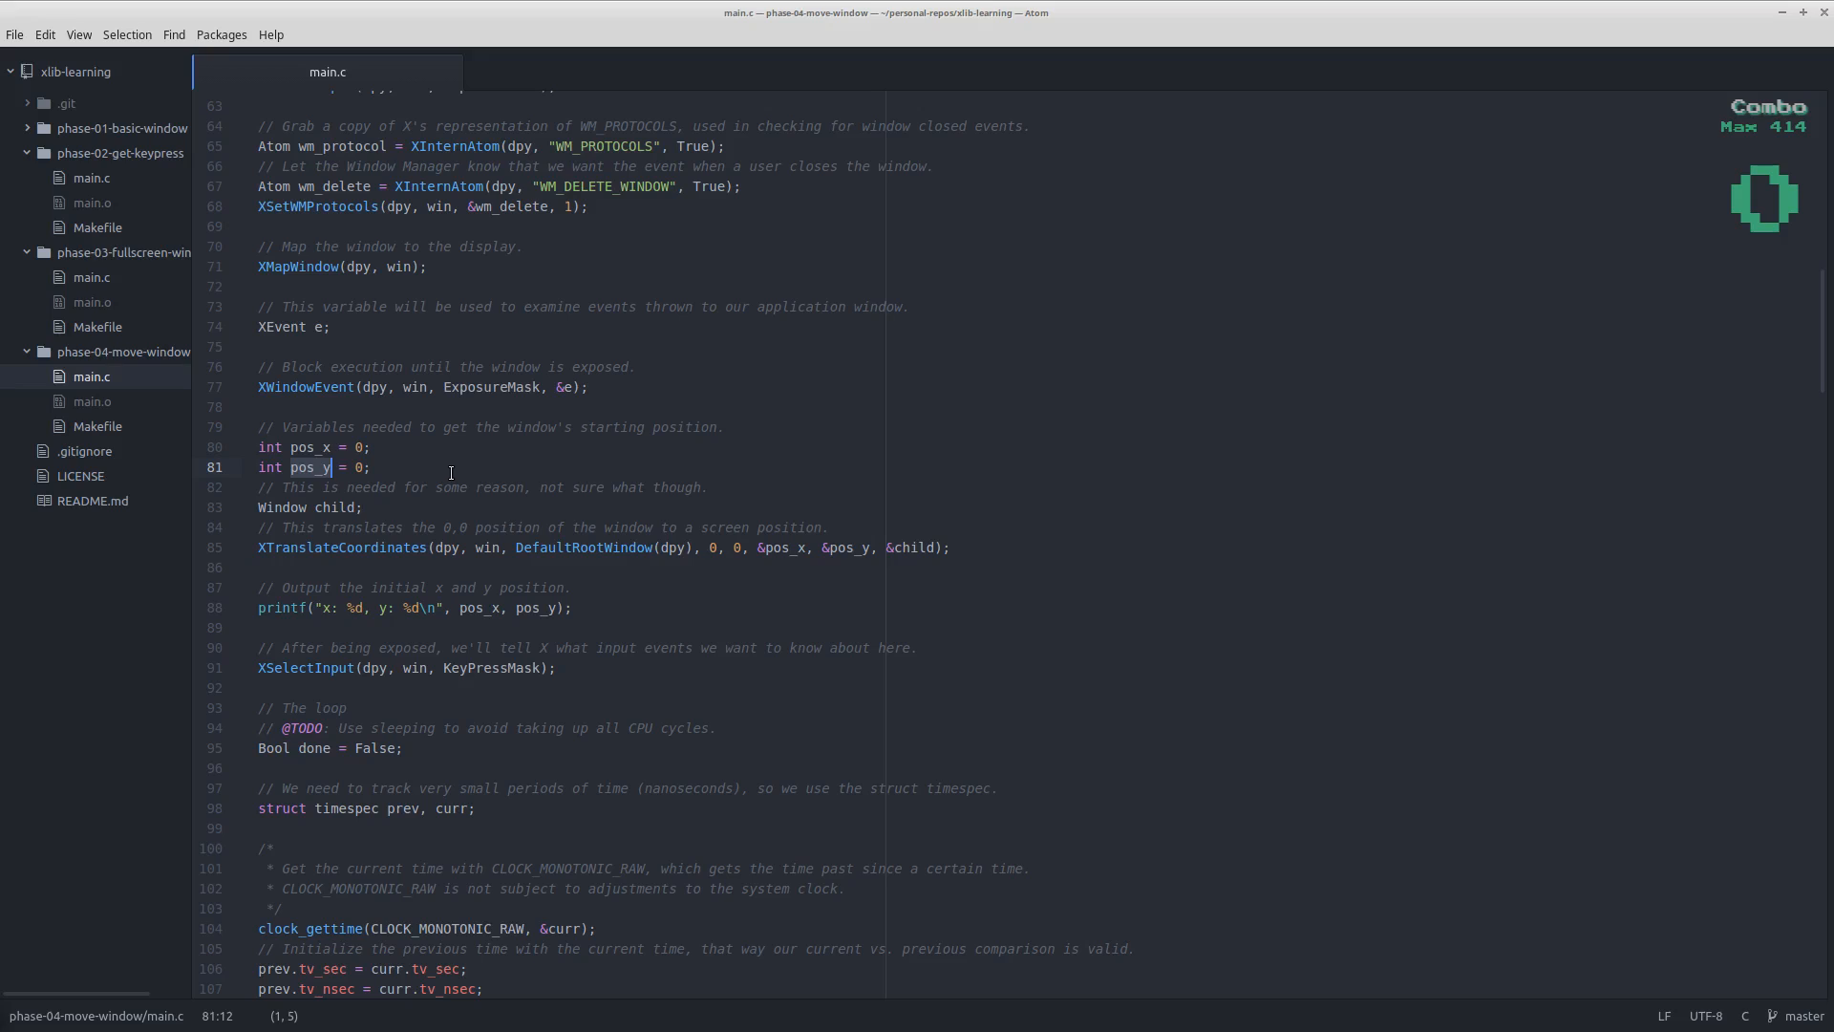
mouse_move(392, 547)
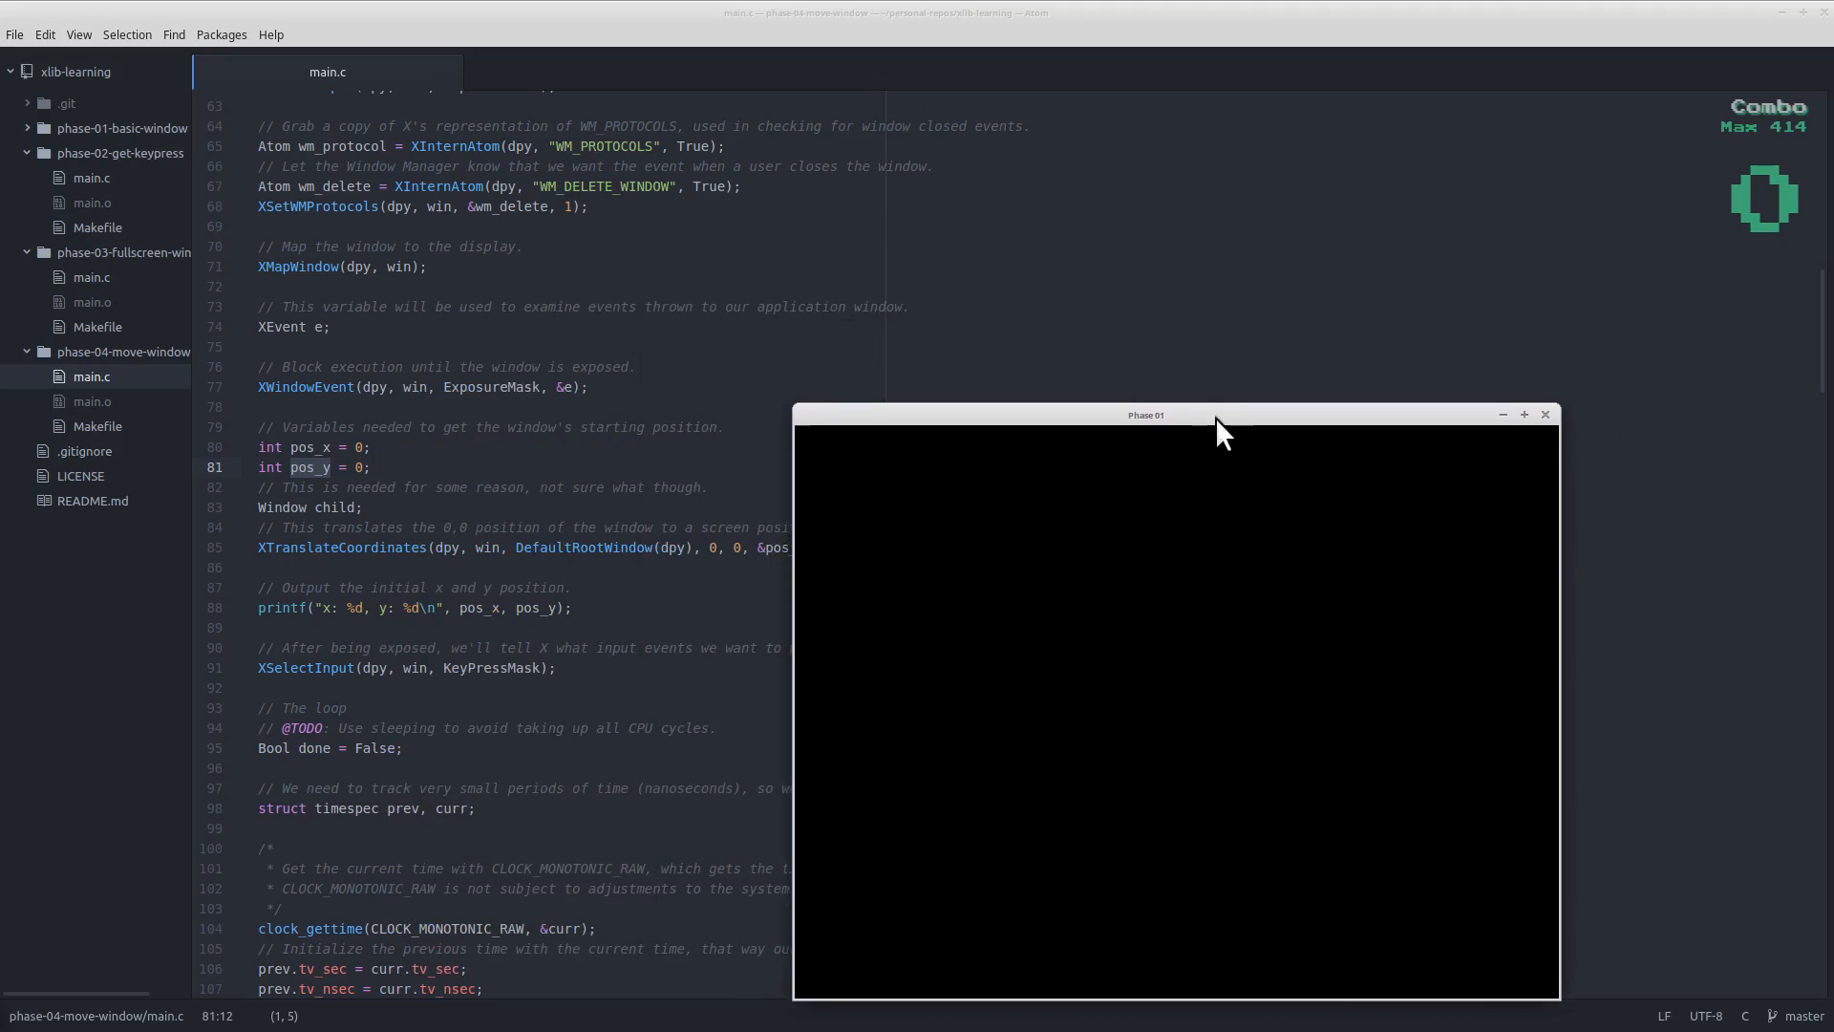
mouse_move(960, 424)
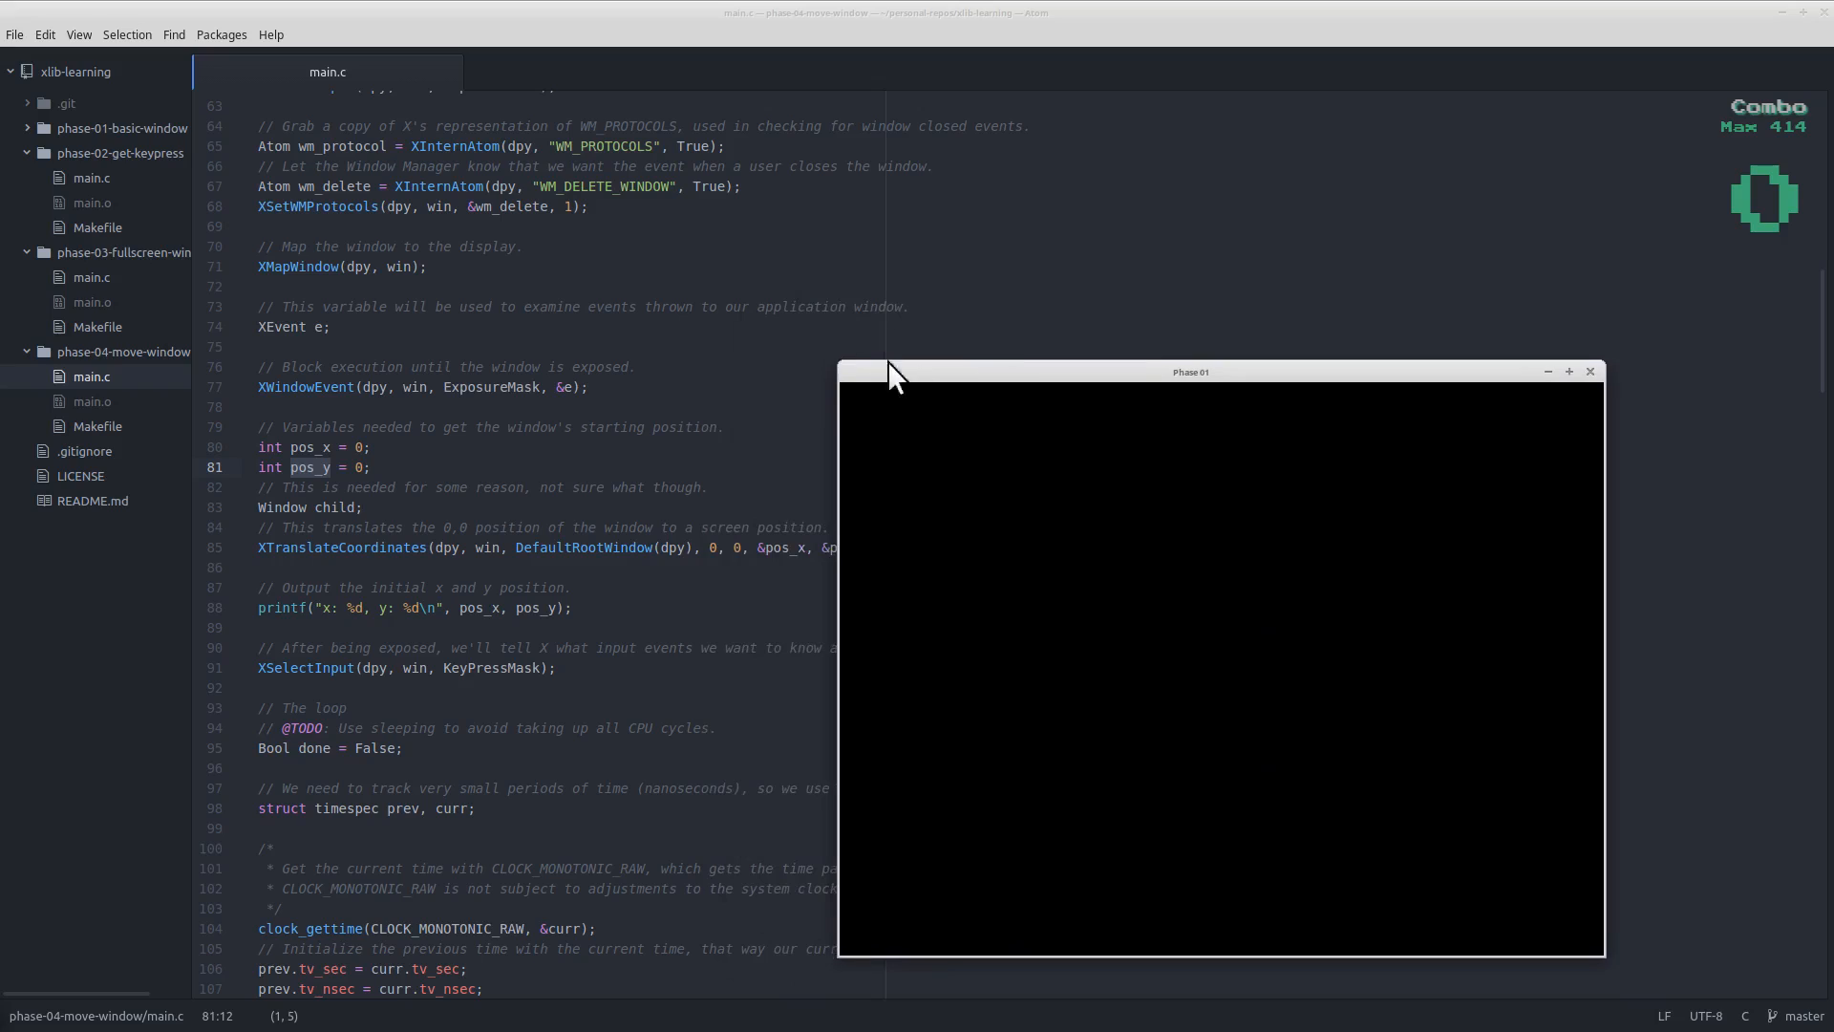
mouse_move(1470, 468)
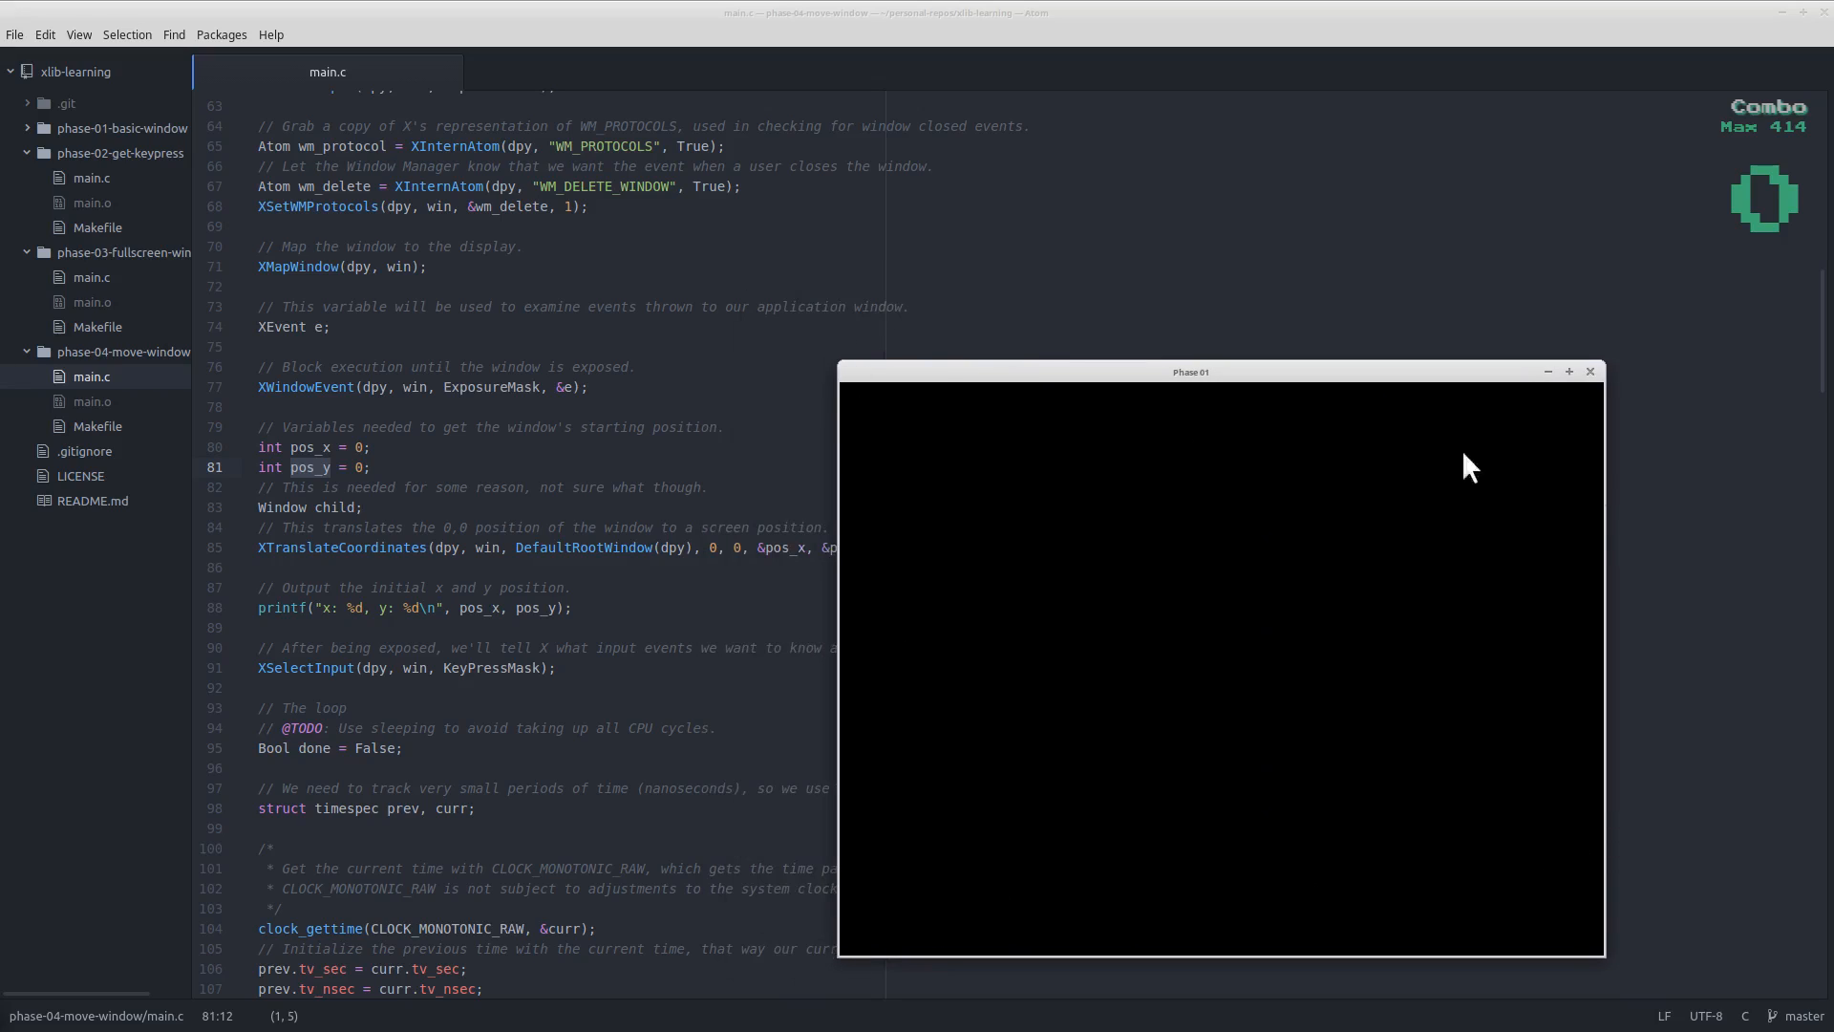
mouse_move(1237, 558)
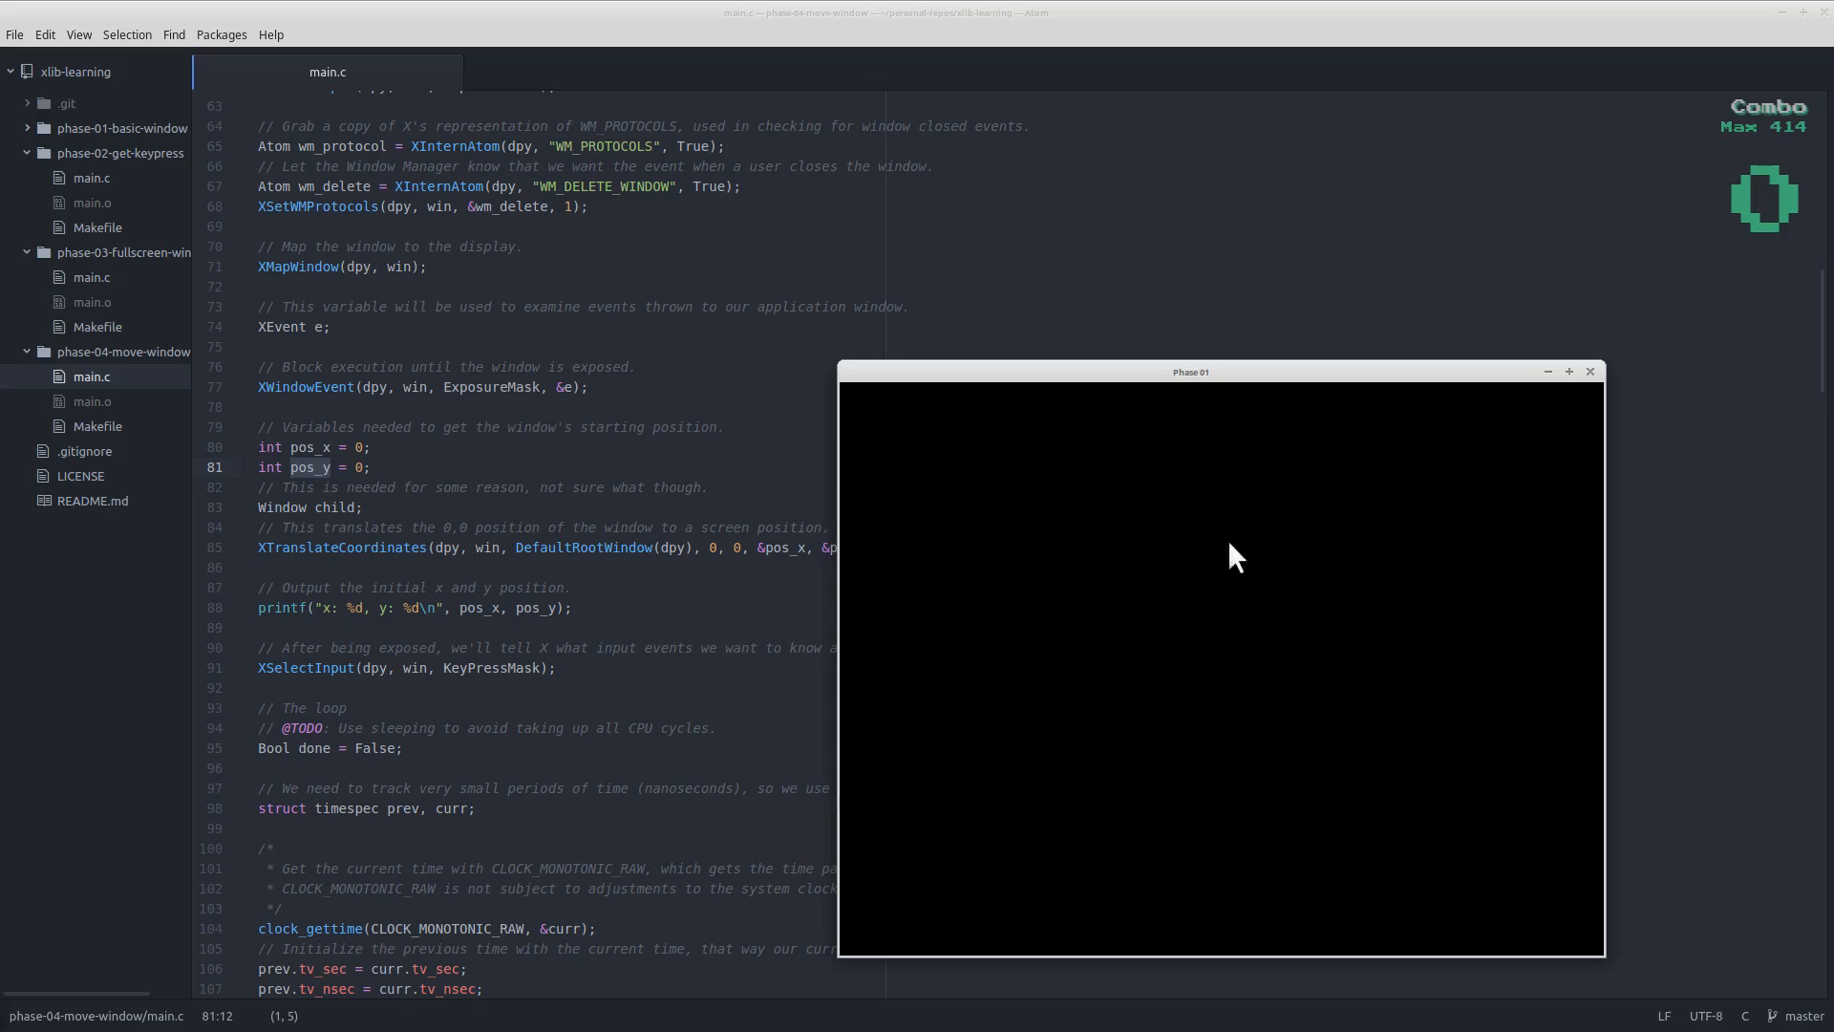
mouse_move(962, 499)
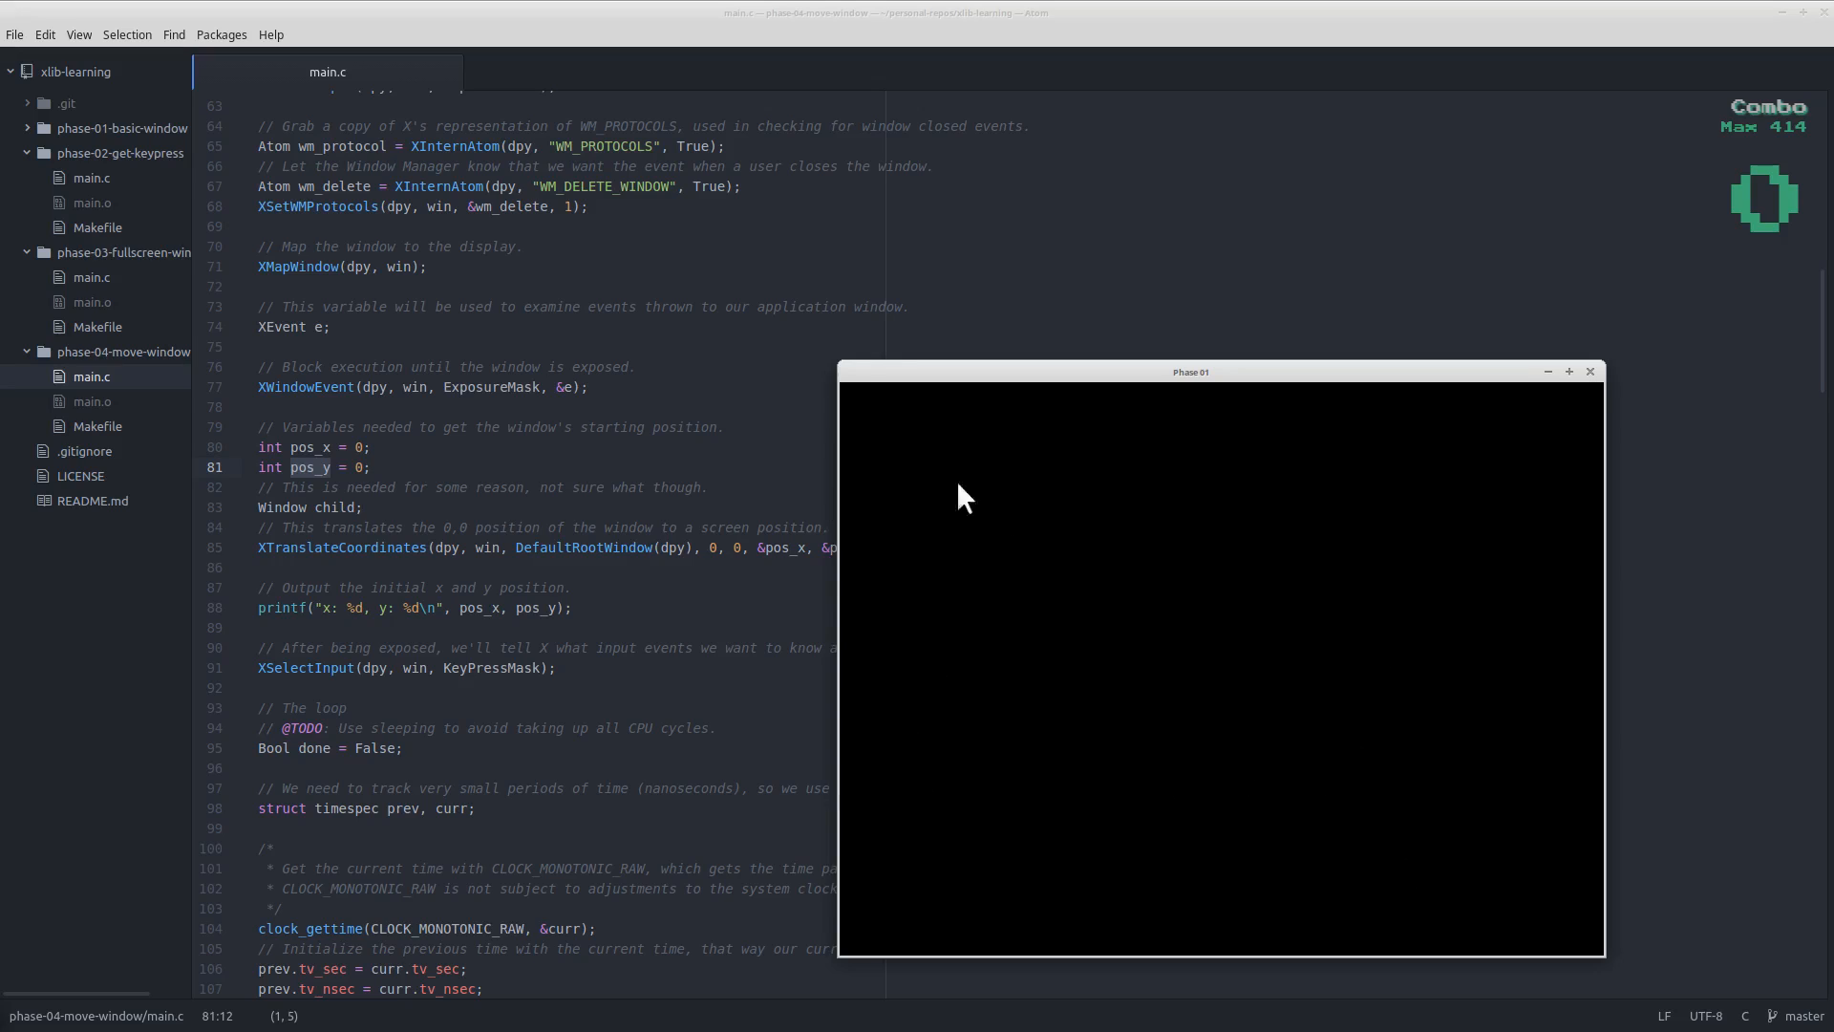
mouse_move(854, 375)
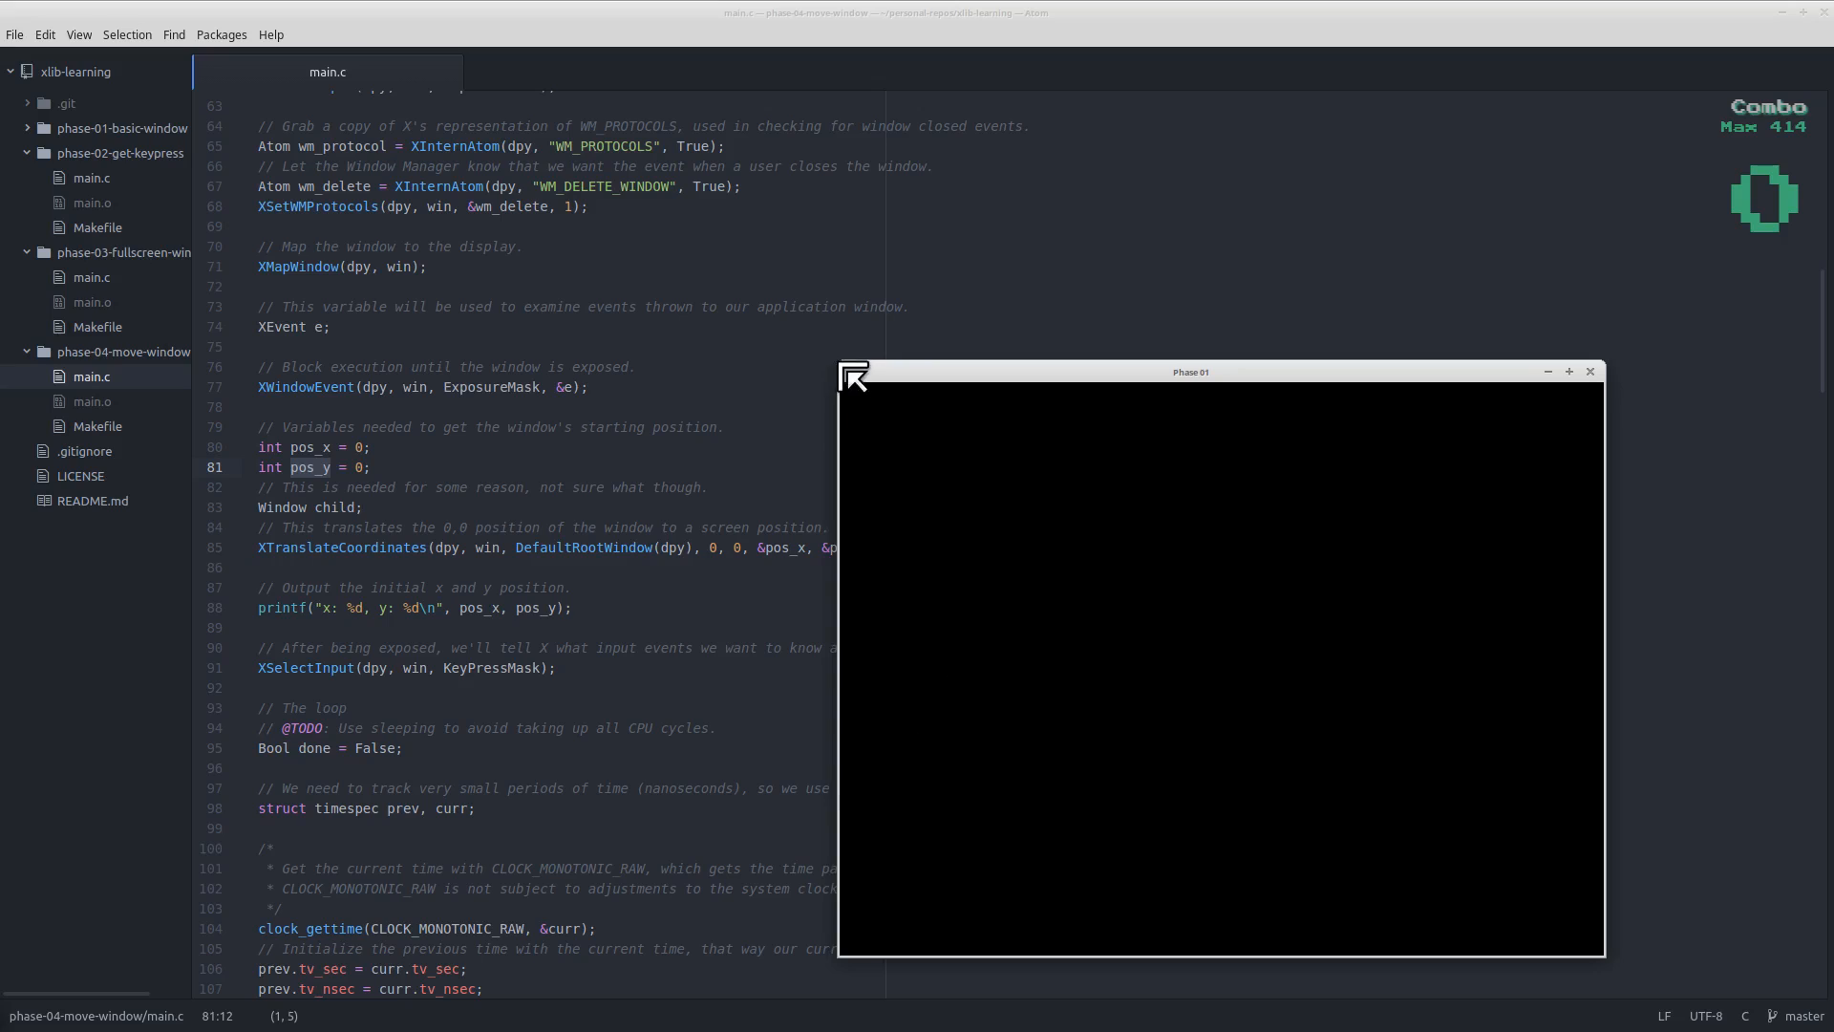
mouse_move(994, 379)
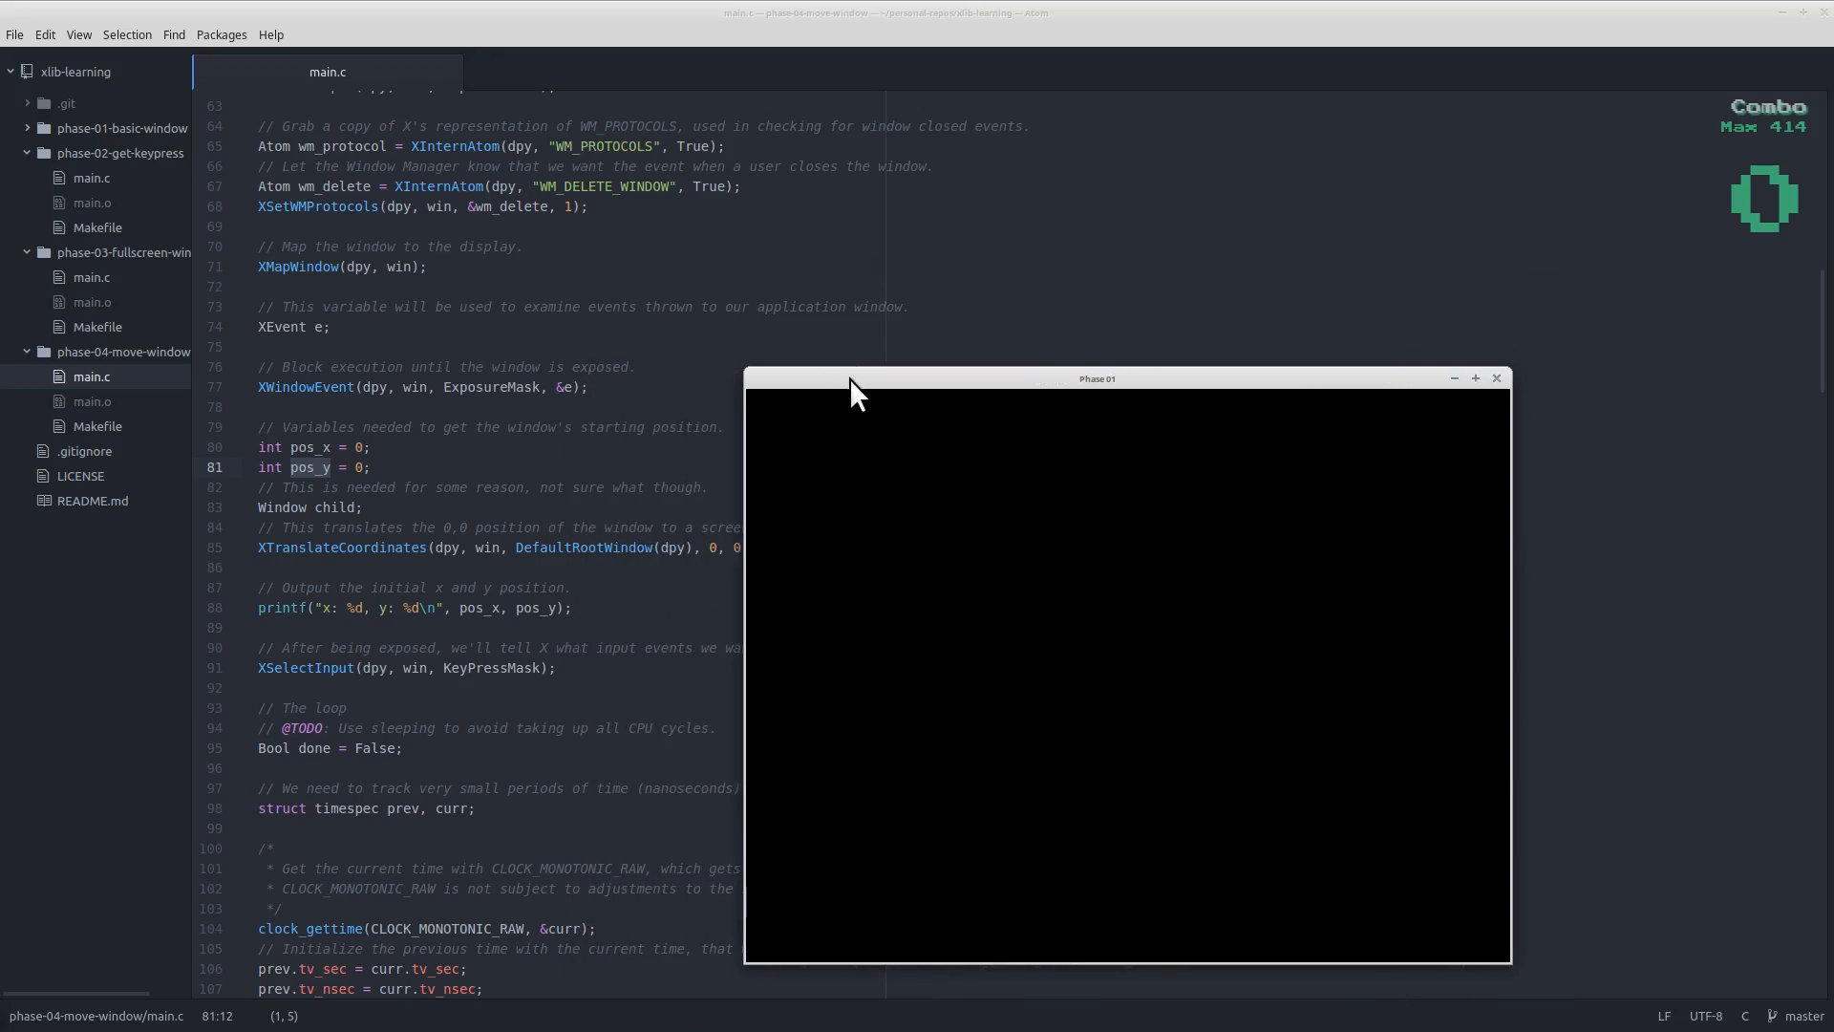
mouse_move(126, 72)
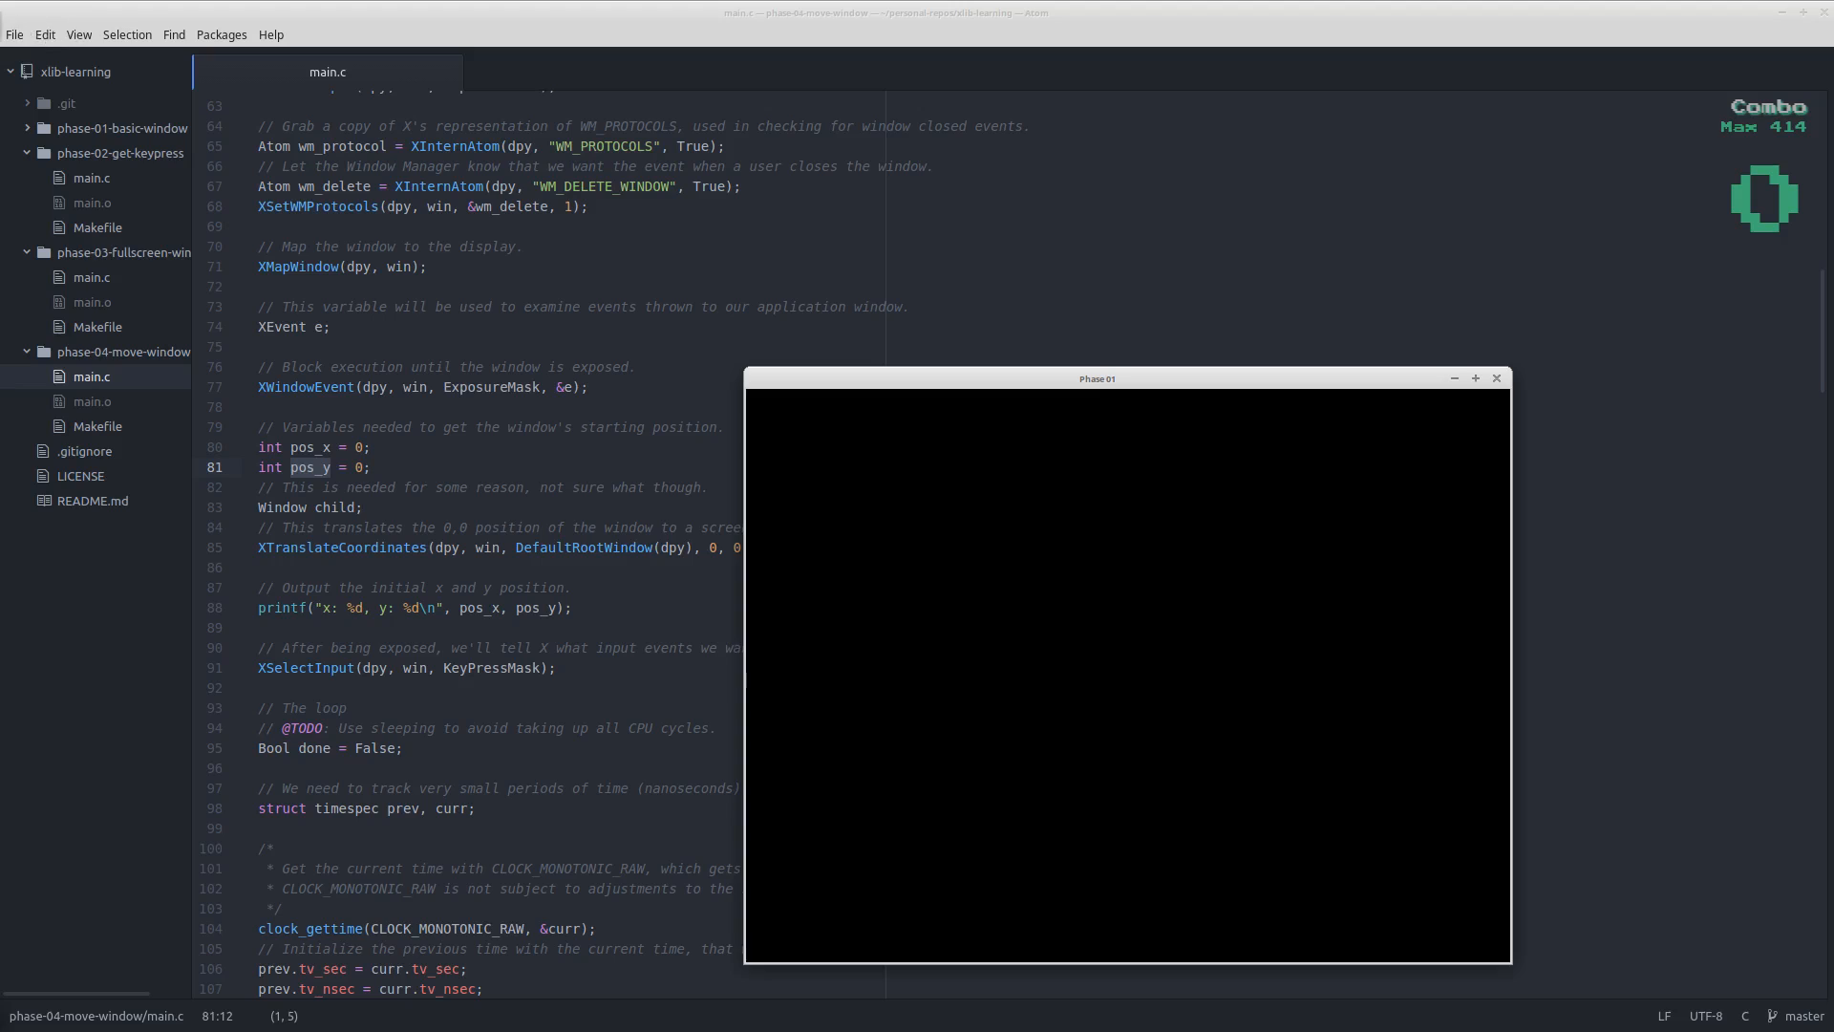
mouse_move(812, 386)
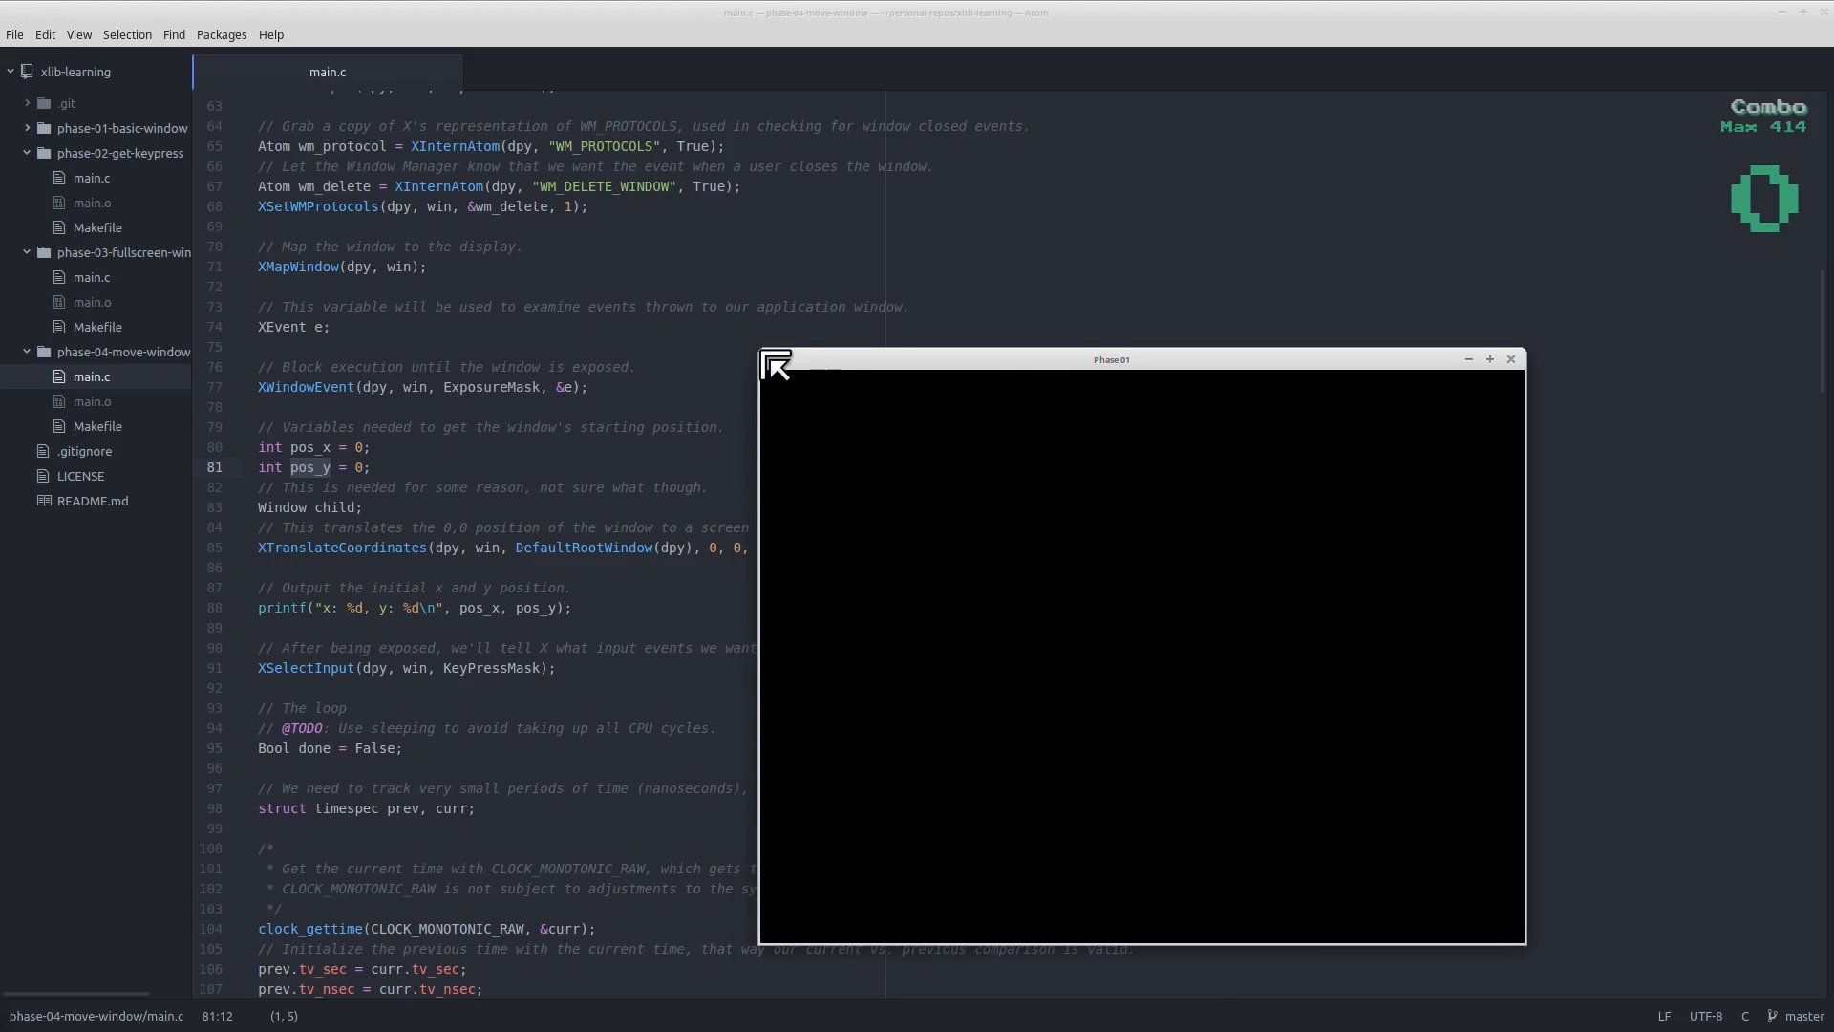
mouse_move(775, 369)
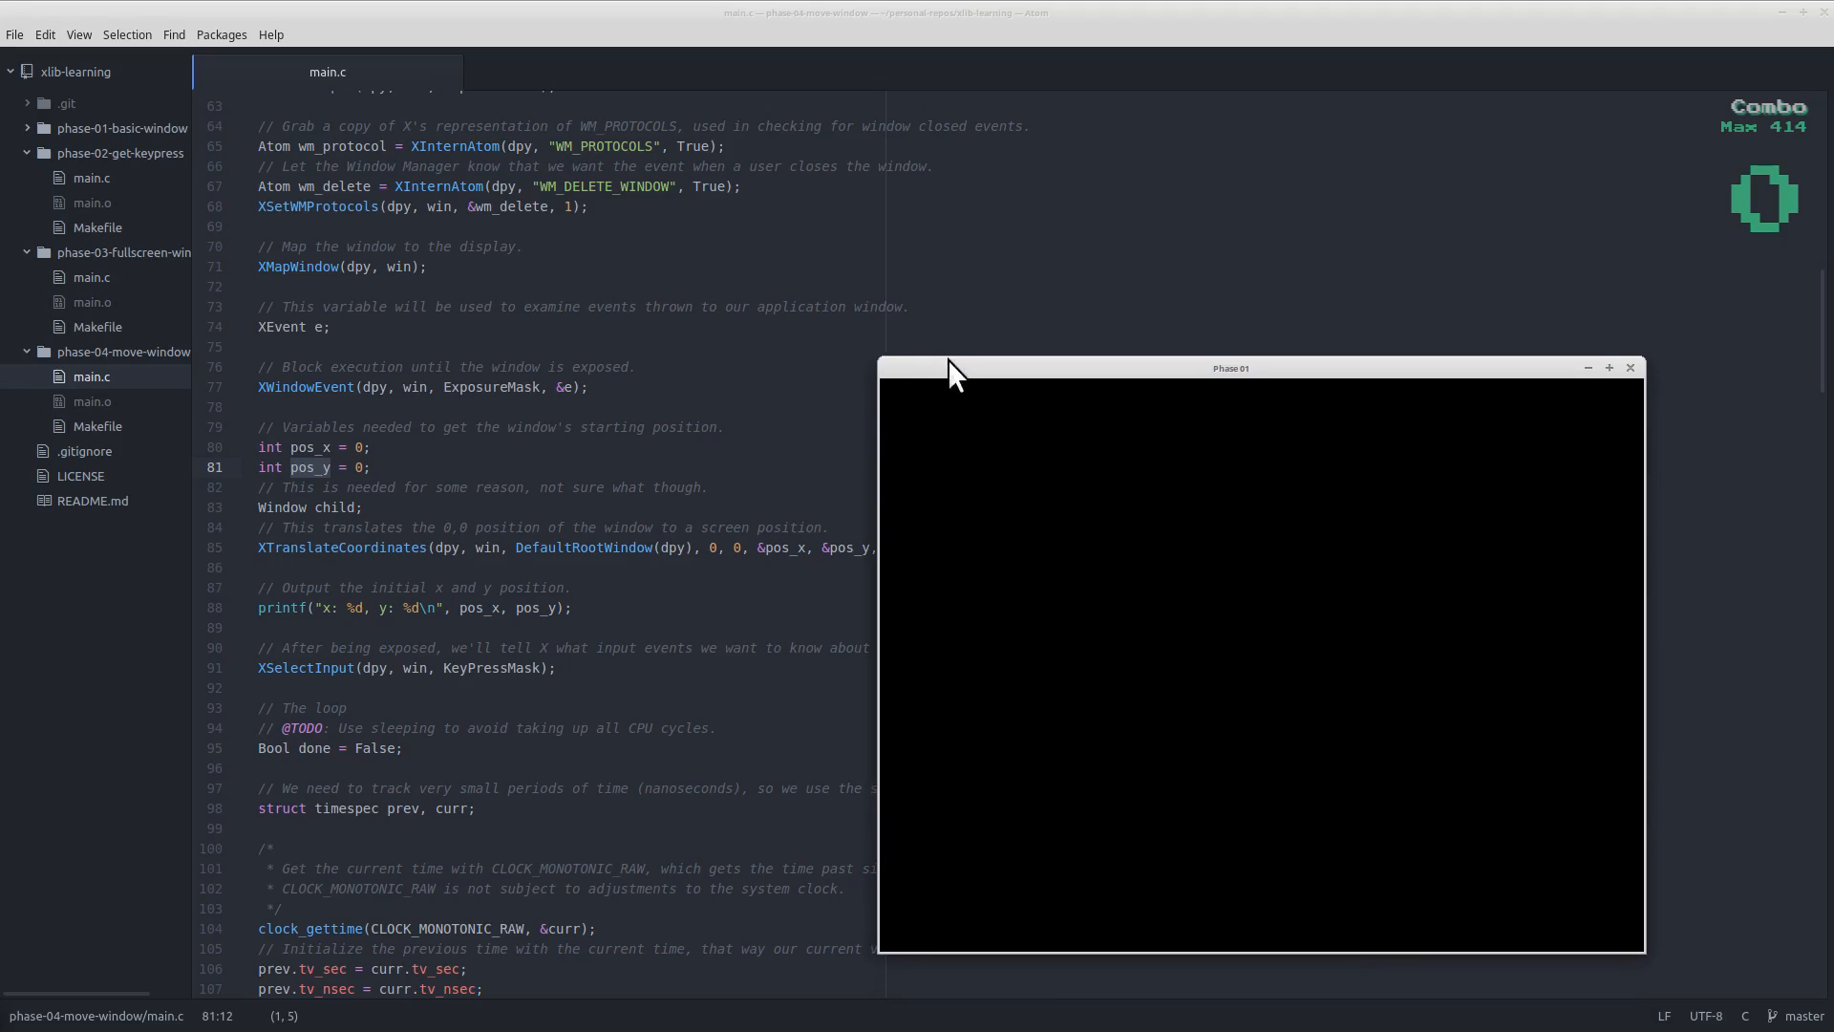
mouse_move(962, 382)
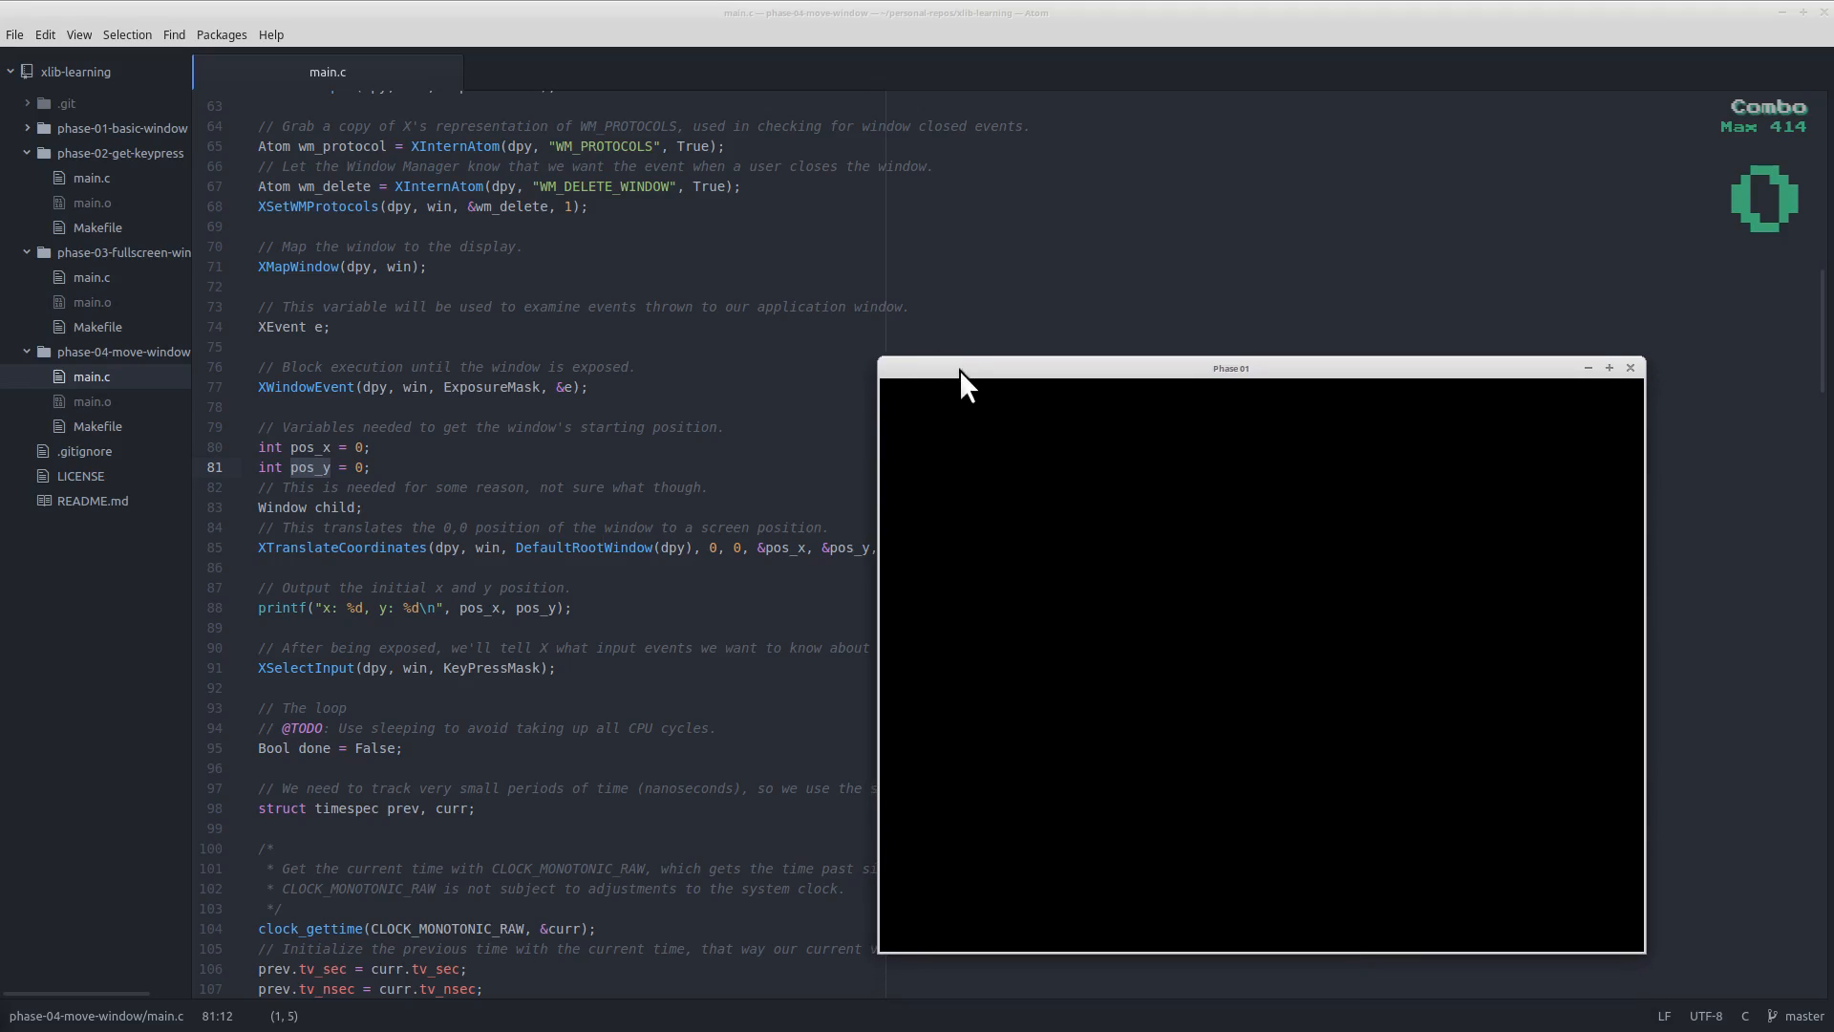
mouse_move(280, 387)
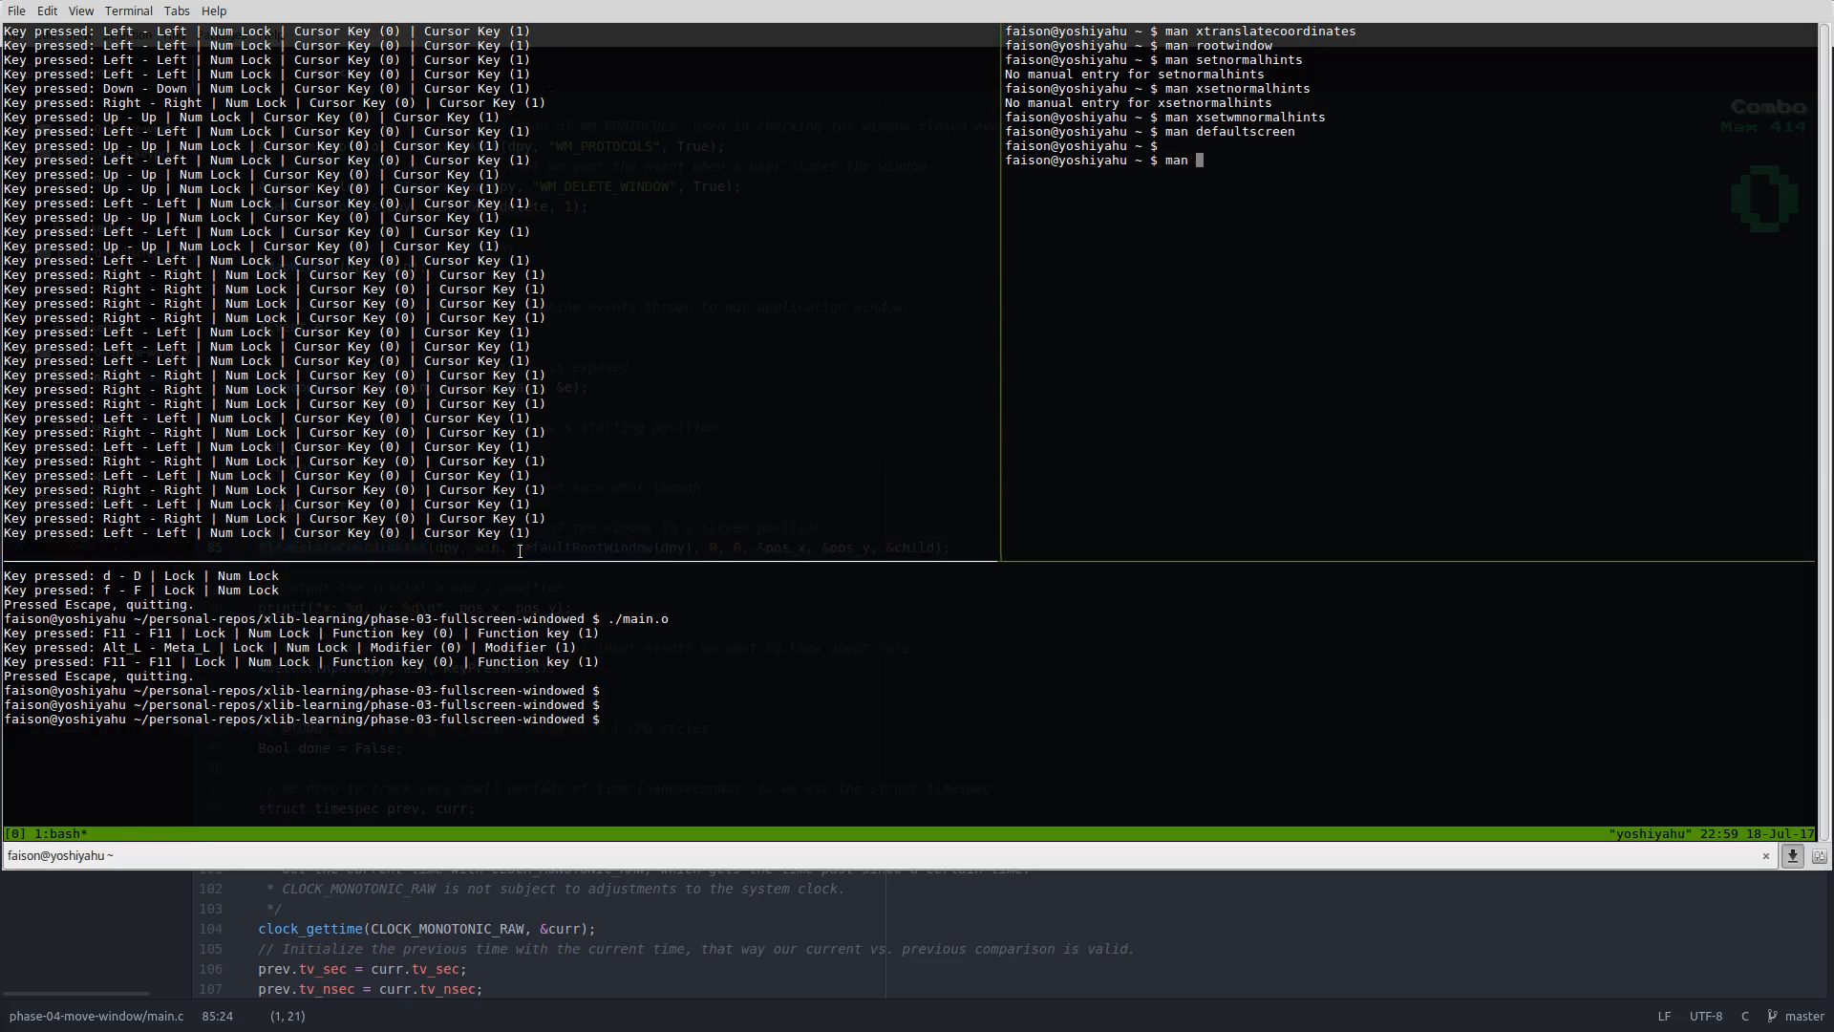
- Run man xtranslatecoordinates and pick out src_w and other source arguments in its syntax
key(Return)
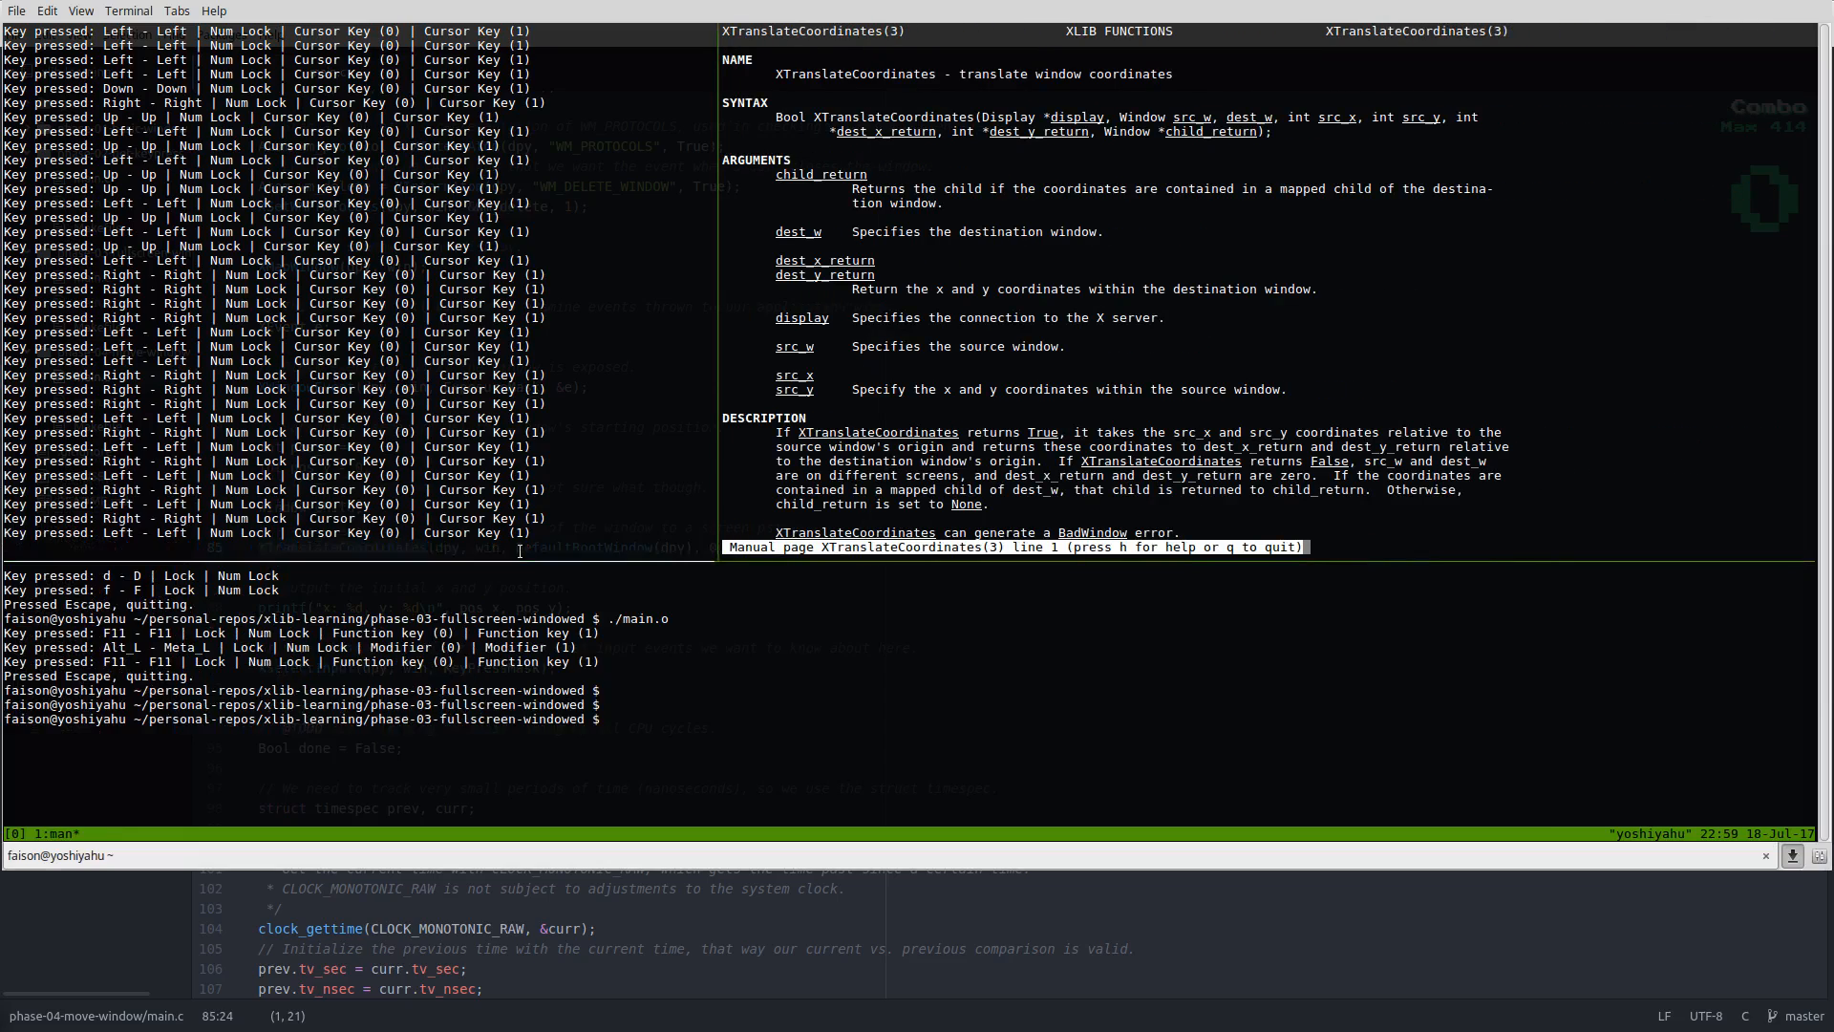
scroll(down, 3)
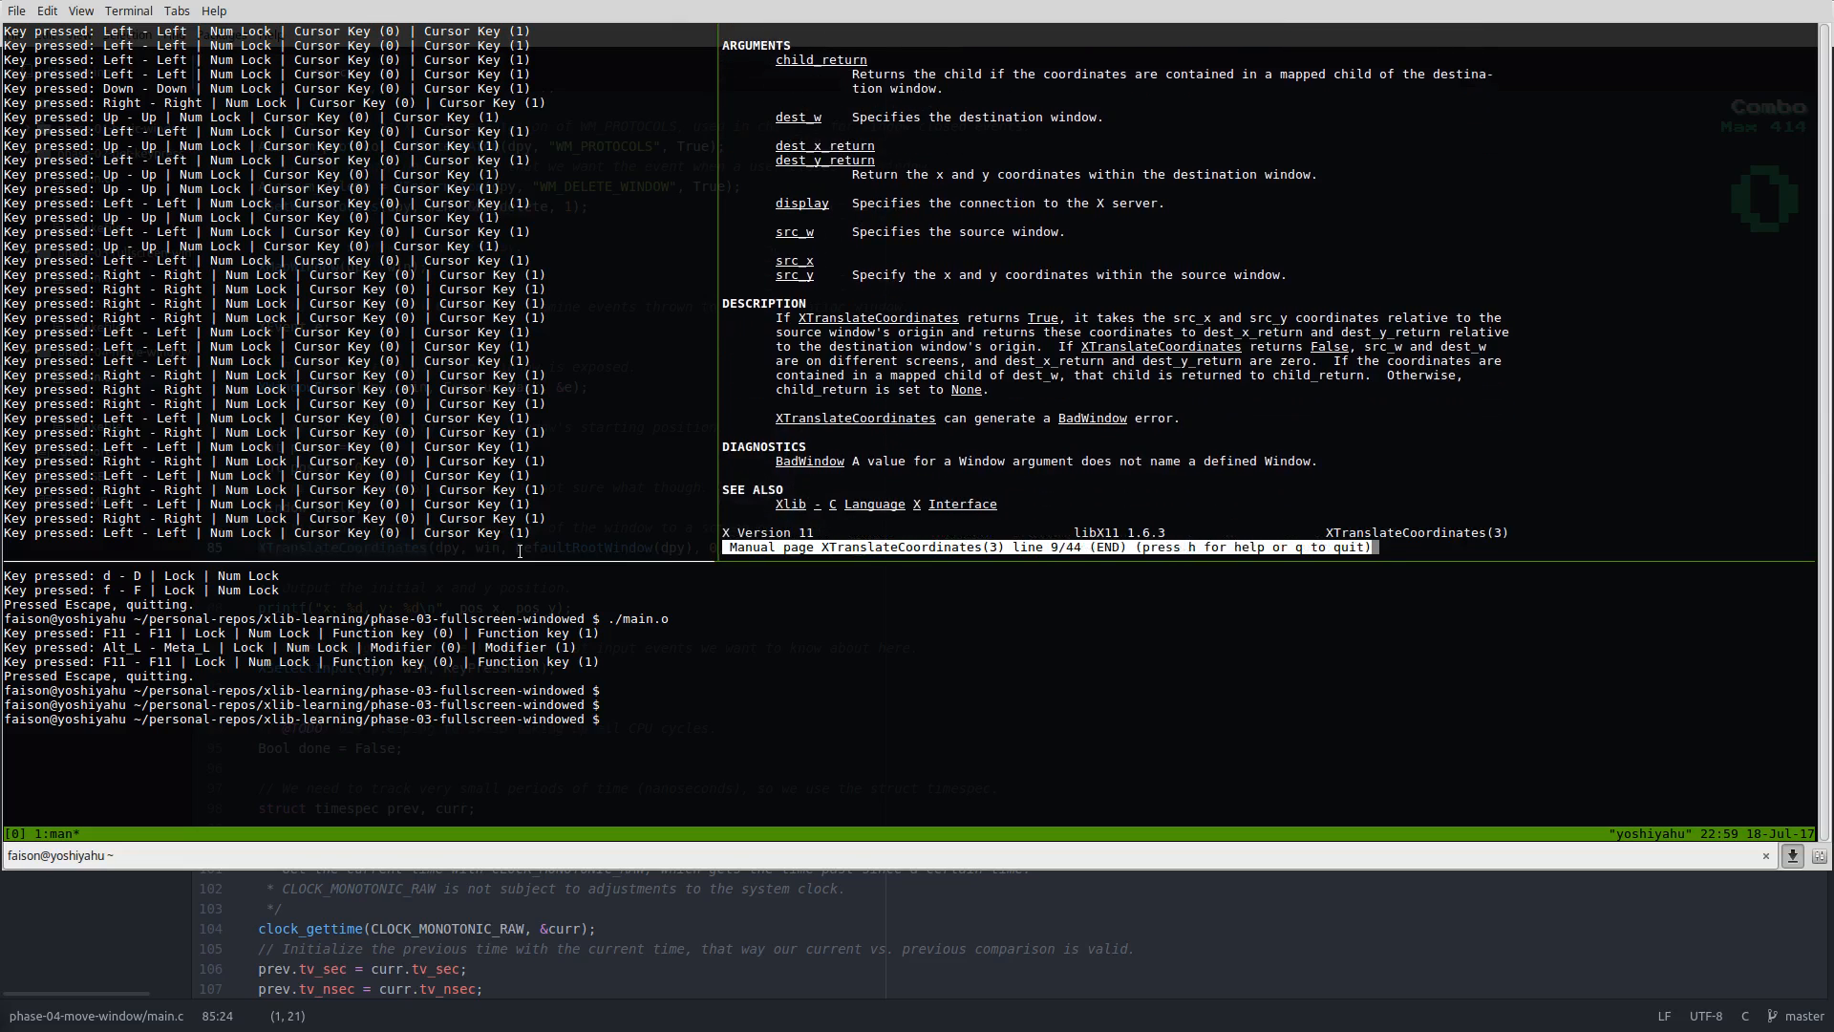
scroll(up, 3)
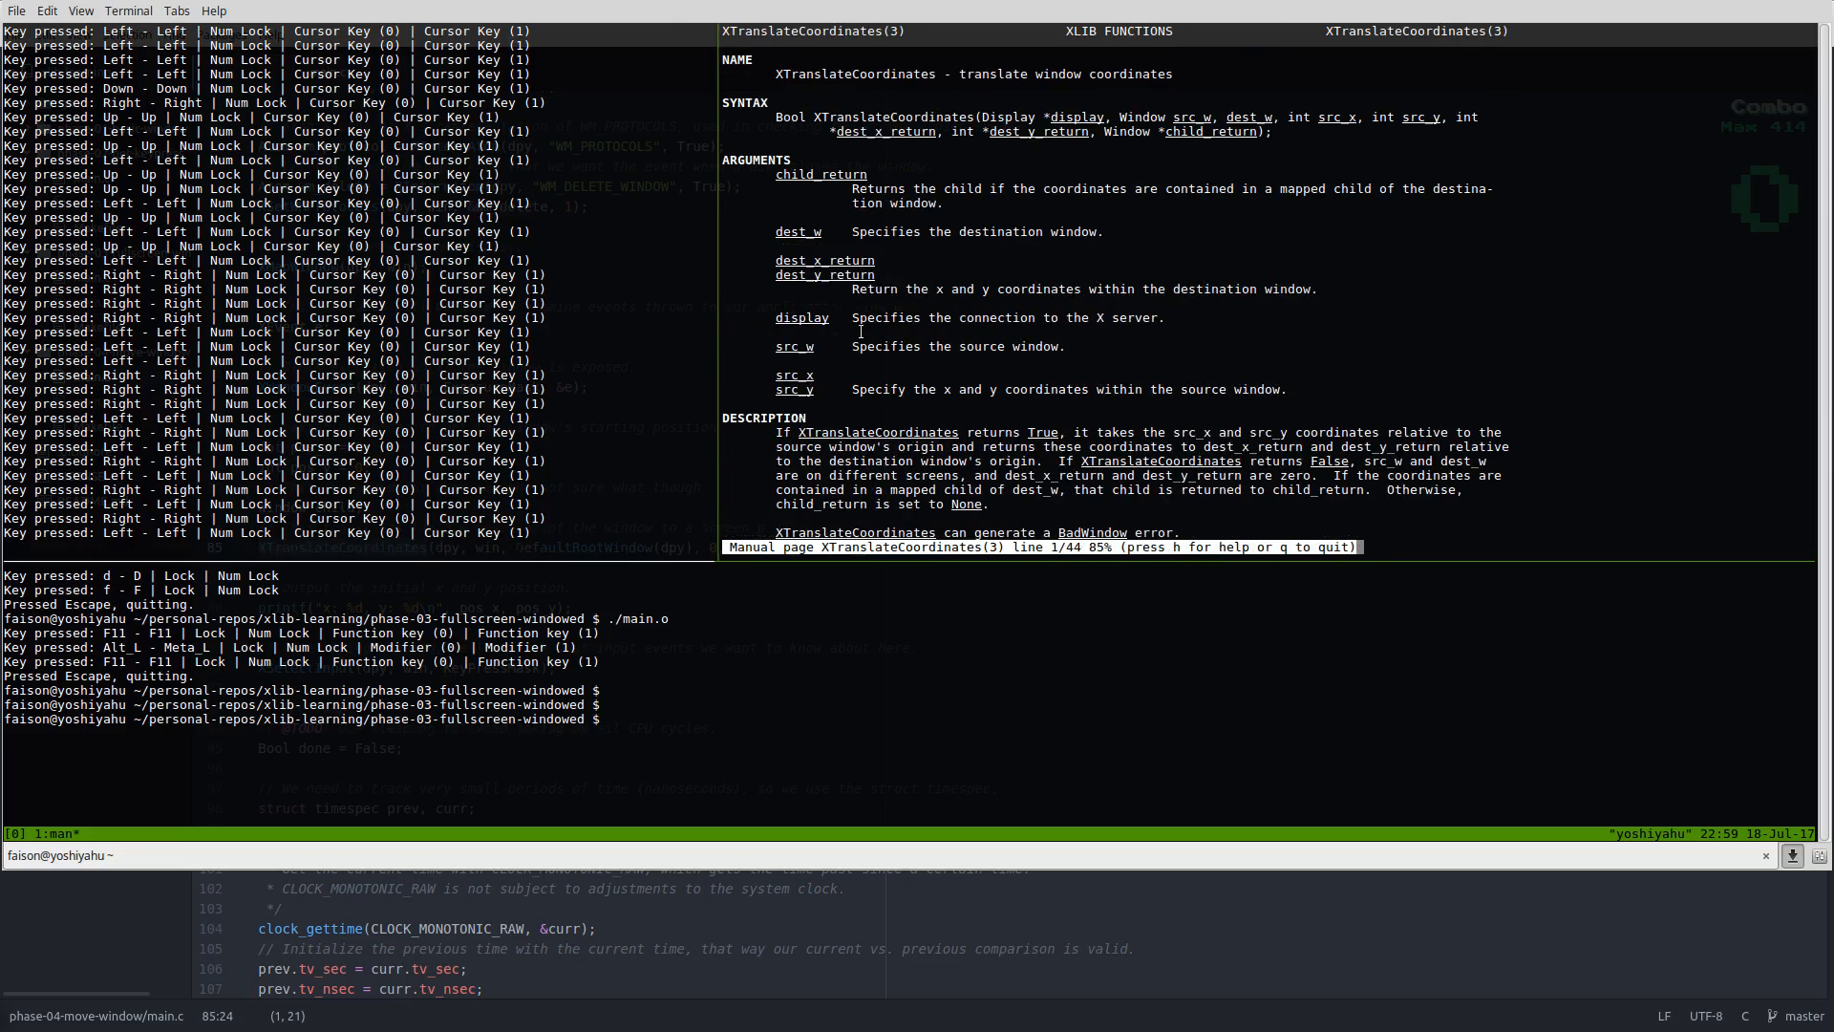
double_click(1009, 117)
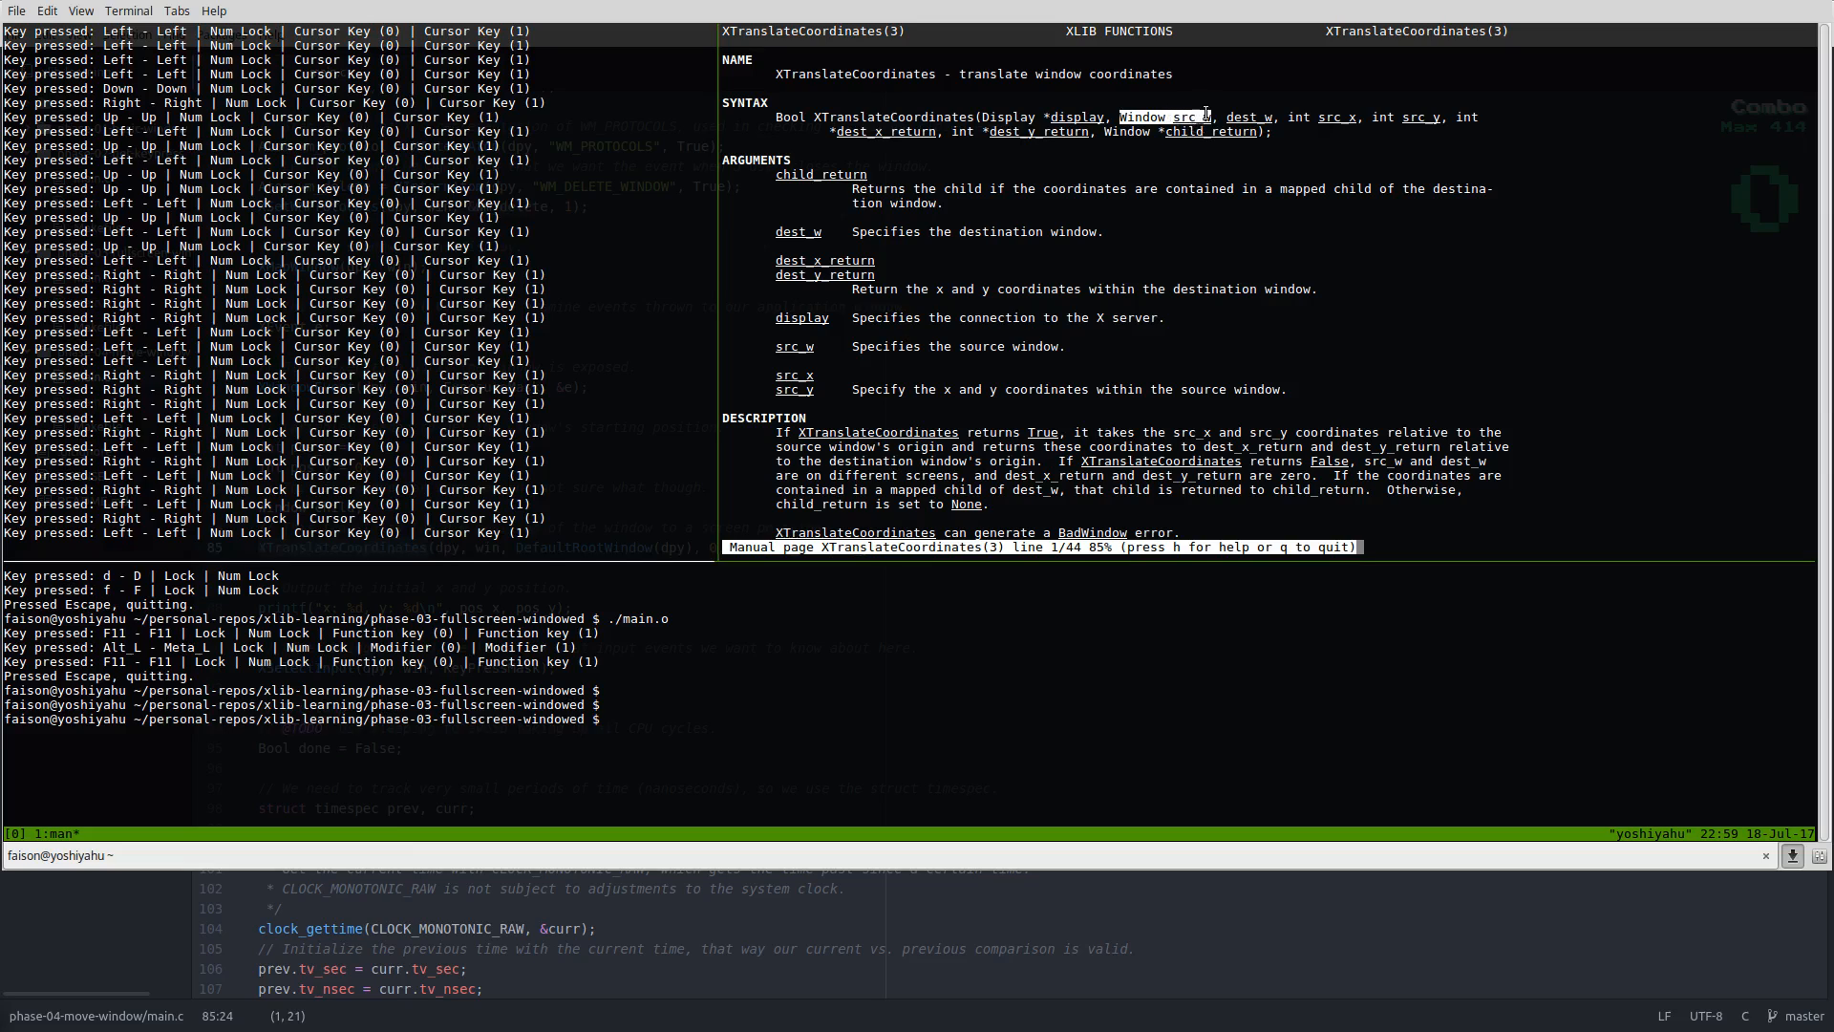
mouse_move(1136, 349)
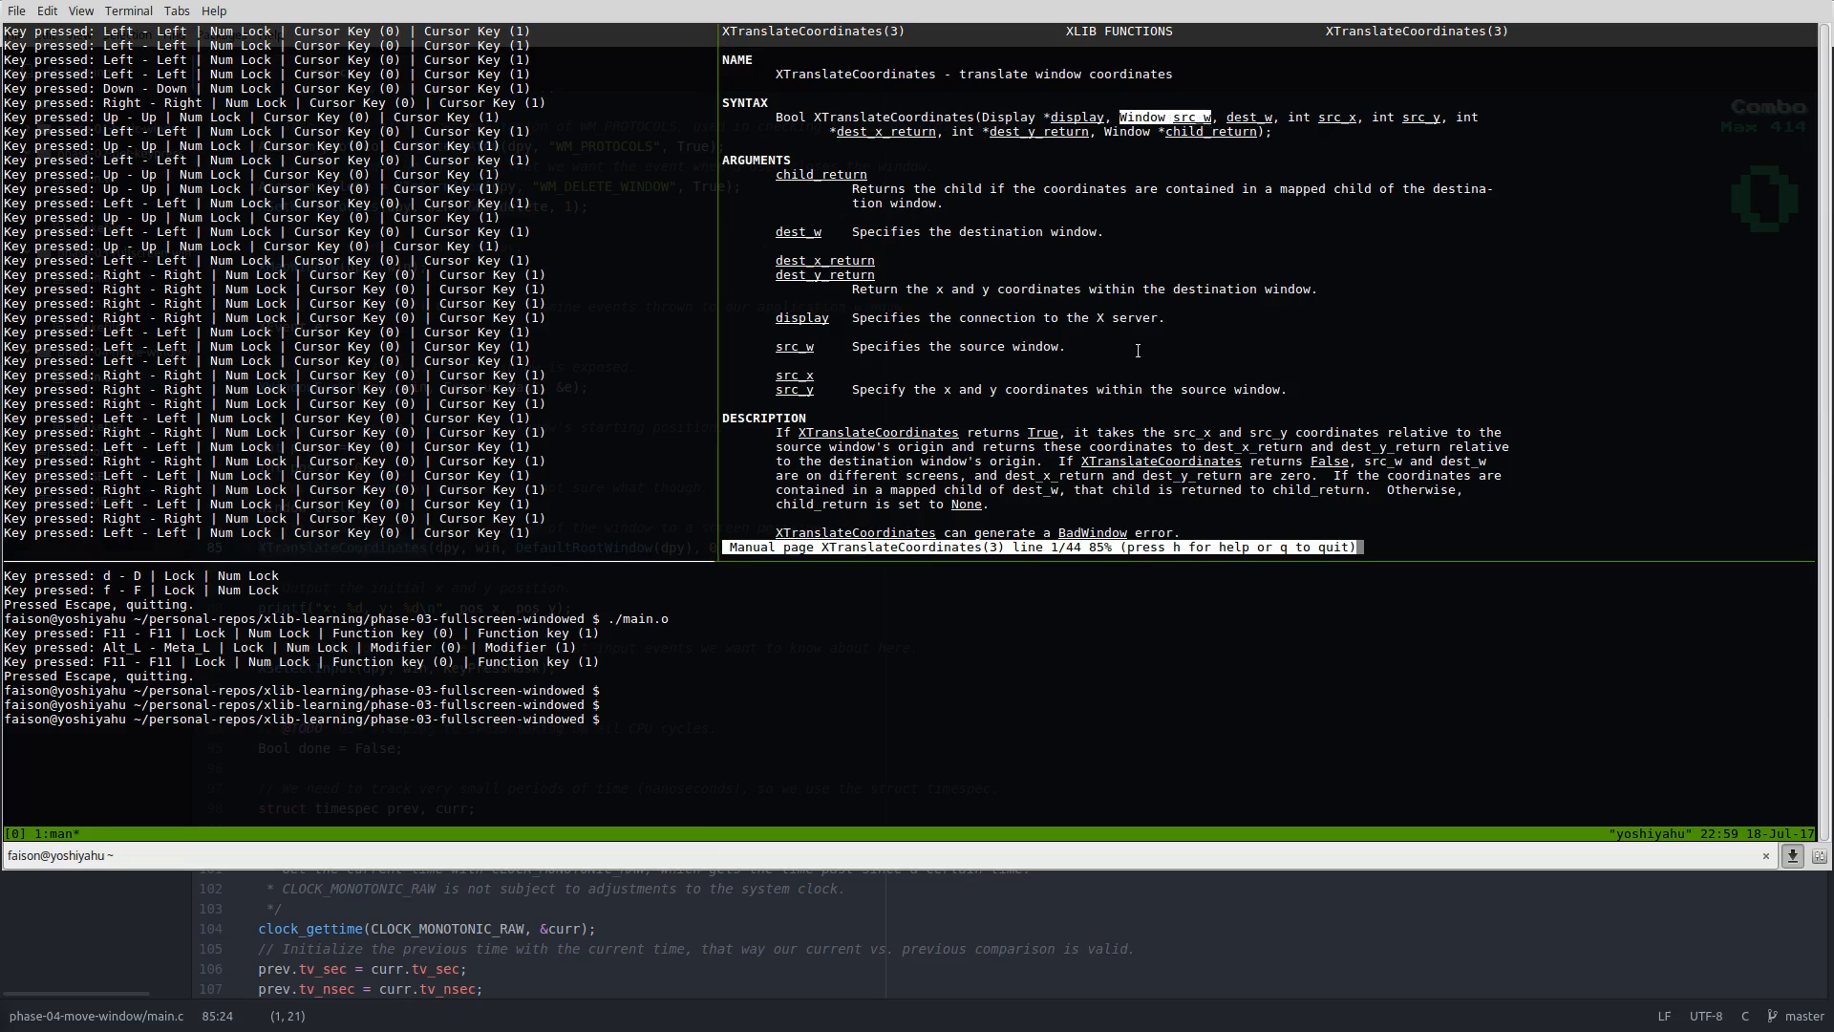
mouse_move(1288, 343)
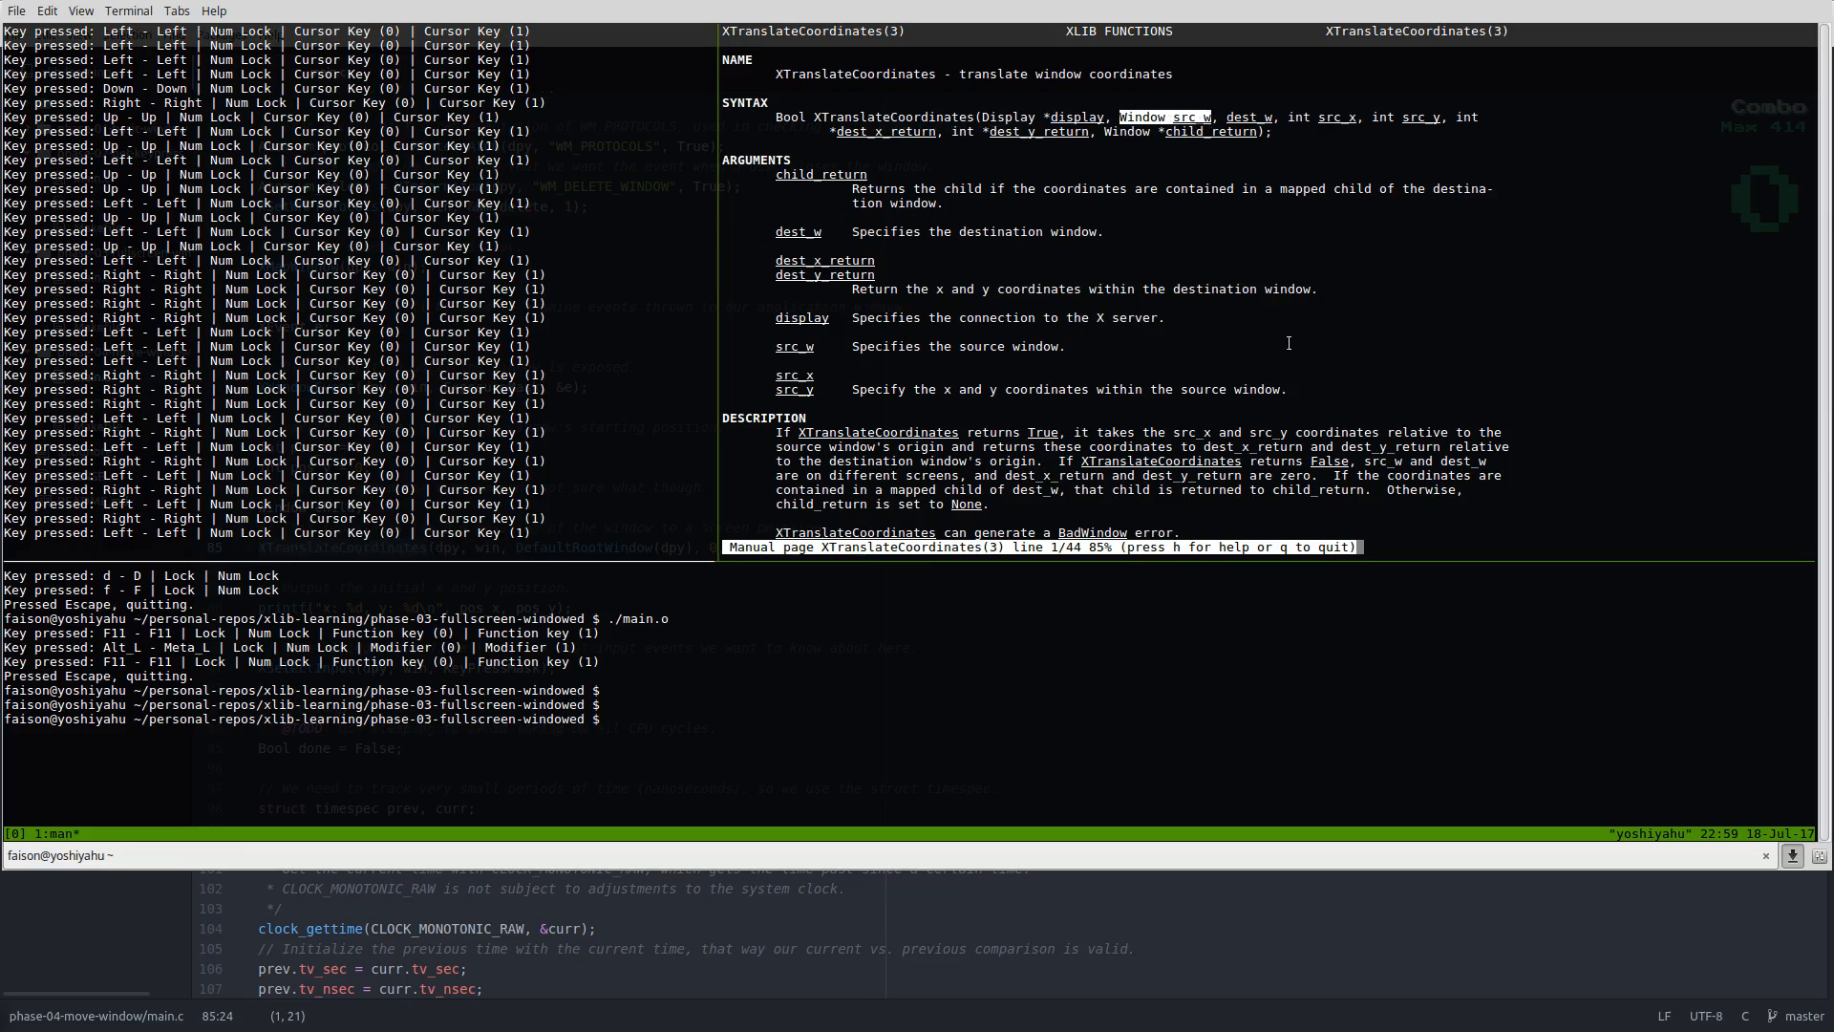
mouse_move(1234, 109)
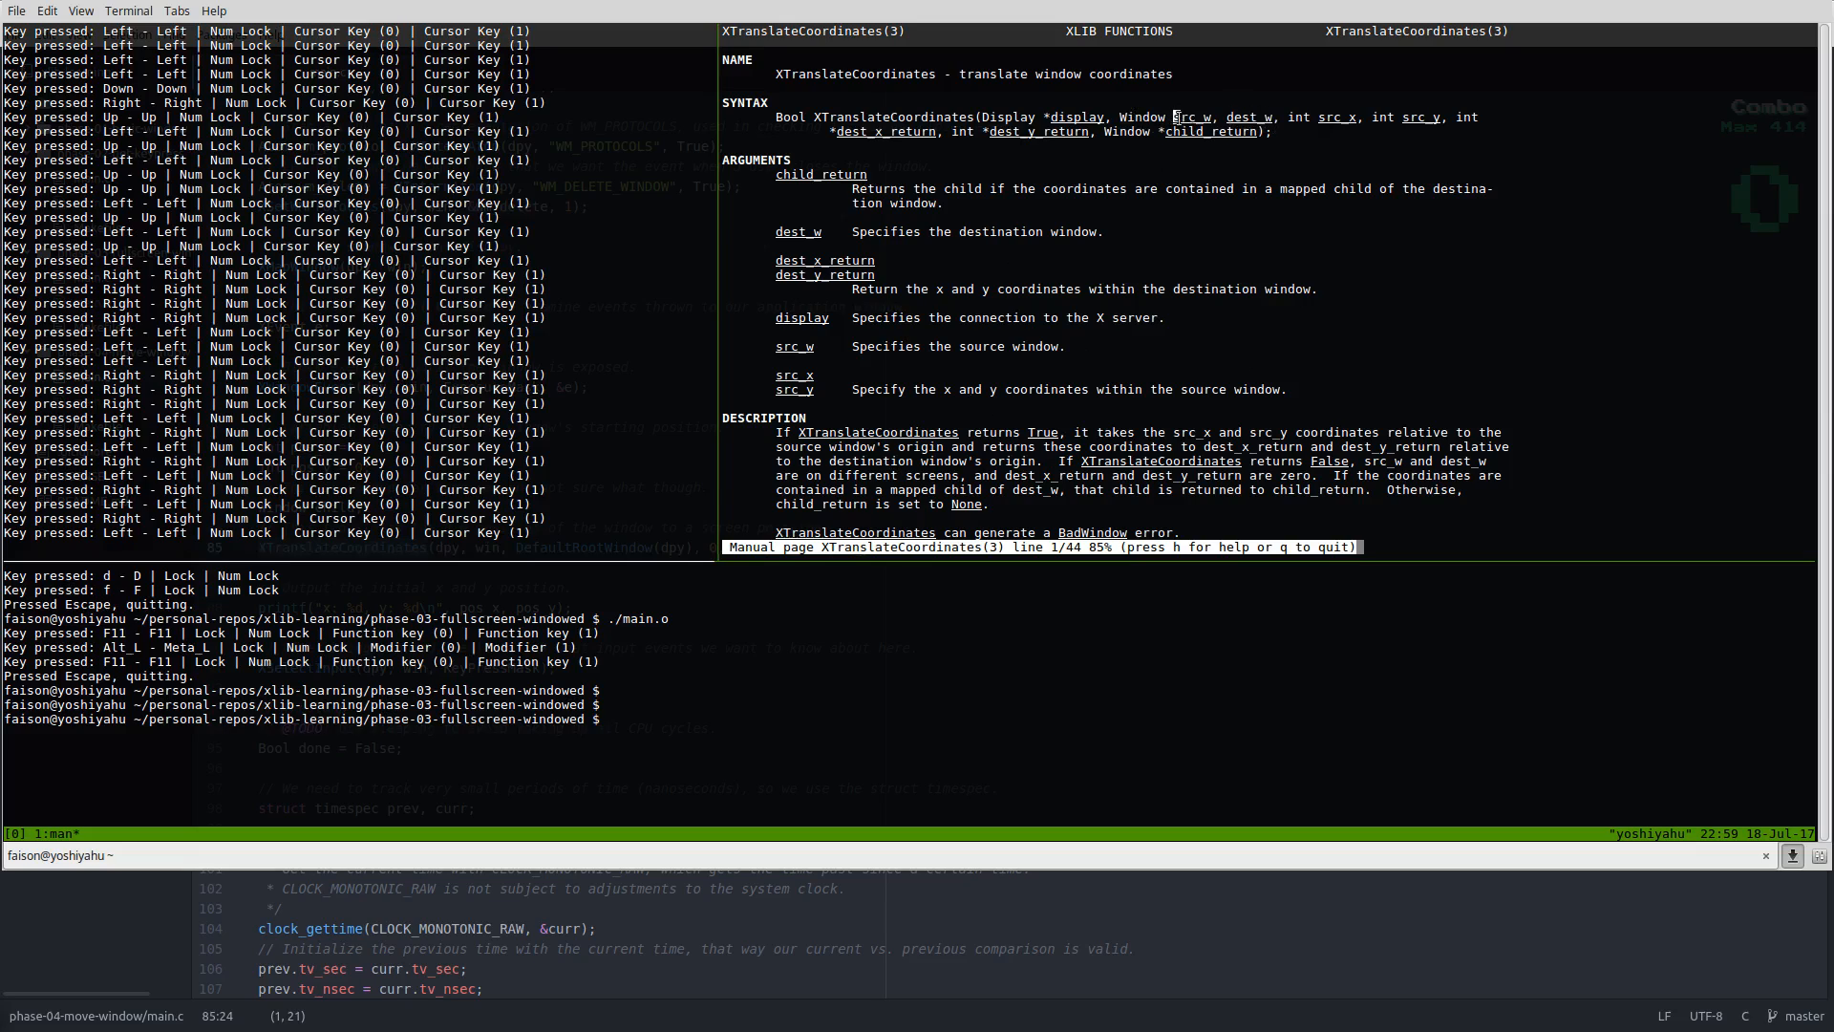
double_click(1190, 116)
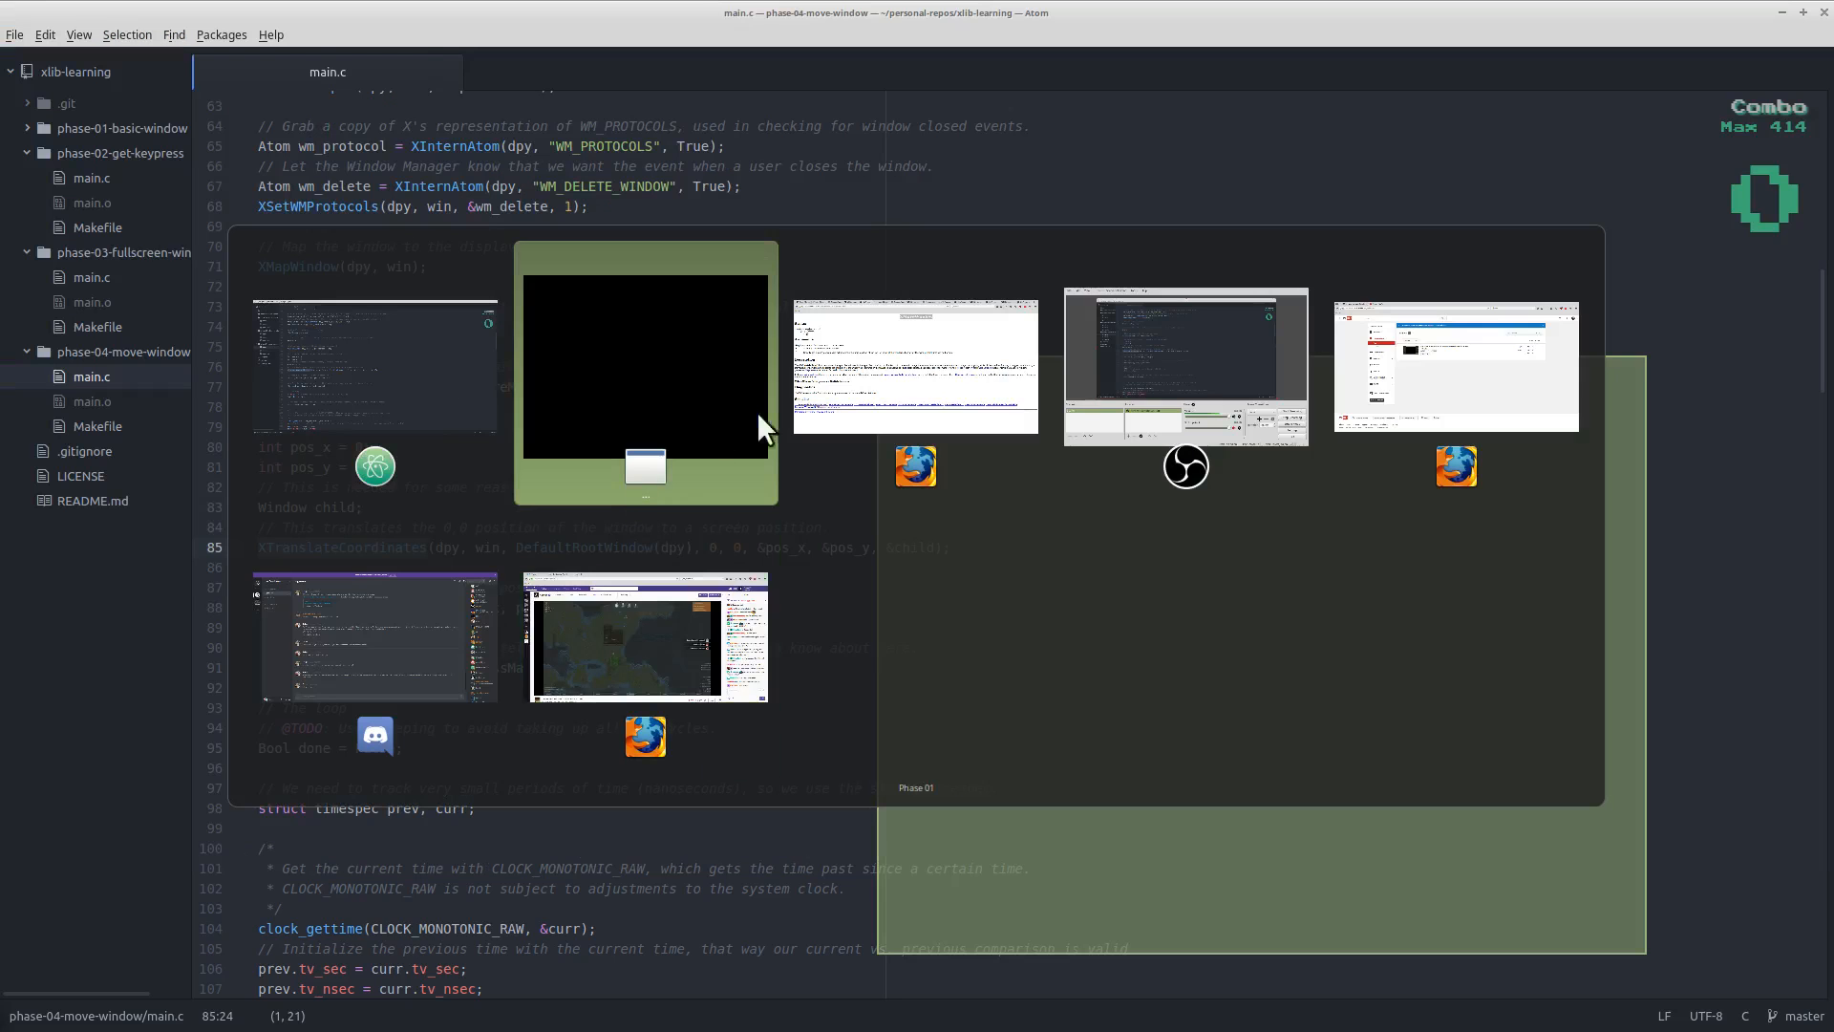
- Bring the Phase 01 test window to the front over Atom's main.c
click(645, 367)
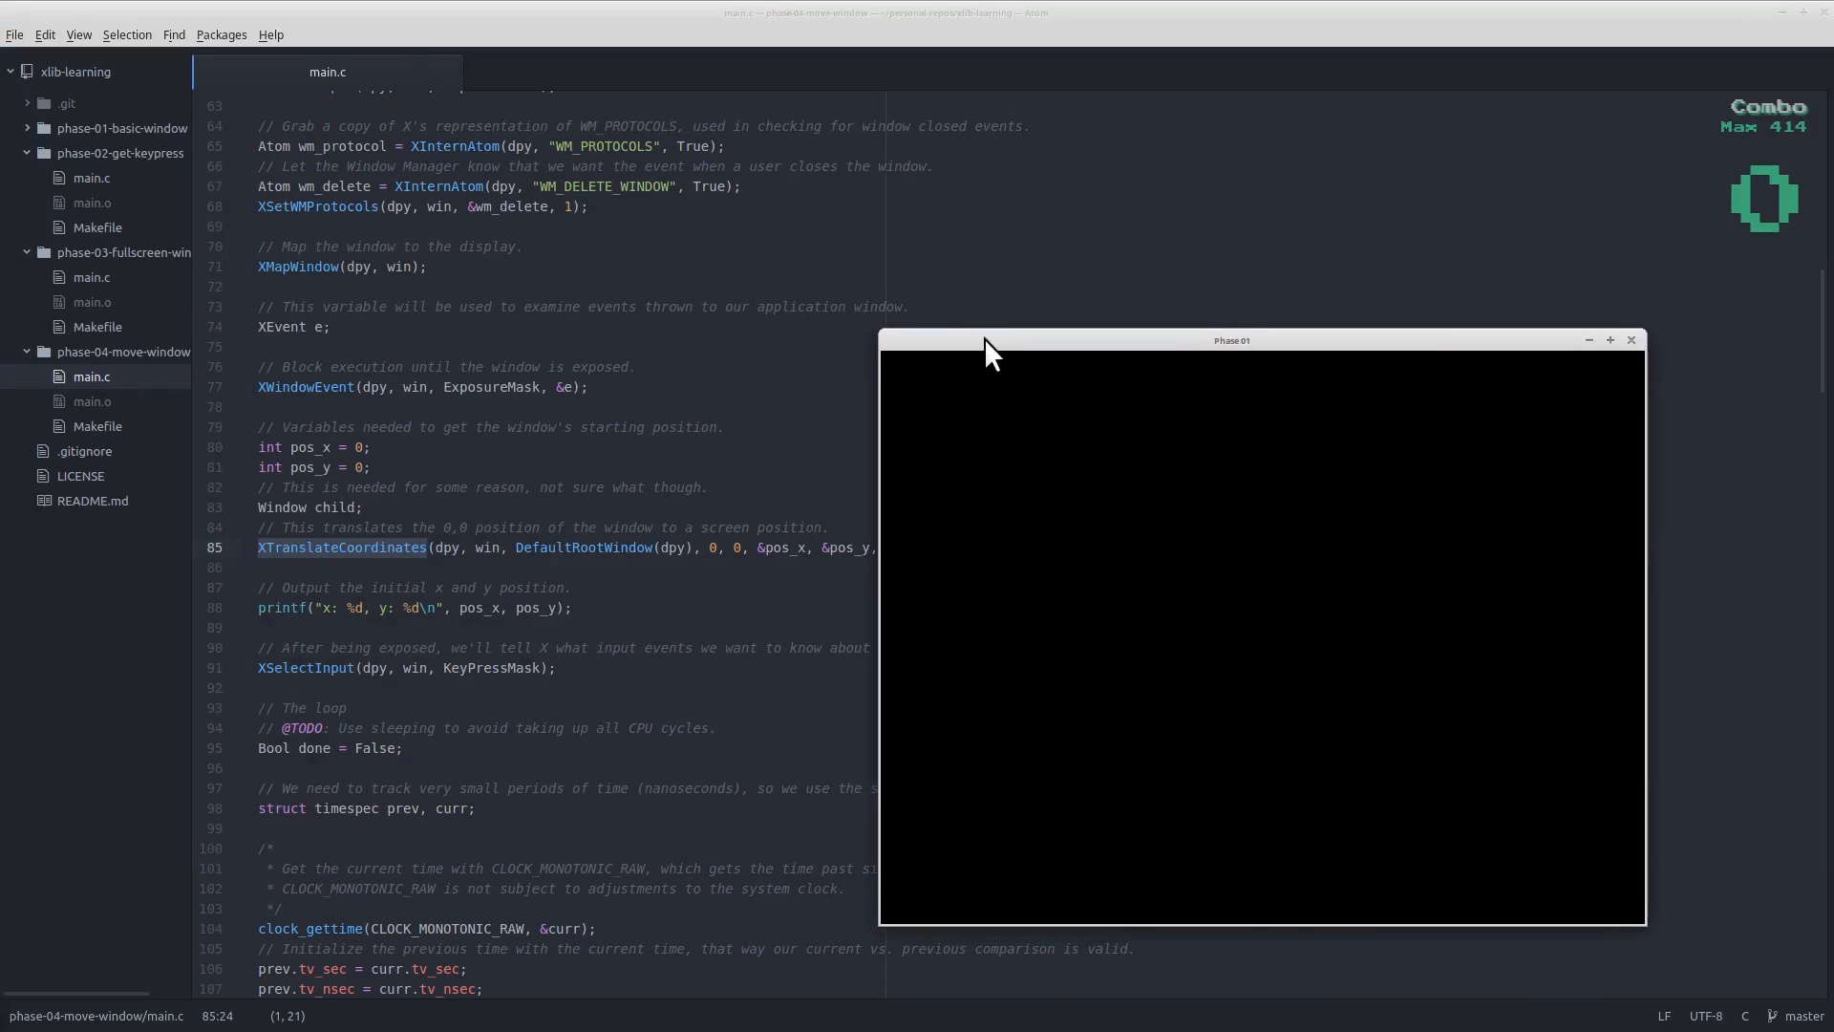
mouse_move(1124, 358)
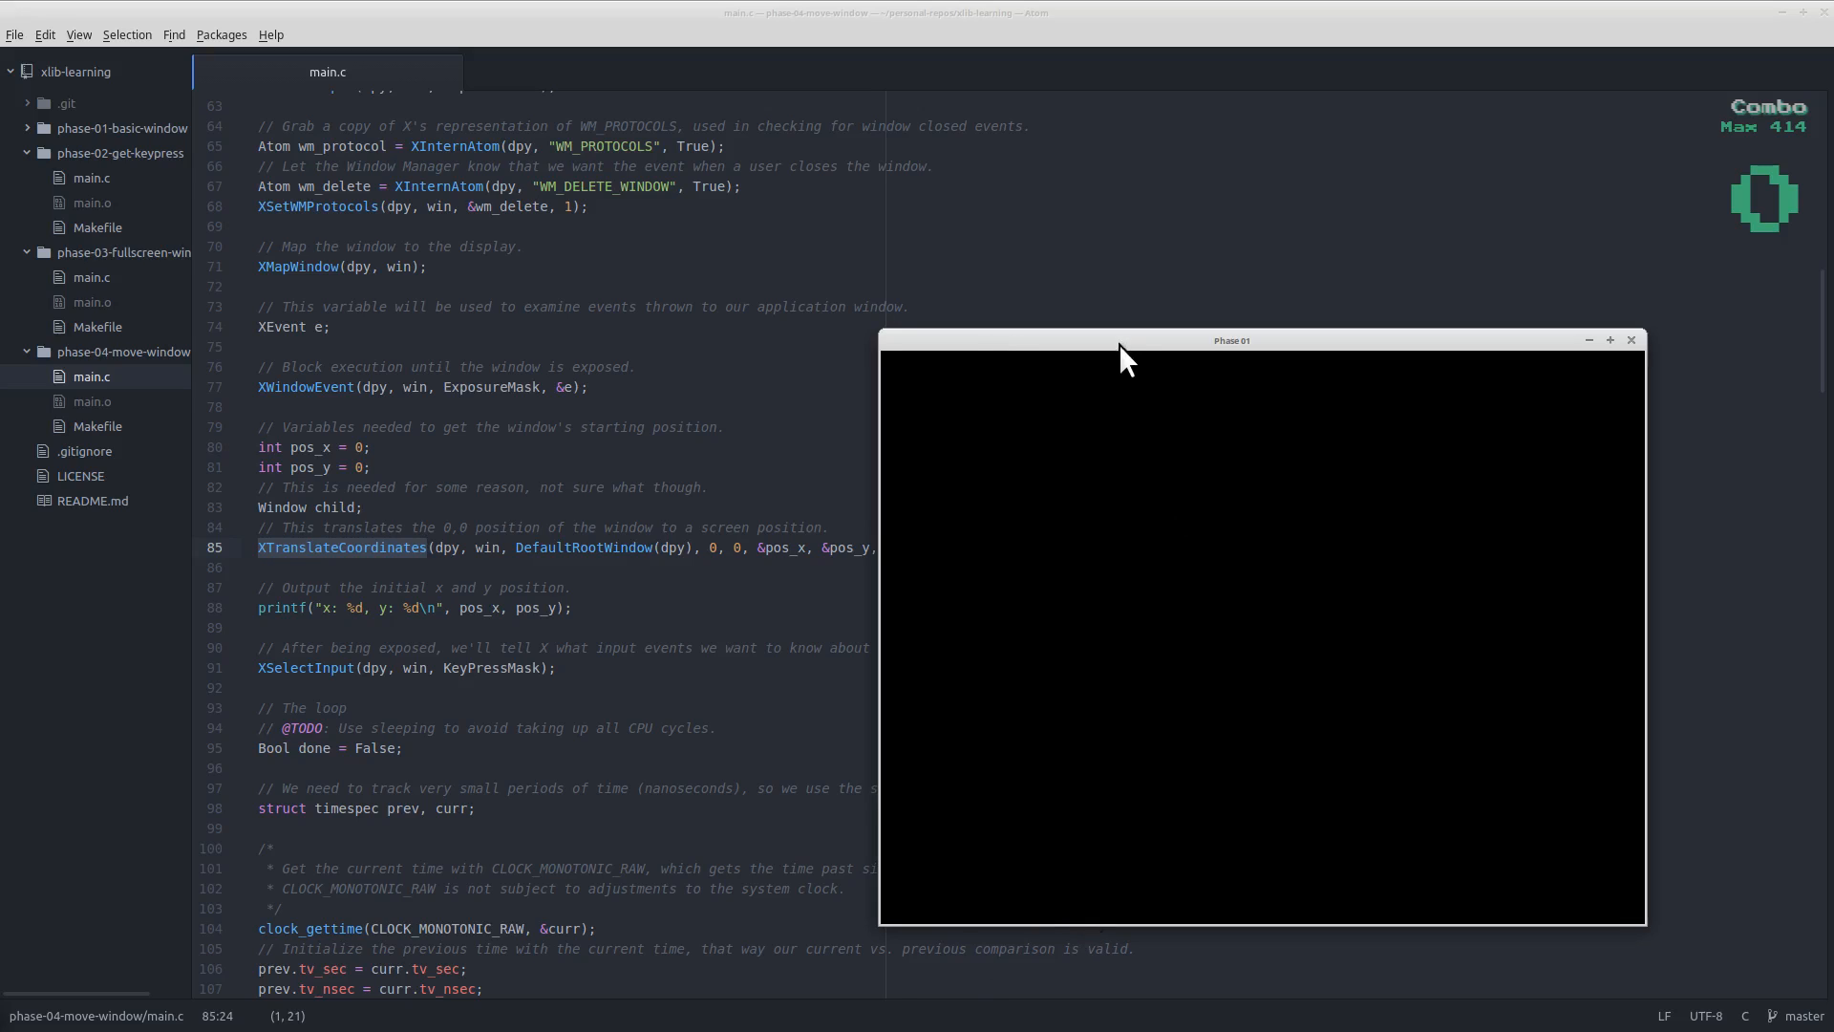
mouse_move(121, 125)
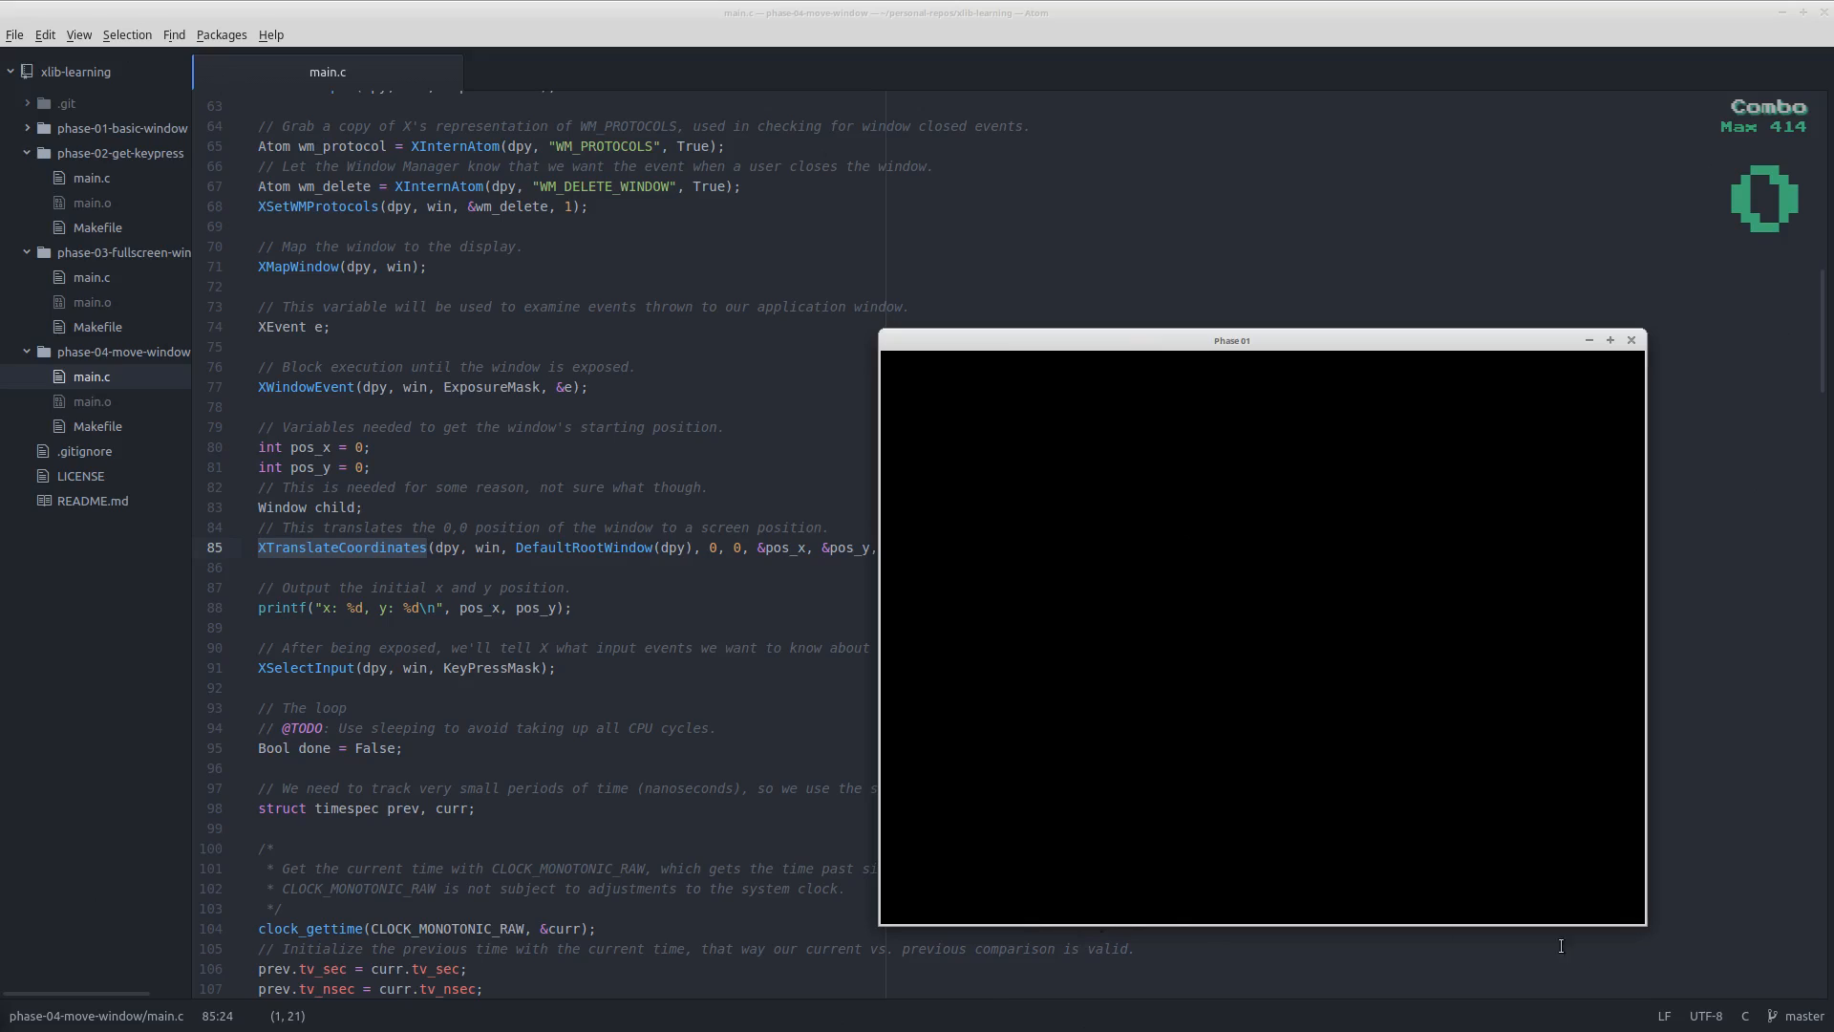
mouse_move(1184, 530)
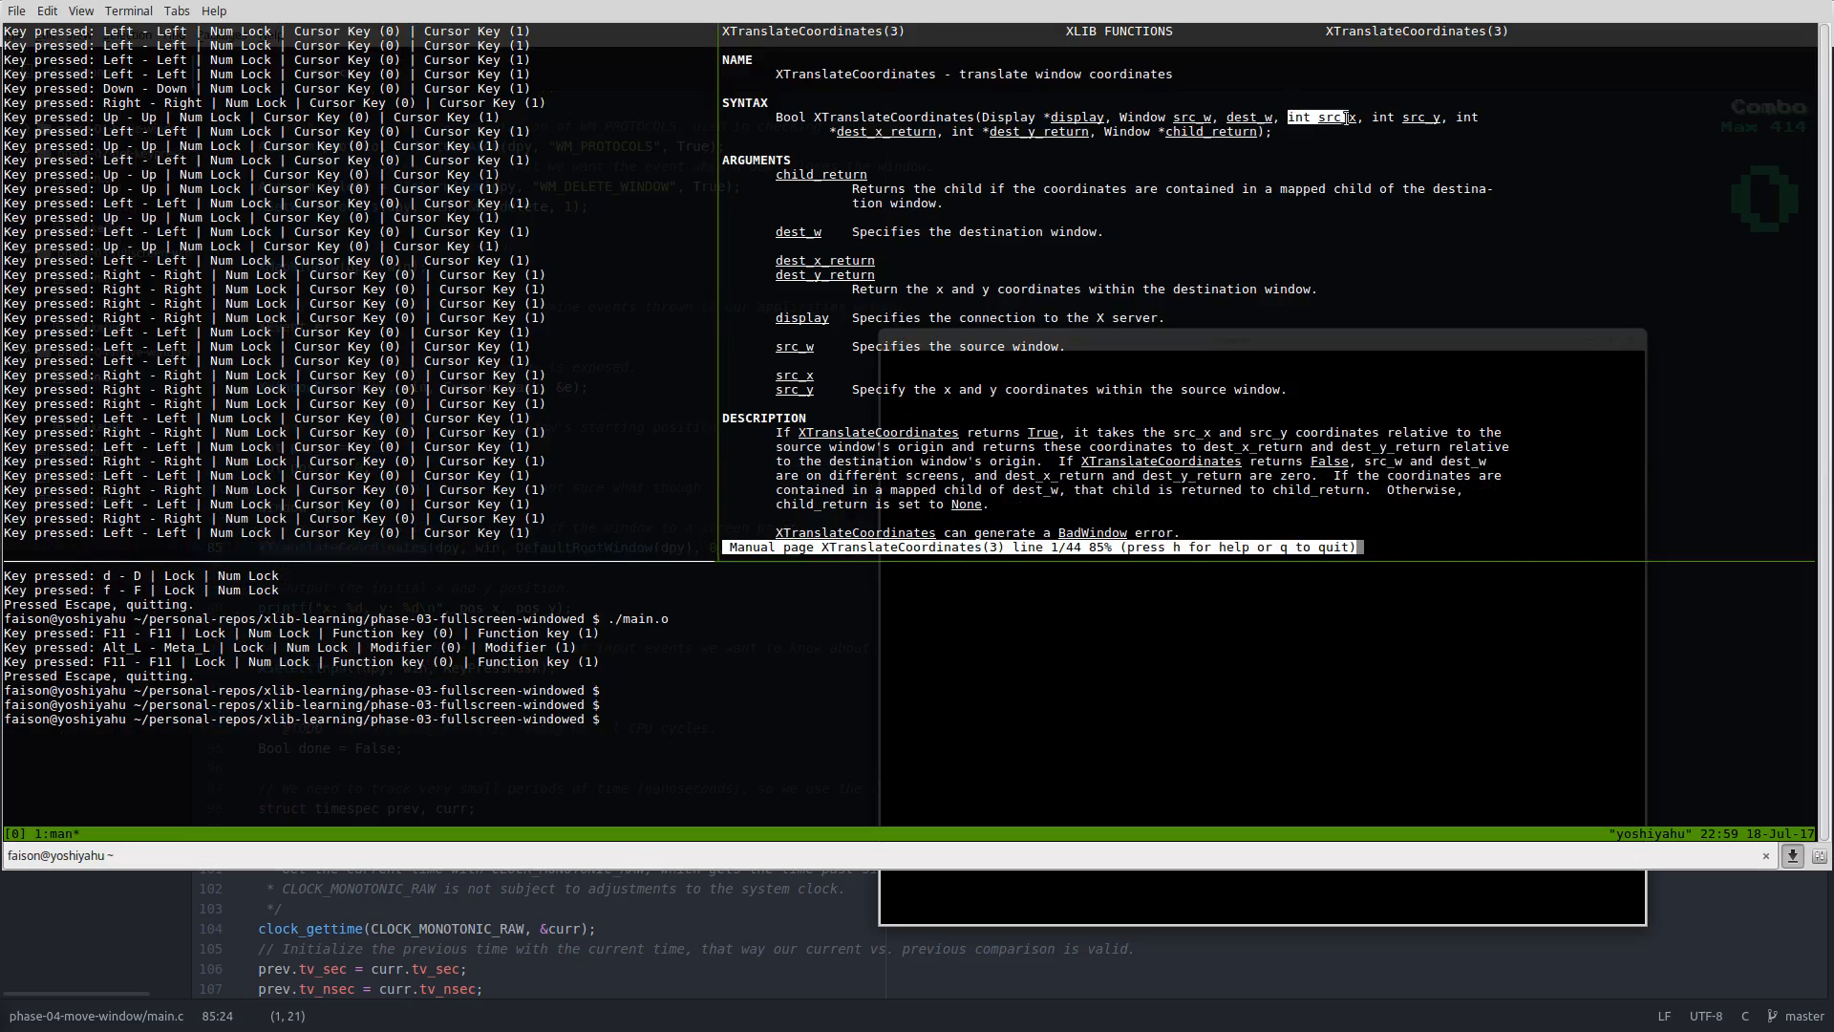
mouse_move(1407, 116)
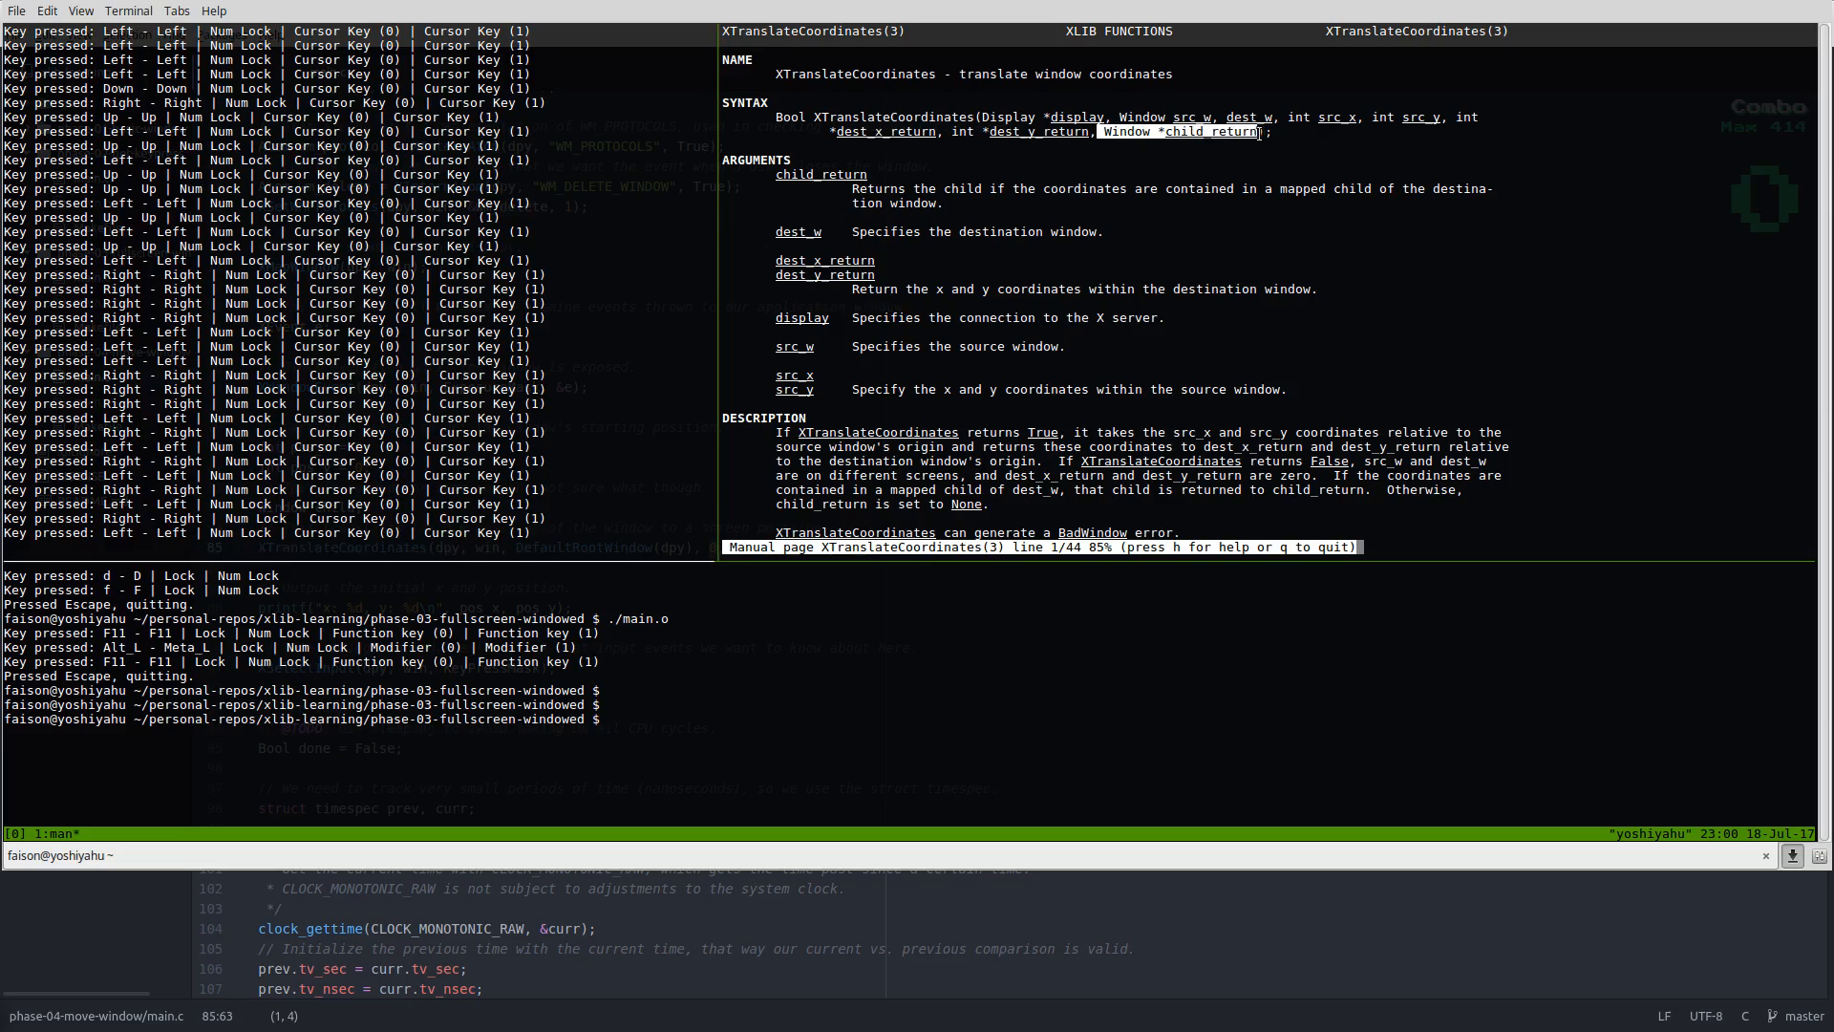
mouse_move(1097, 195)
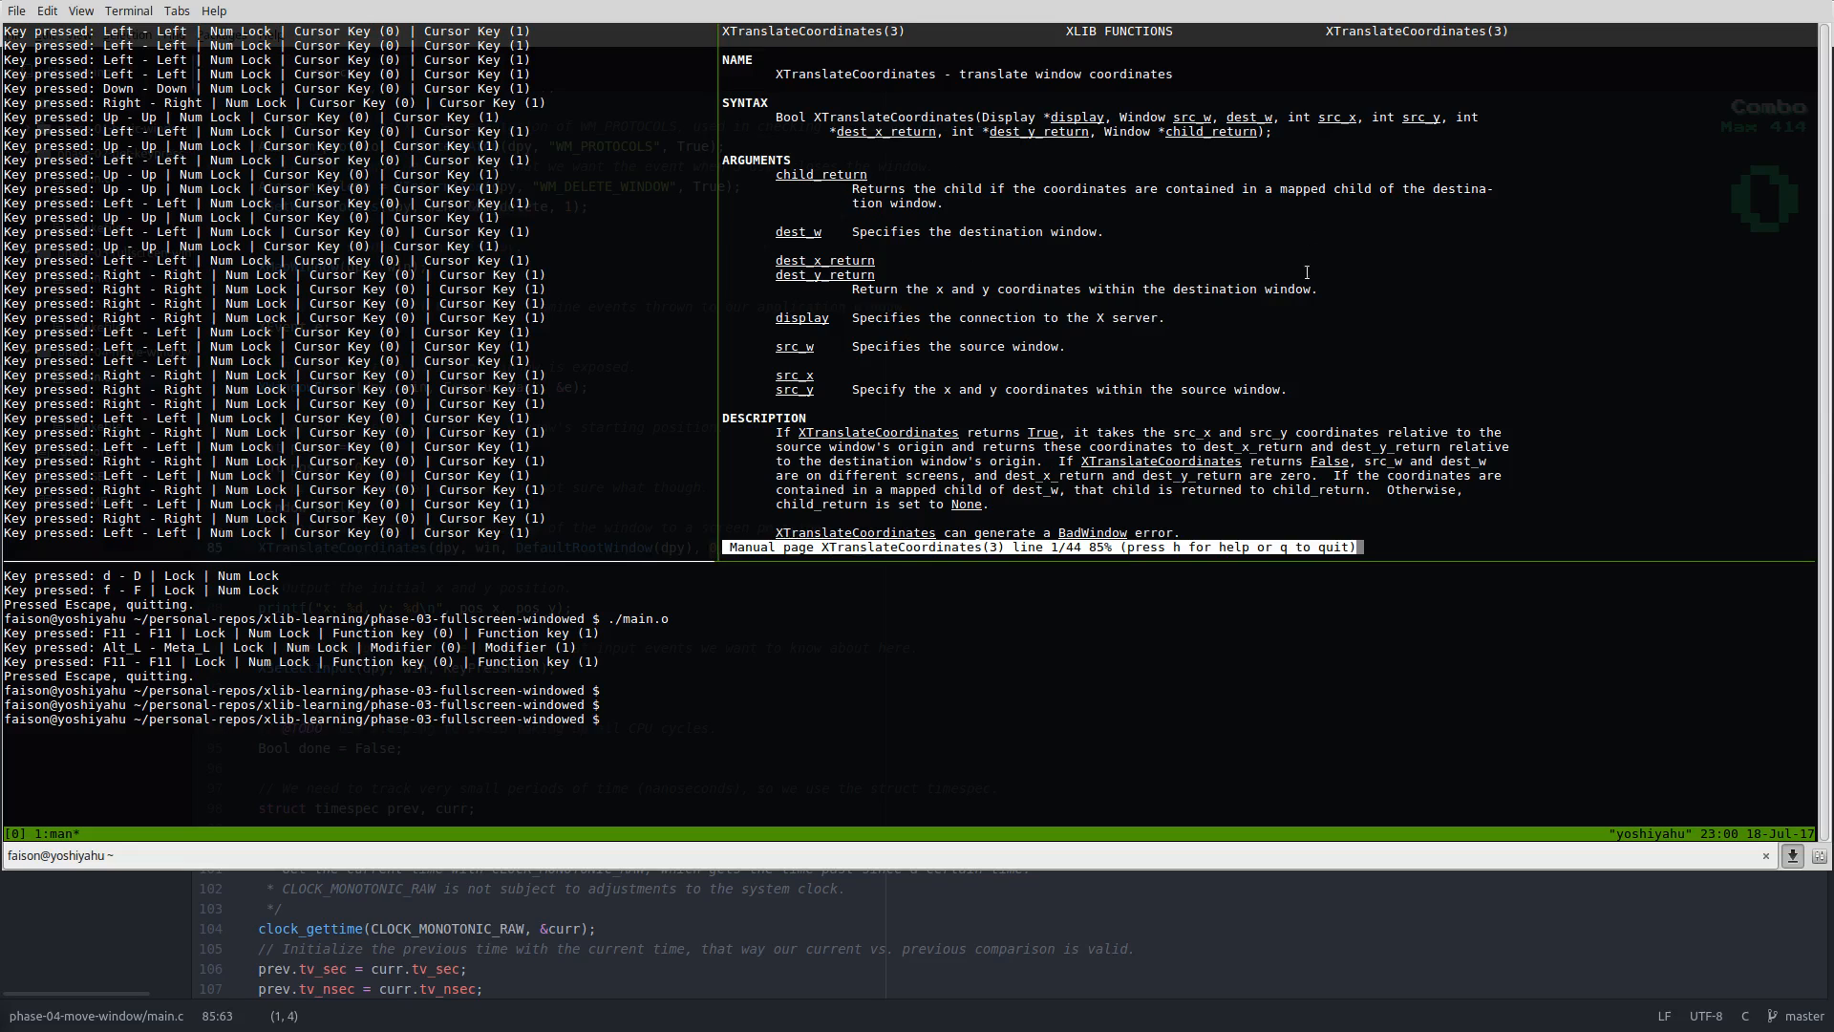
mouse_move(1124, 141)
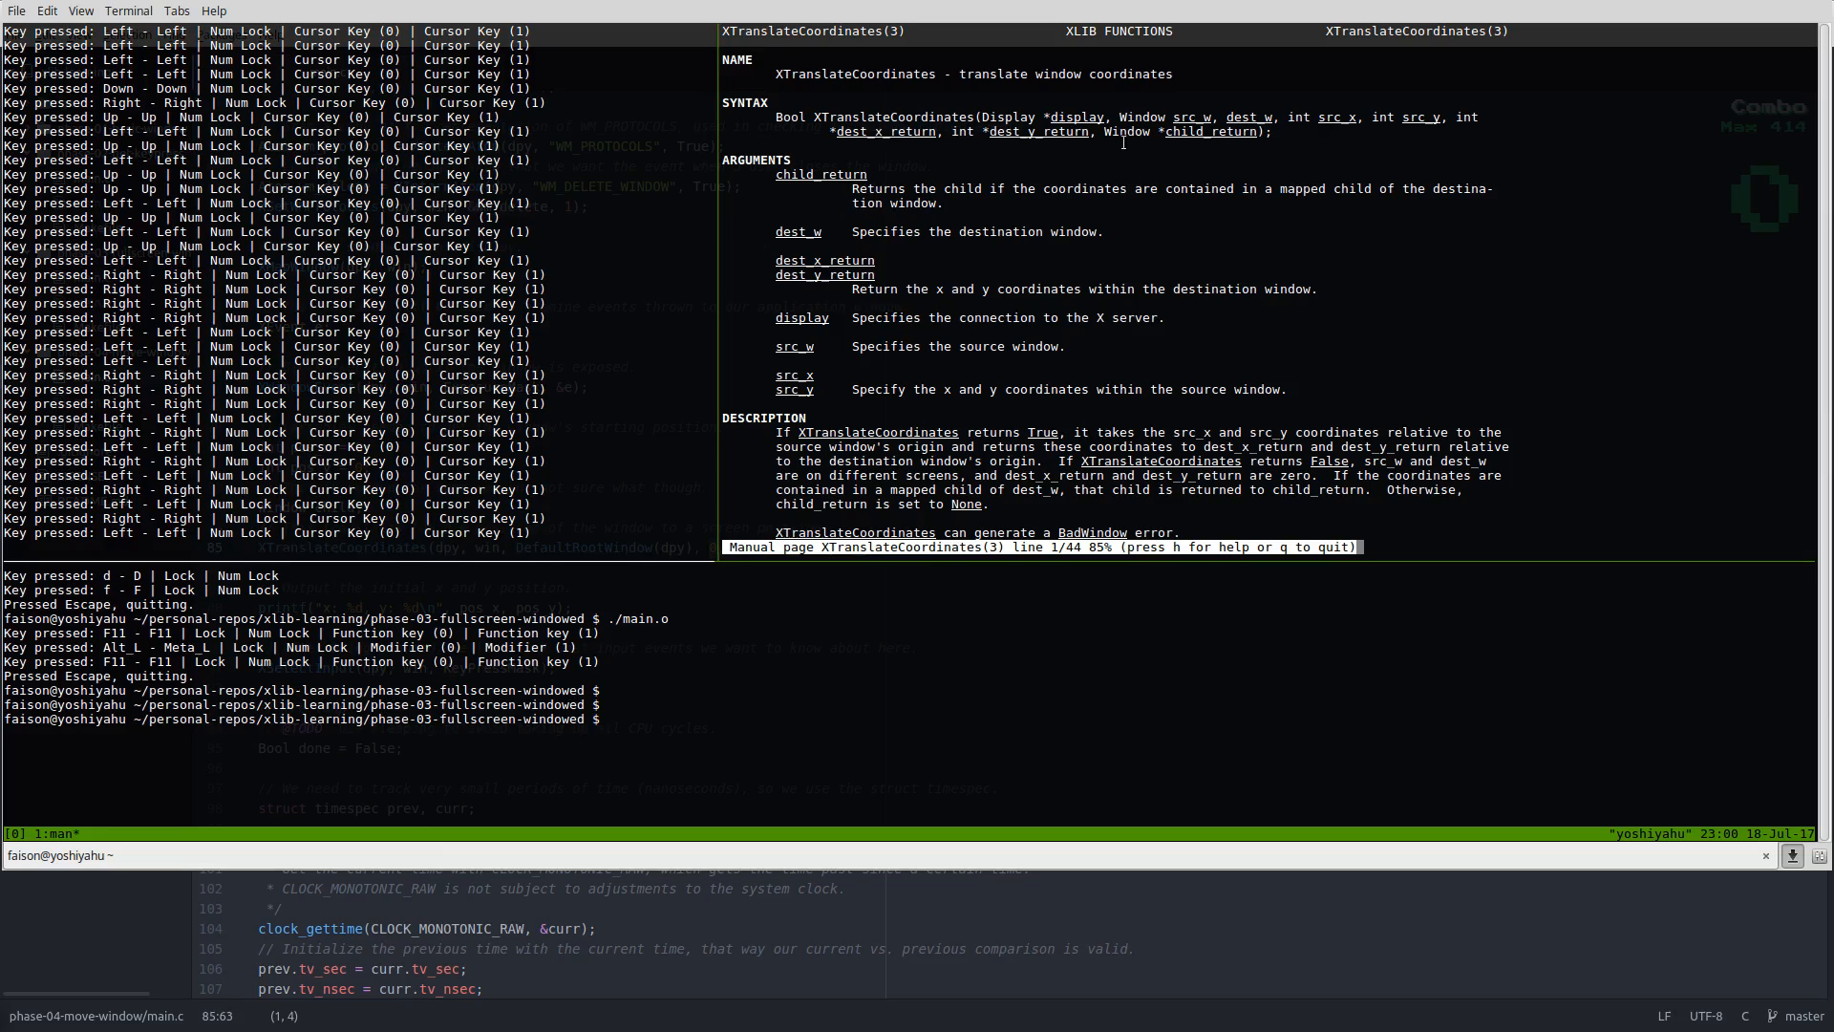
mouse_move(1117, 207)
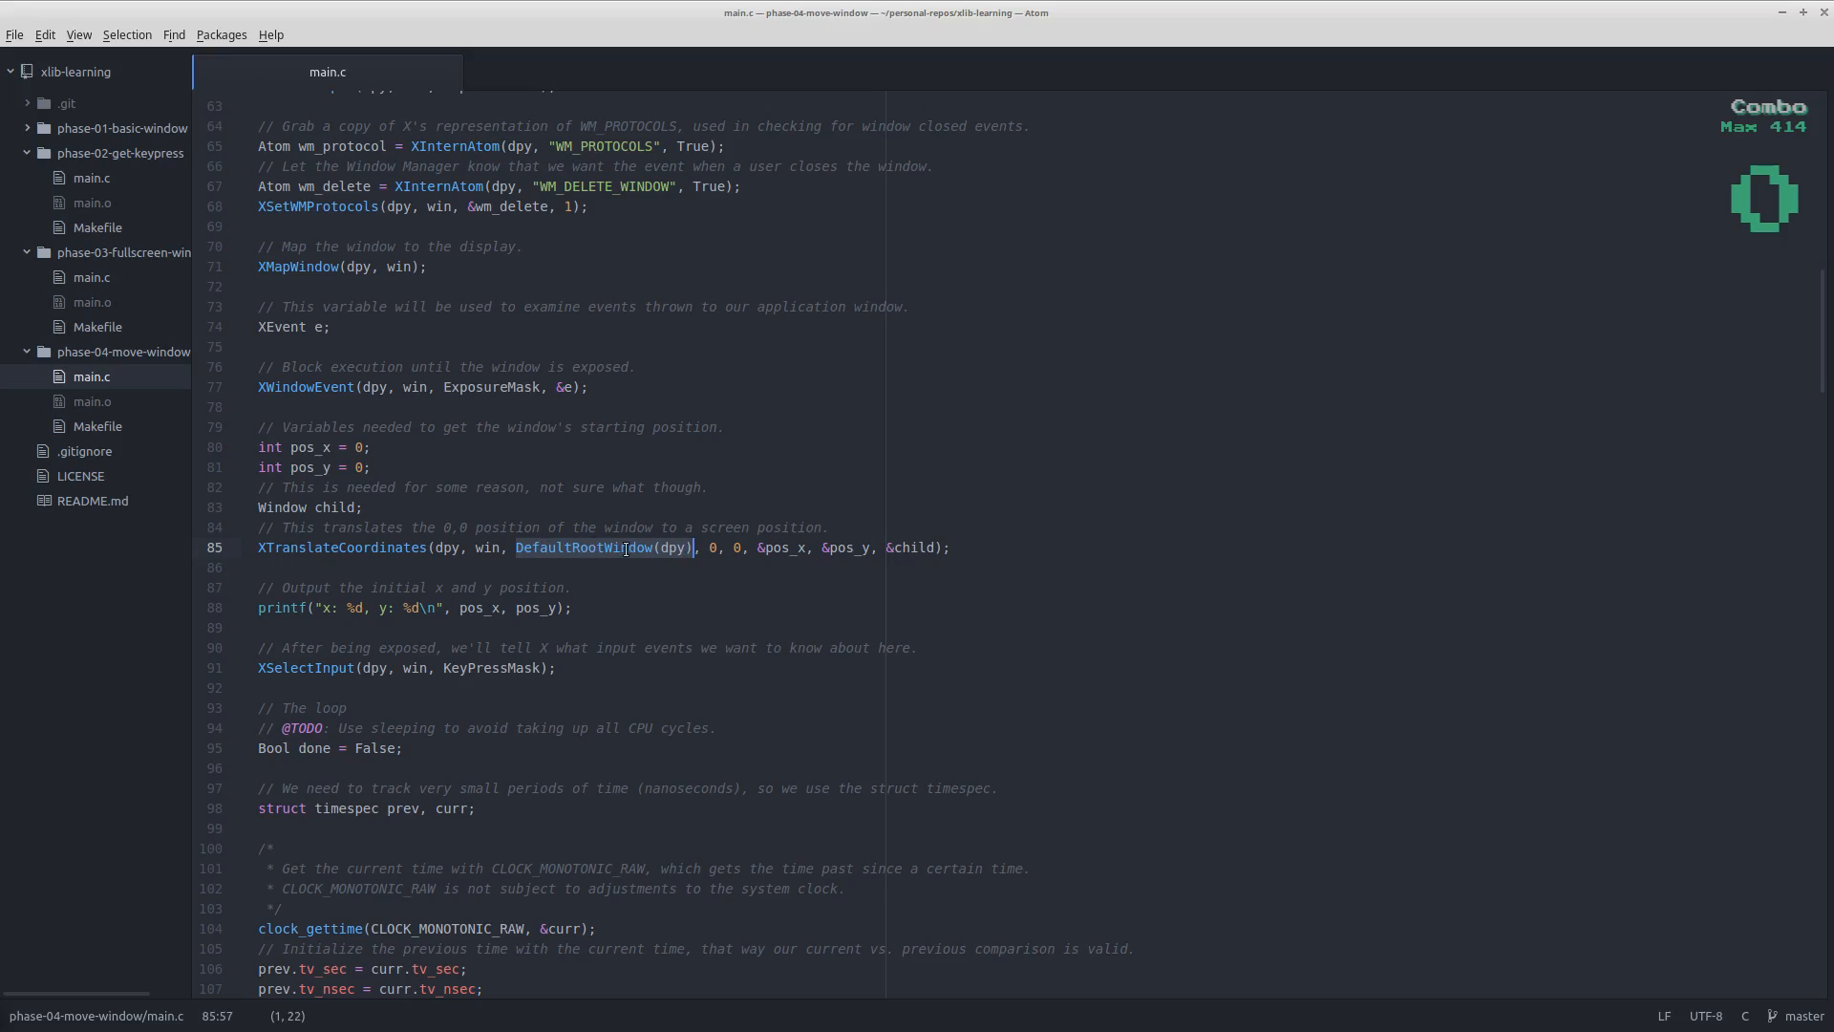
- Scroll main.c from the XTranslateCoordinates call down to the XK_Left/XK_Right handlers
click(710, 547)
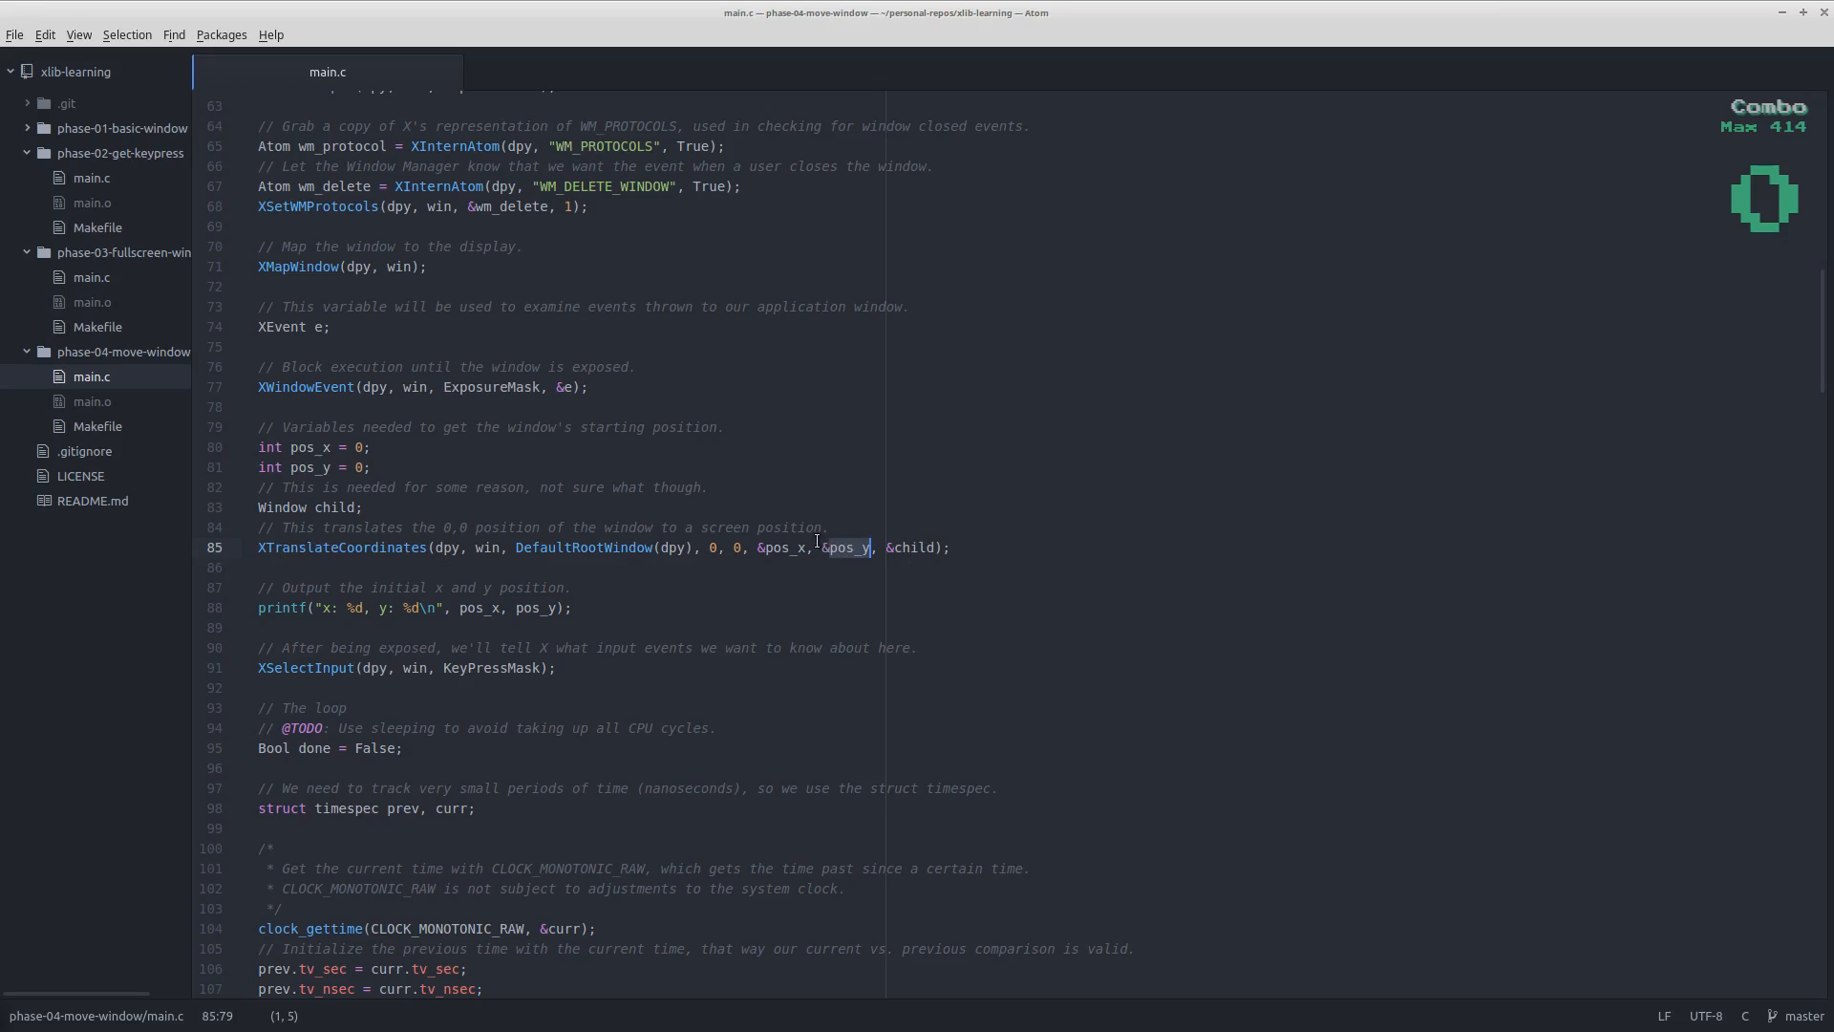
scroll(down, 3)
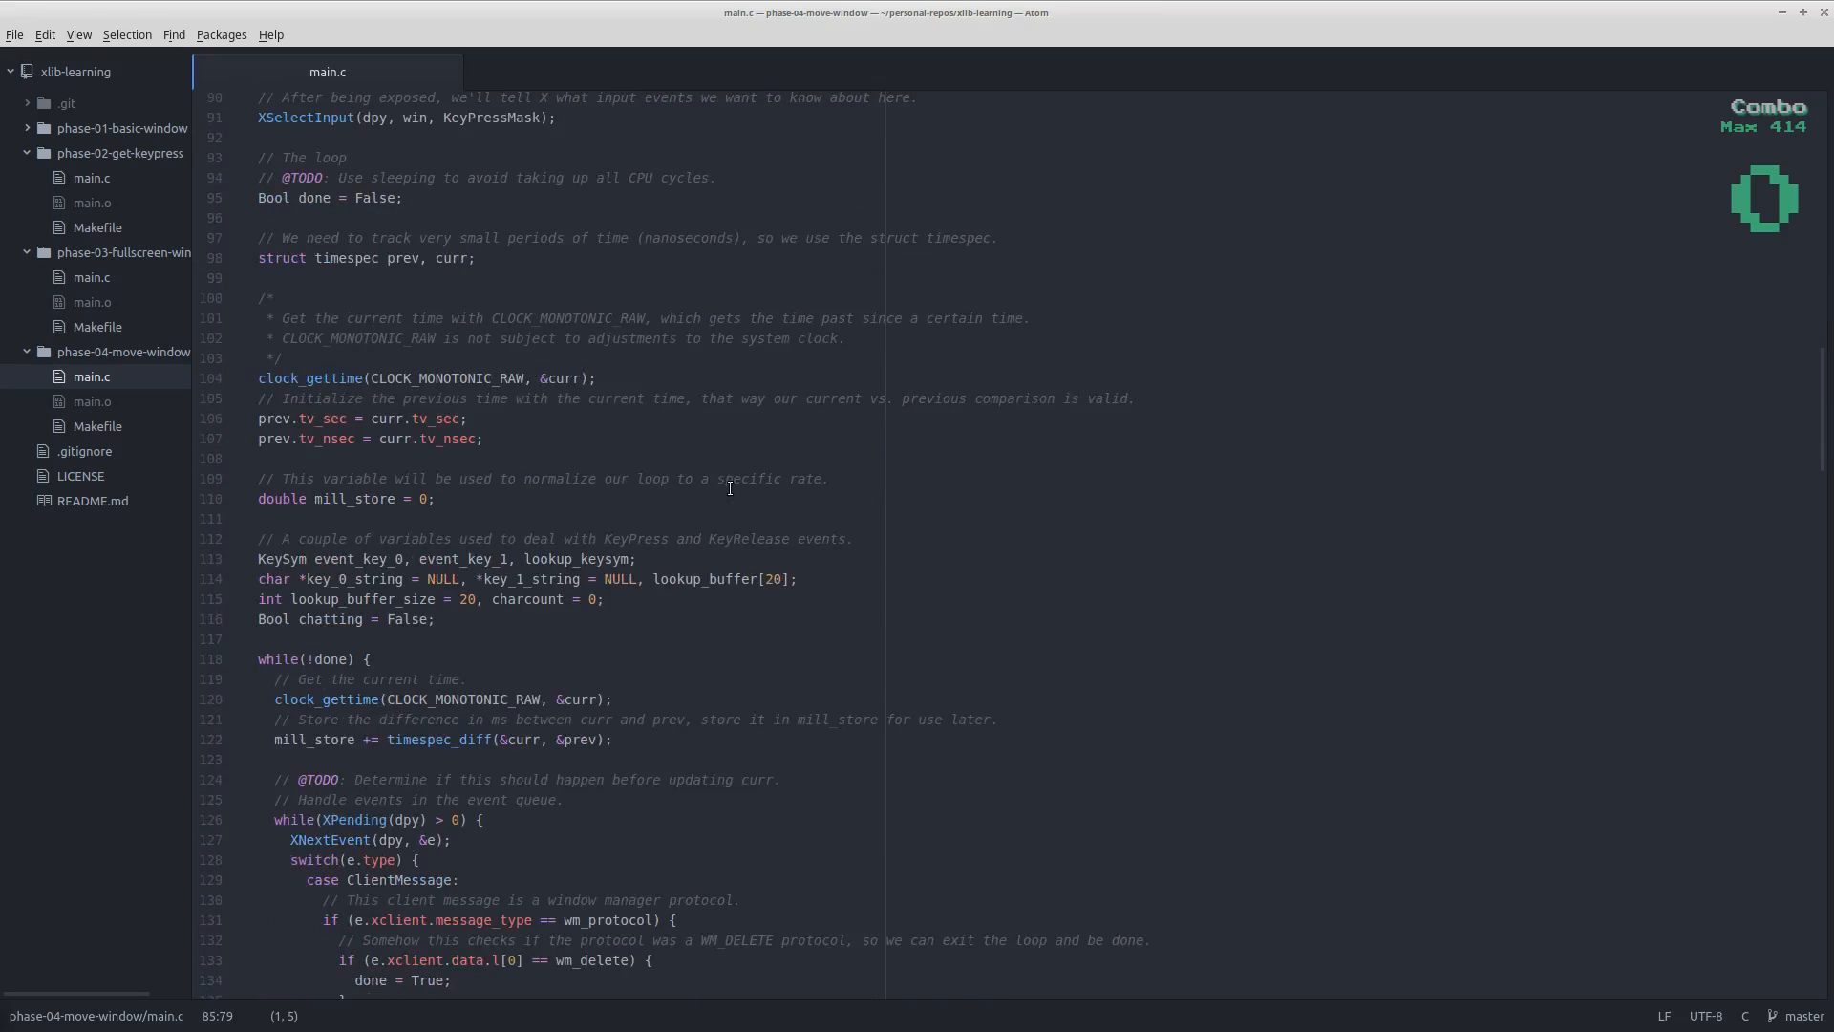
scroll(down, 3)
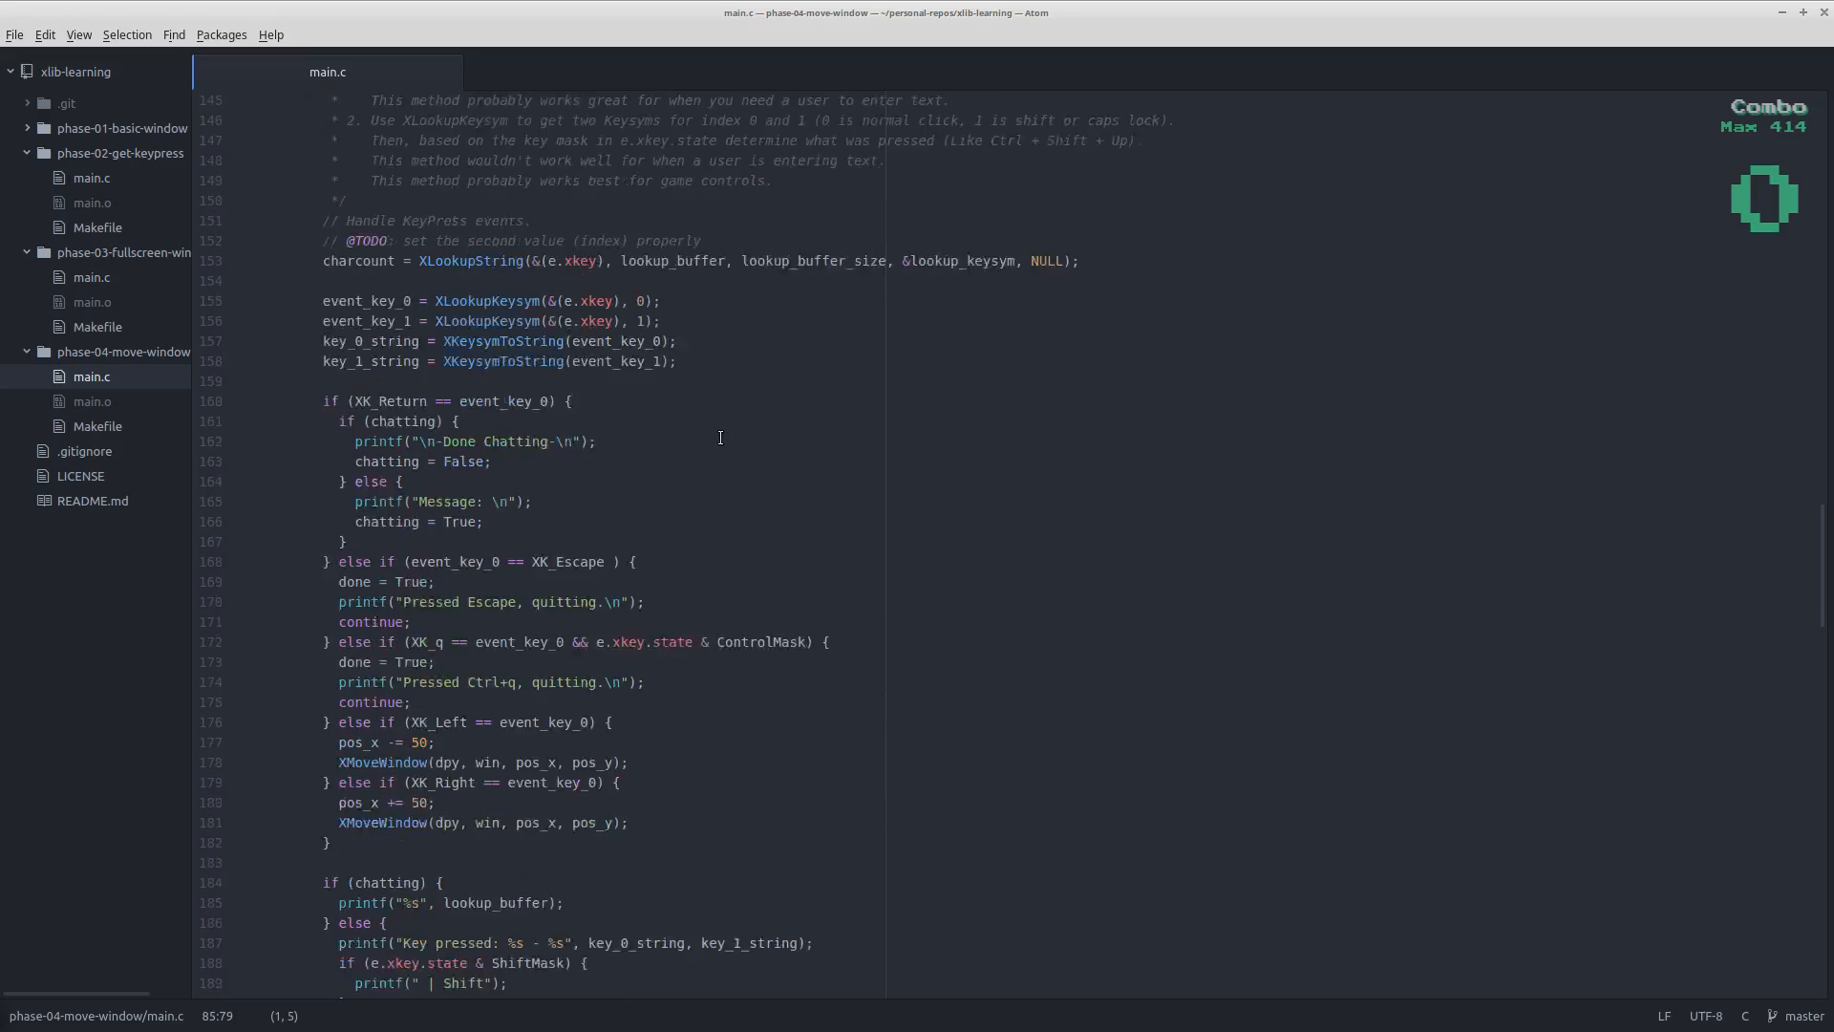
scroll(down, 3)
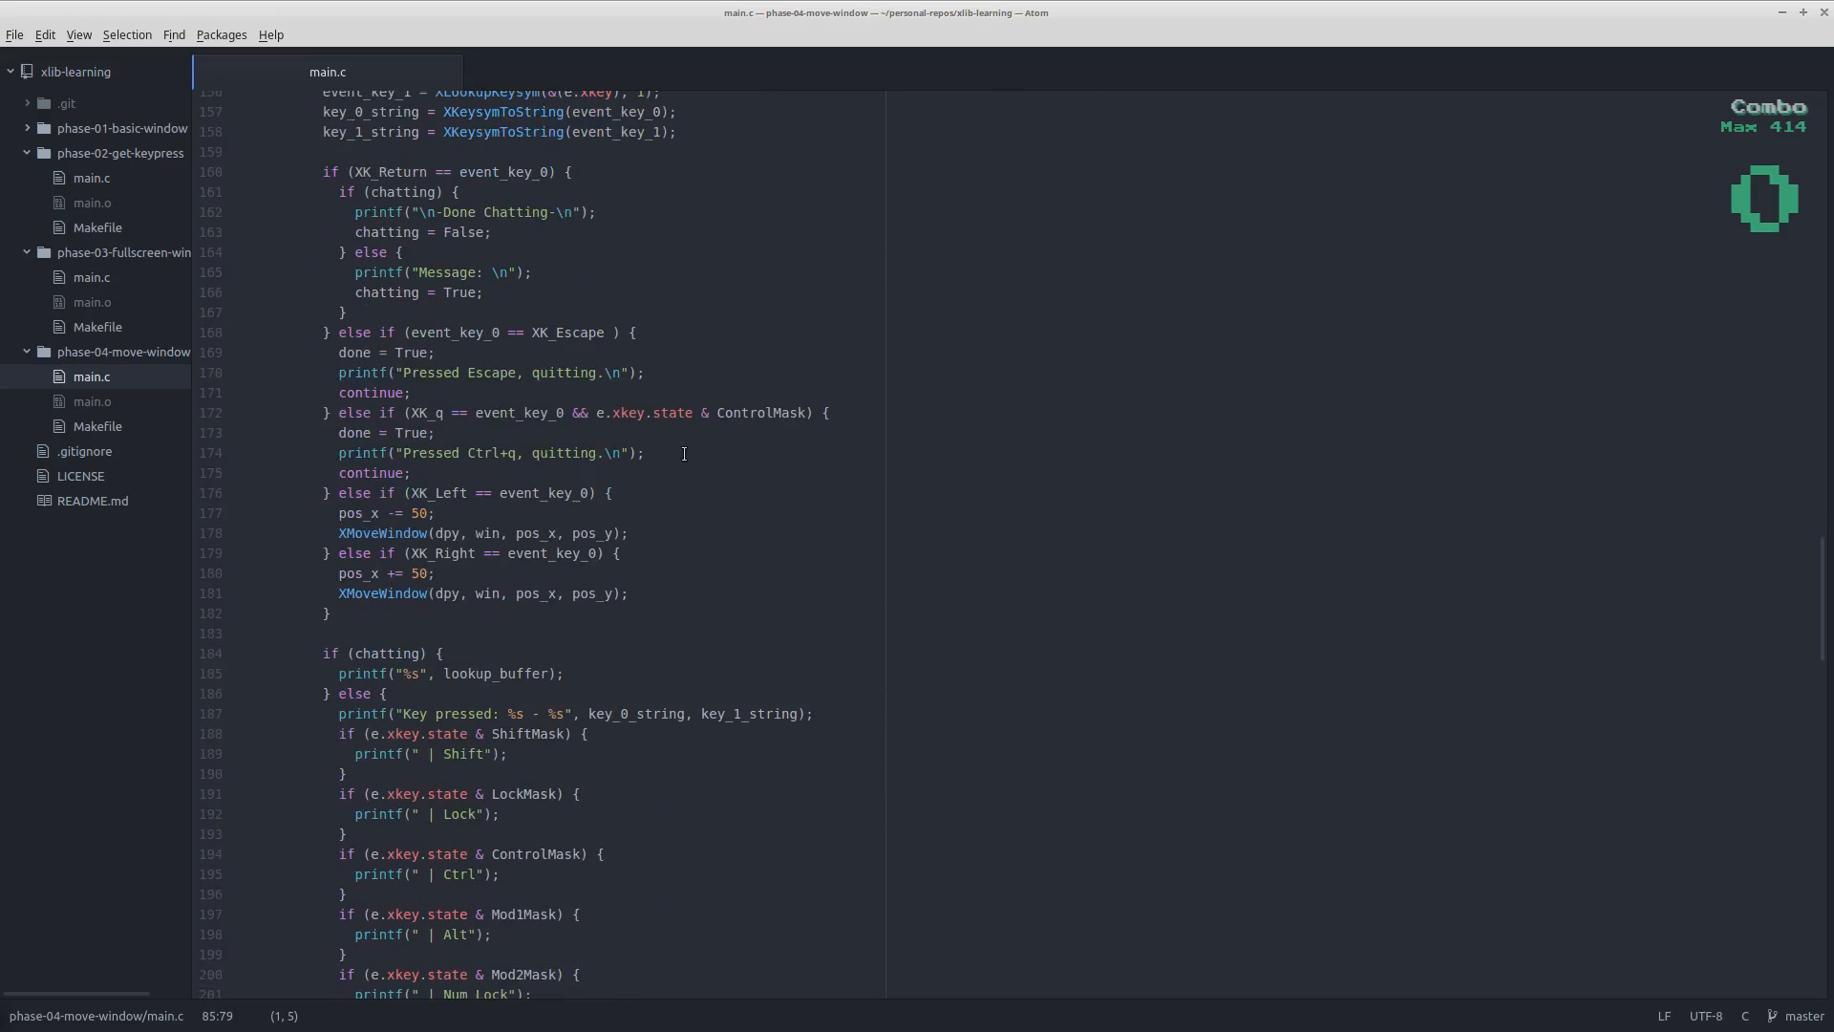
click(332, 613)
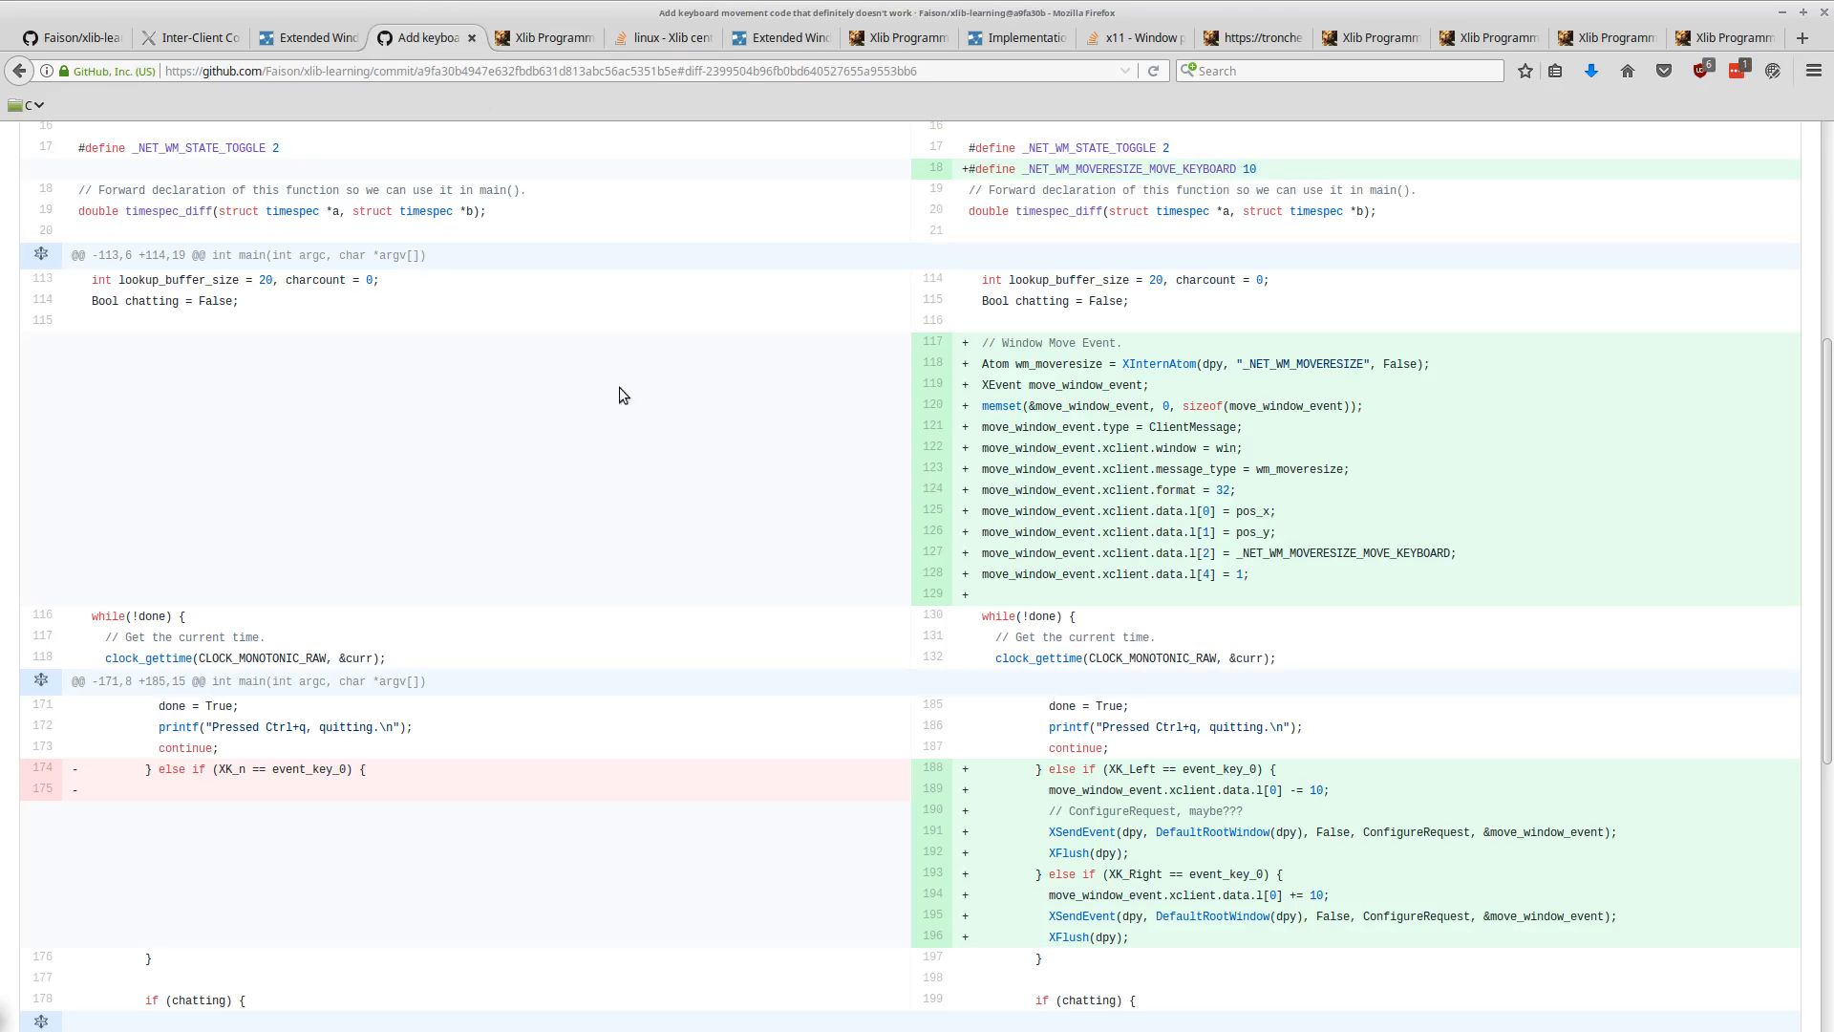
- Scroll the GitHub commit diff to review the Left-key XSendEvent call to the root window
scroll(down, 3)
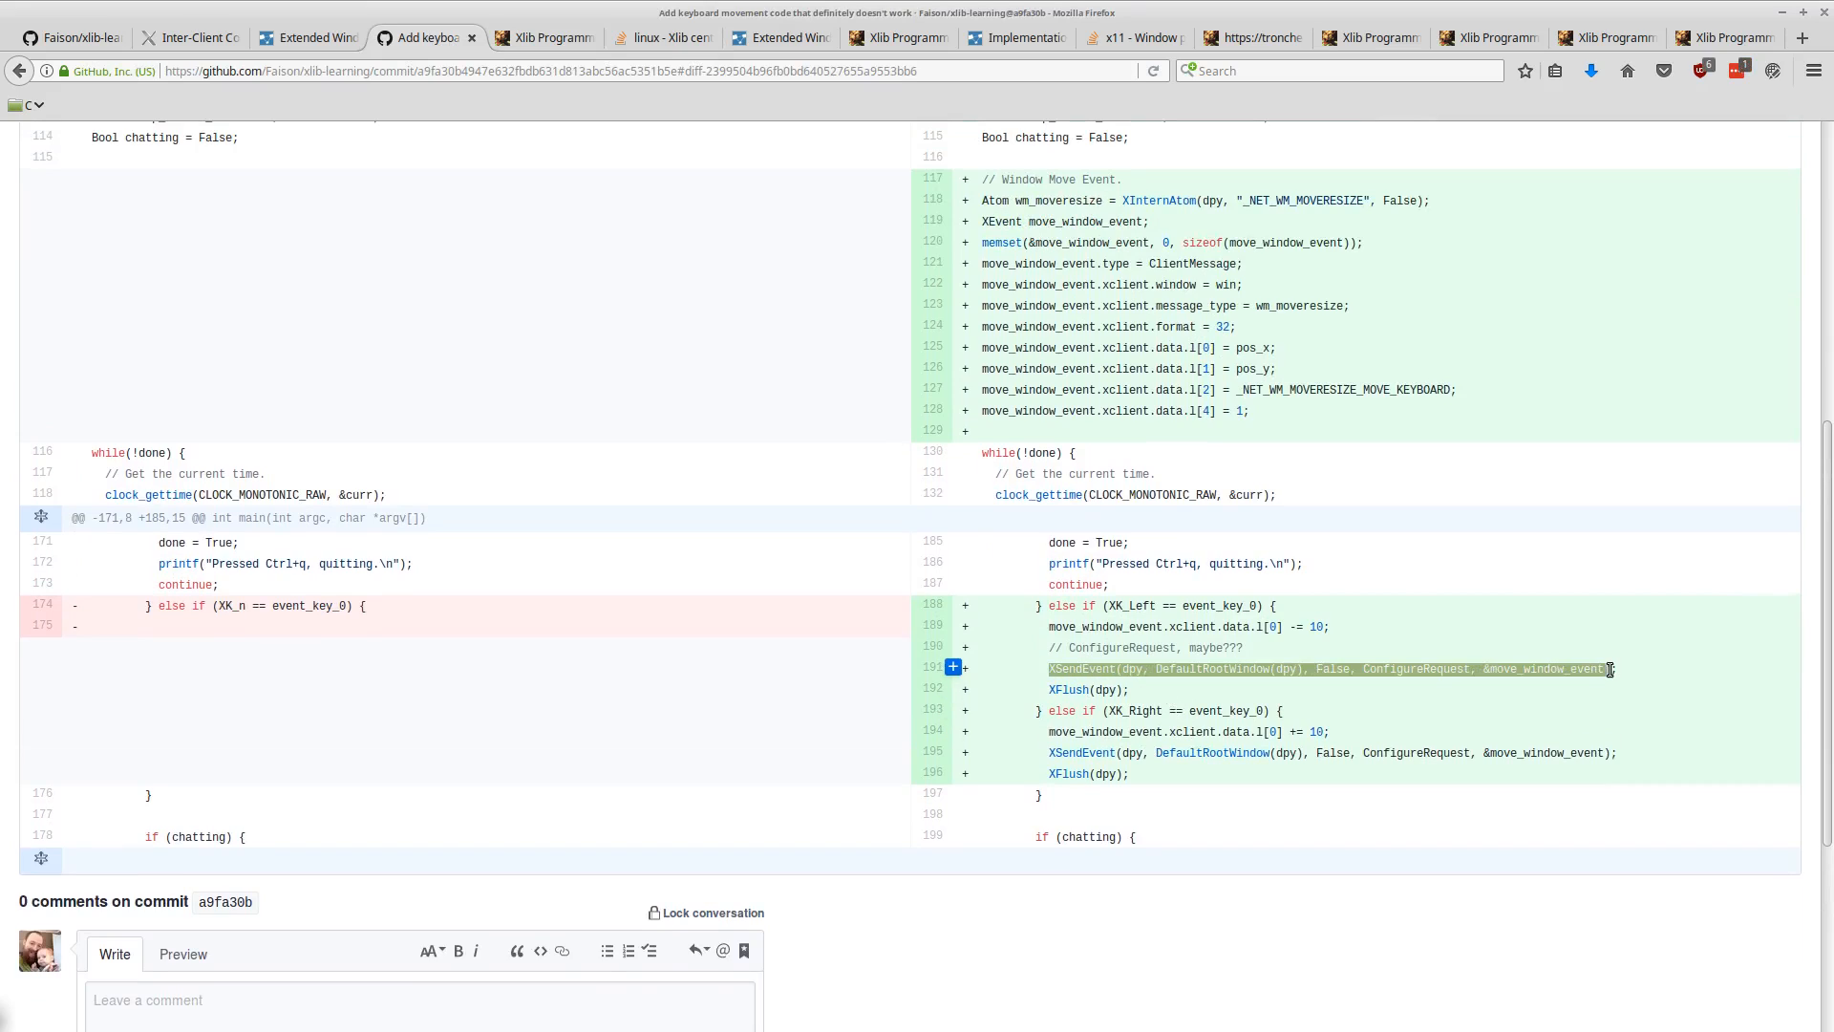
mouse_move(1132, 675)
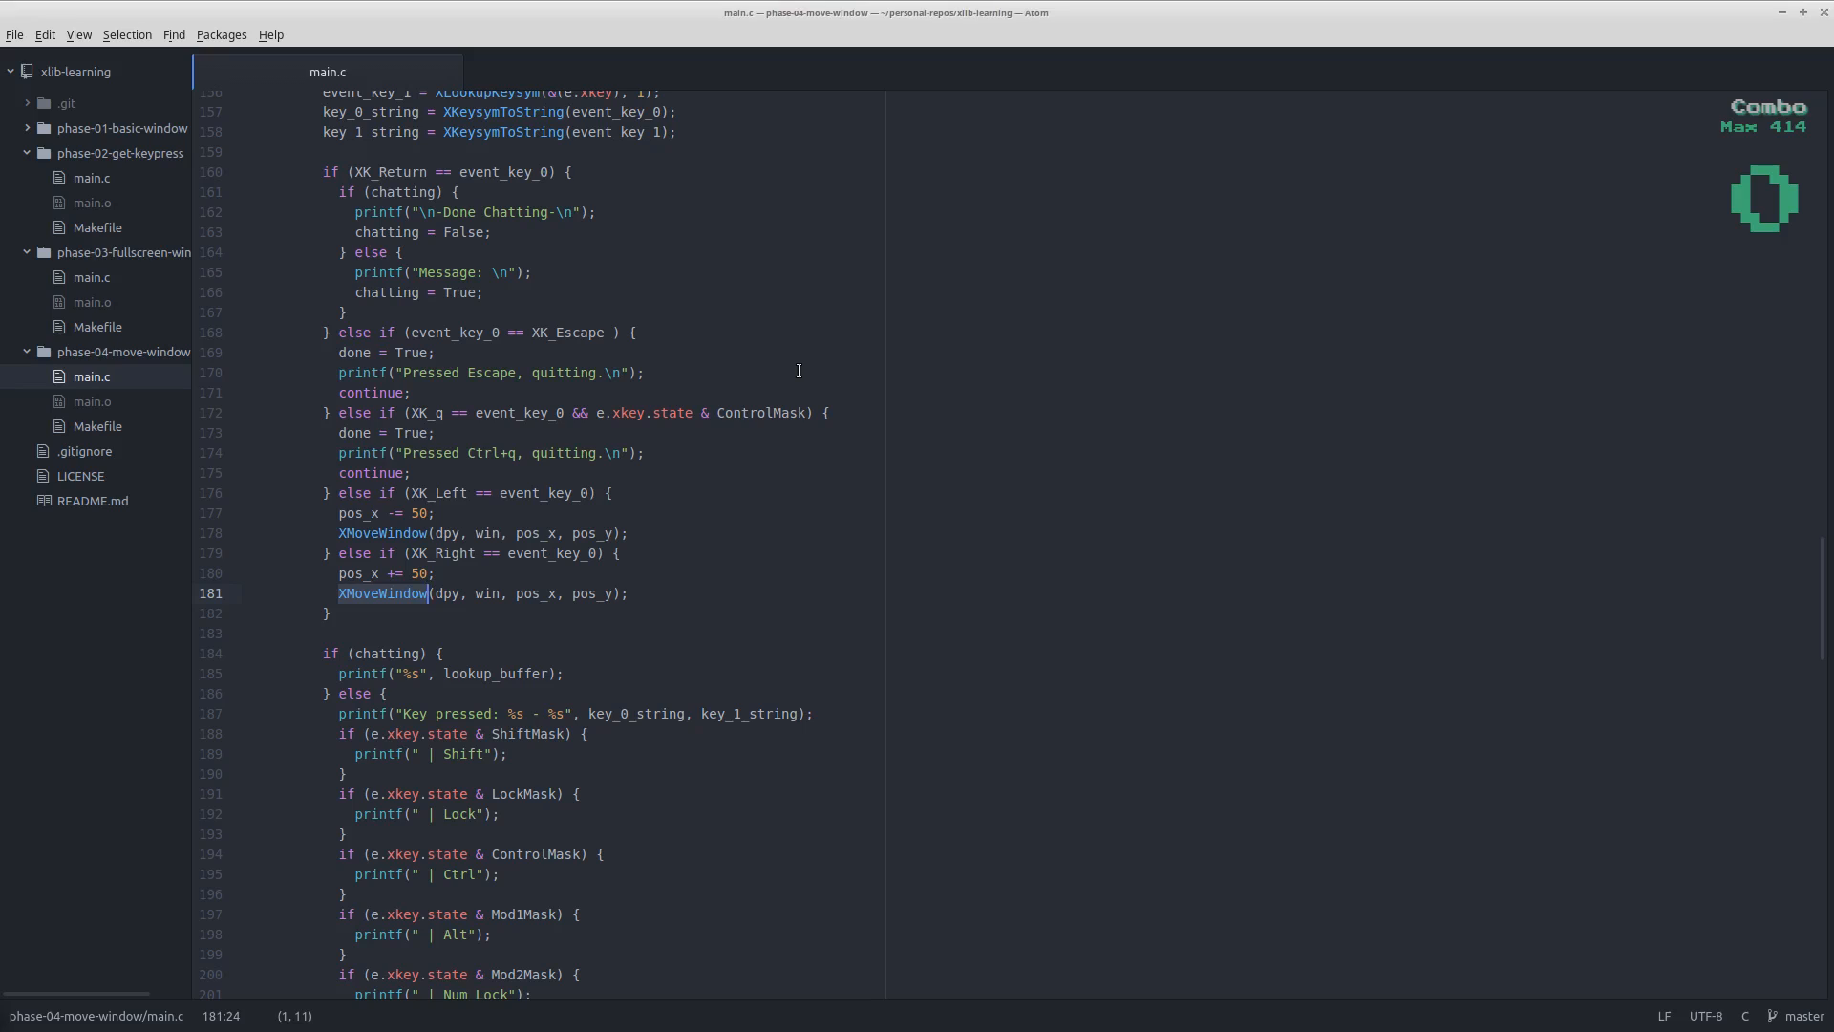
mouse_move(481, 600)
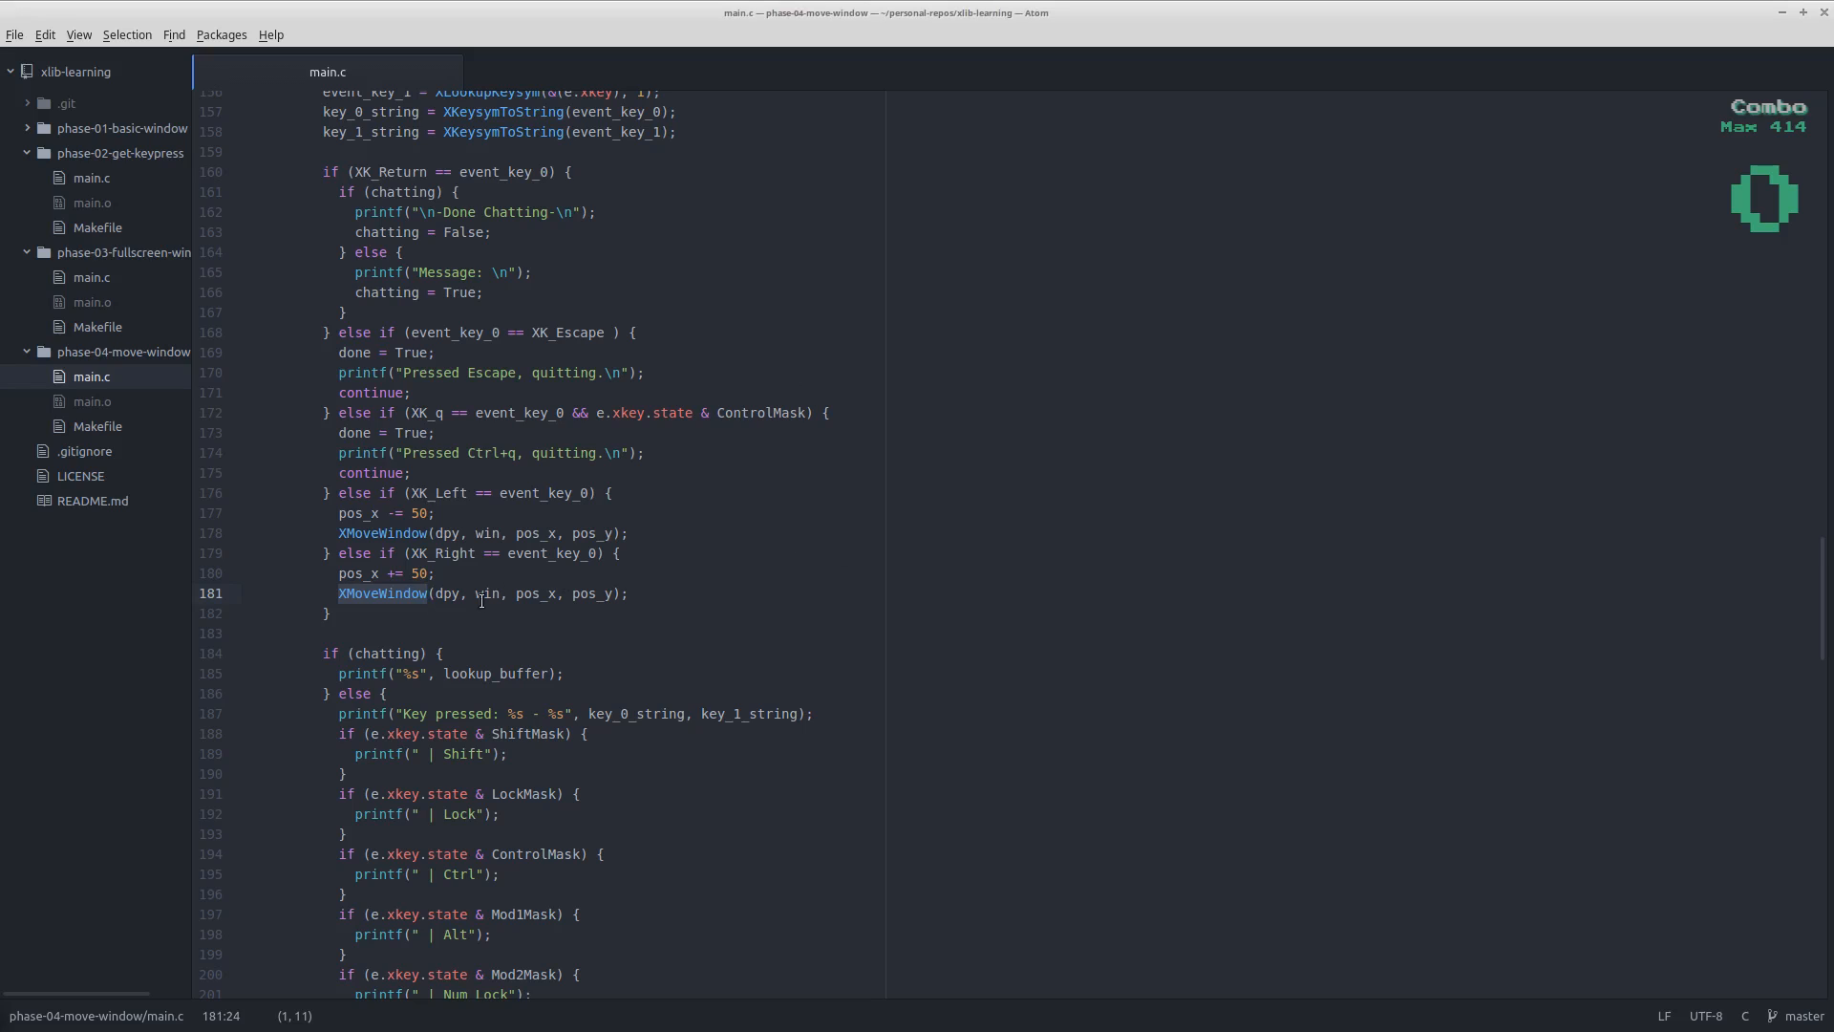
mouse_move(423, 604)
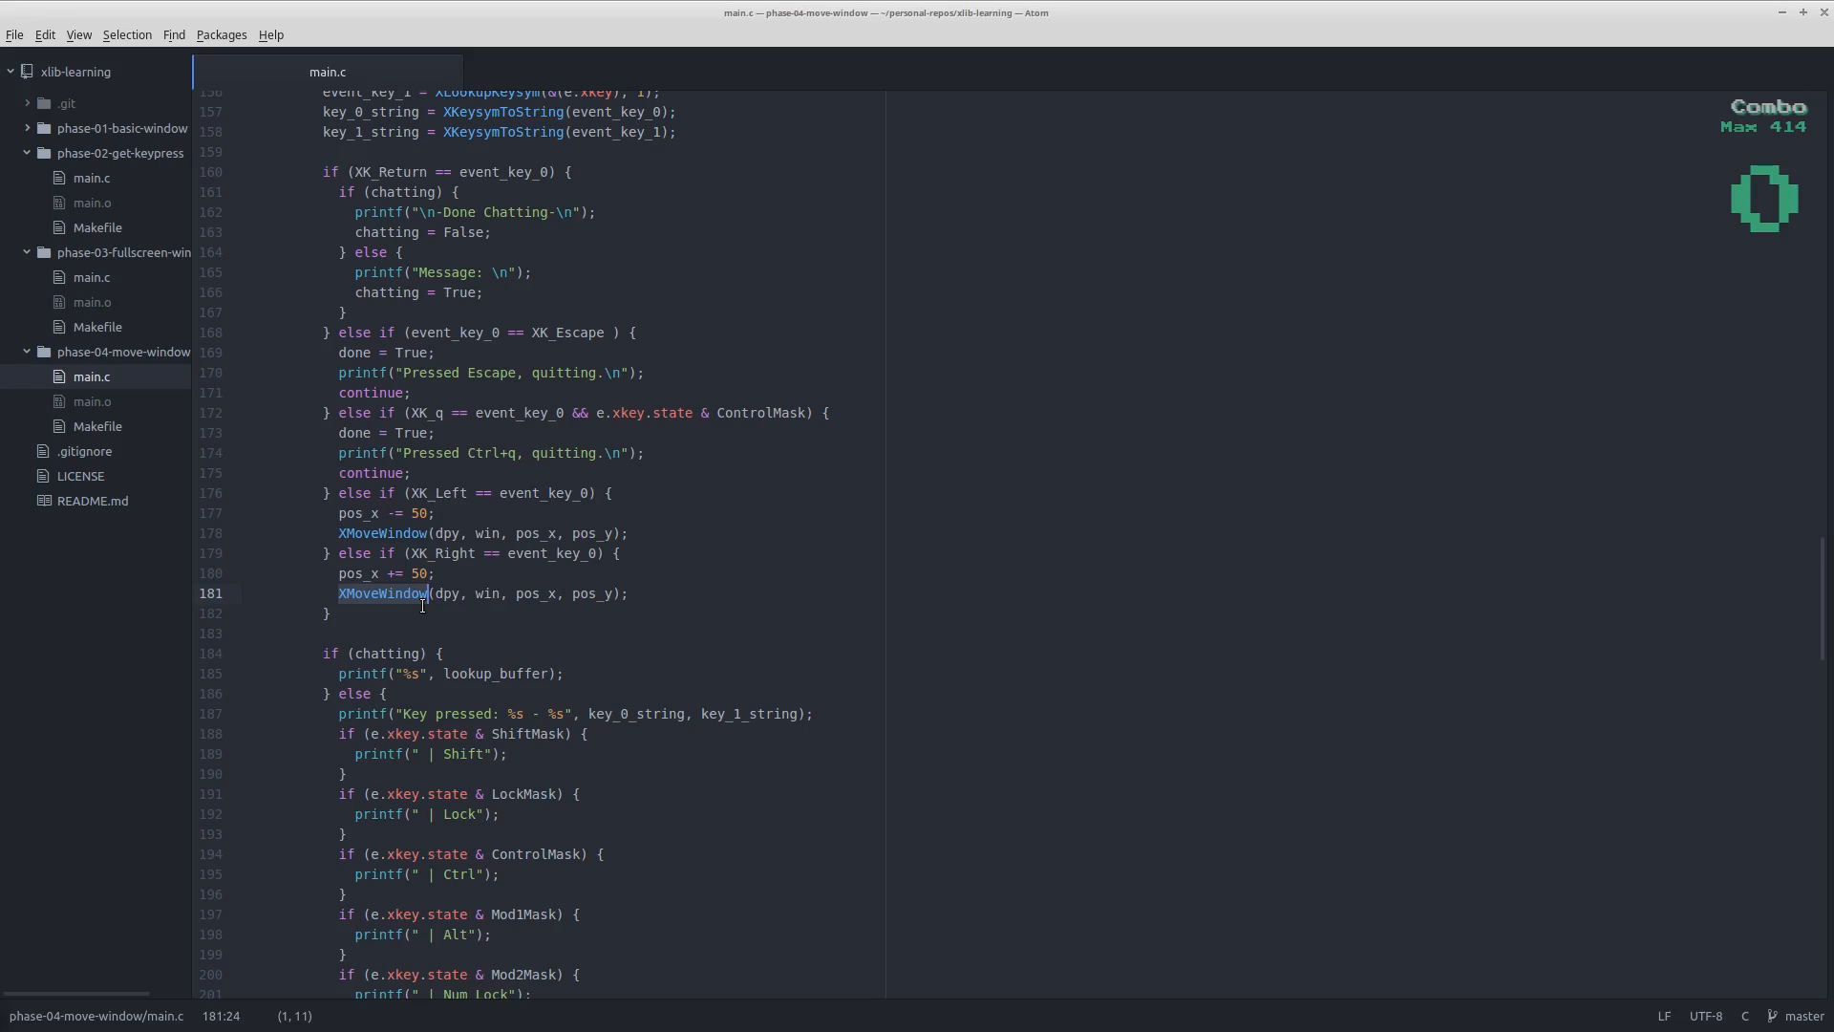
mouse_move(524, 535)
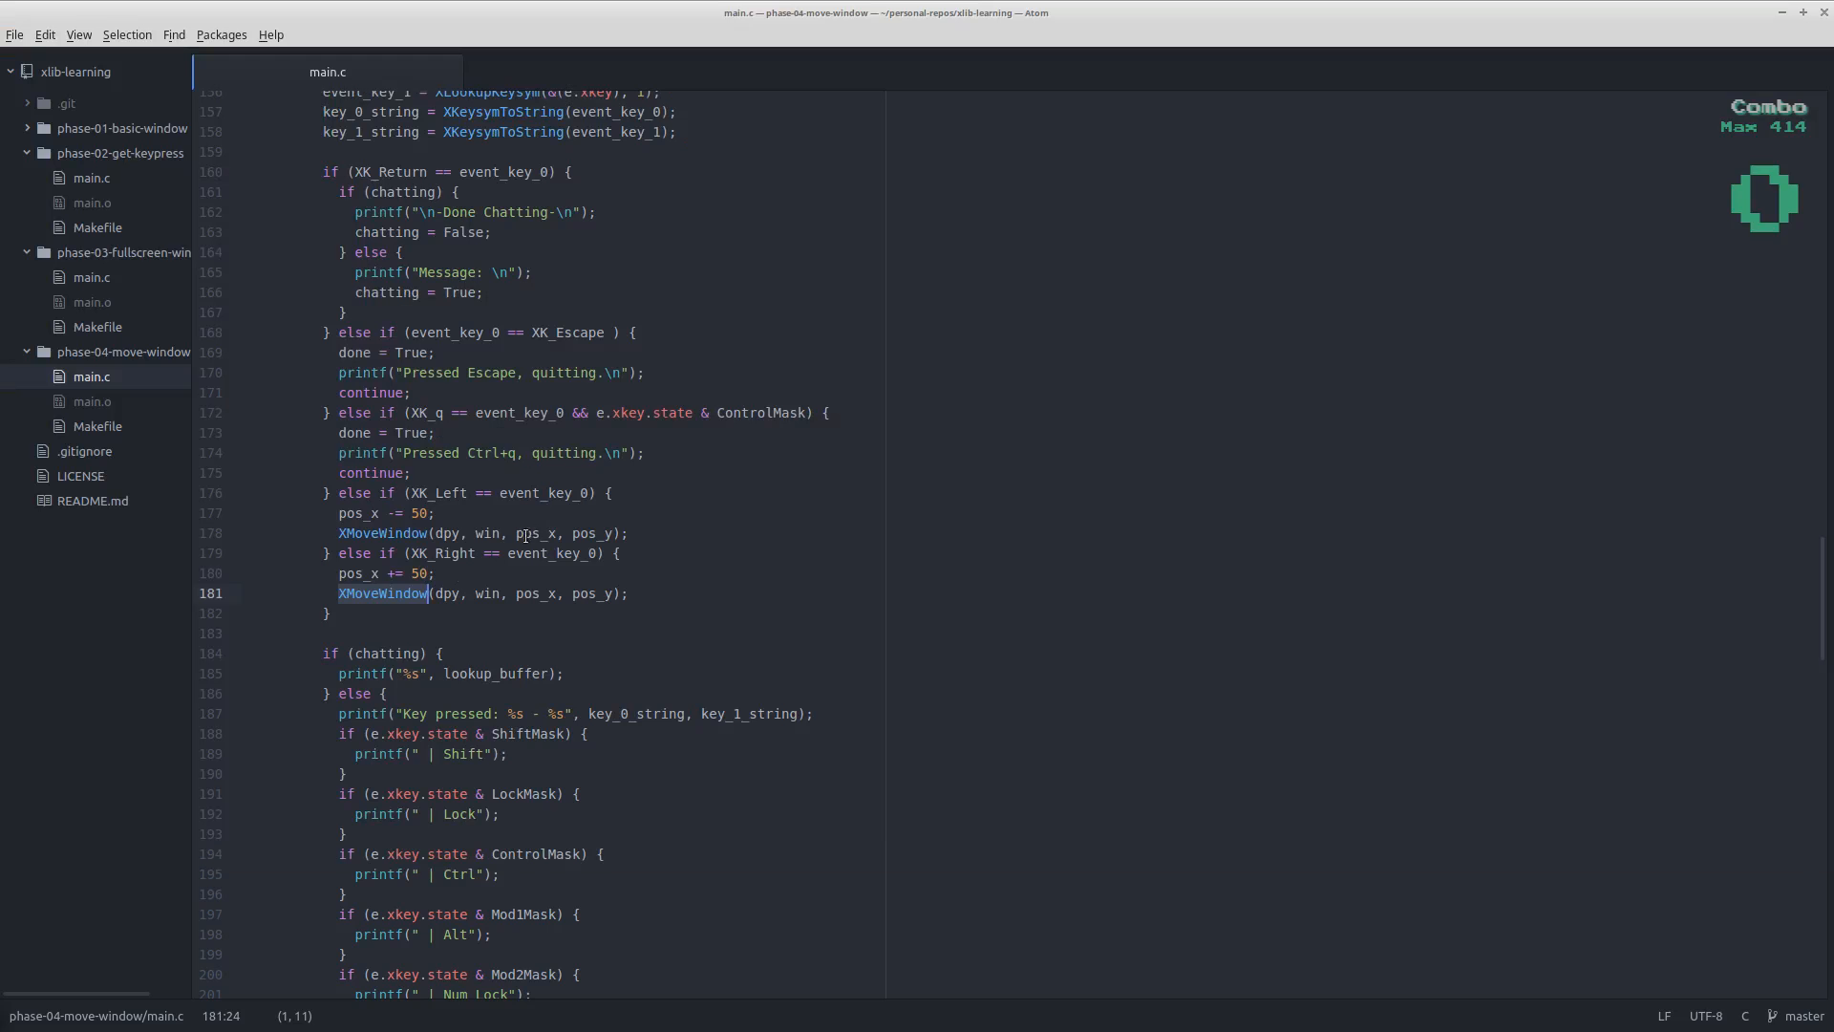
click(329, 613)
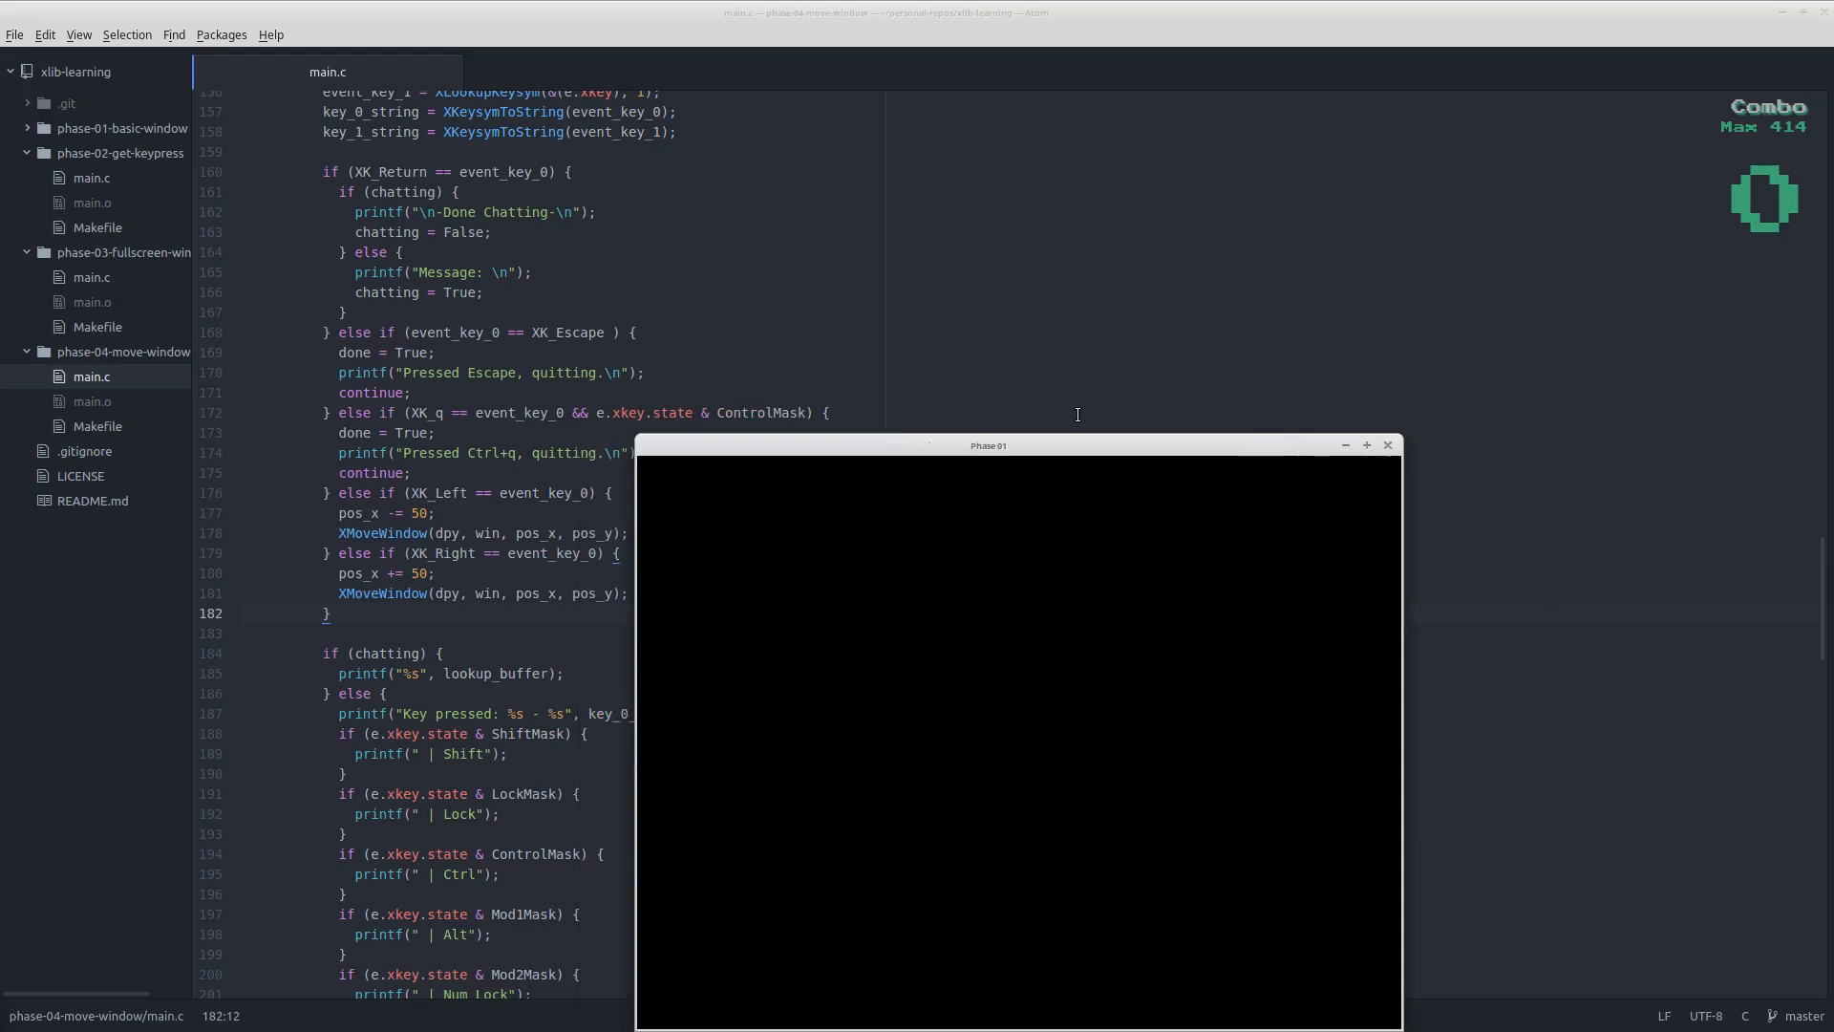
mouse_move(881, 478)
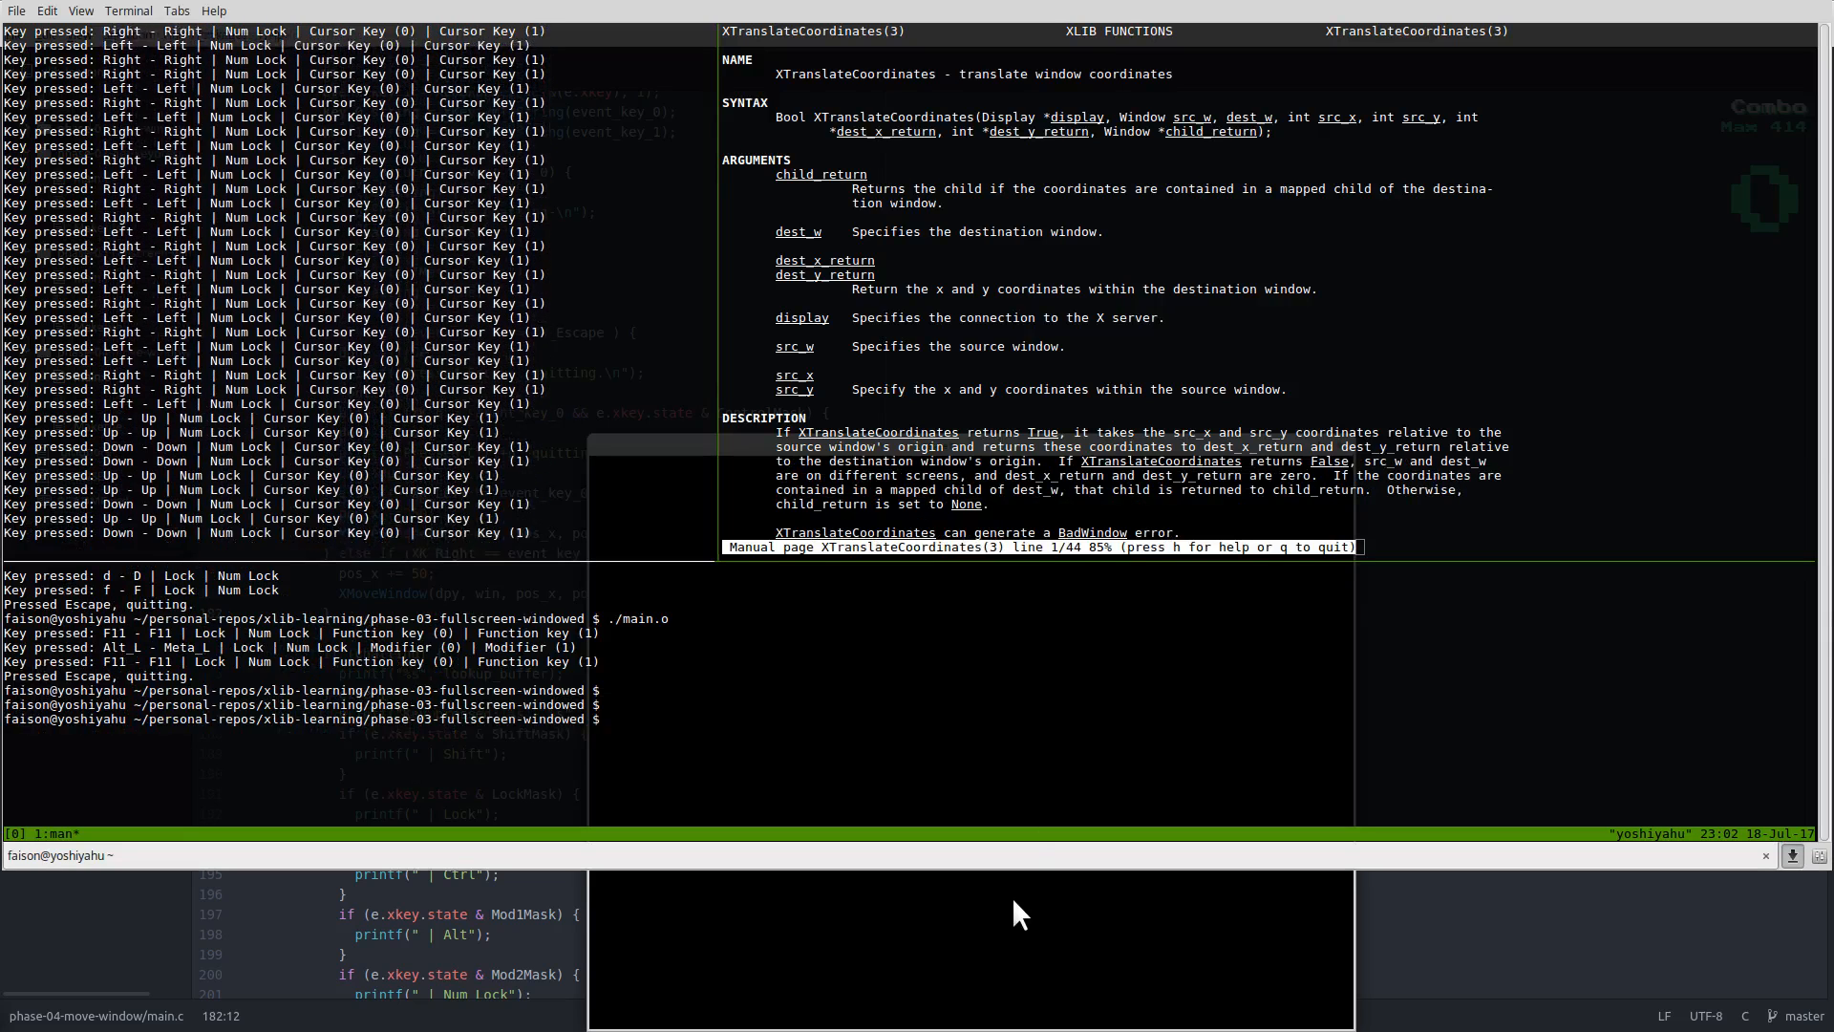
mouse_move(866, 578)
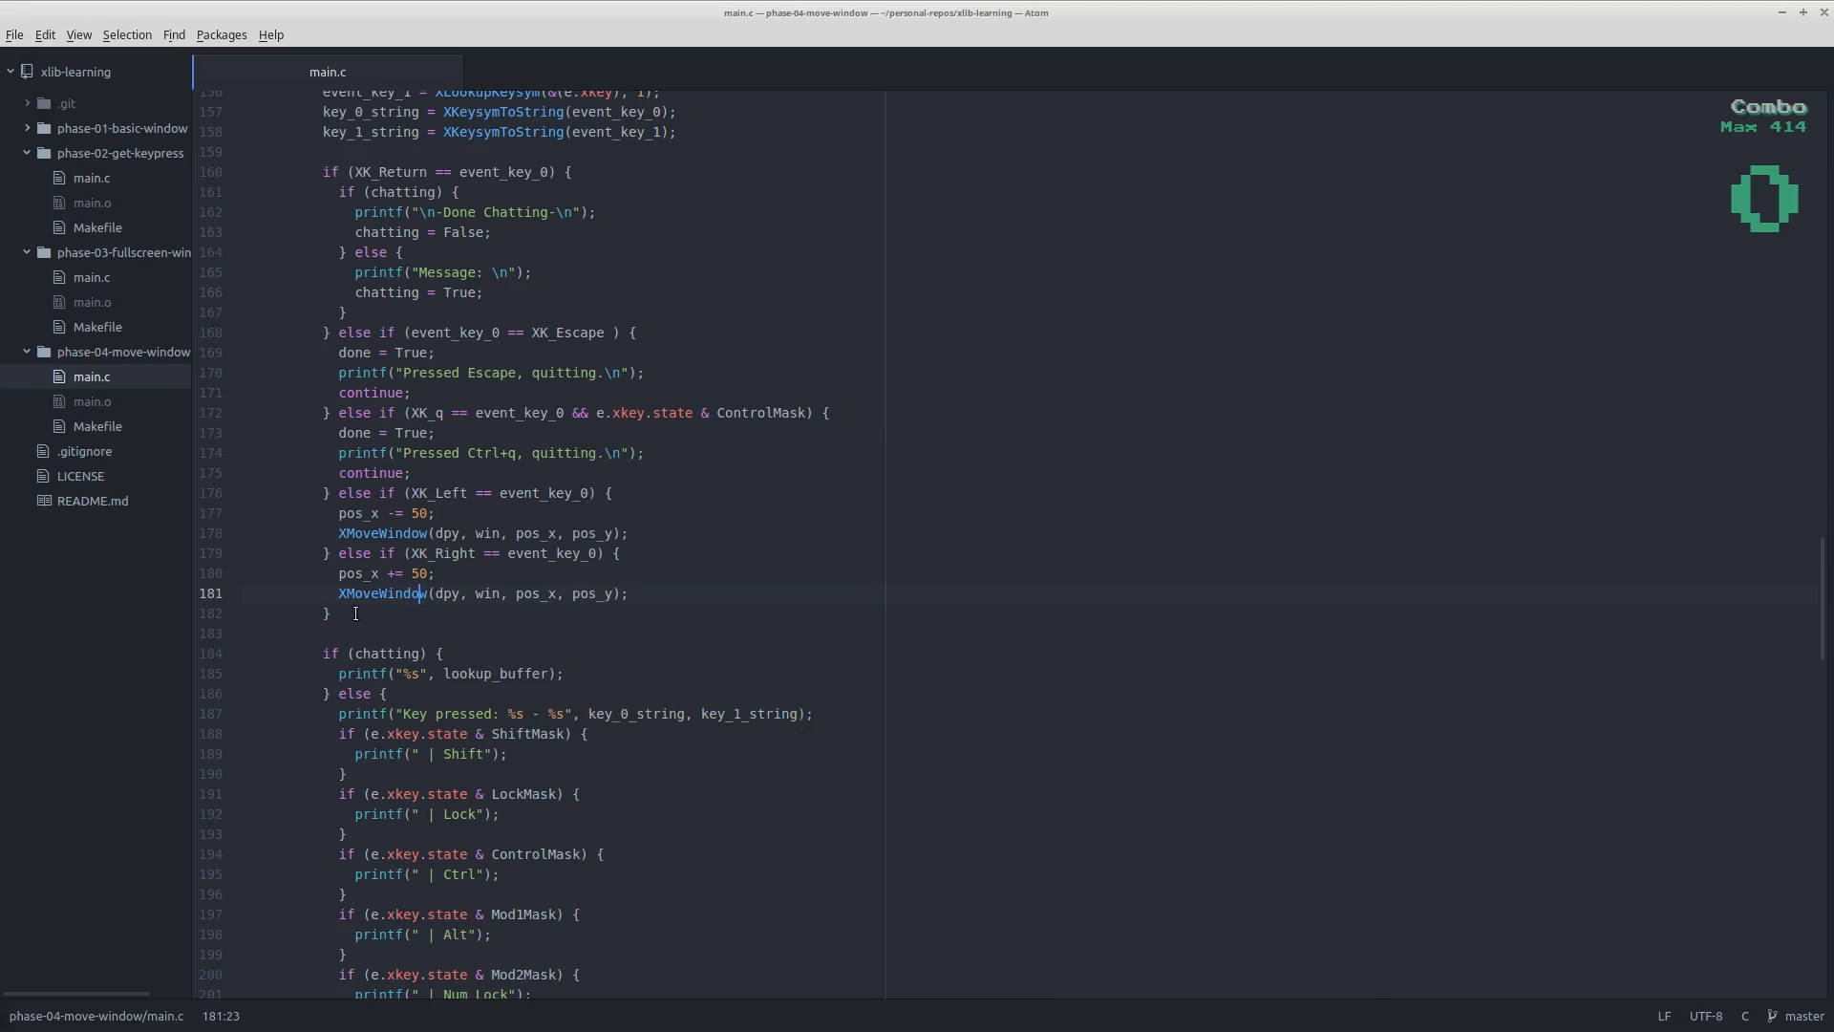
- Add an 'else if (XK_Up == event_key_0)' branch with 'pos_y -= 50;' and the copied XMoveWindow call
click(776, 609)
text( else if ()
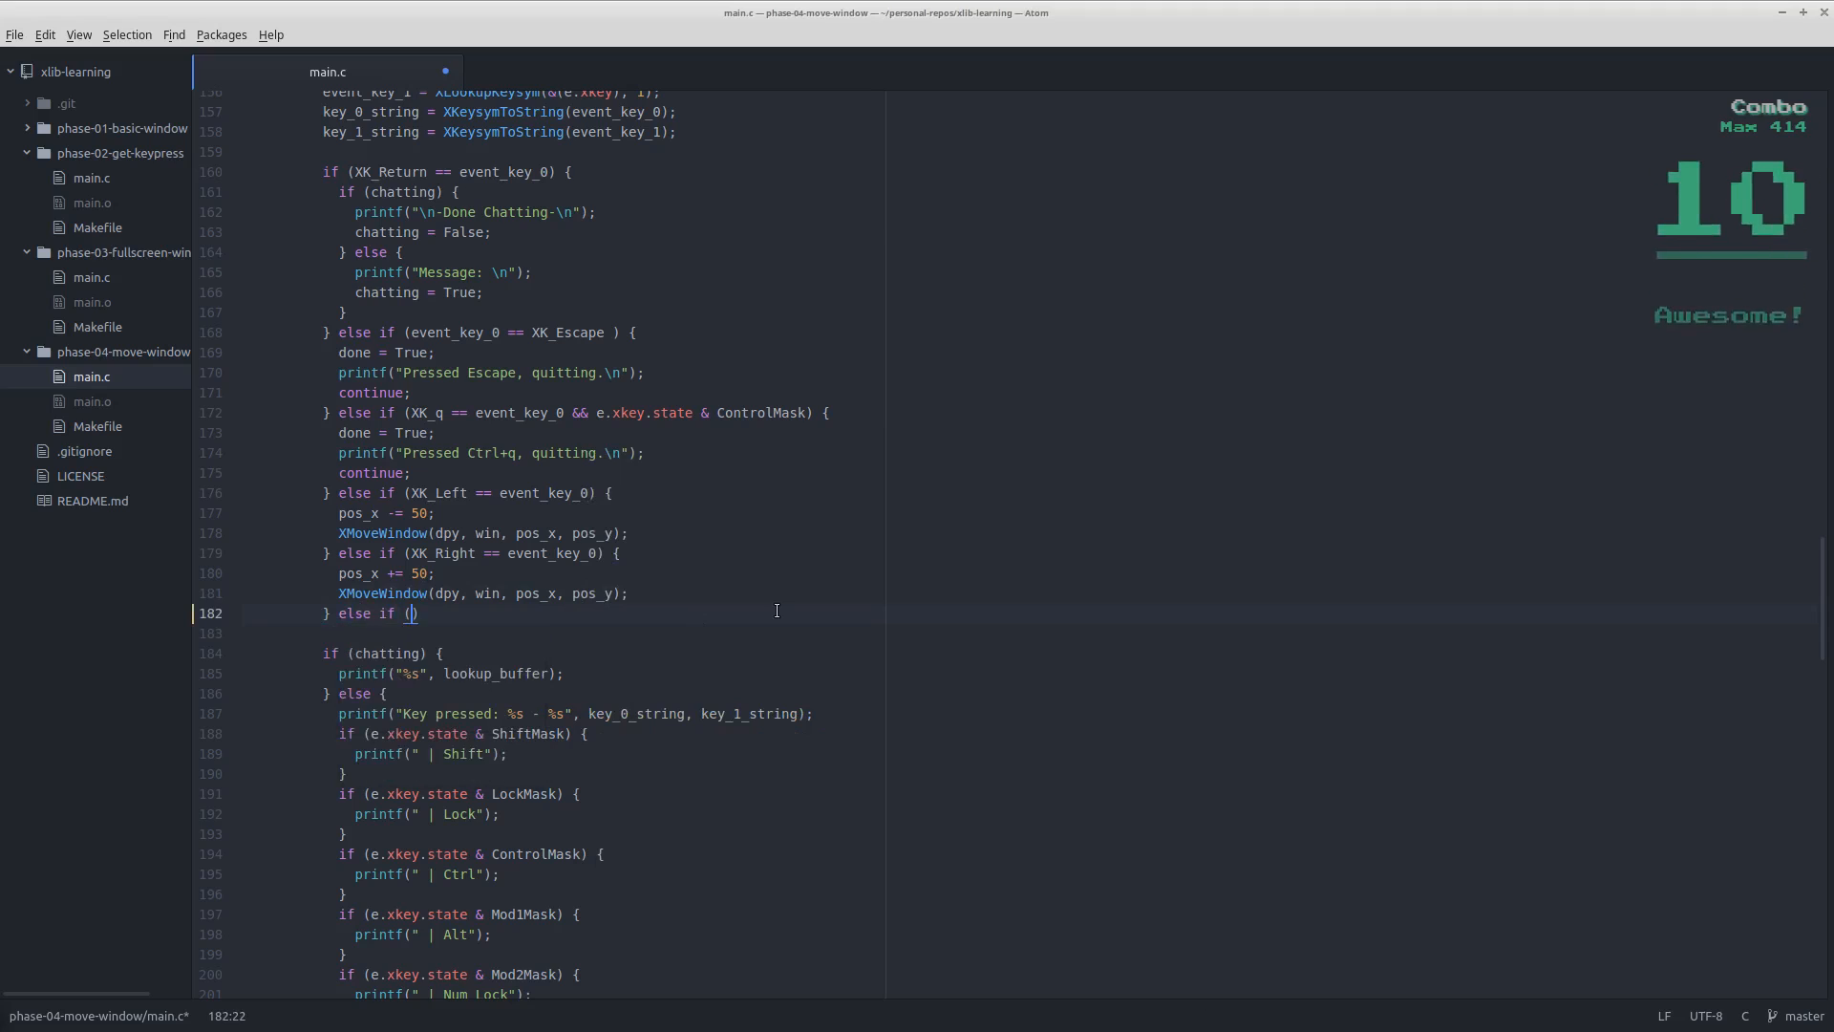
text(XK_Up == event_key_0)
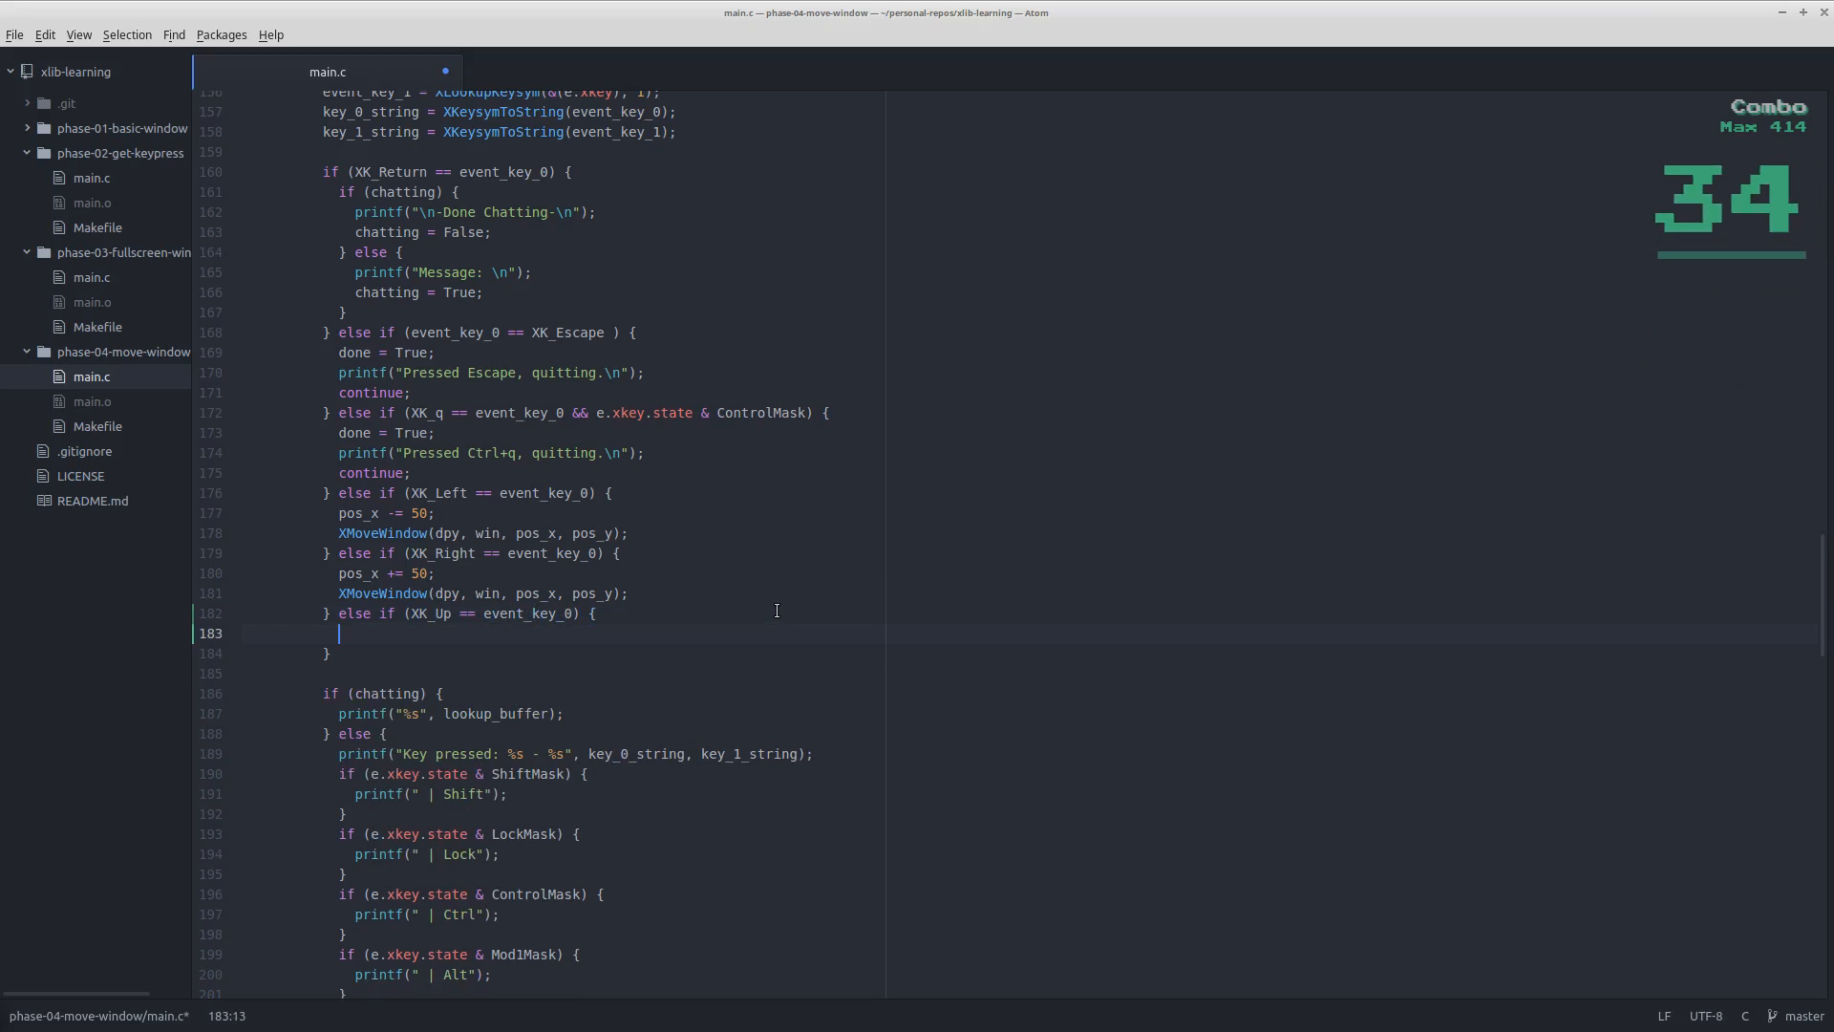
text(pos_y -=)
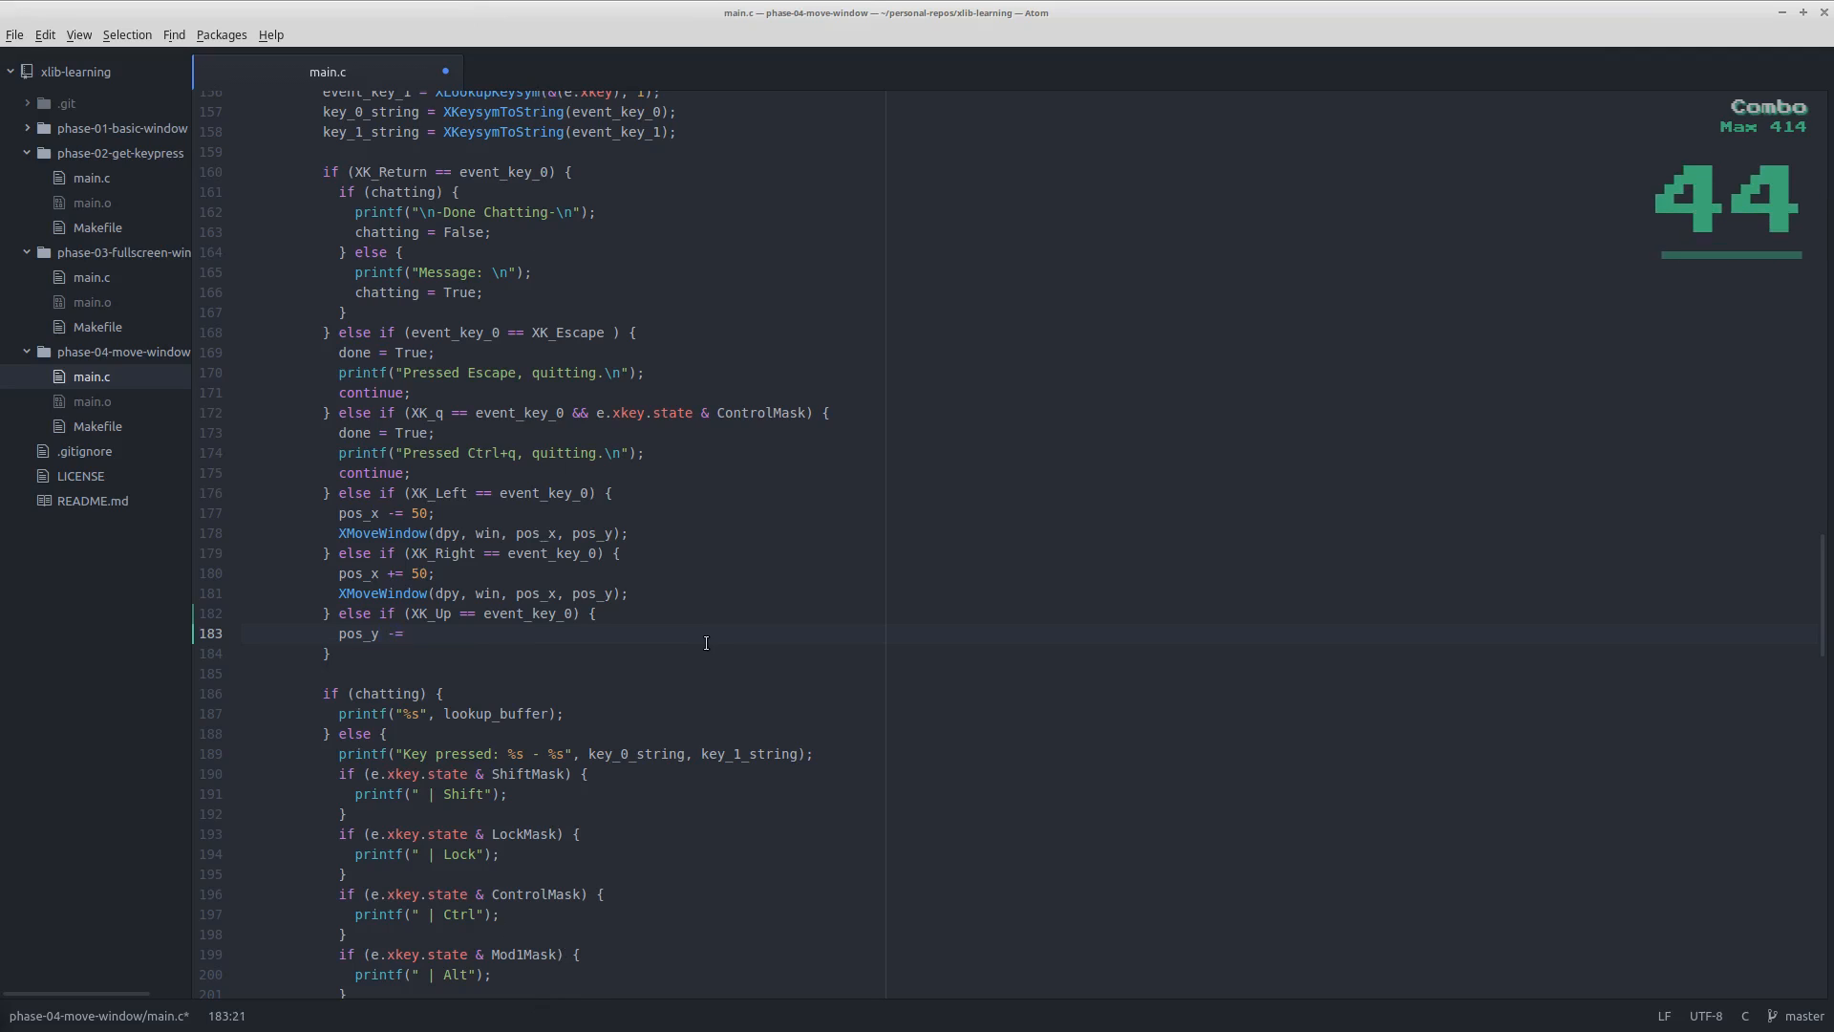
text(50;)
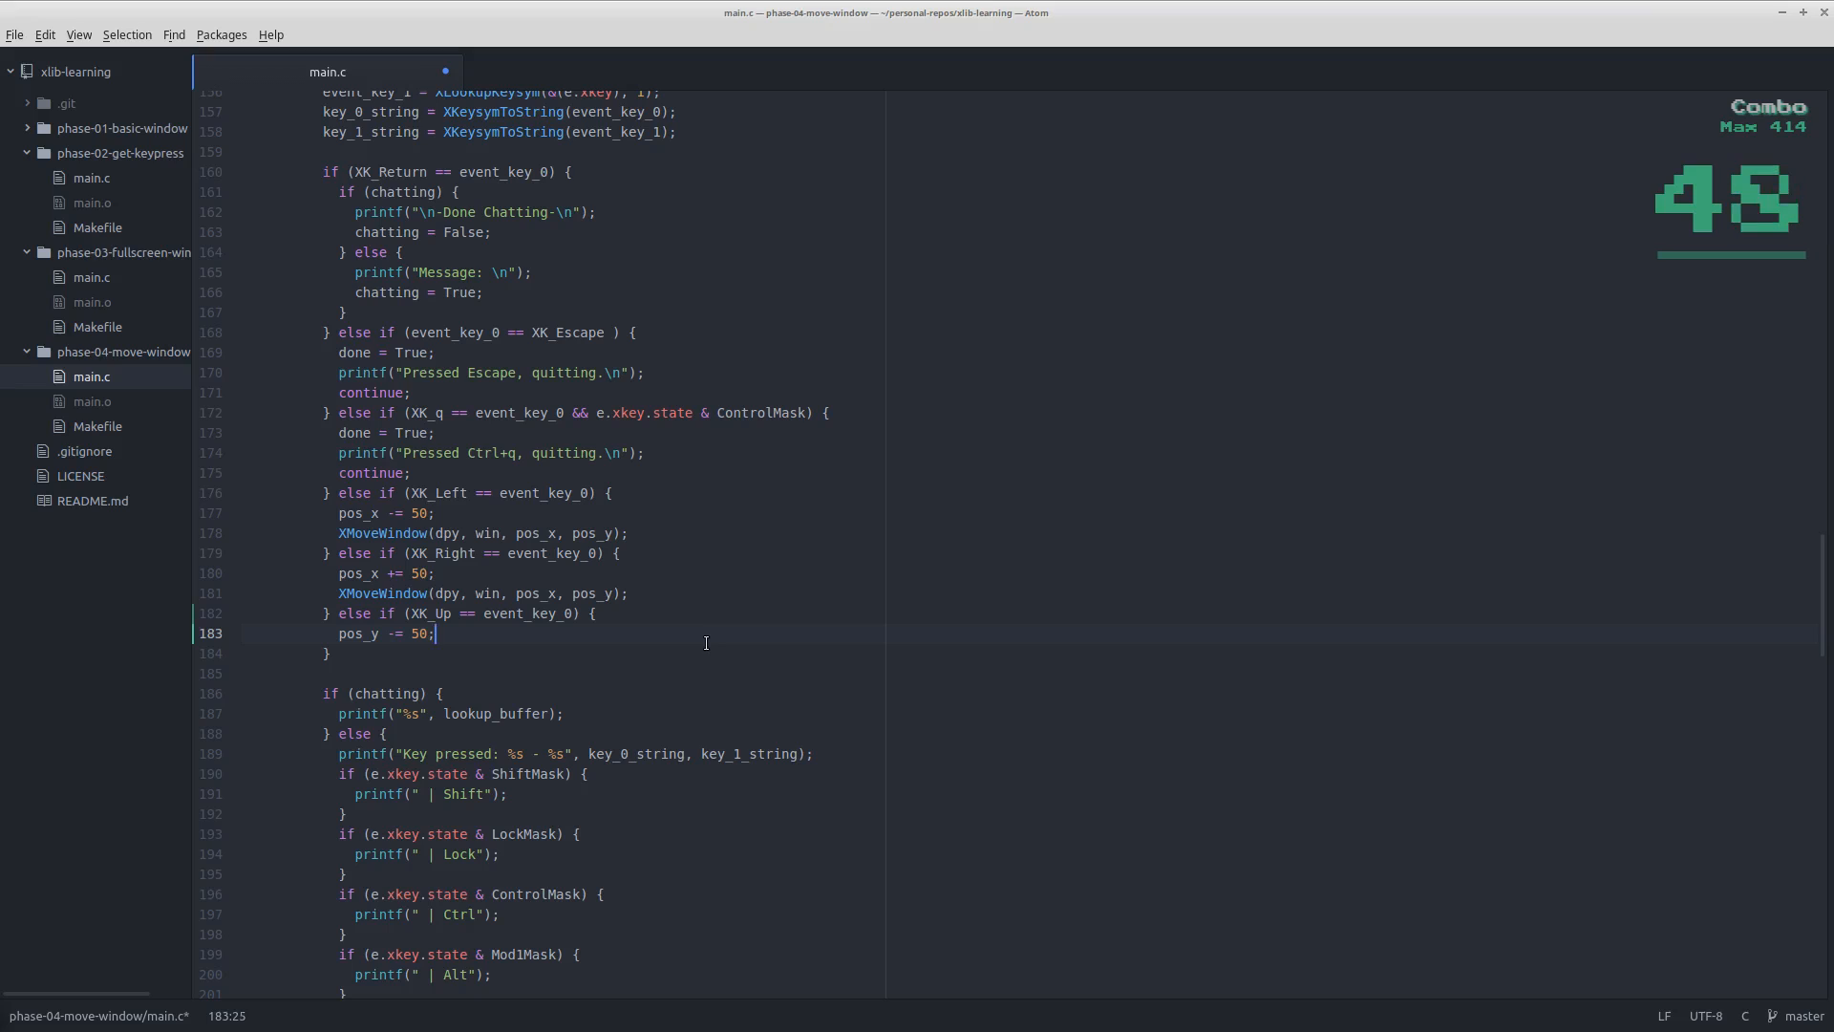
click(629, 594)
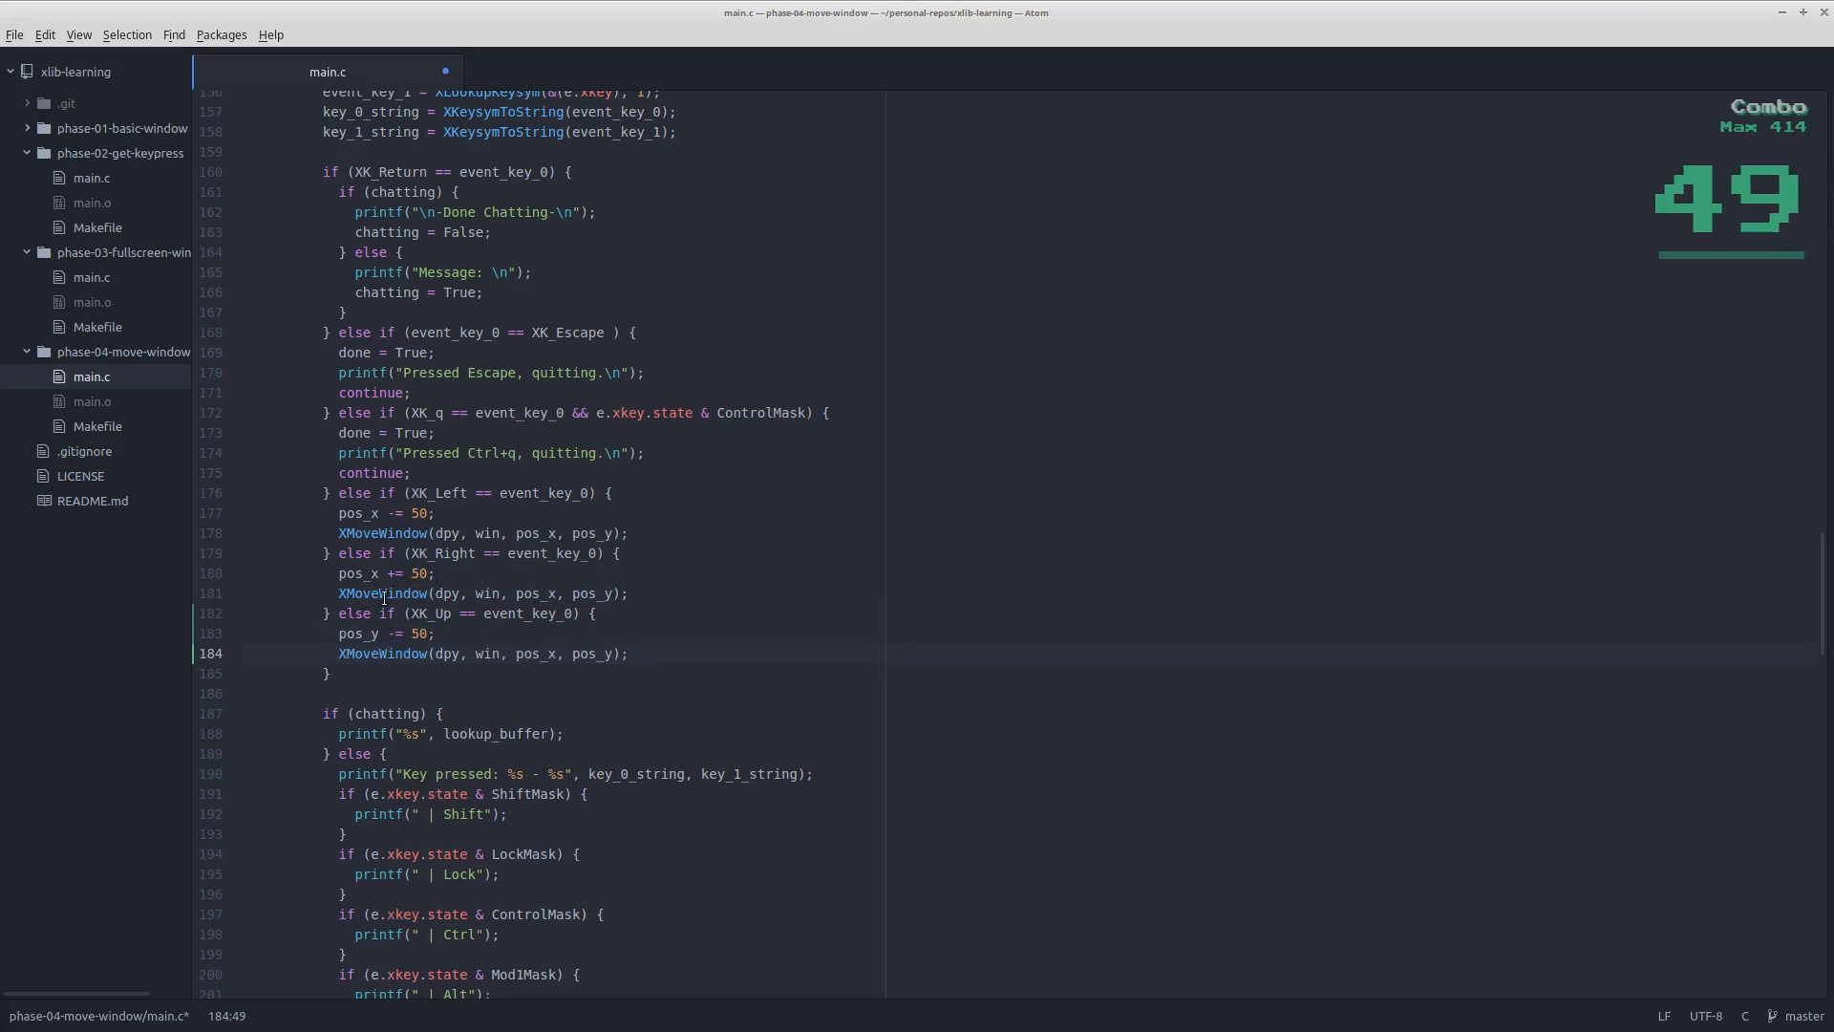
click(629, 653)
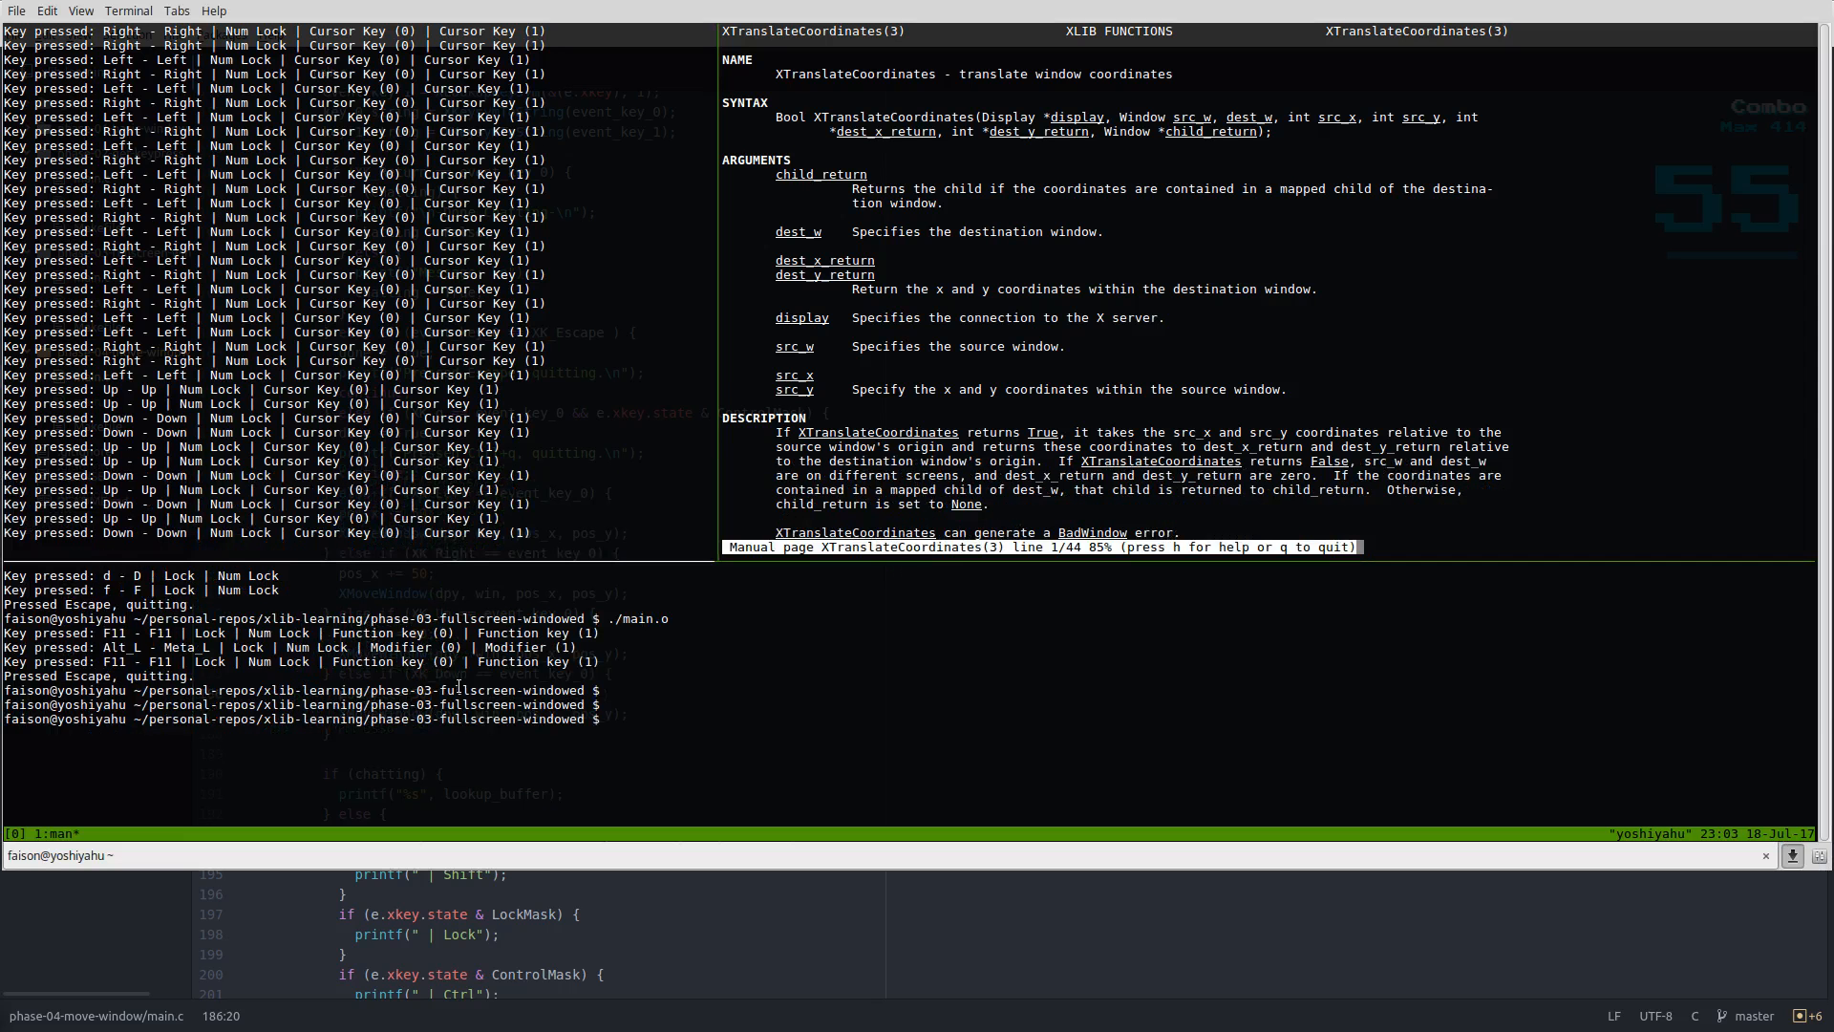
- Rebuild and launch main.o, then drag the Phase 01 window to test its movement
key(super)
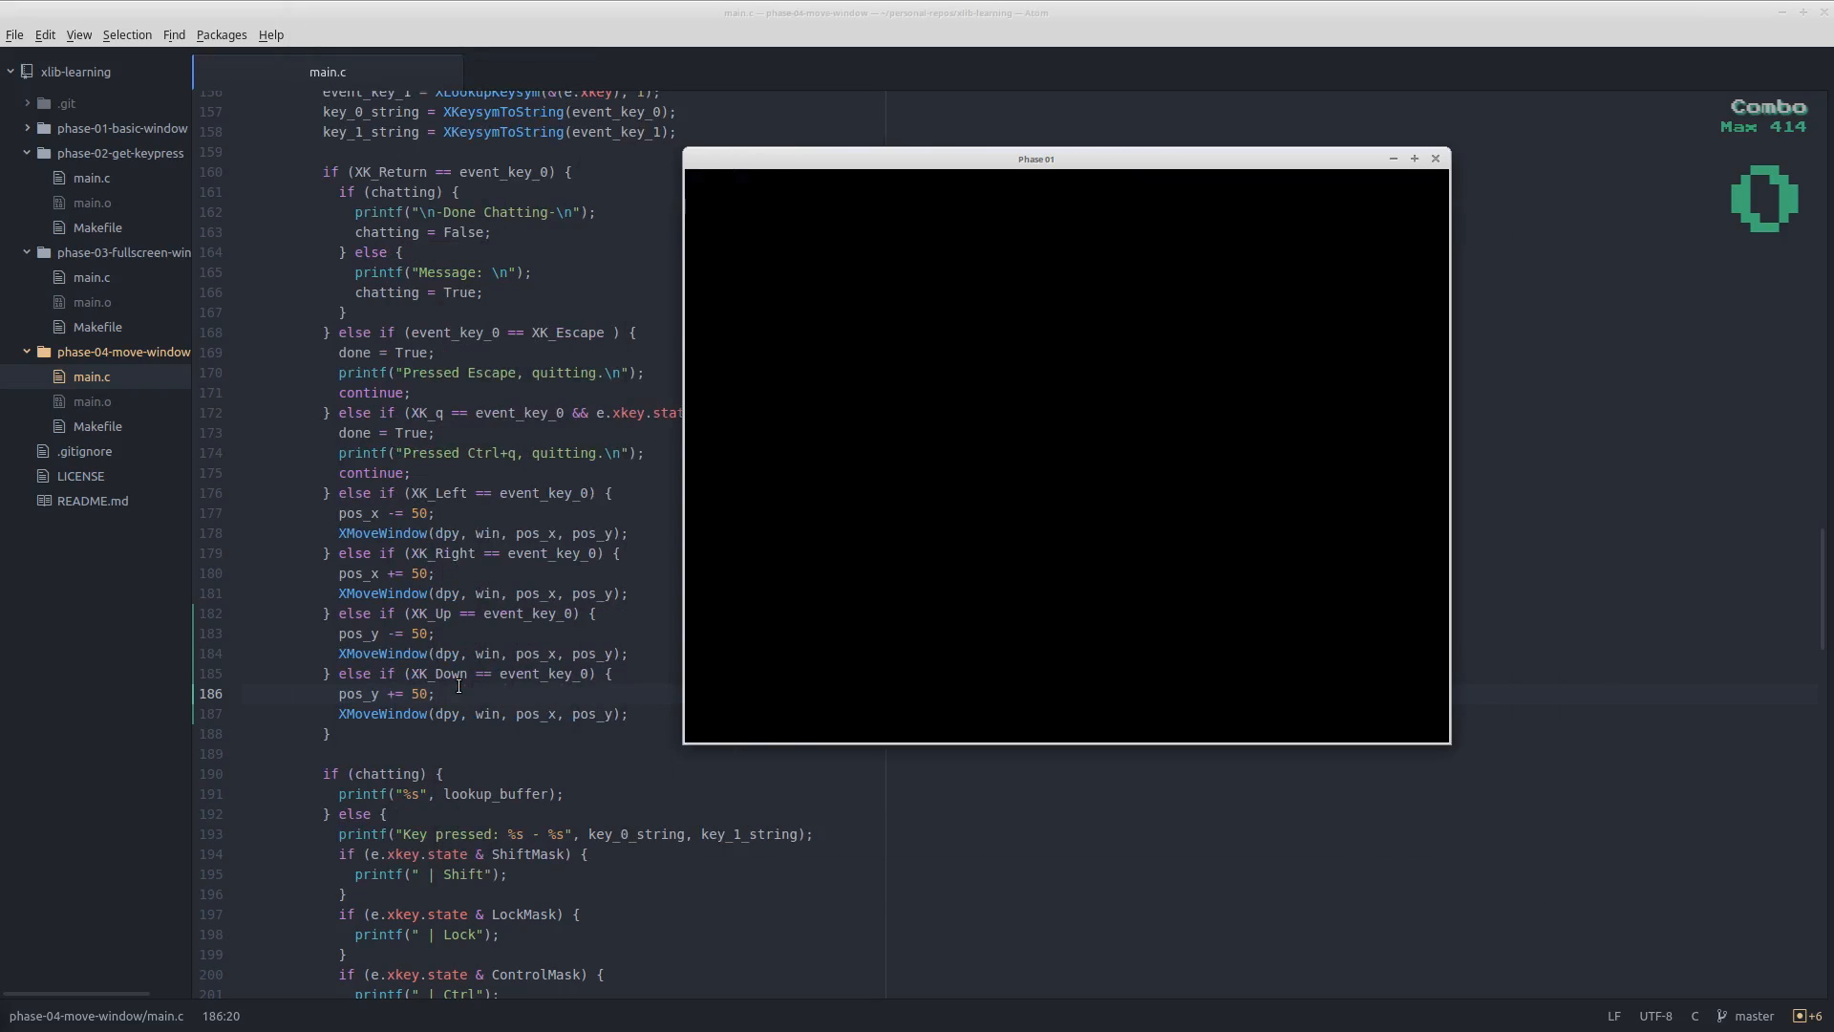
drag(1036, 158, 1036, 302)
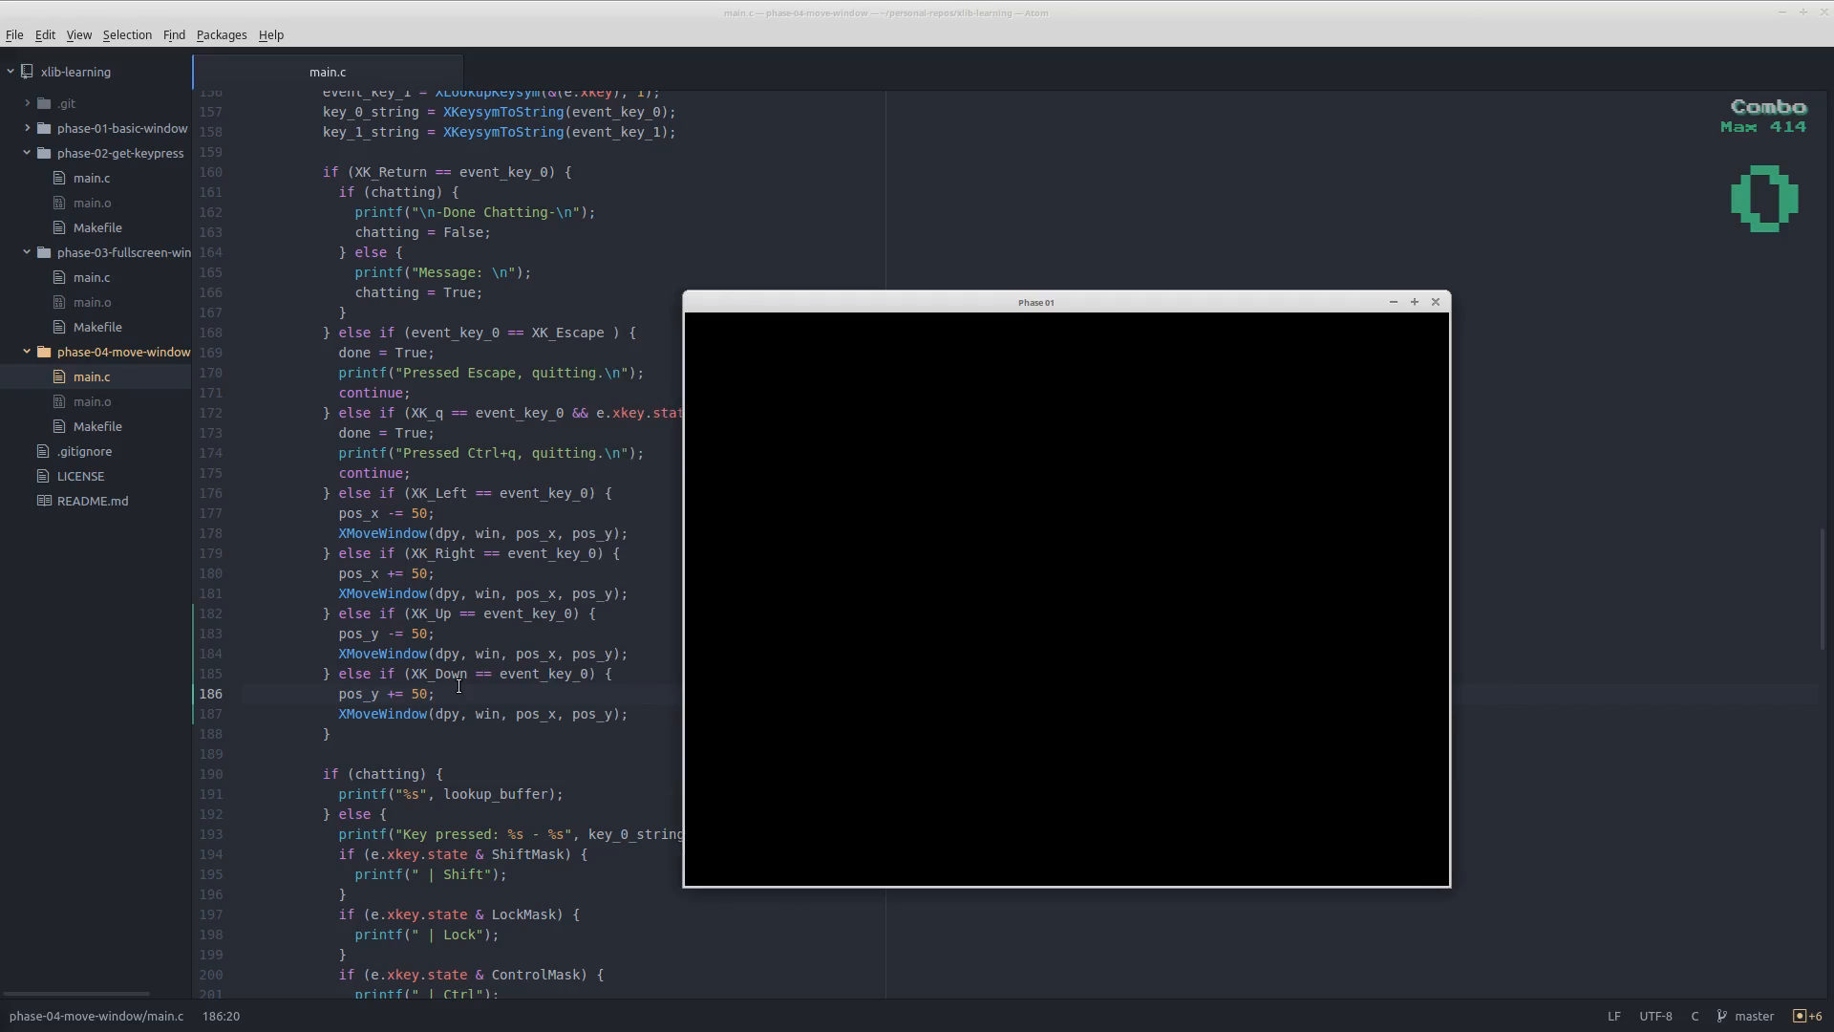
mouse_move(557, 658)
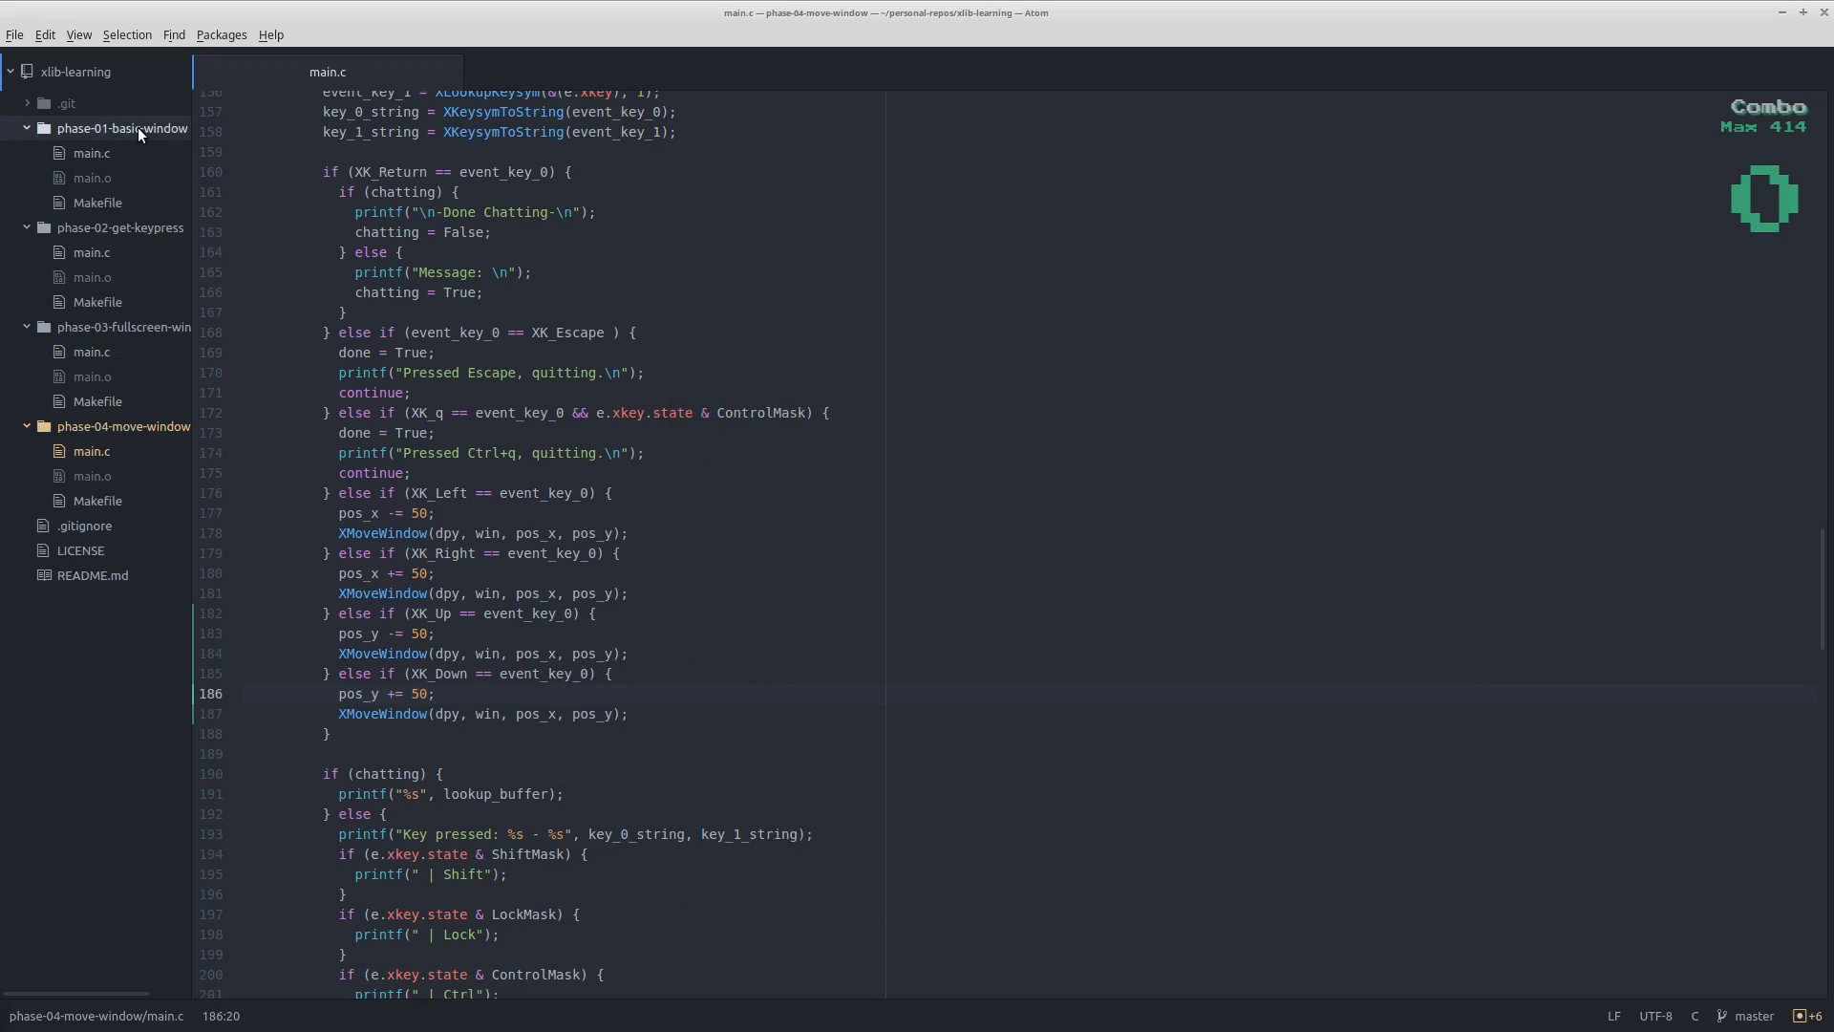
mouse_move(73, 76)
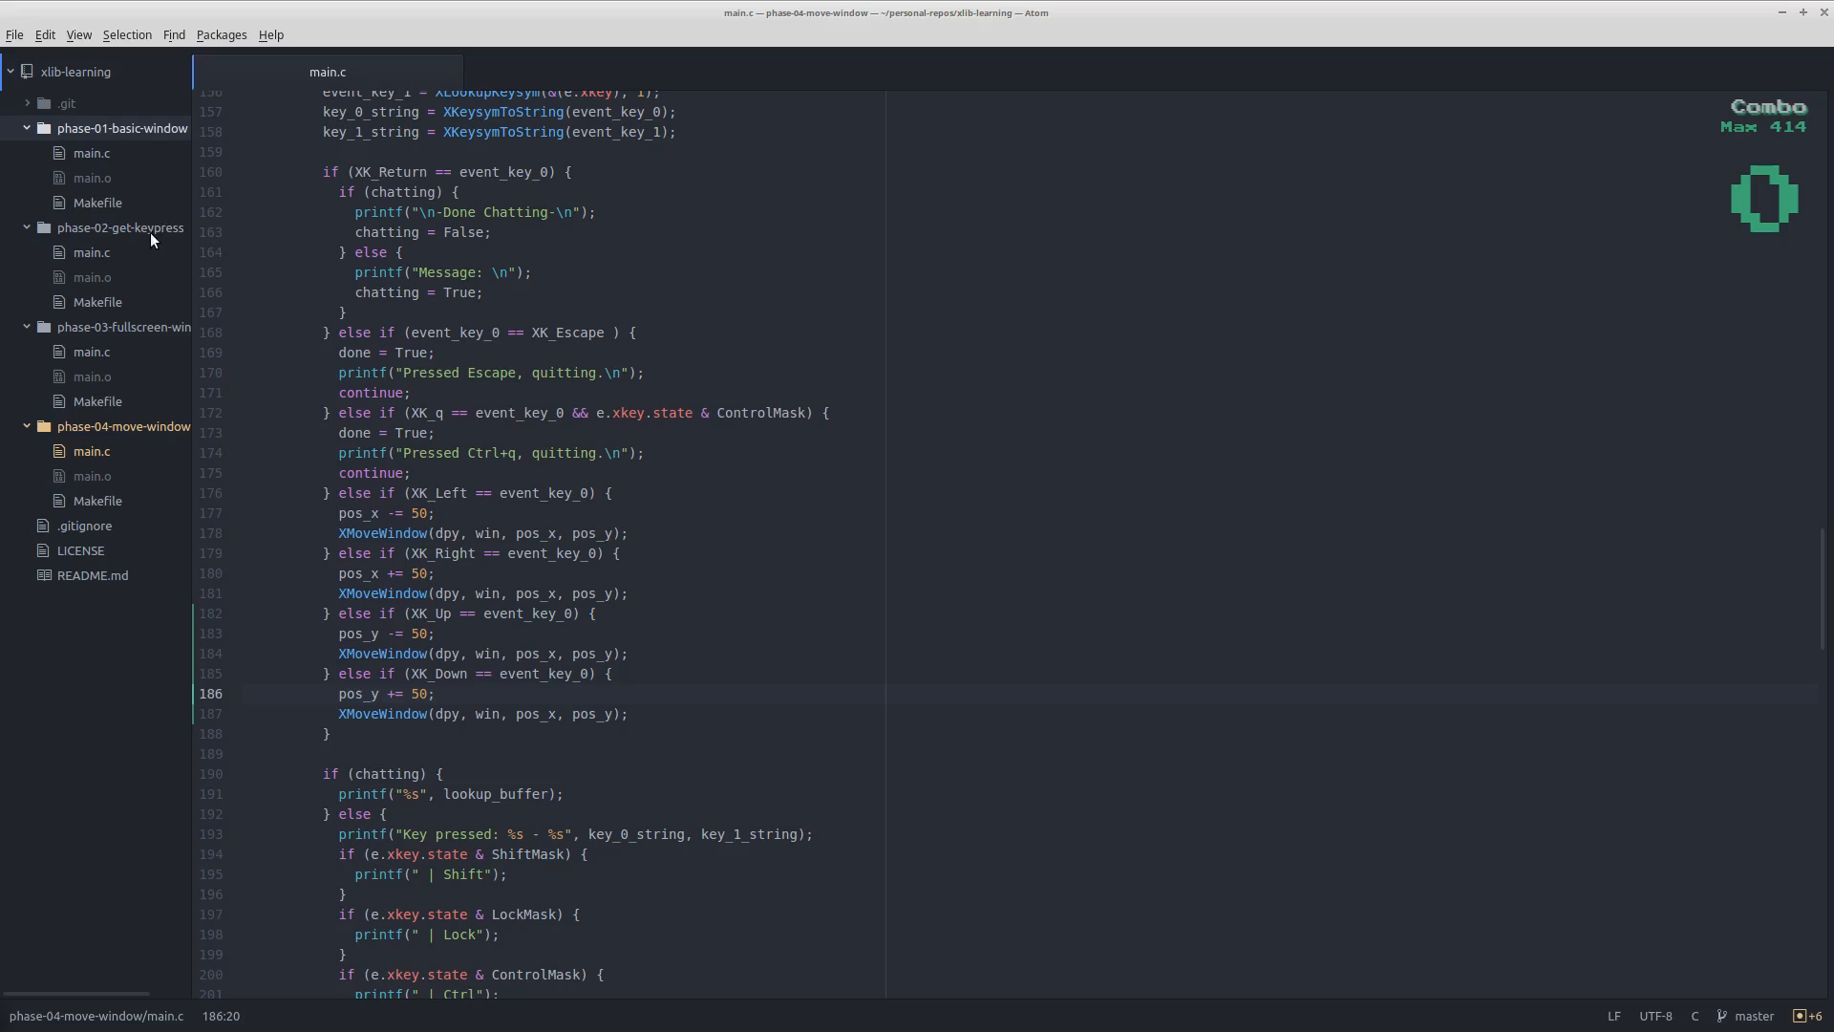
mouse_move(152, 384)
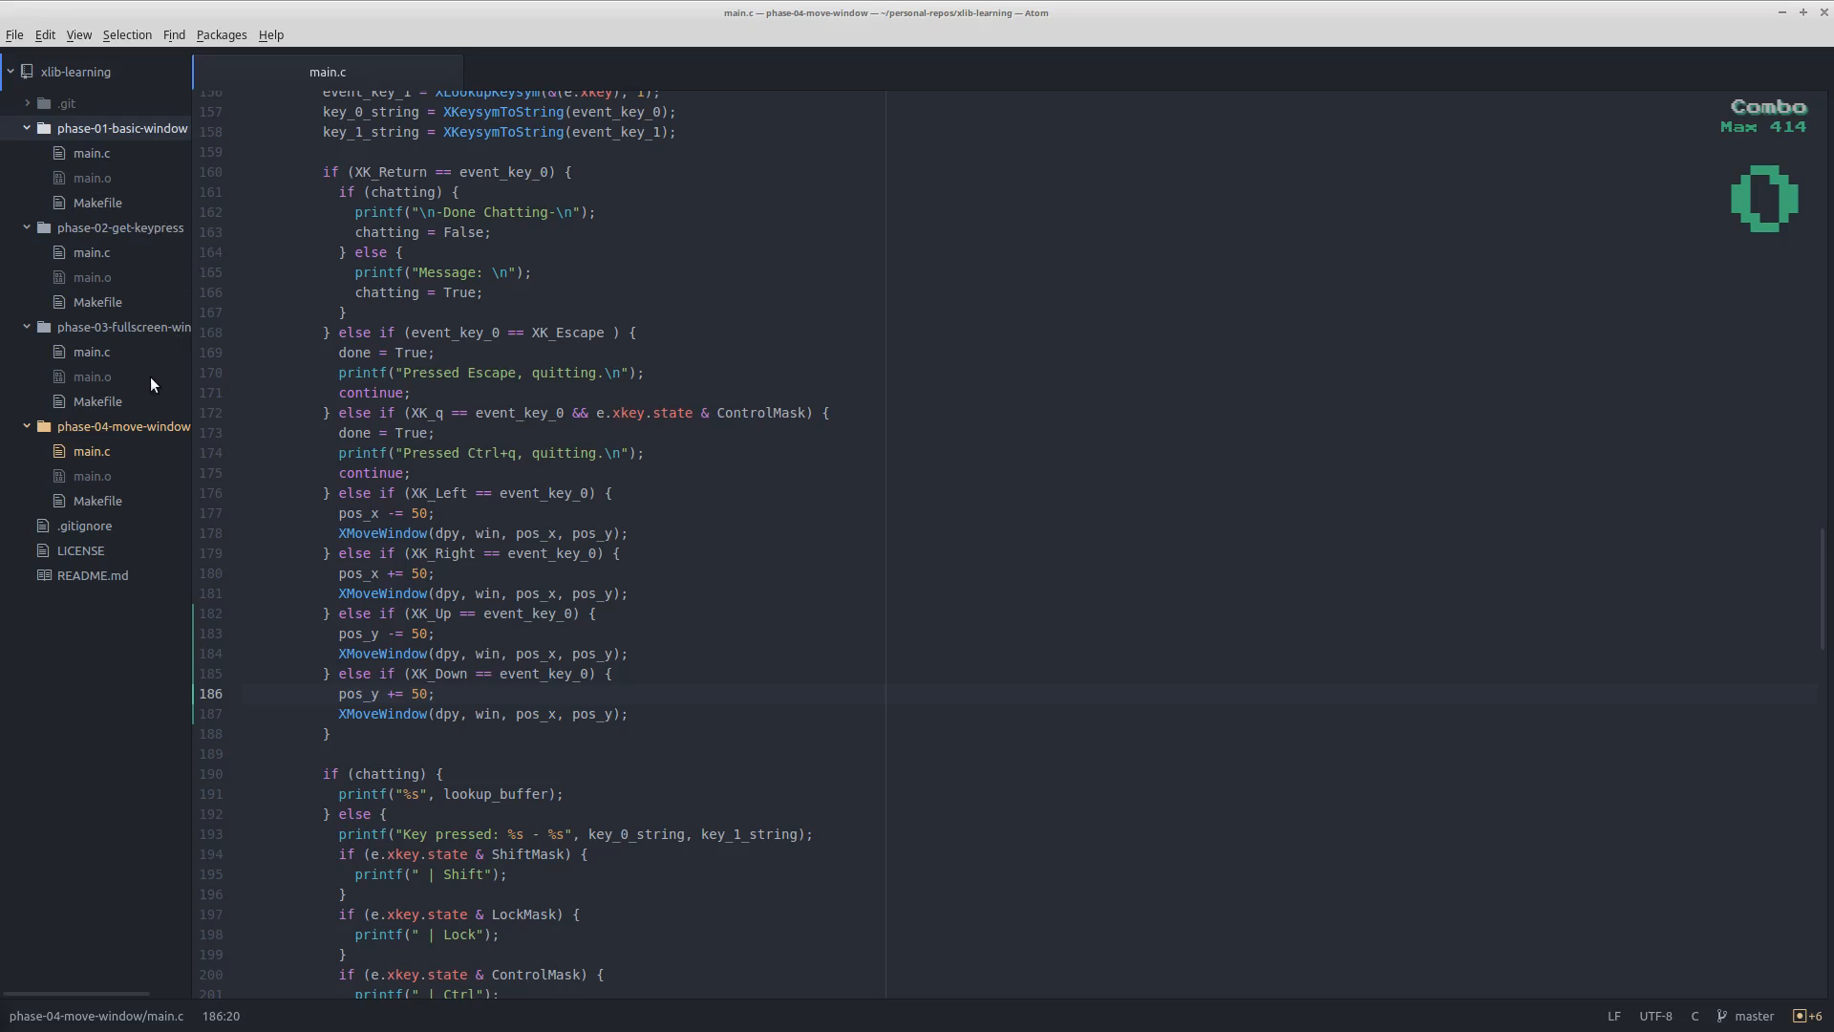
mouse_move(776, 501)
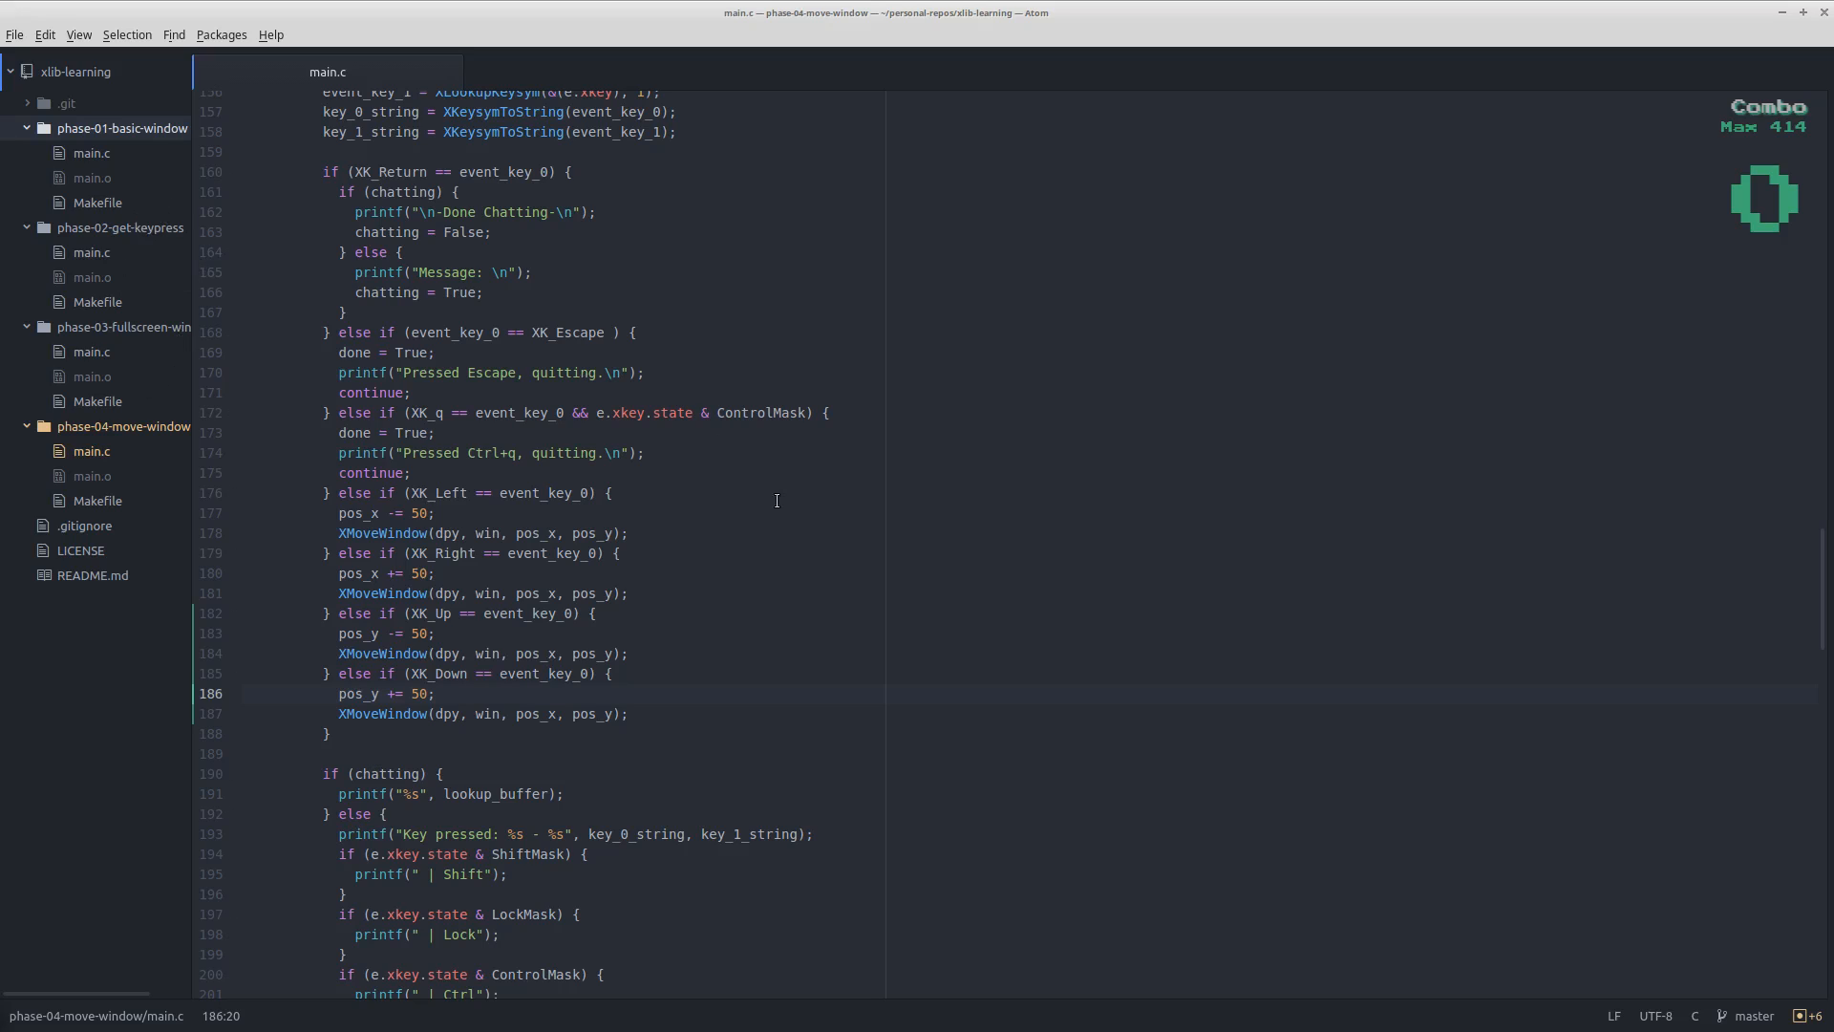
mouse_move(493, 396)
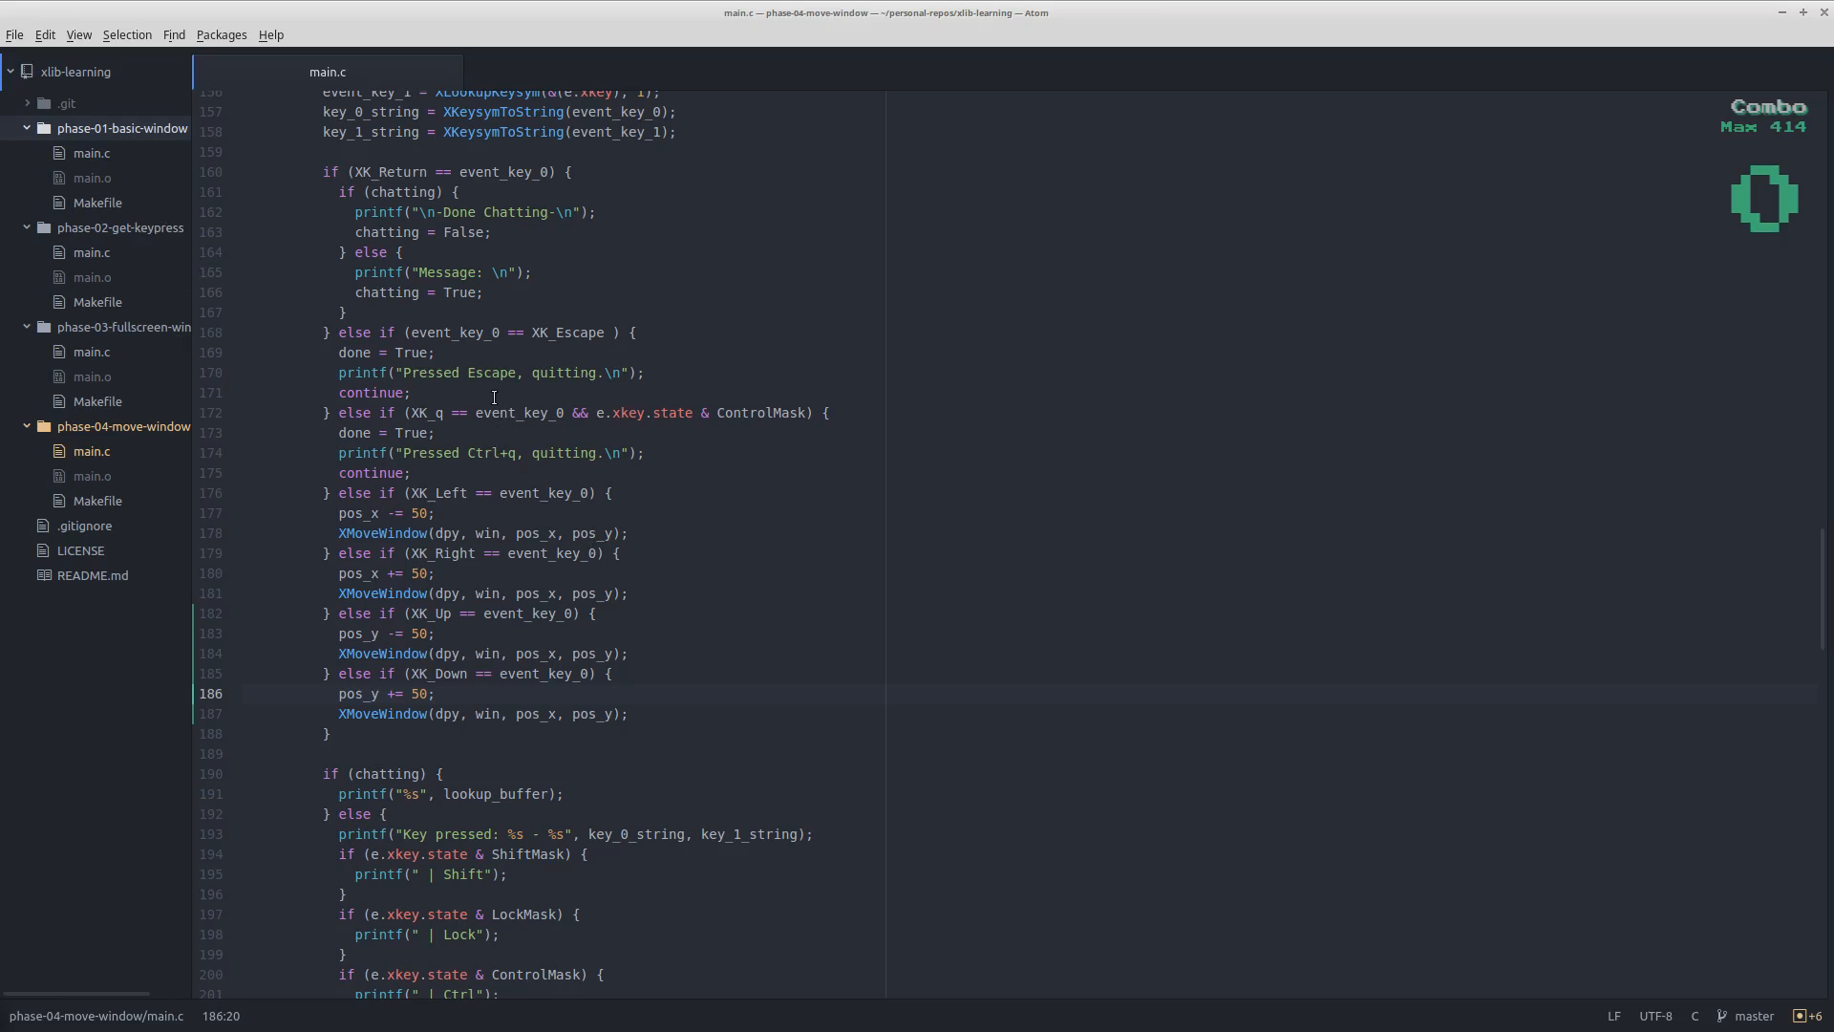
mouse_move(256, 297)
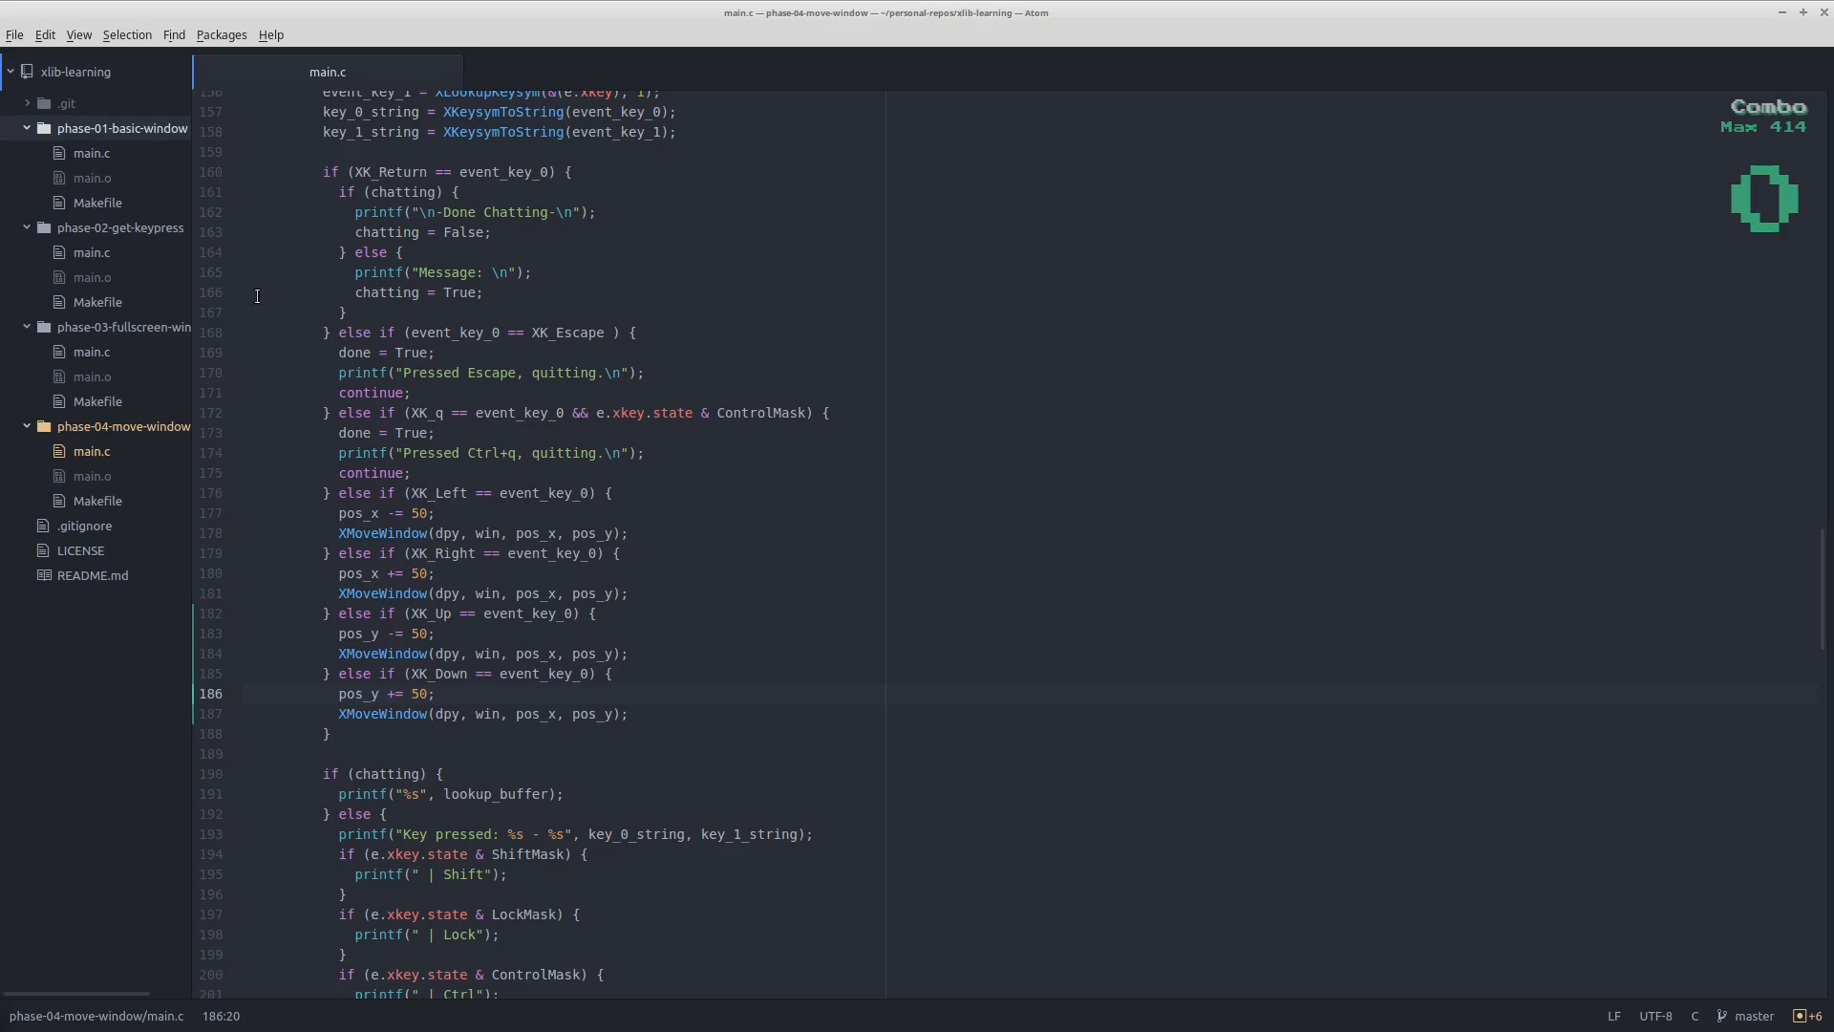